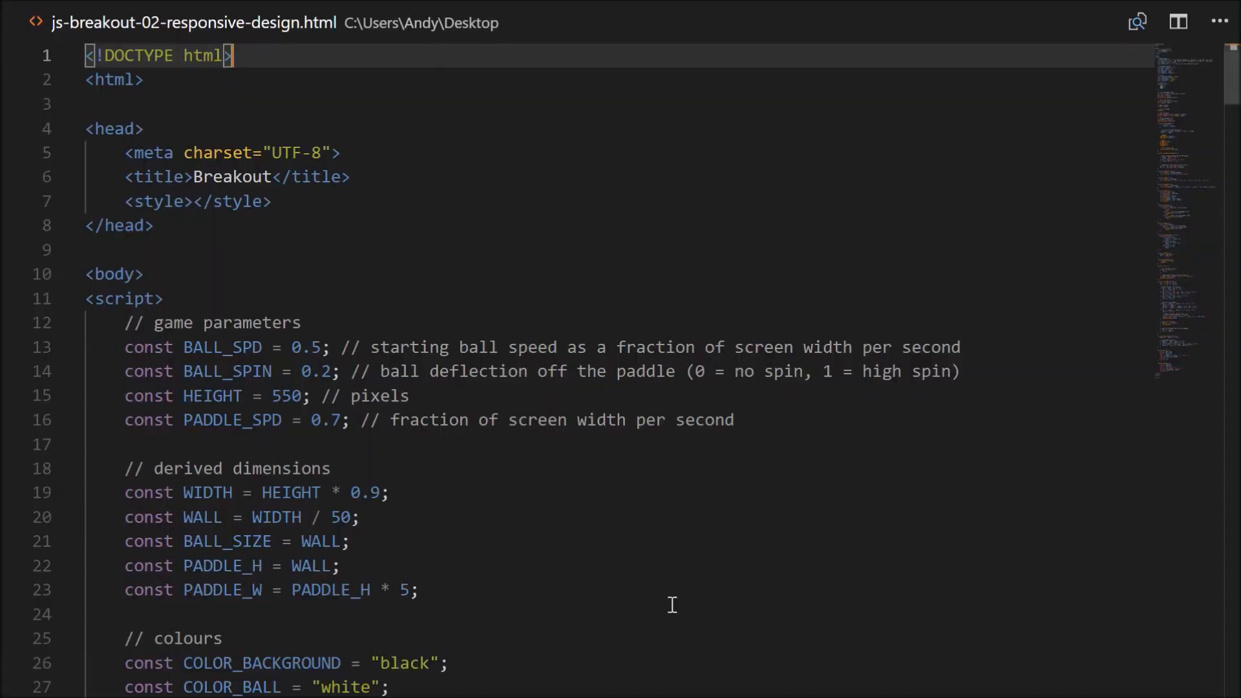
pyautogui.moveTo(665, 602)
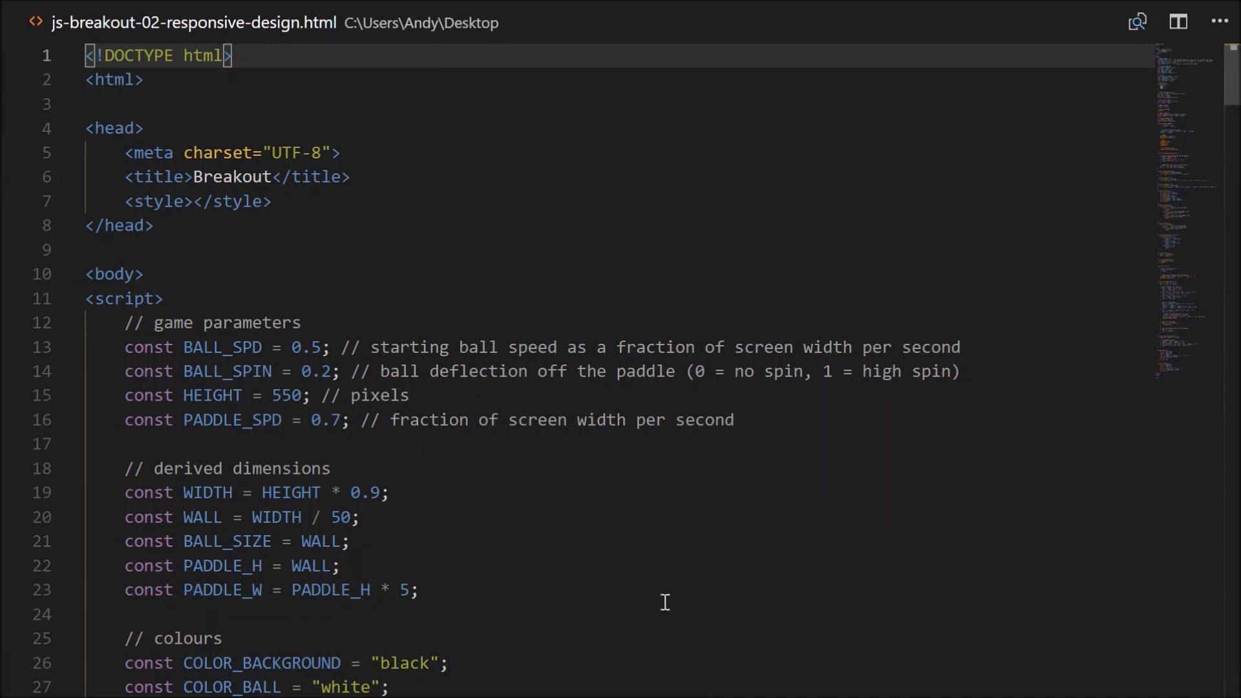
pyautogui.moveTo(342, 351)
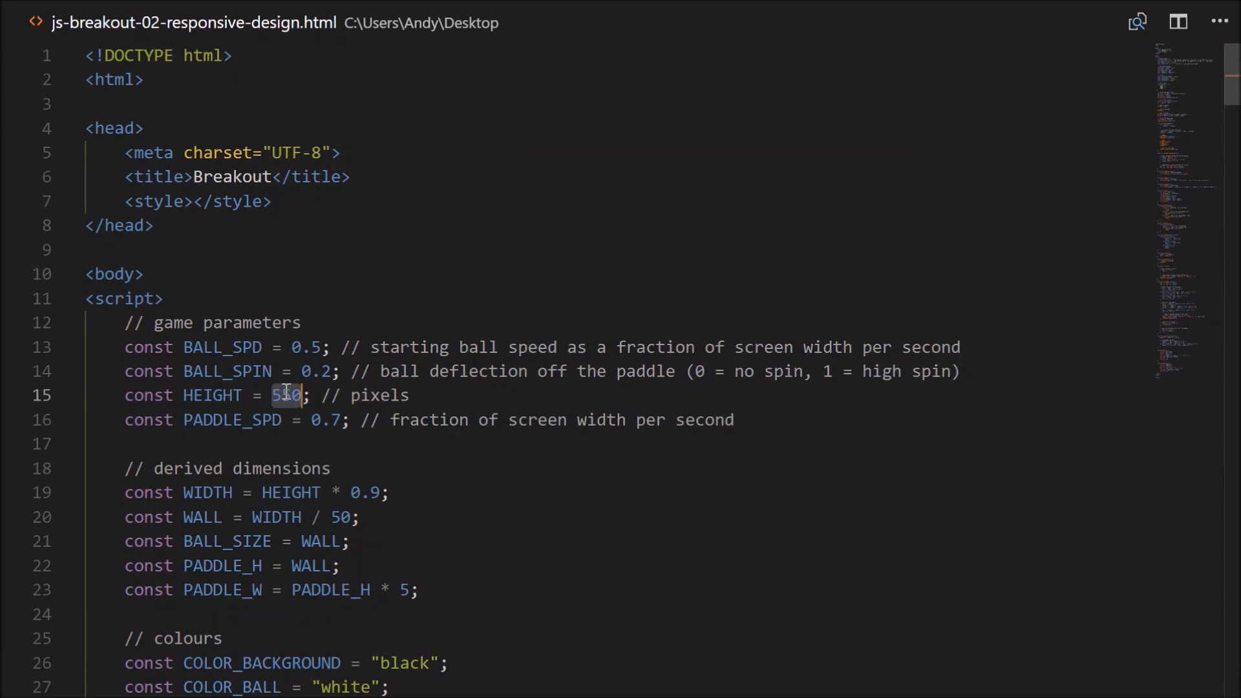
# Replace the fixed 550 in the HEIGHT constant with window.innerHeight.
pyautogui.write('window')
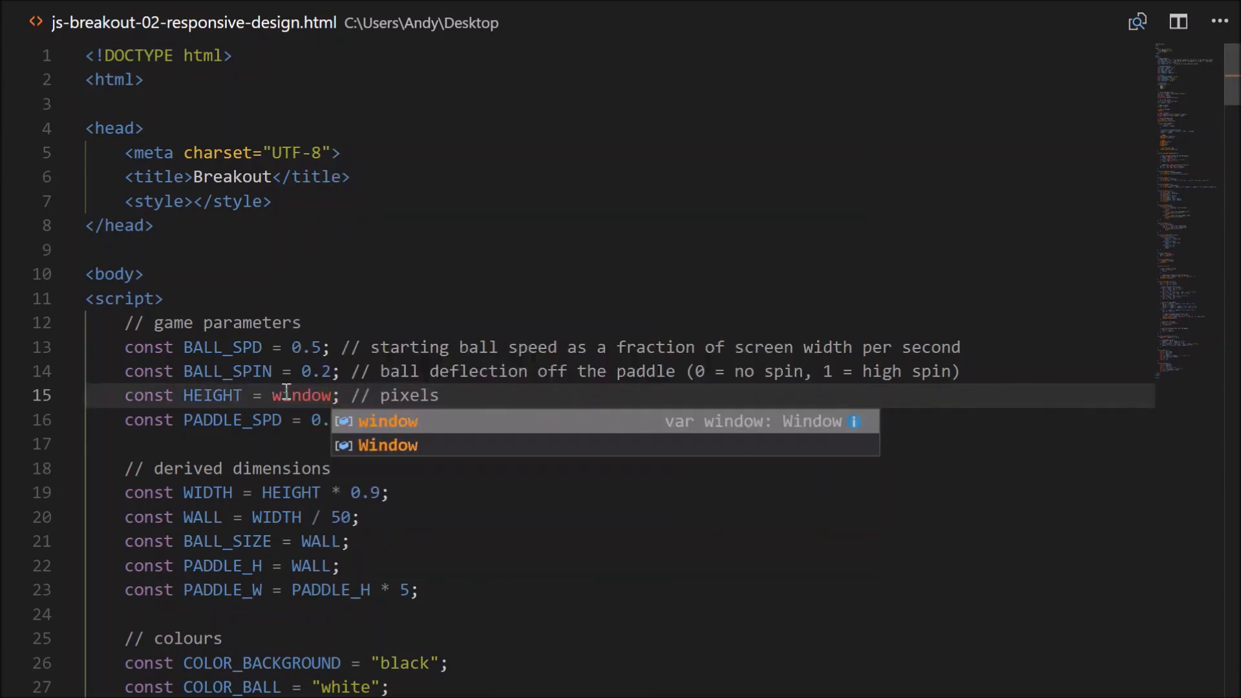
pyautogui.write('.')
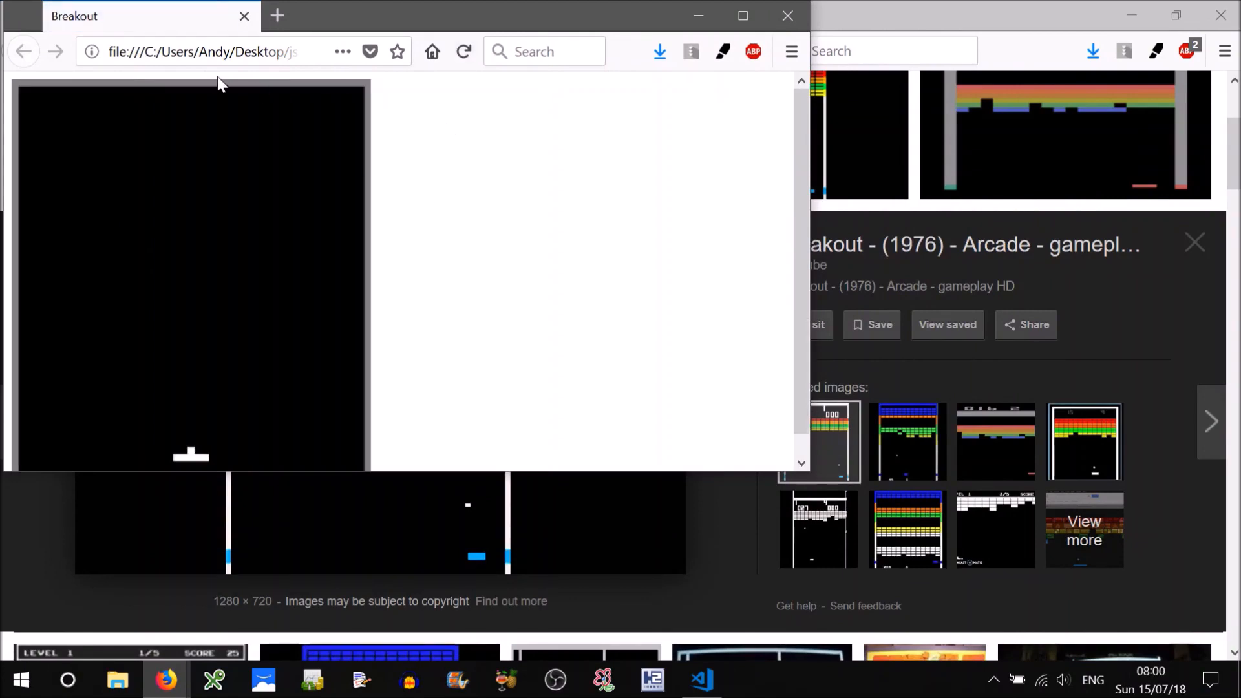
pyautogui.moveTo(277, 374)
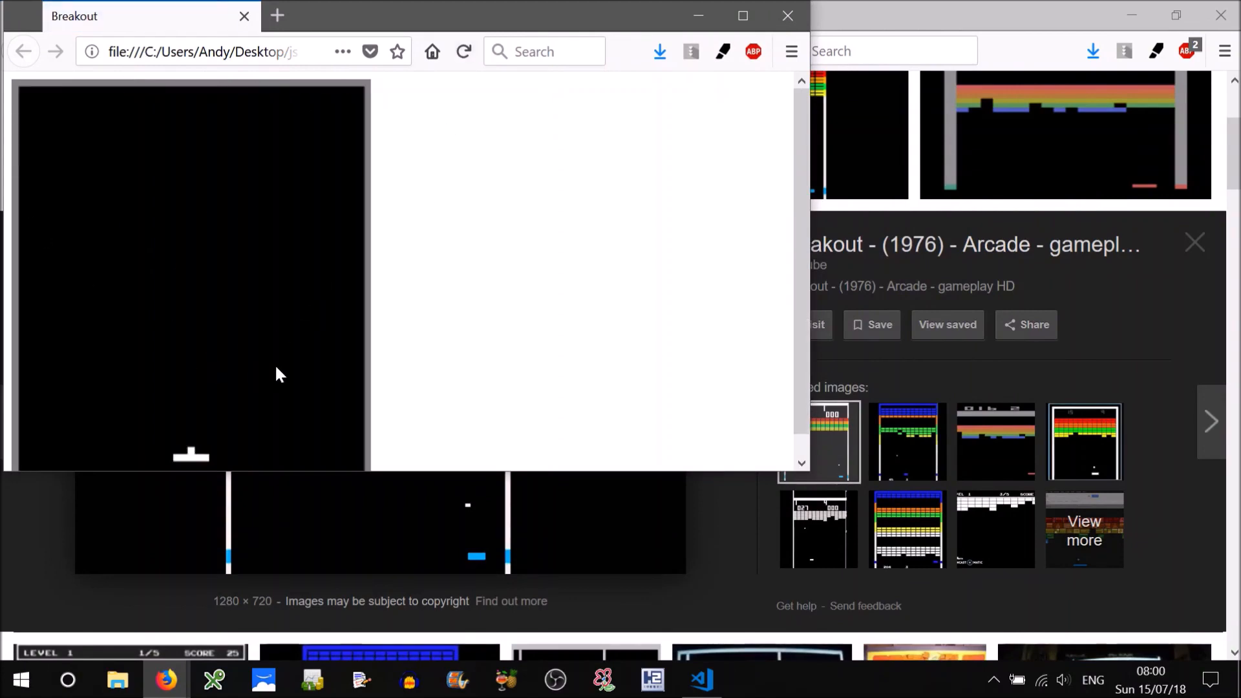
pyautogui.moveTo(8, 345)
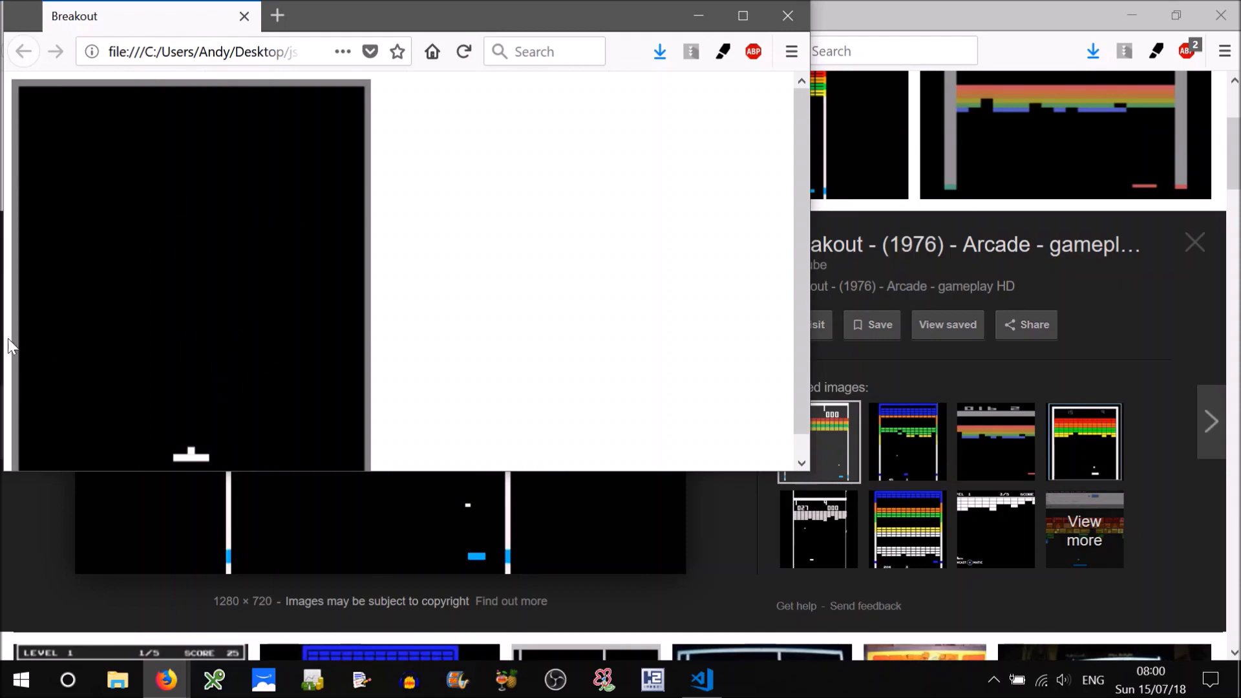
pyautogui.moveTo(385, 306)
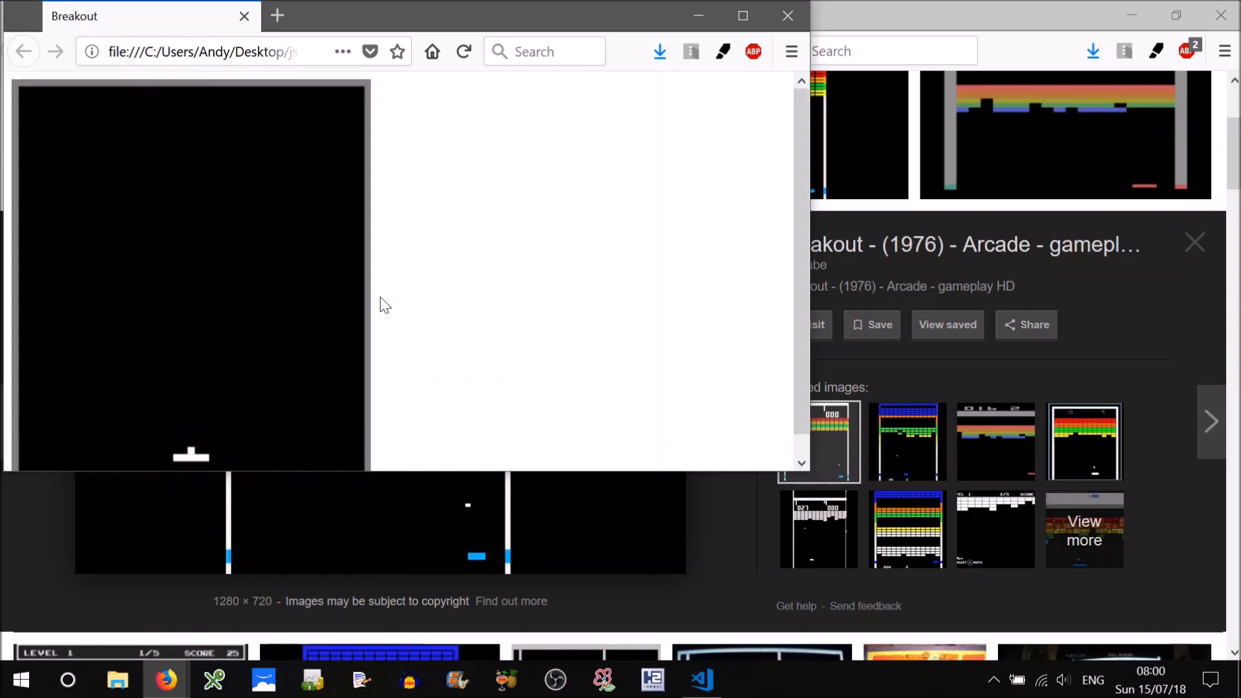
pyautogui.moveTo(89, 172)
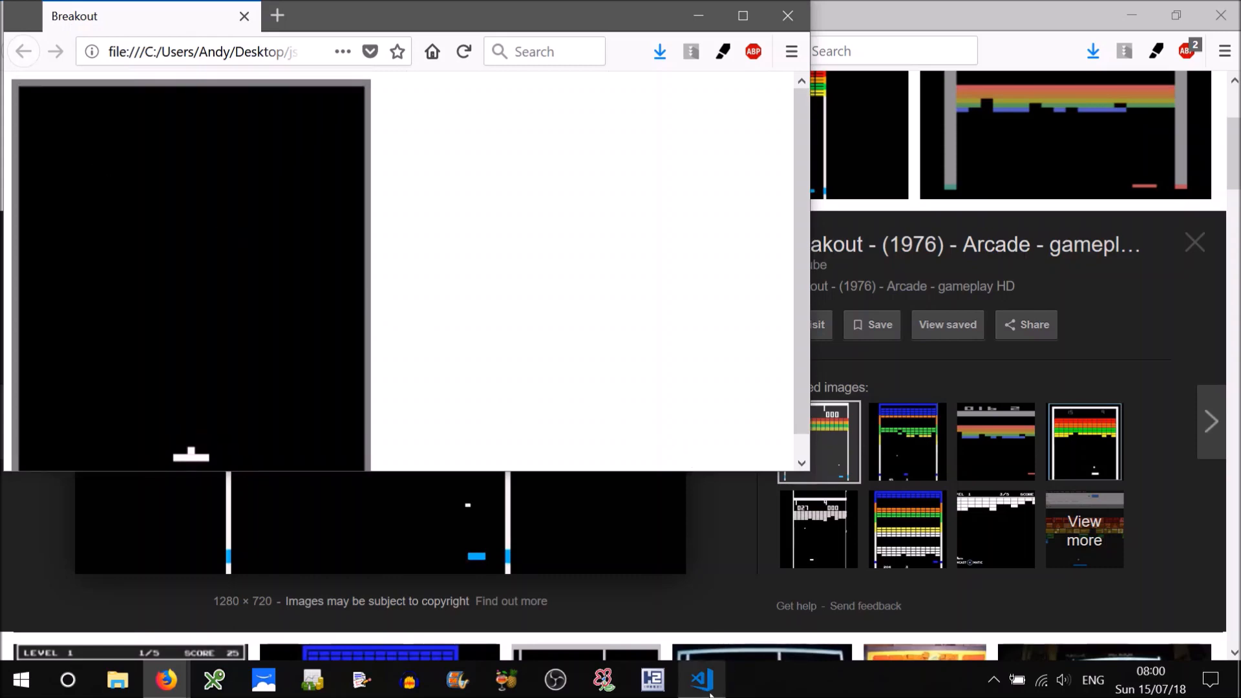
# Add a body { margin: 0; } rule inside the <style> tag, then switch to the browser.
pyautogui.click(700, 680)
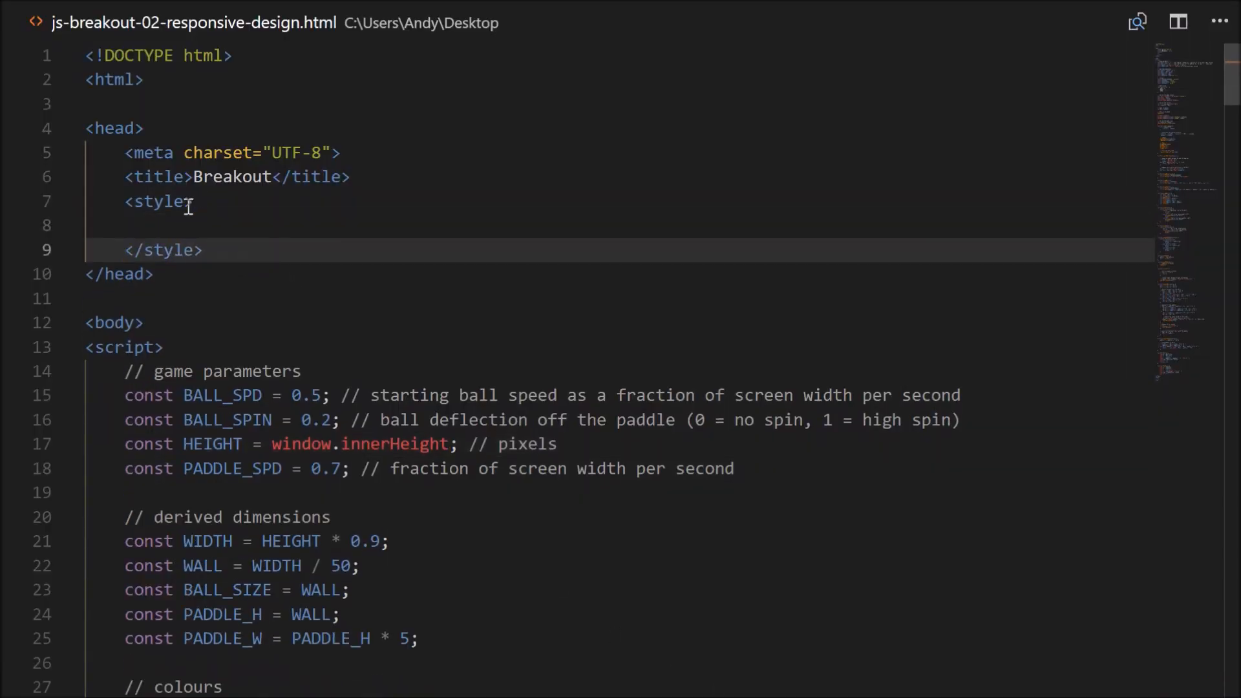
pyautogui.write('body {')
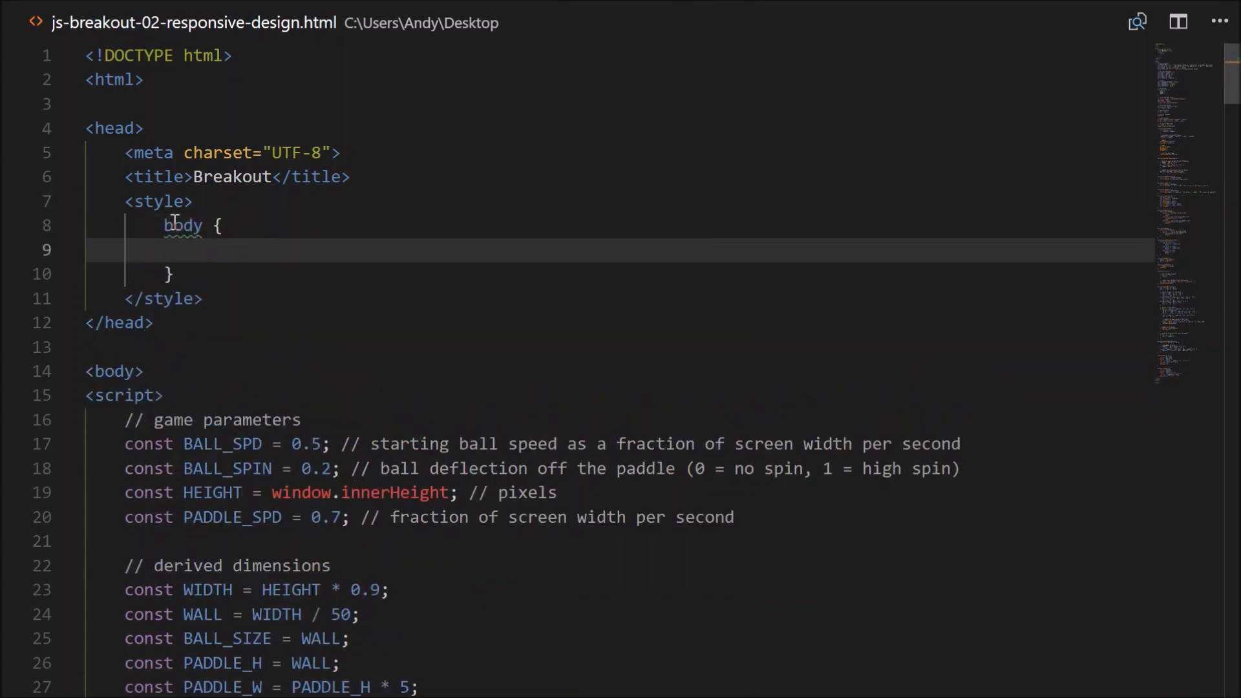
pyautogui.write('marging')
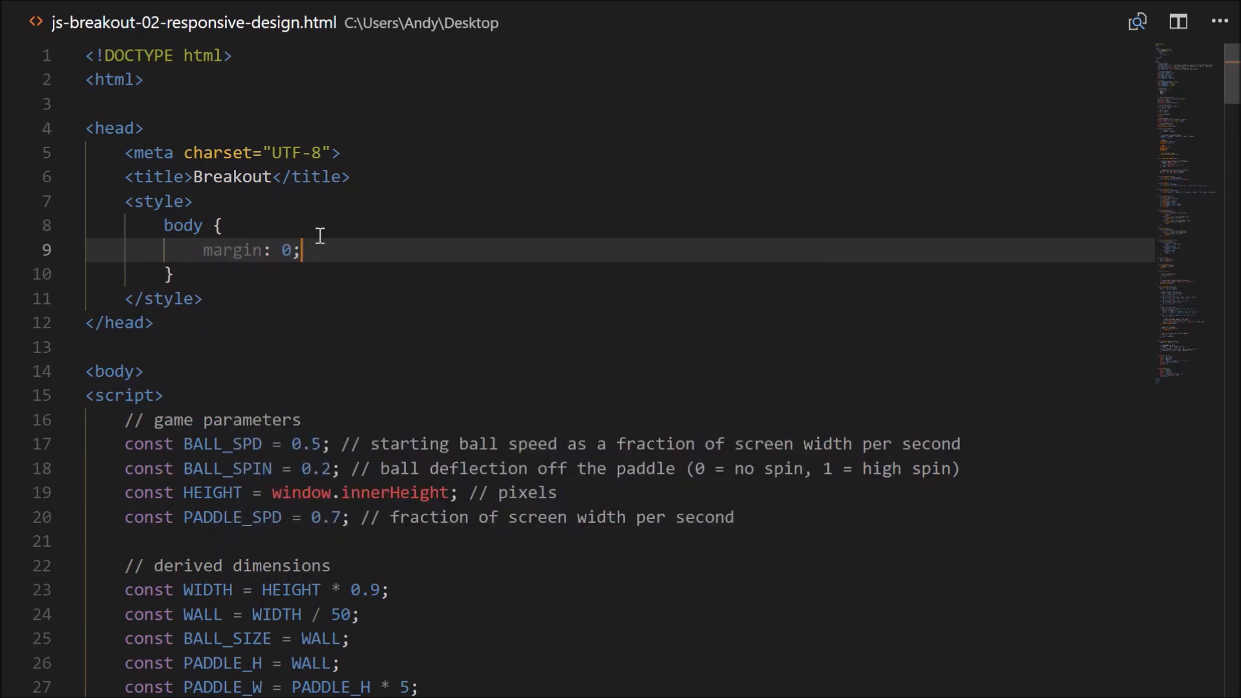
pyautogui.click(166, 679)
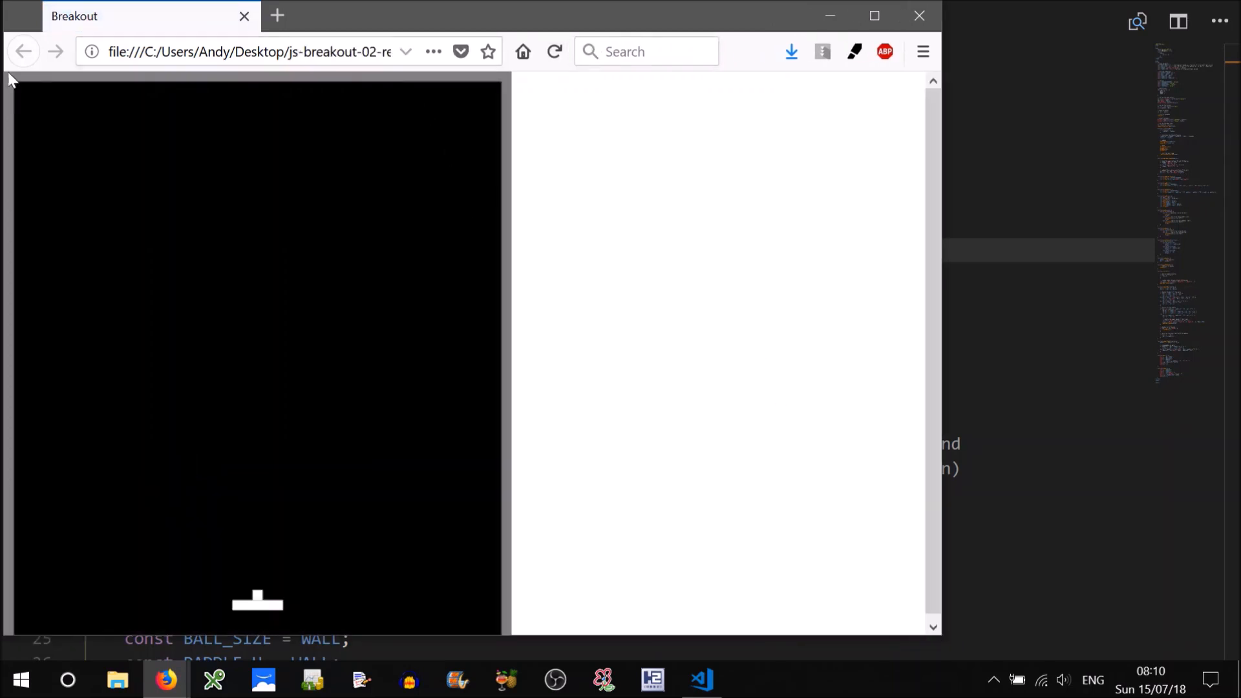
pyautogui.moveTo(583, 354)
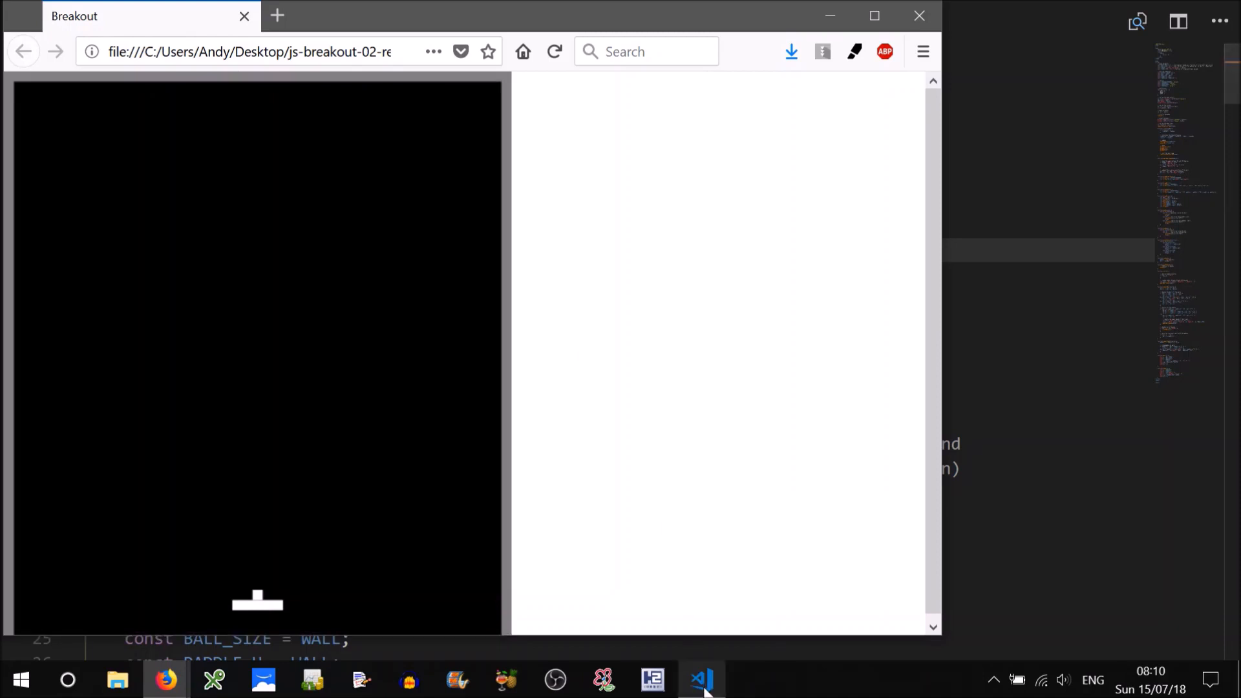
# Add a canvas { display: block; } rule below the body rule, then switch to the browser.
pyautogui.click(700, 679)
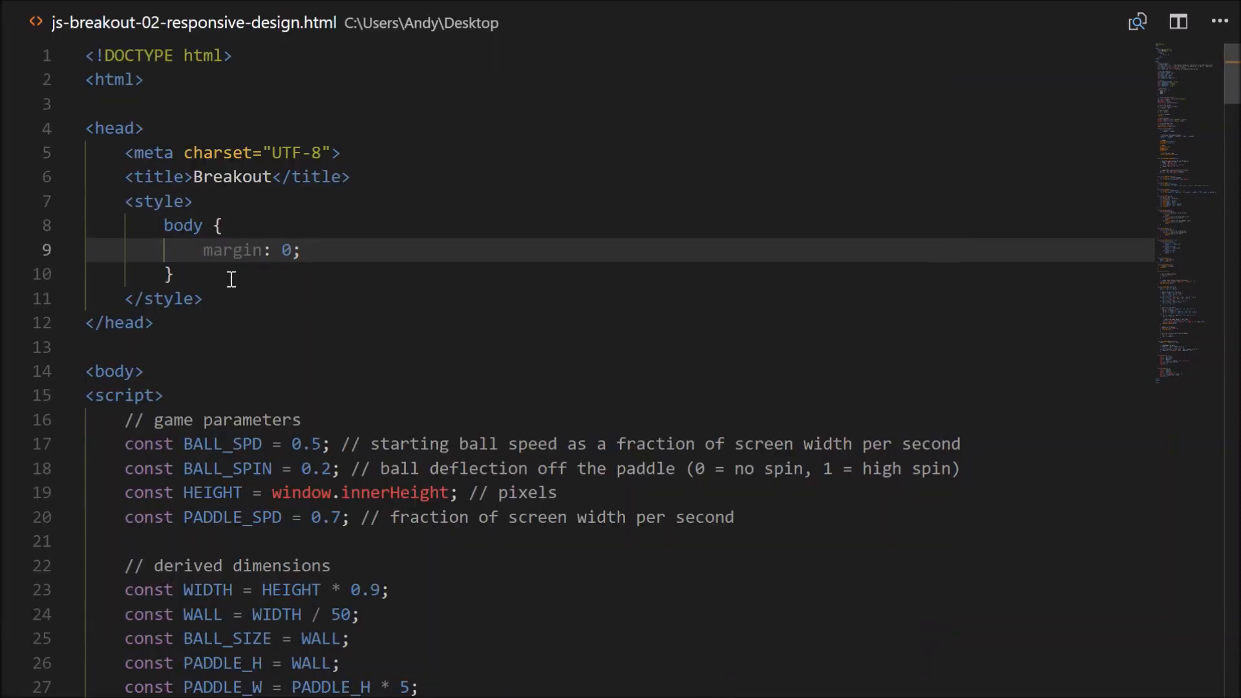
pyautogui.press('Enter')
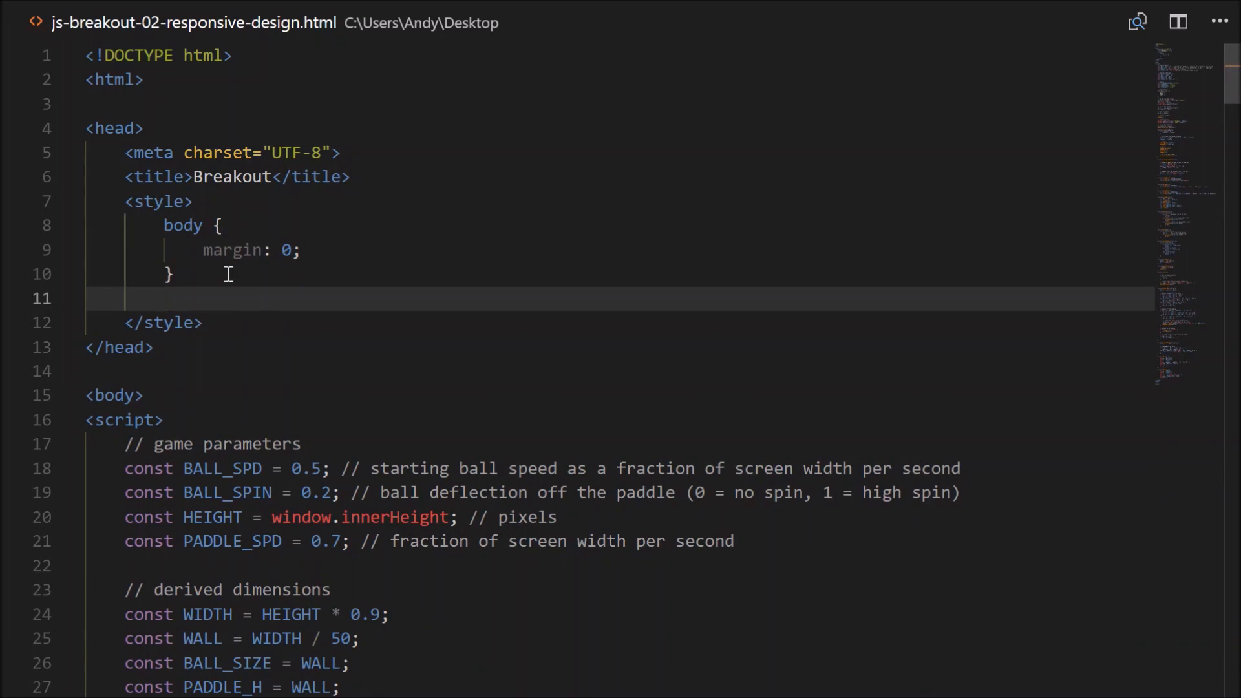
pyautogui.write('canvas {')
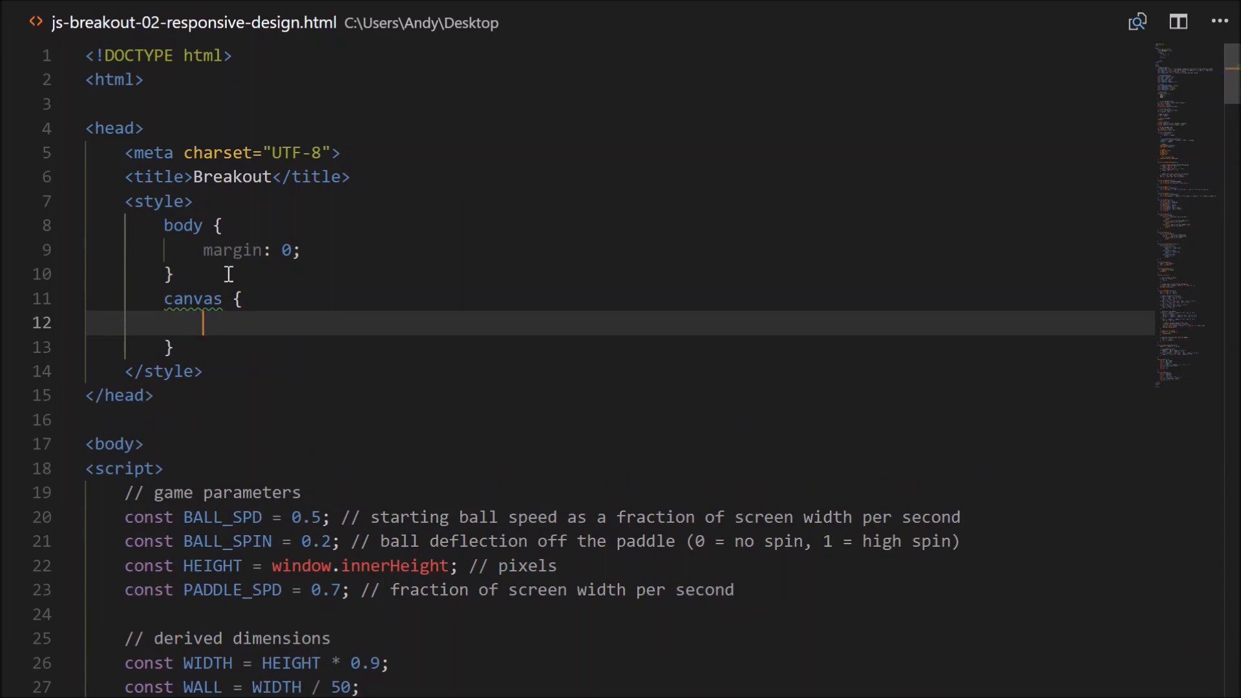
pyautogui.write('display: block;')
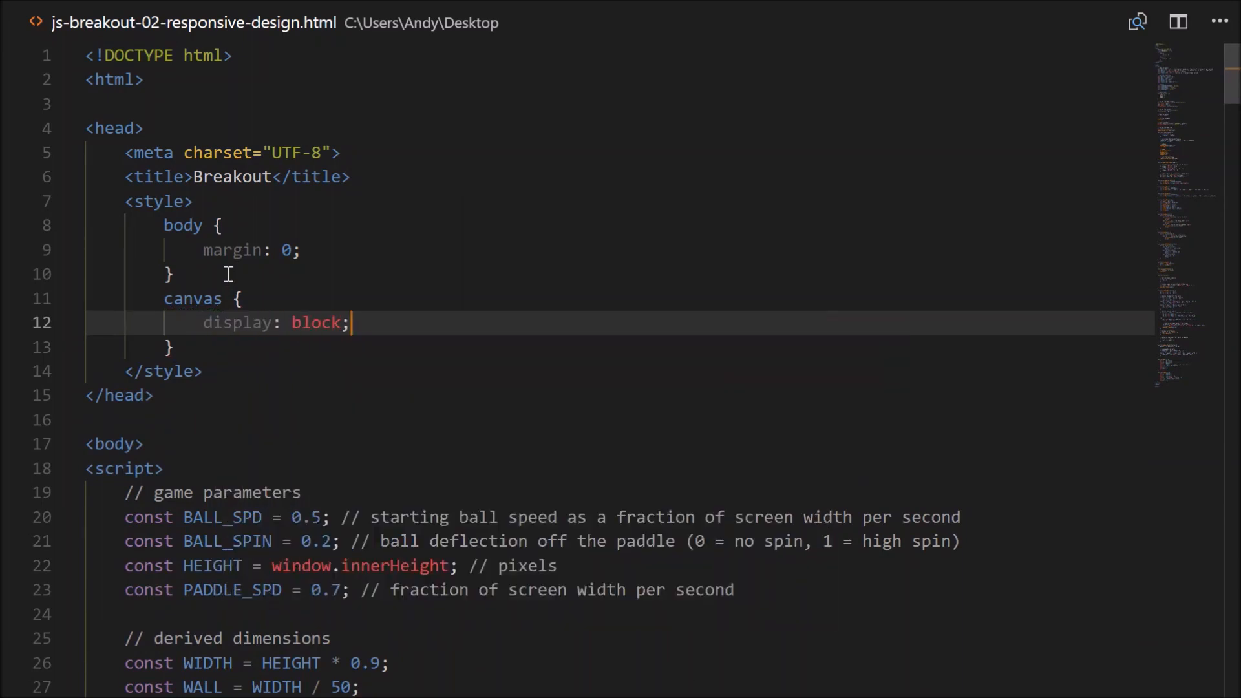
pyautogui.moveTo(240, 323)
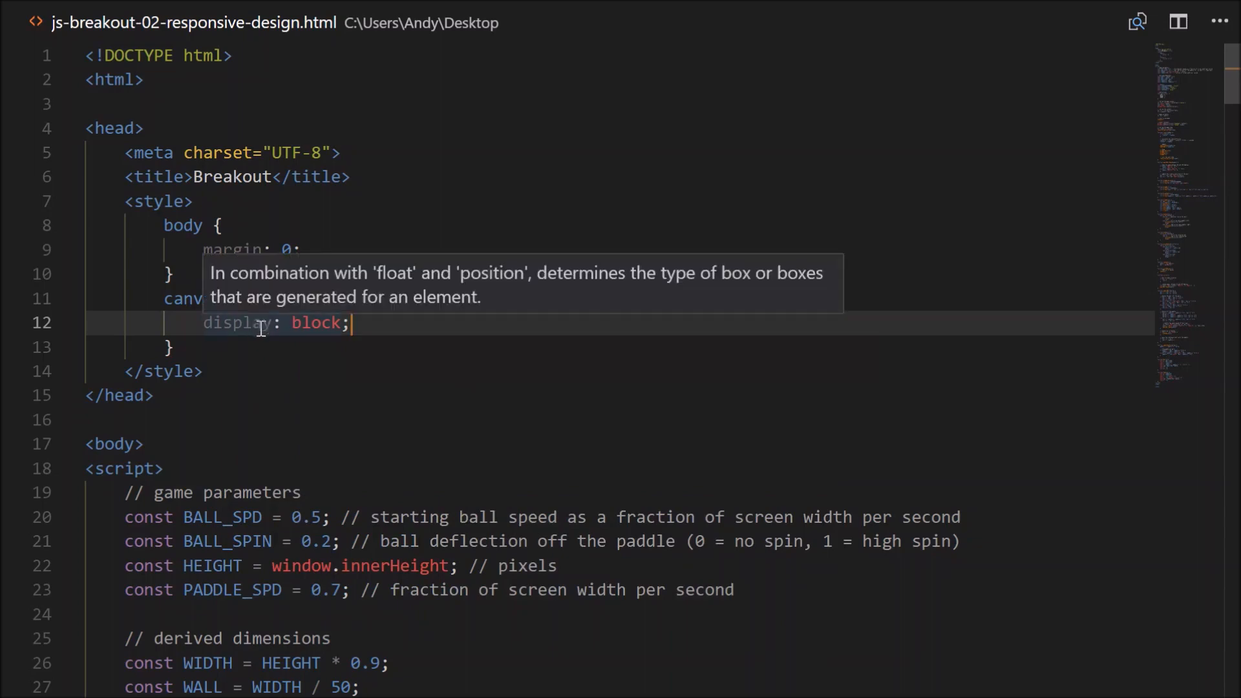
pyautogui.moveTo(328, 378)
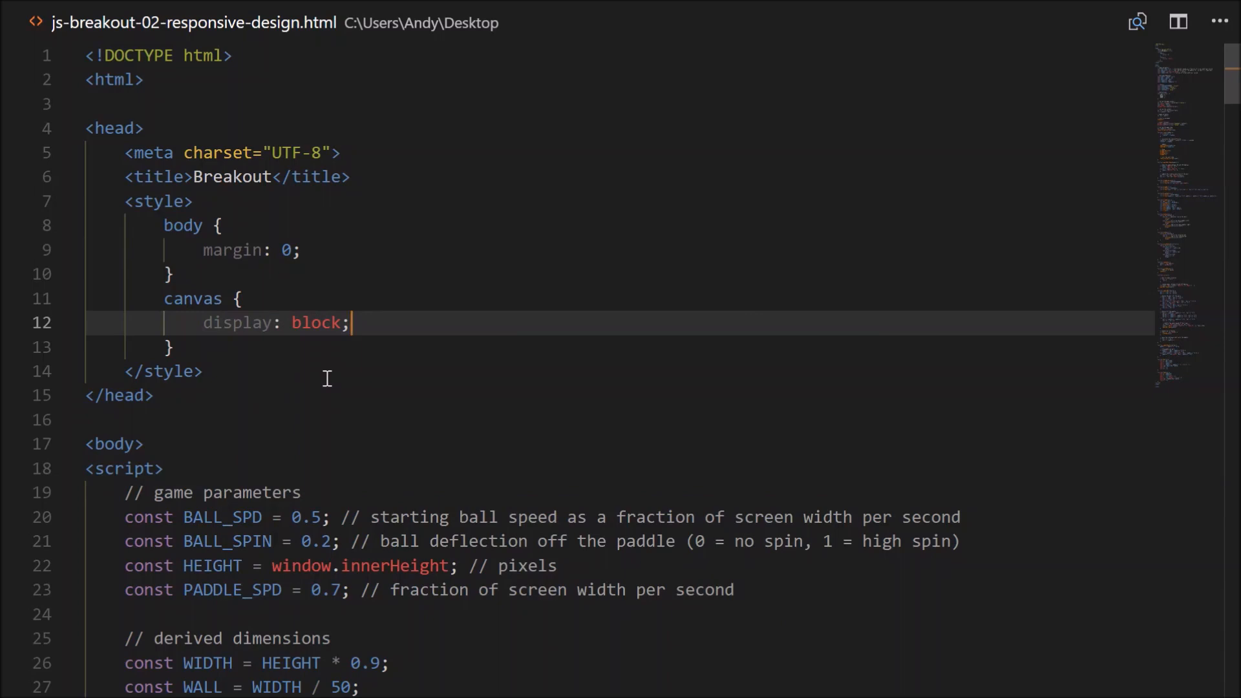
pyautogui.moveTo(339, 346)
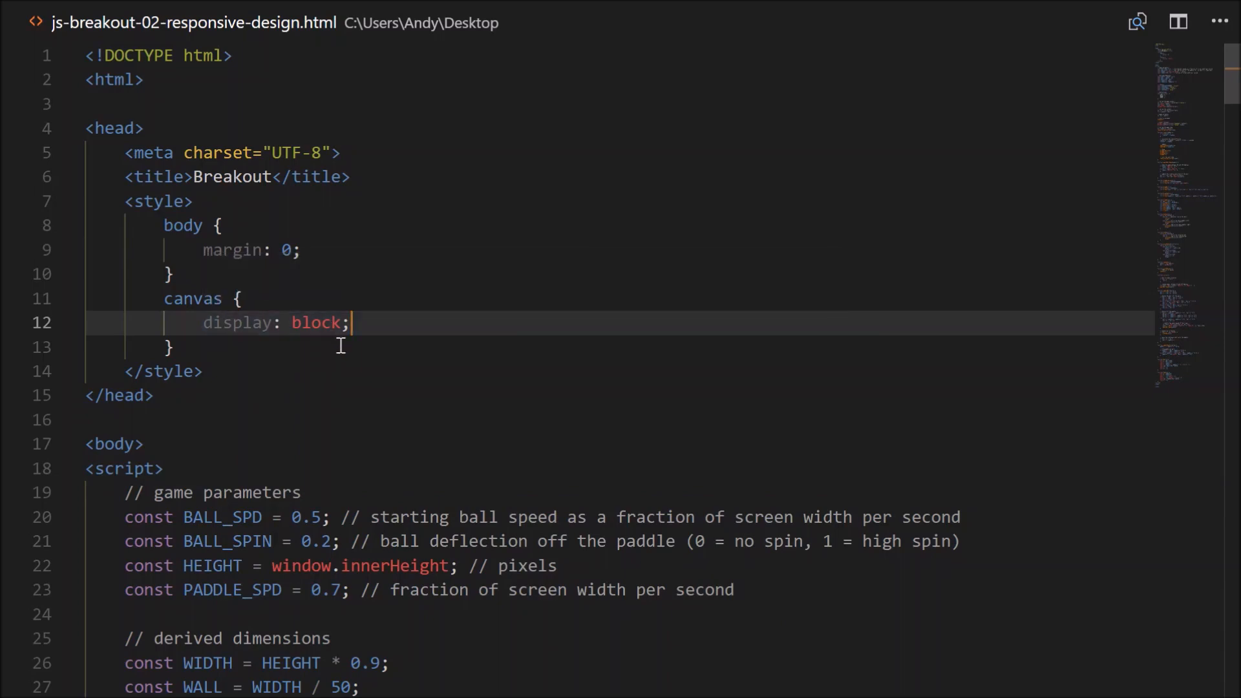
pyautogui.click(165, 680)
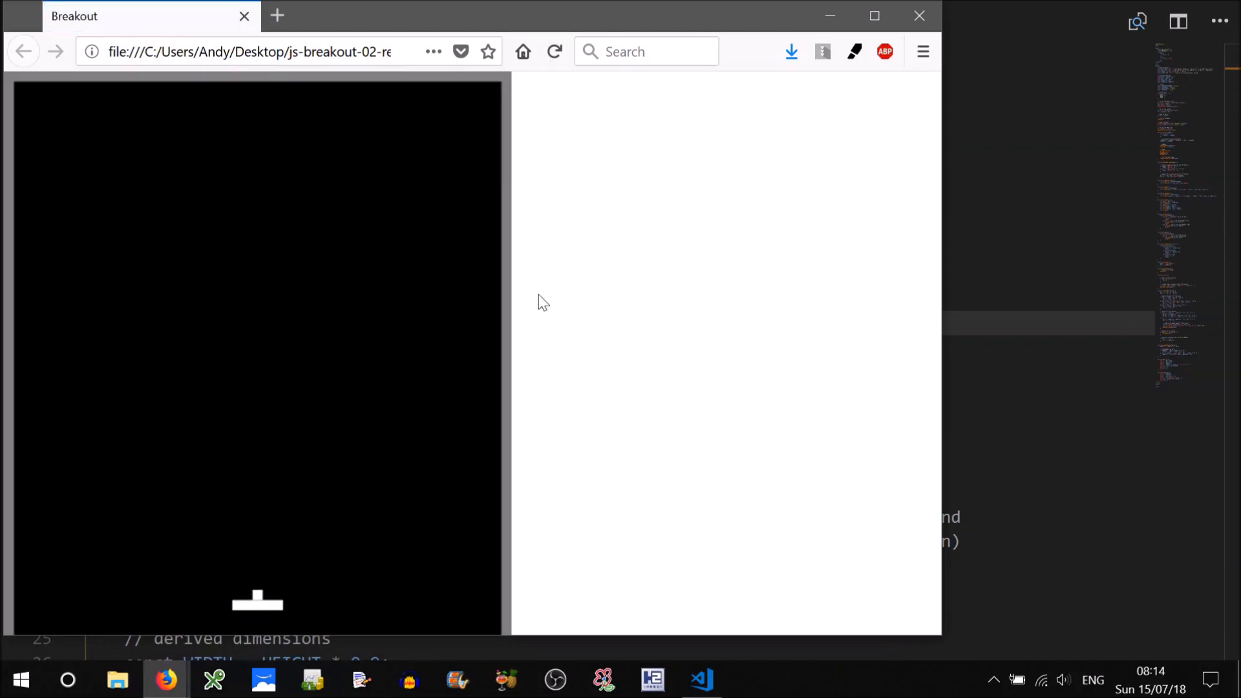
pyautogui.moveTo(931, 536)
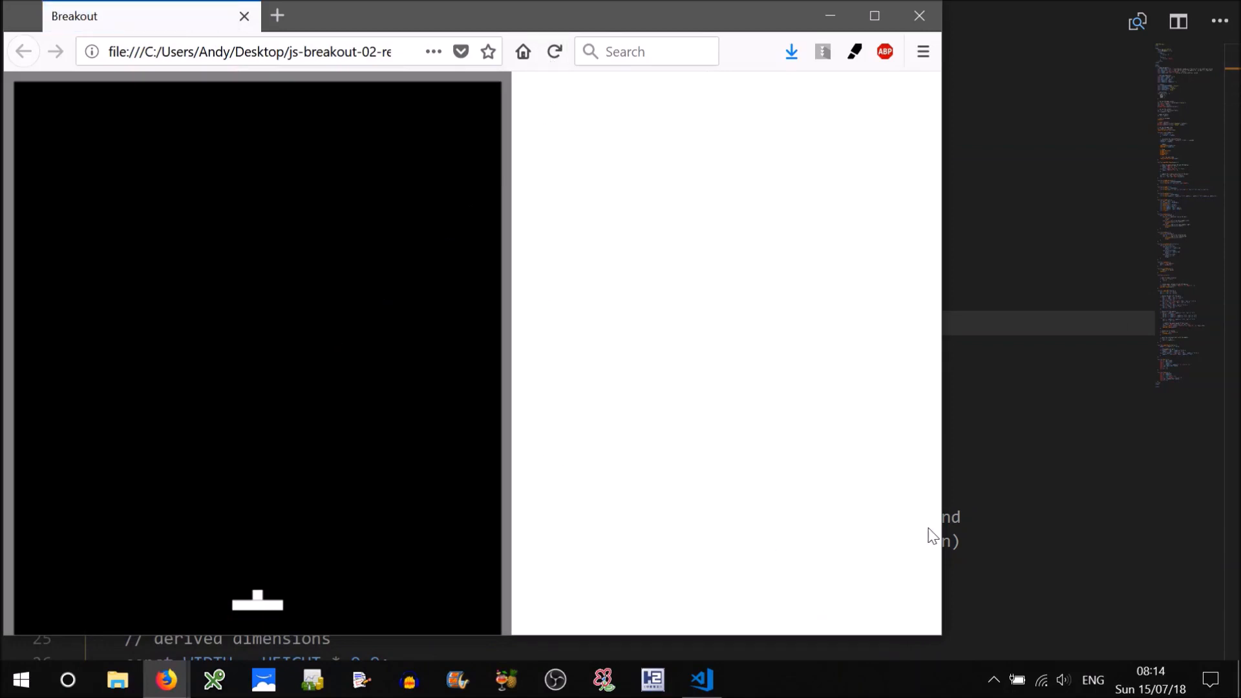
pyautogui.moveTo(648, 520)
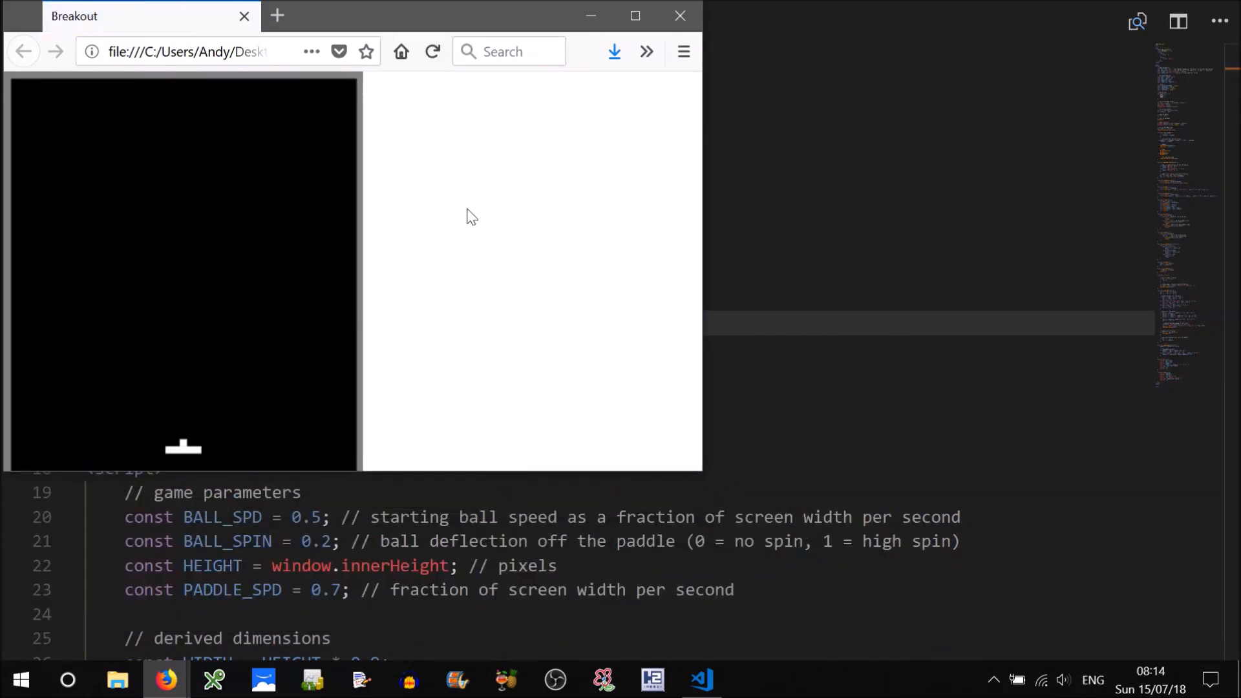
pyautogui.moveTo(417, 255)
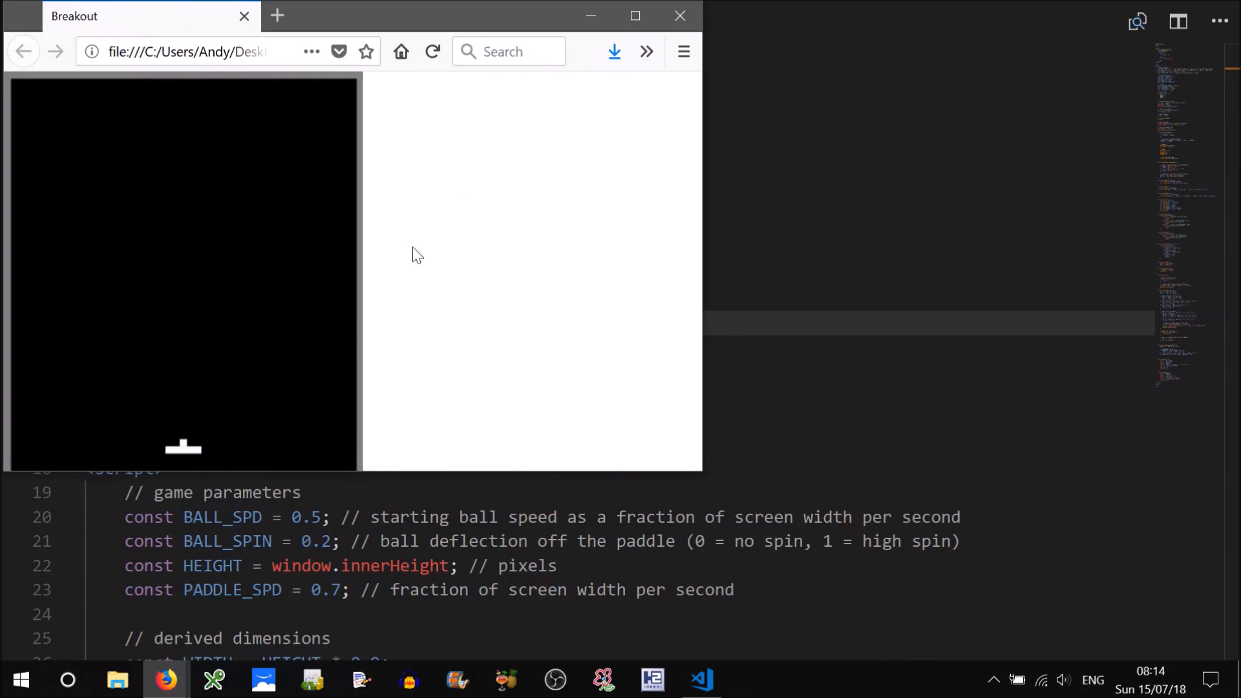
pyautogui.moveTo(651, 418)
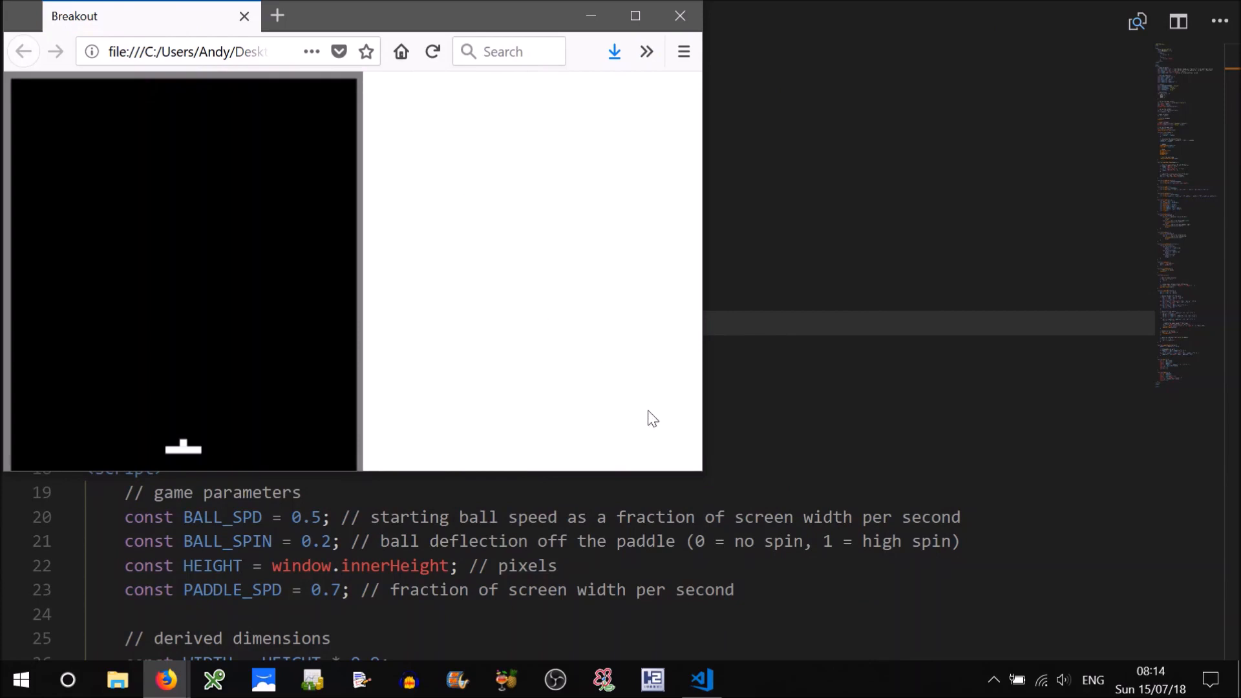
pyautogui.moveTo(704, 474)
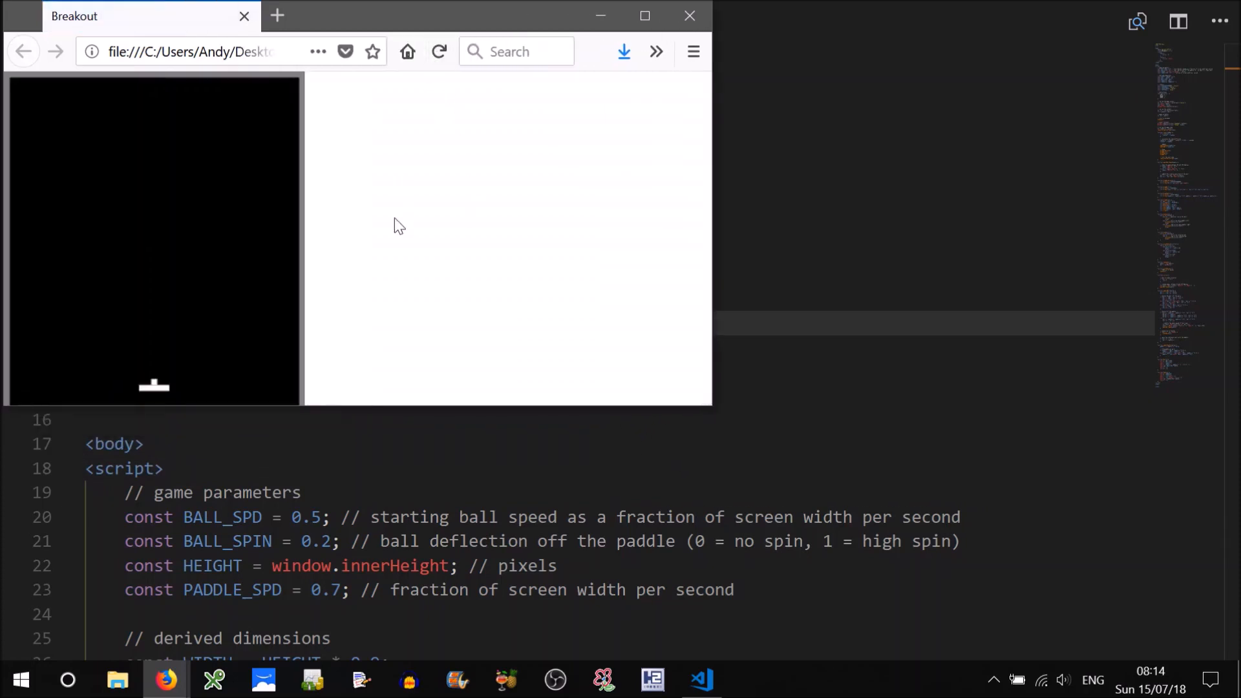
pyautogui.moveTo(22, 277)
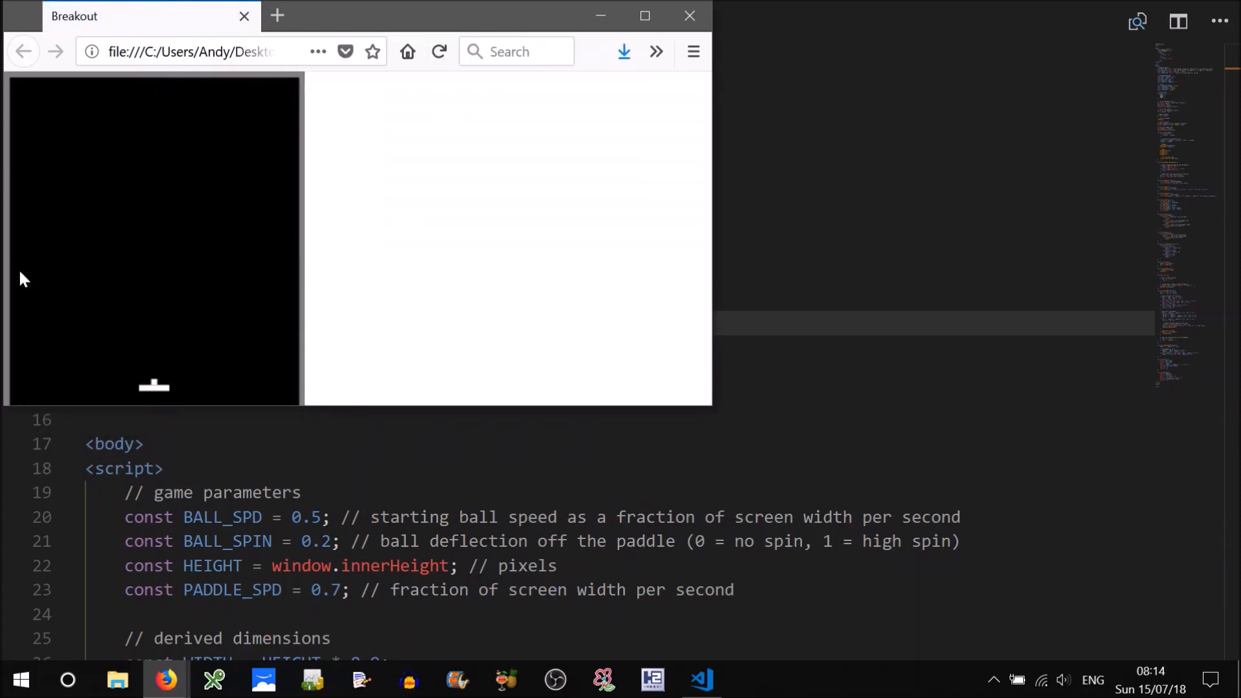
pyautogui.moveTo(178, 346)
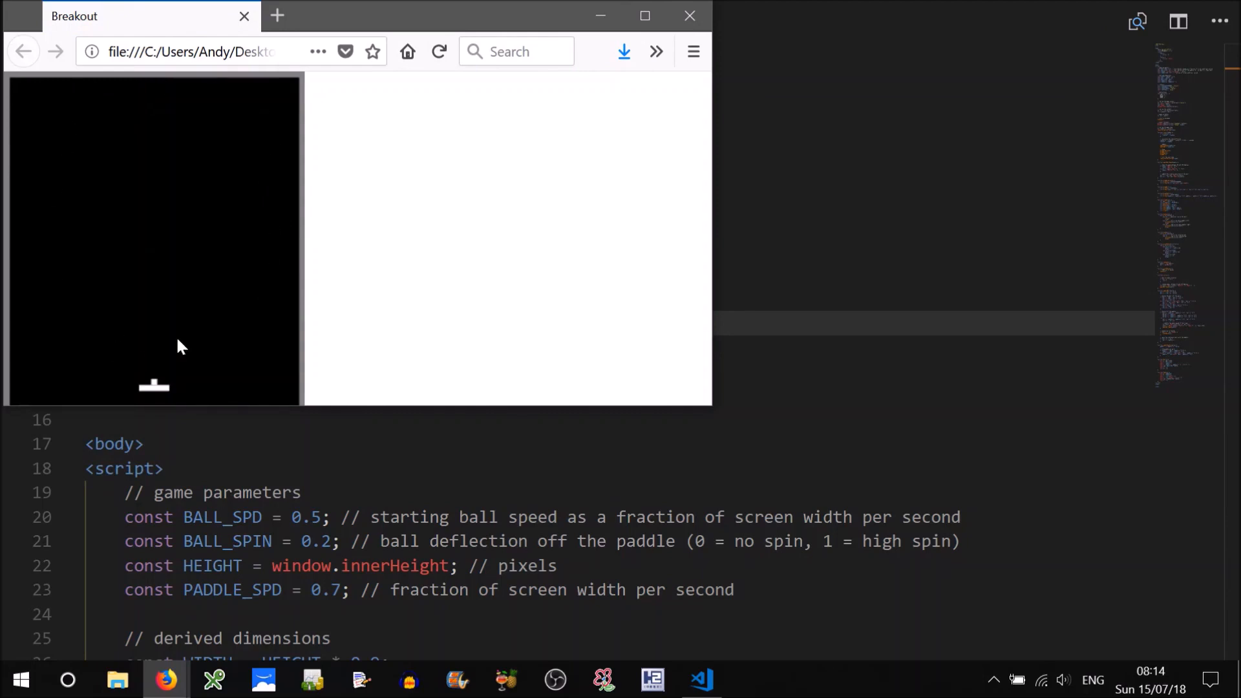
pyautogui.moveTo(536, 88)
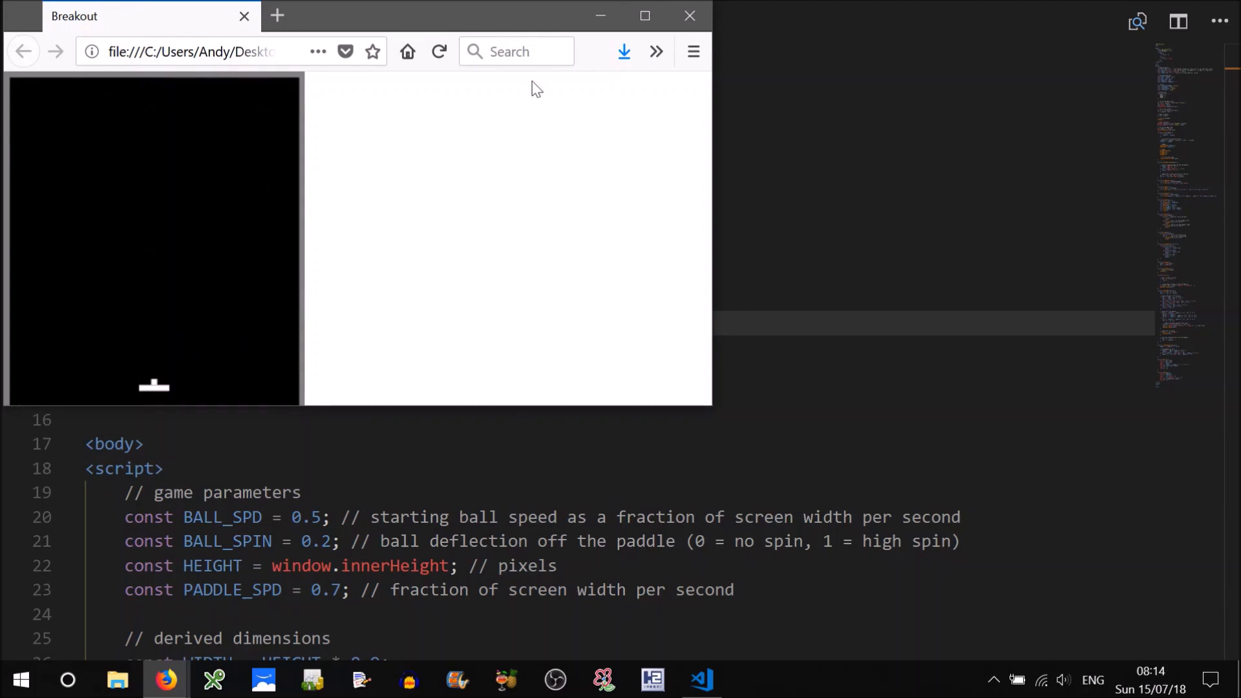
pyautogui.moveTo(246, 366)
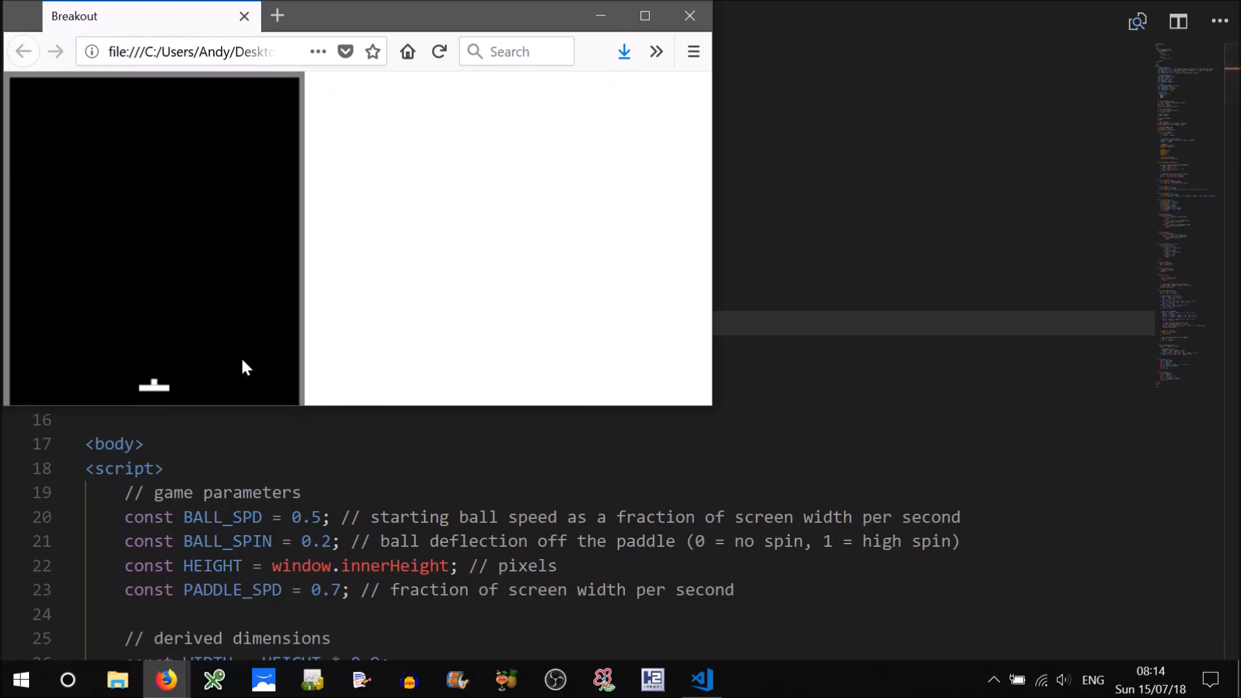
pyautogui.moveTo(212, 310)
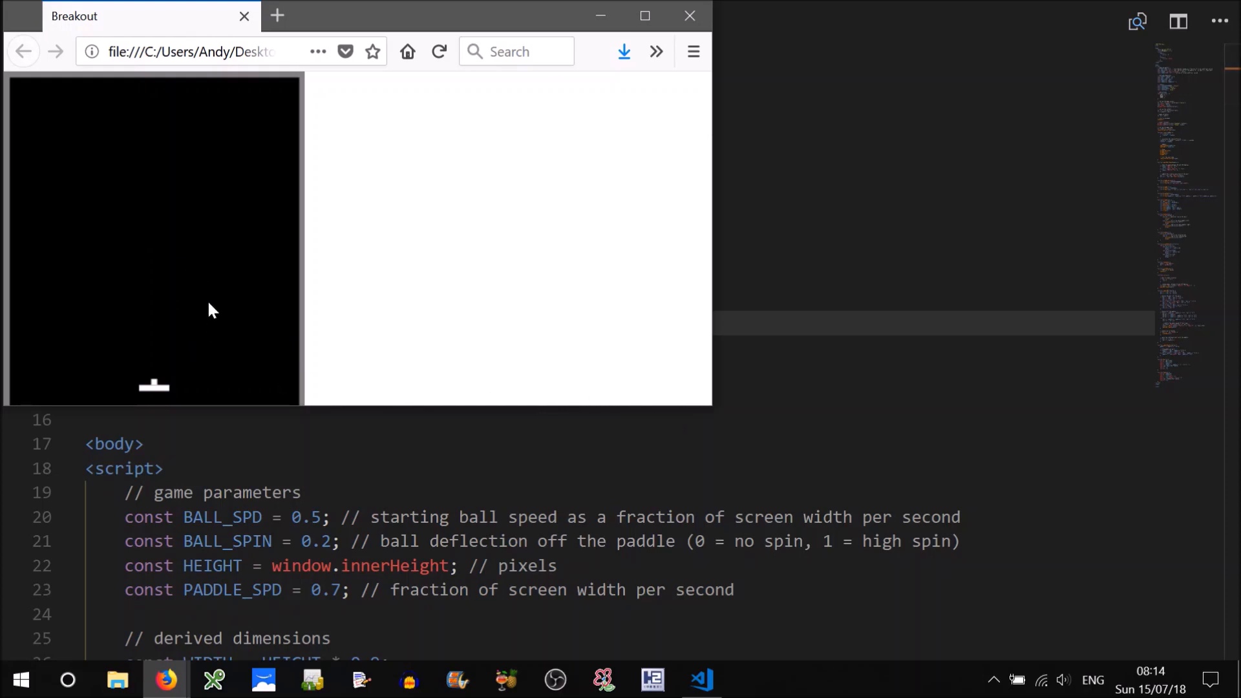
pyautogui.moveTo(452, 309)
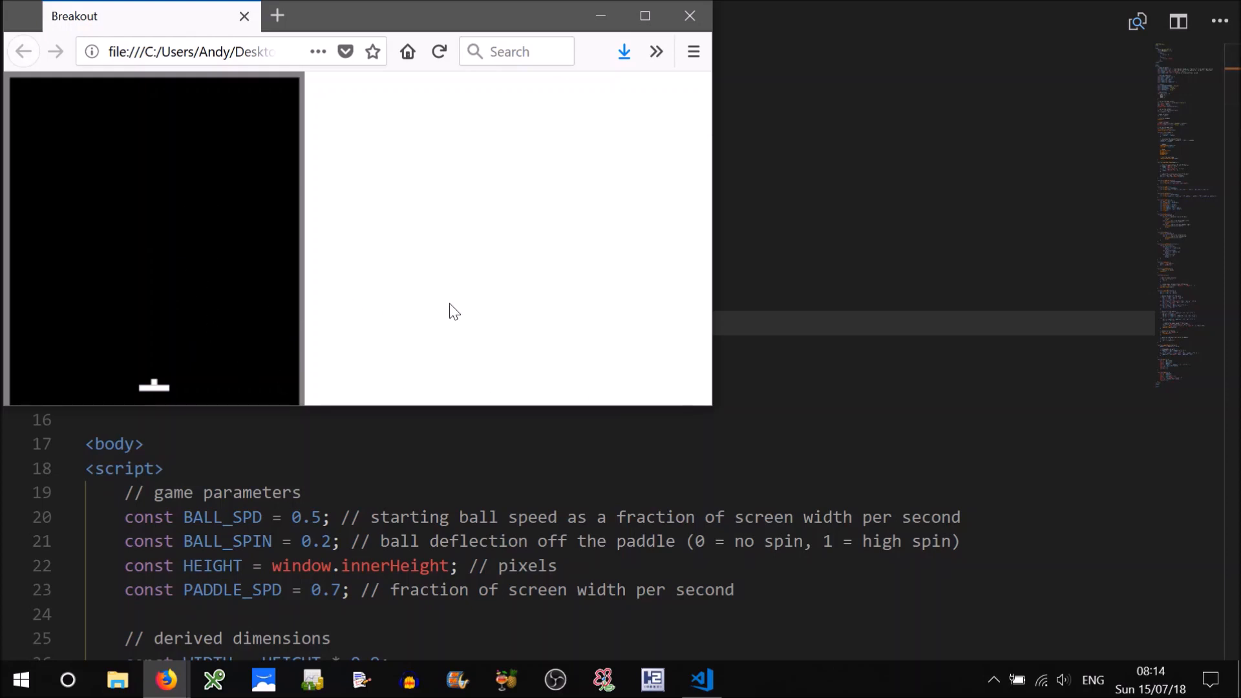
pyautogui.moveTo(145, 392)
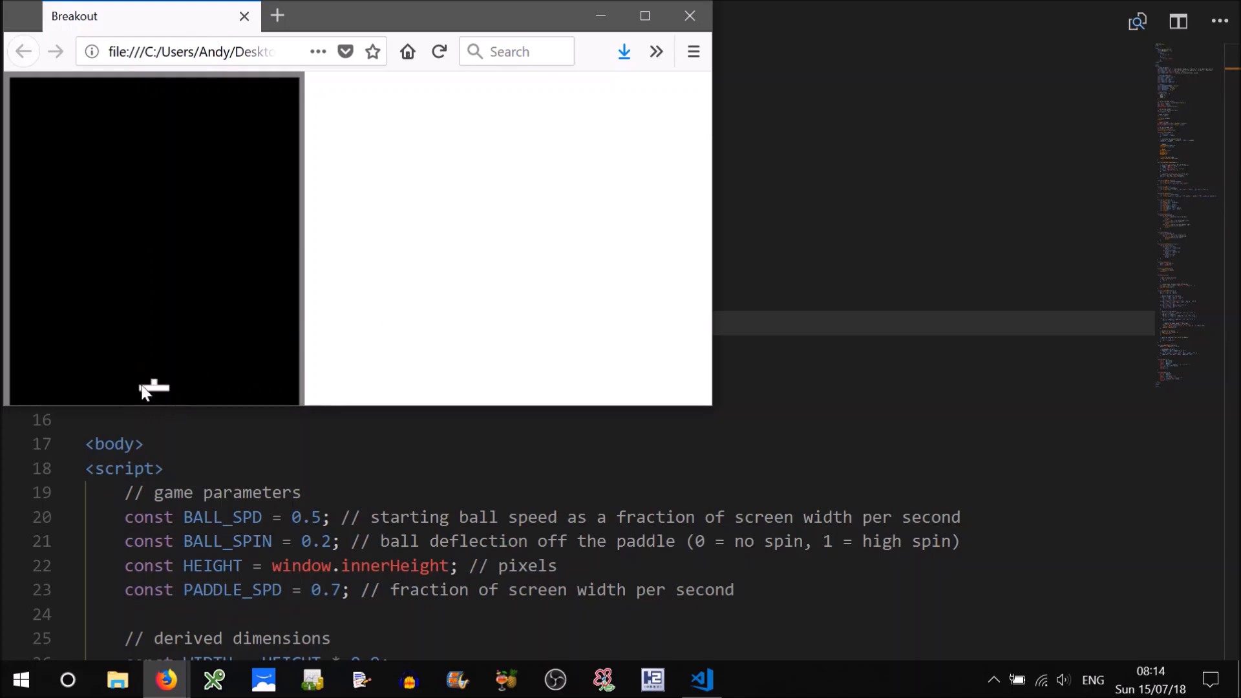
pyautogui.moveTo(176, 397)
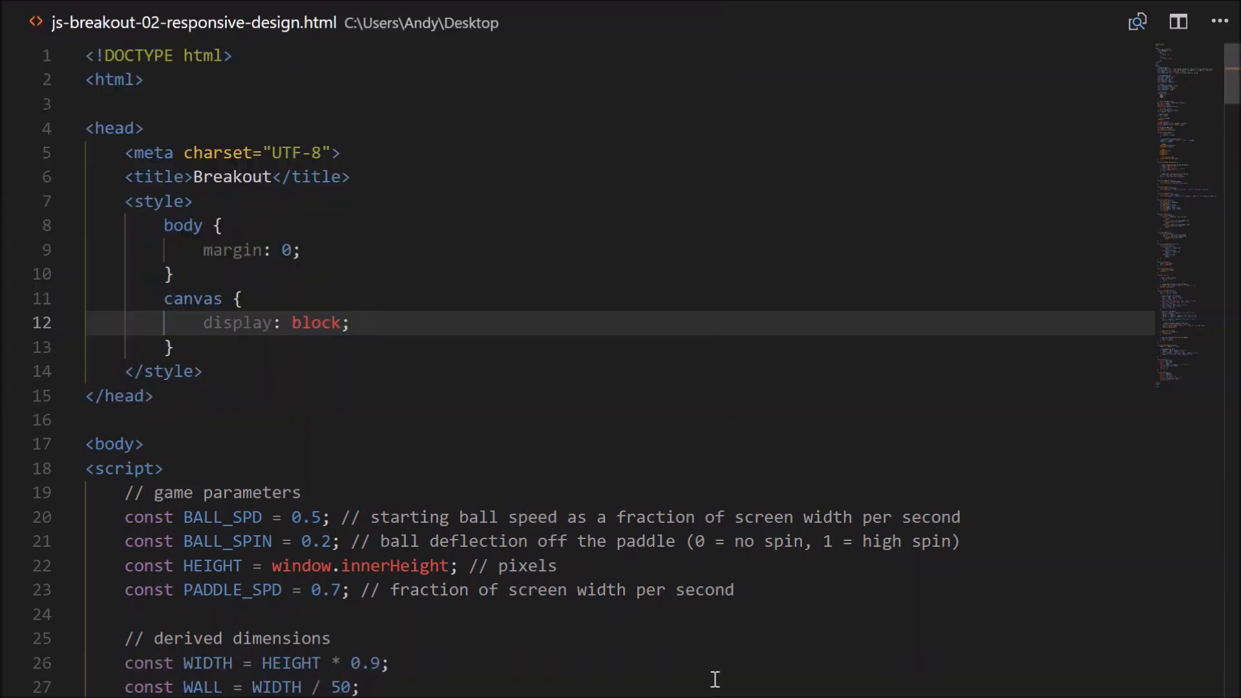
# Replace HEIGHT * 0.9 in the WIDTH constant with window.innerWidth.
pyautogui.click(263, 662)
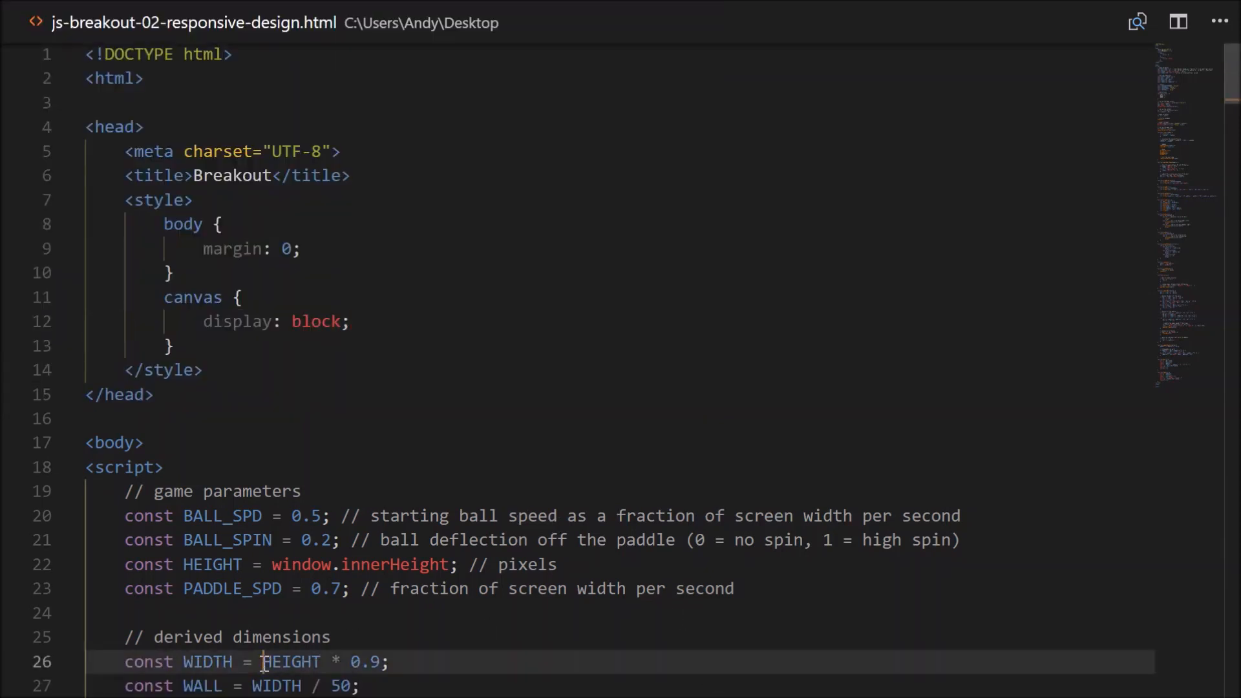
pyautogui.write('w')
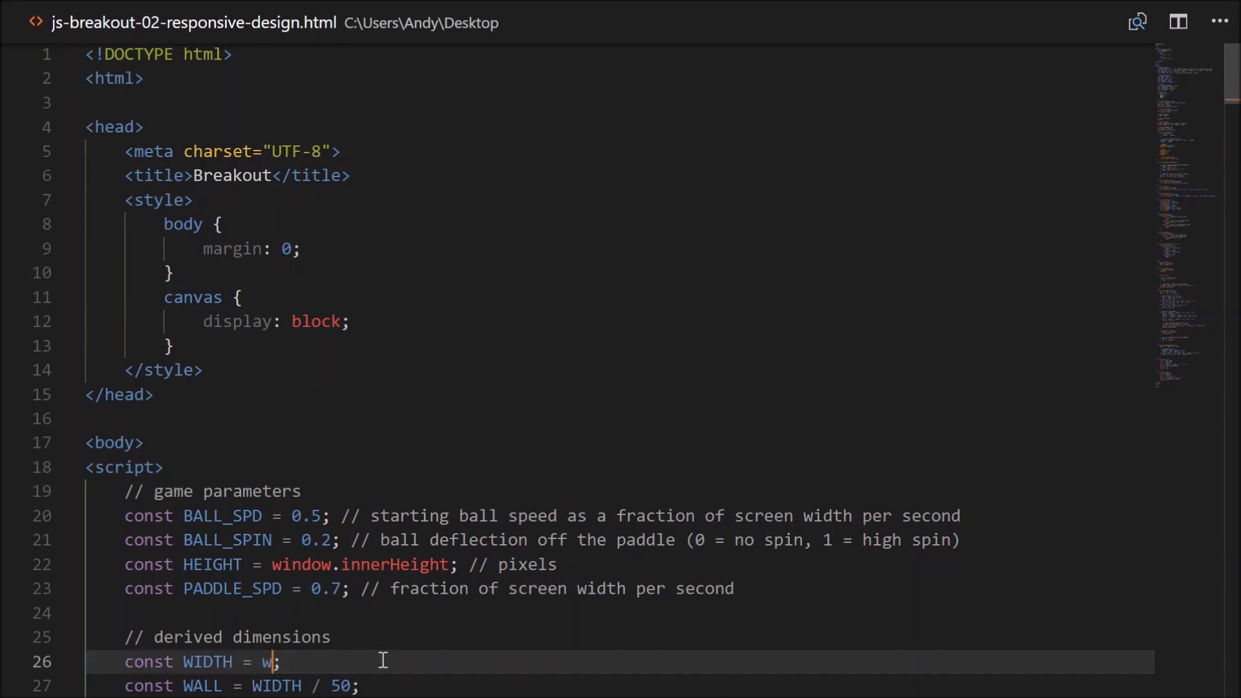
pyautogui.write('indow.innerWidth')
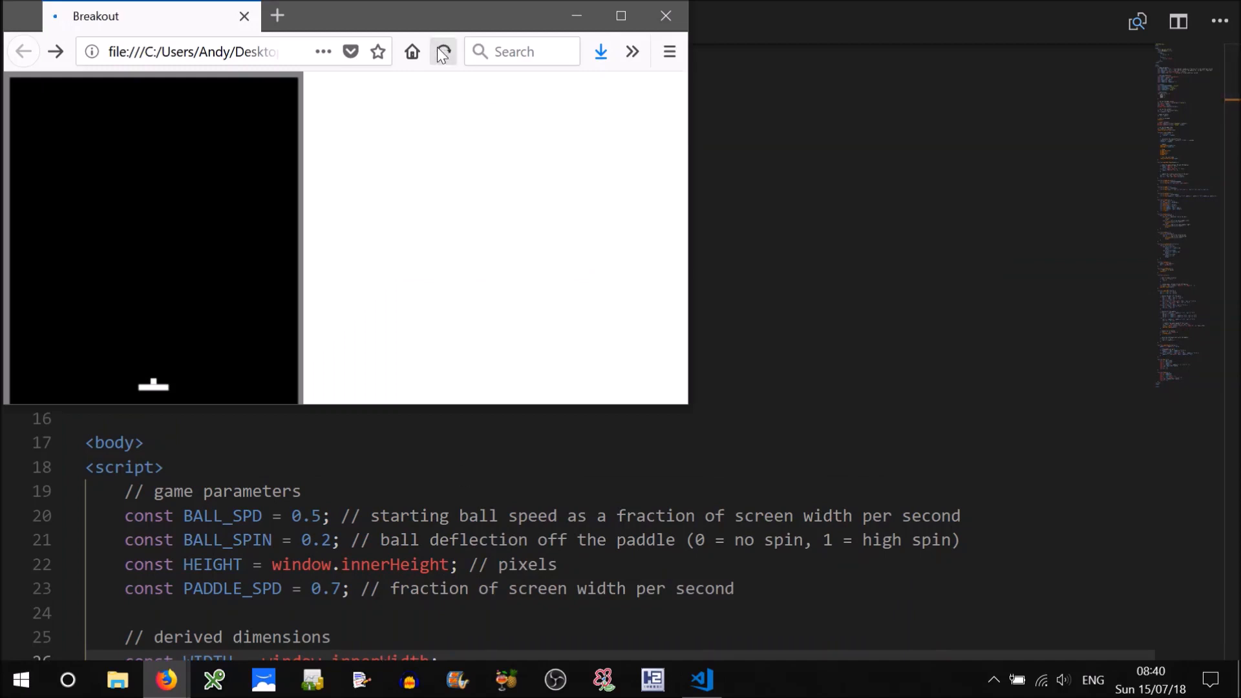
# Reload the Breakout page so the canvas spans the full window width.
pyautogui.click(443, 52)
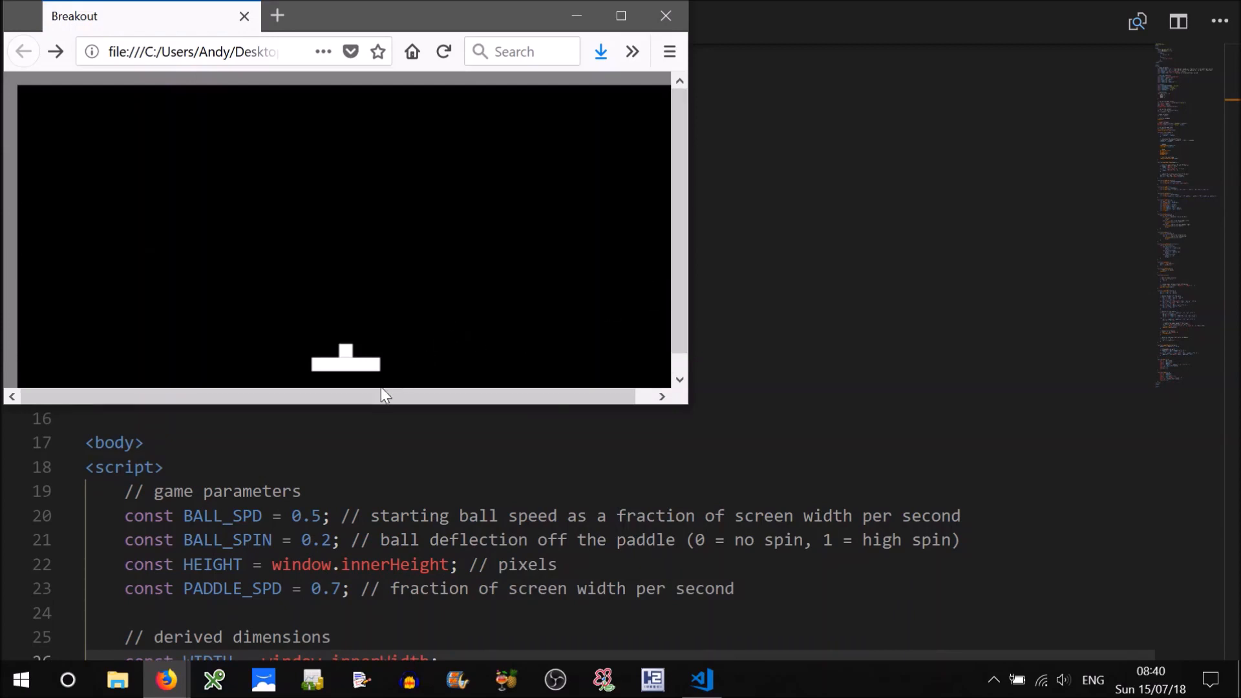
pyautogui.moveTo(421, 338)
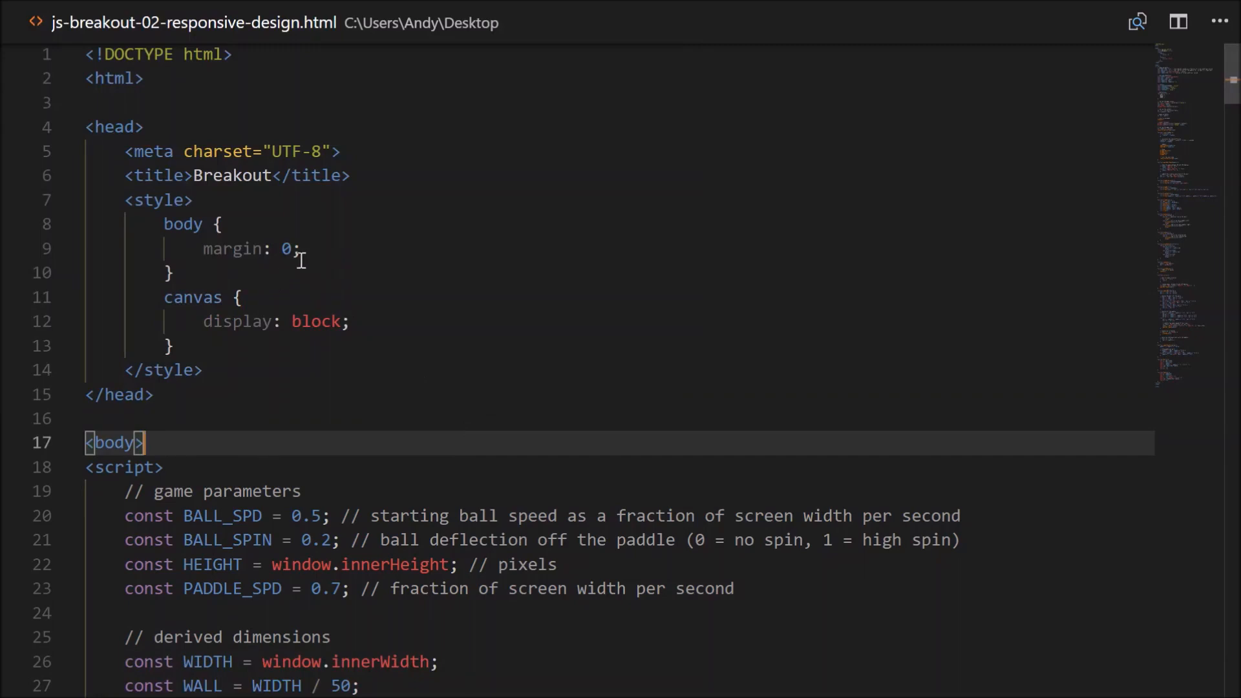
# Add overflow: hidden under margin in the body rule, accepting the autocomplete value.
pyautogui.write('o')
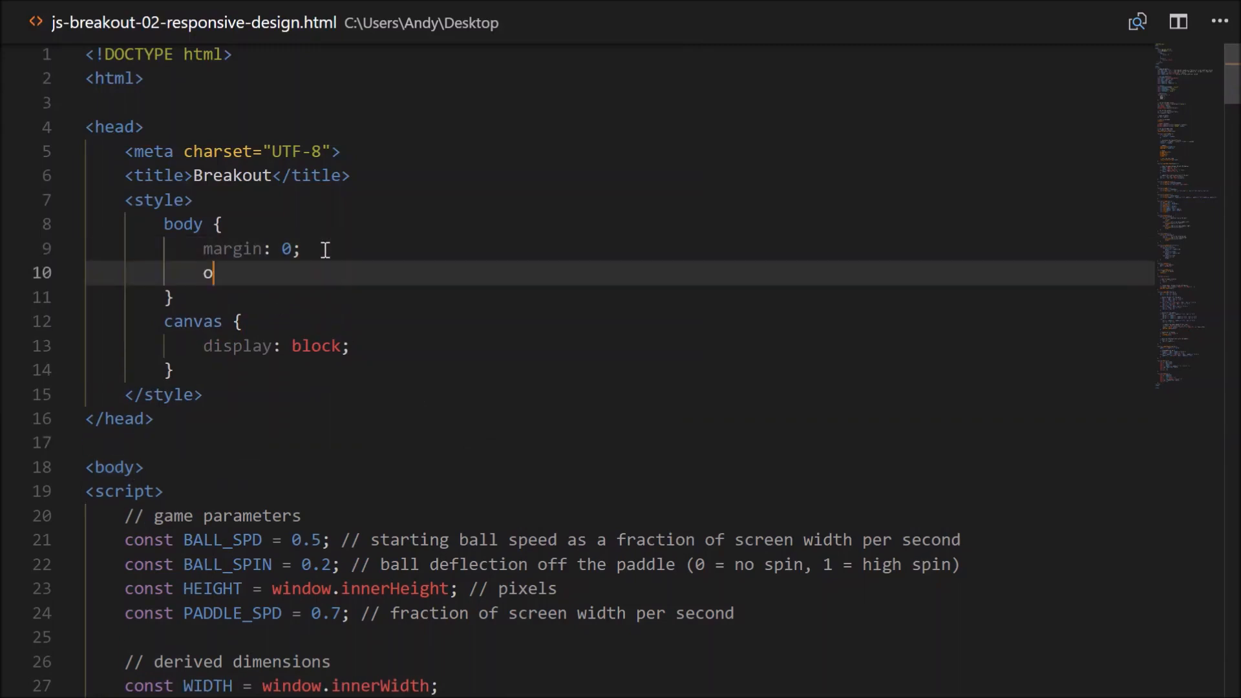
pyautogui.write('verflow: hi')
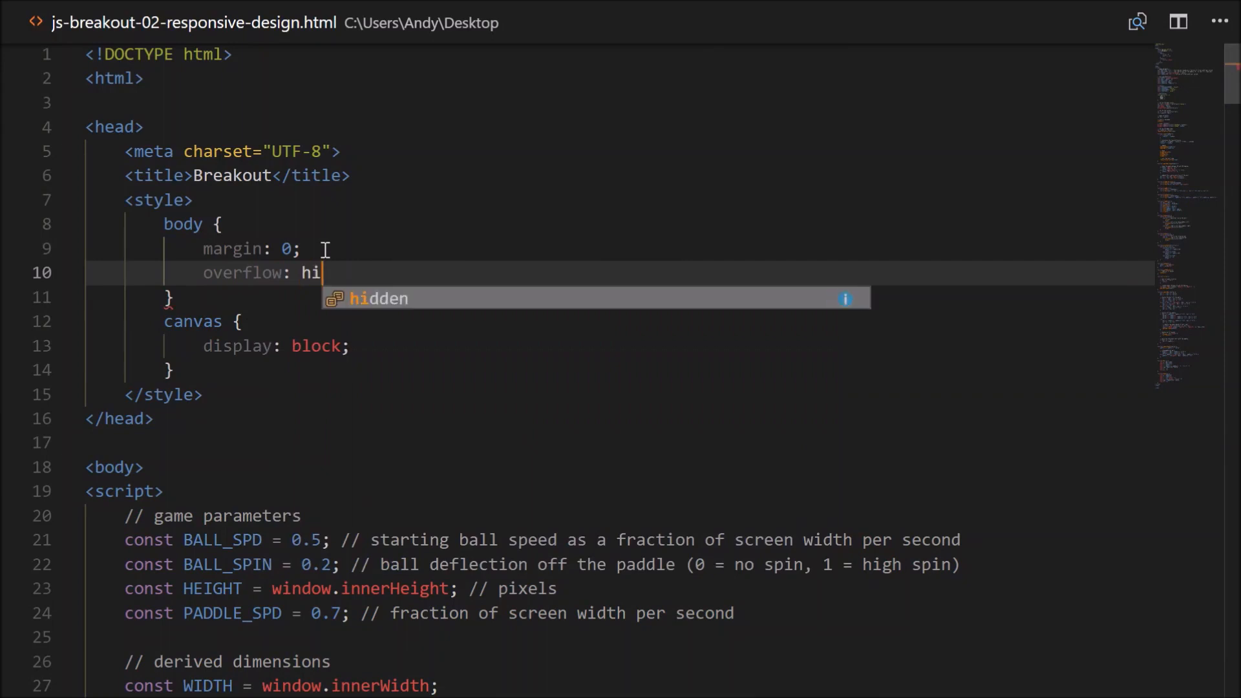
pyautogui.press('alt+tab')
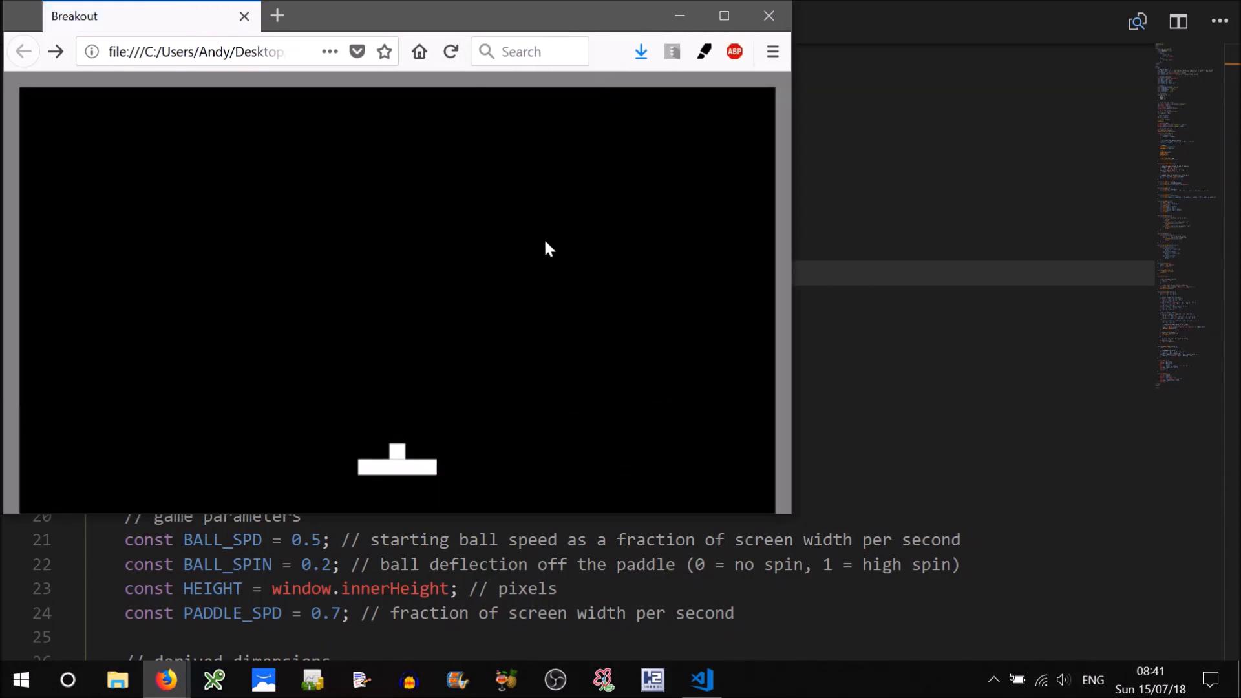
# Reload the game, shorten the Firefox window, and reload again to check for scrollbars.
pyautogui.click(721, 15)
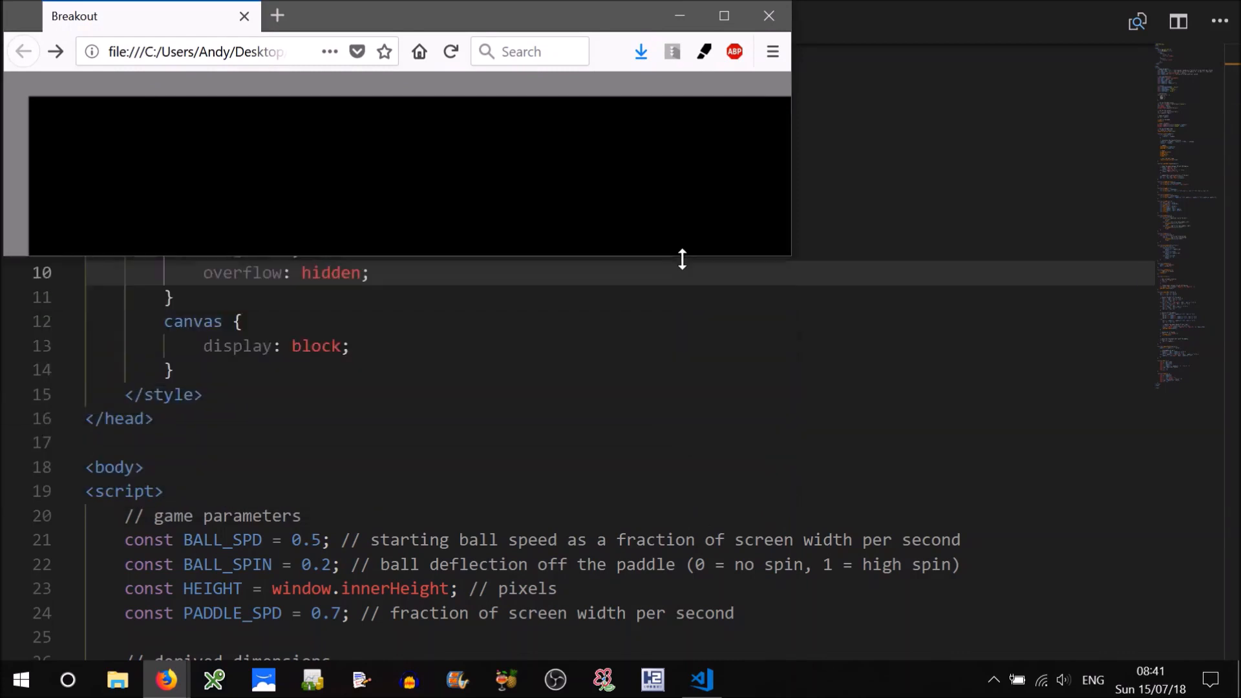
pyautogui.click(450, 51)
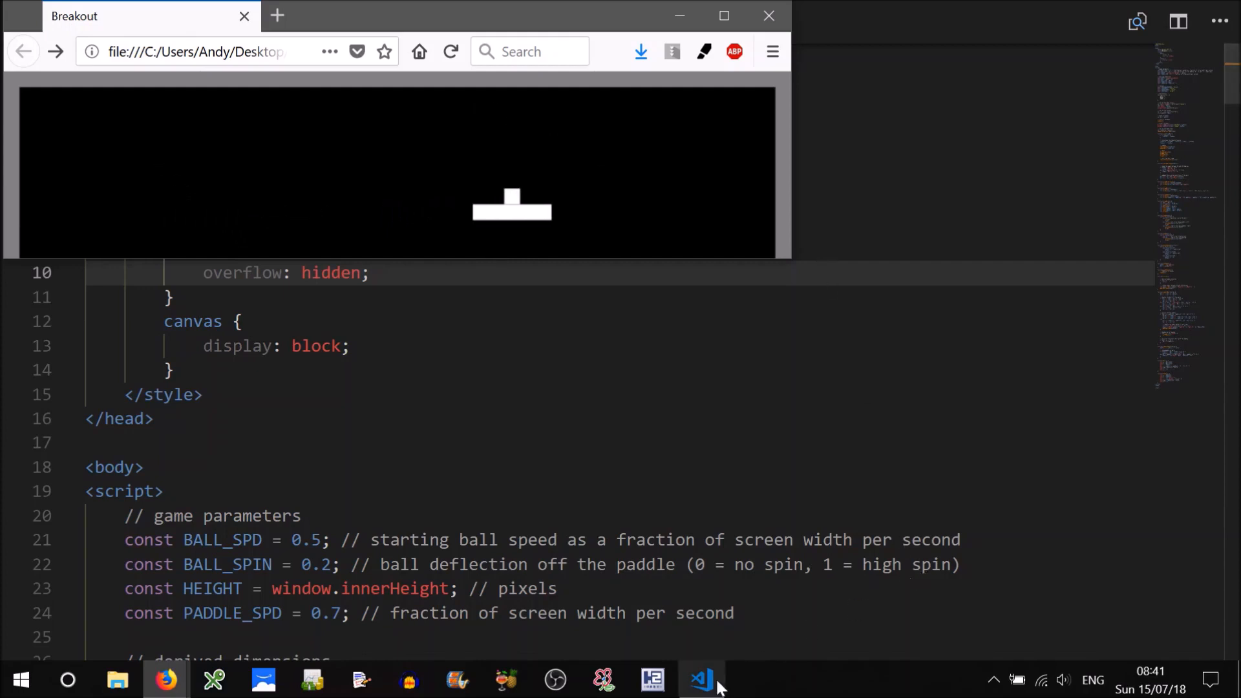
# Reword the BALL_SPD comment to screen height and set PADDLE_SPD to 0.5.
pyautogui.click(700, 679)
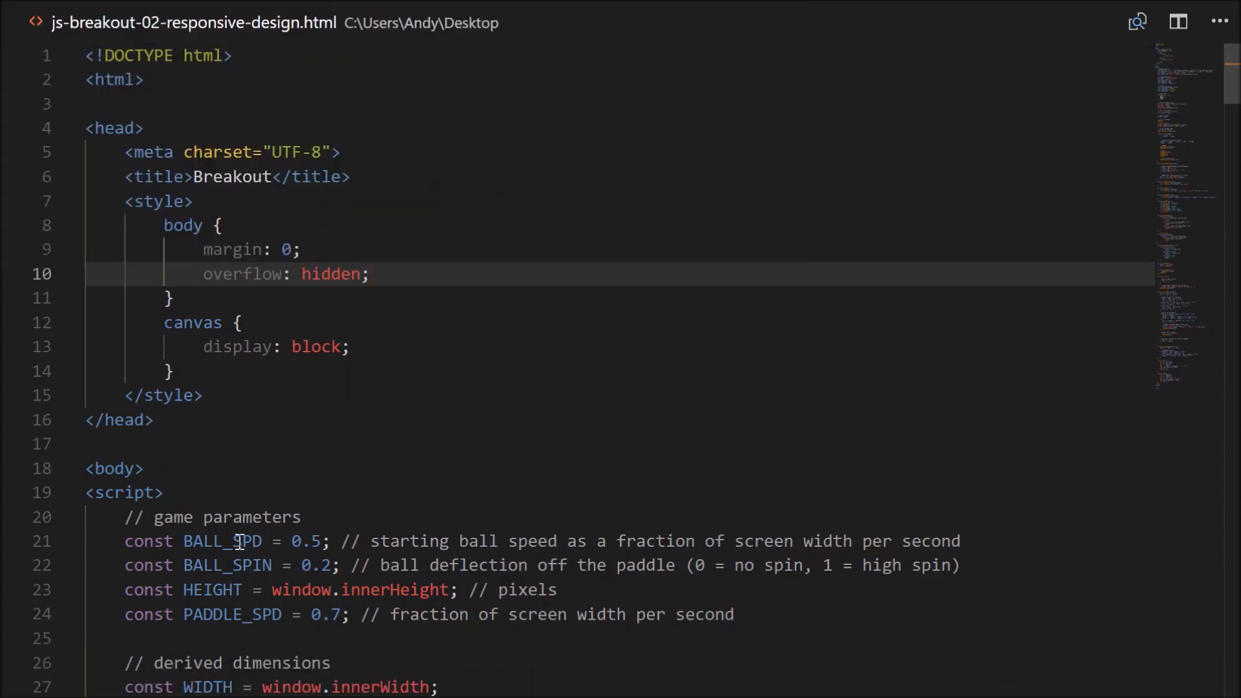
pyautogui.doubleClick(222, 541)
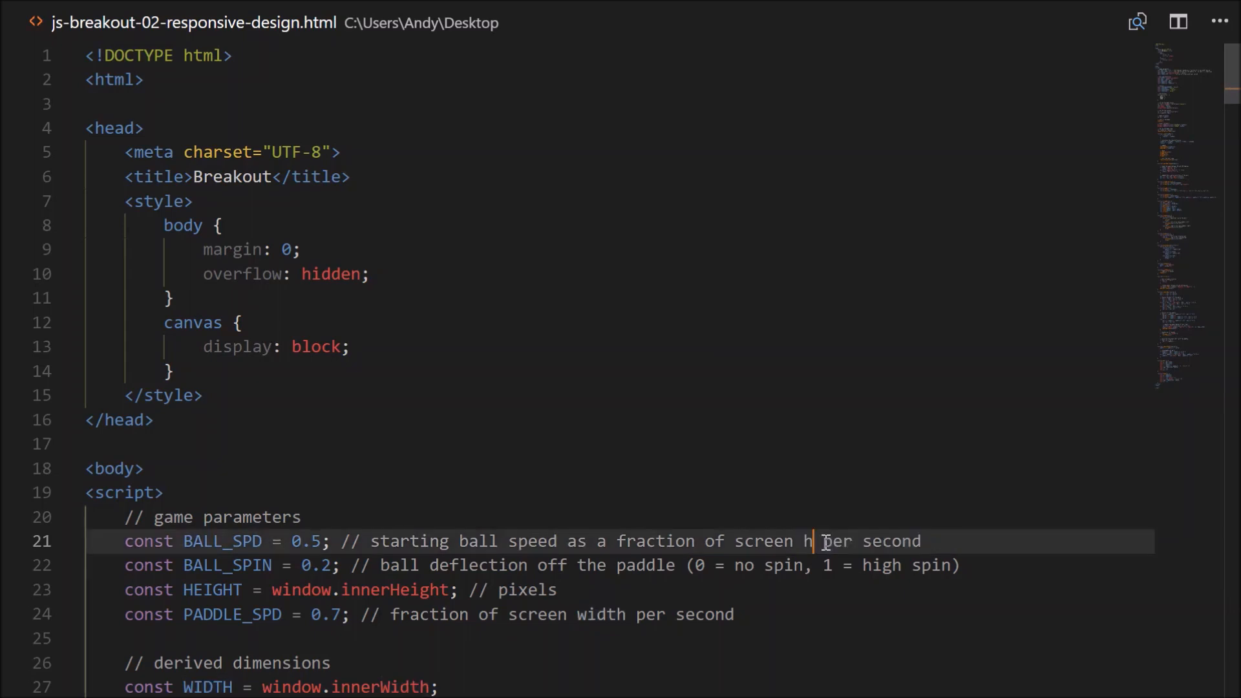
pyautogui.write('eight')
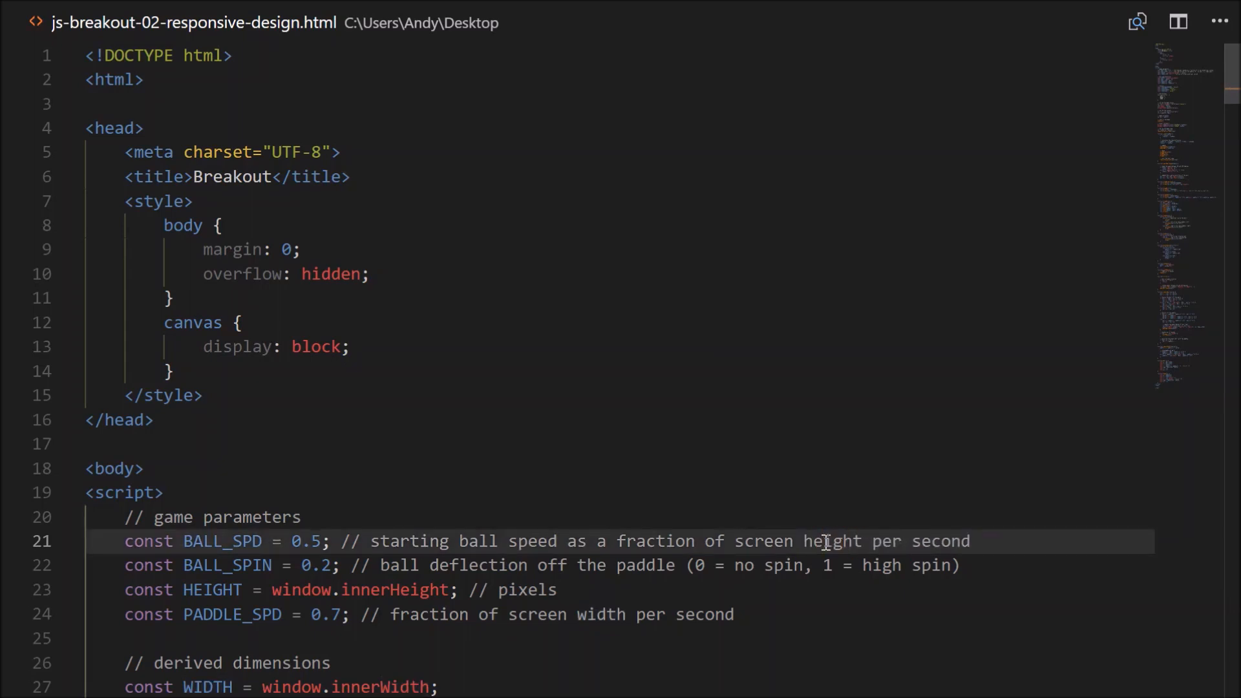
pyautogui.moveTo(842, 480)
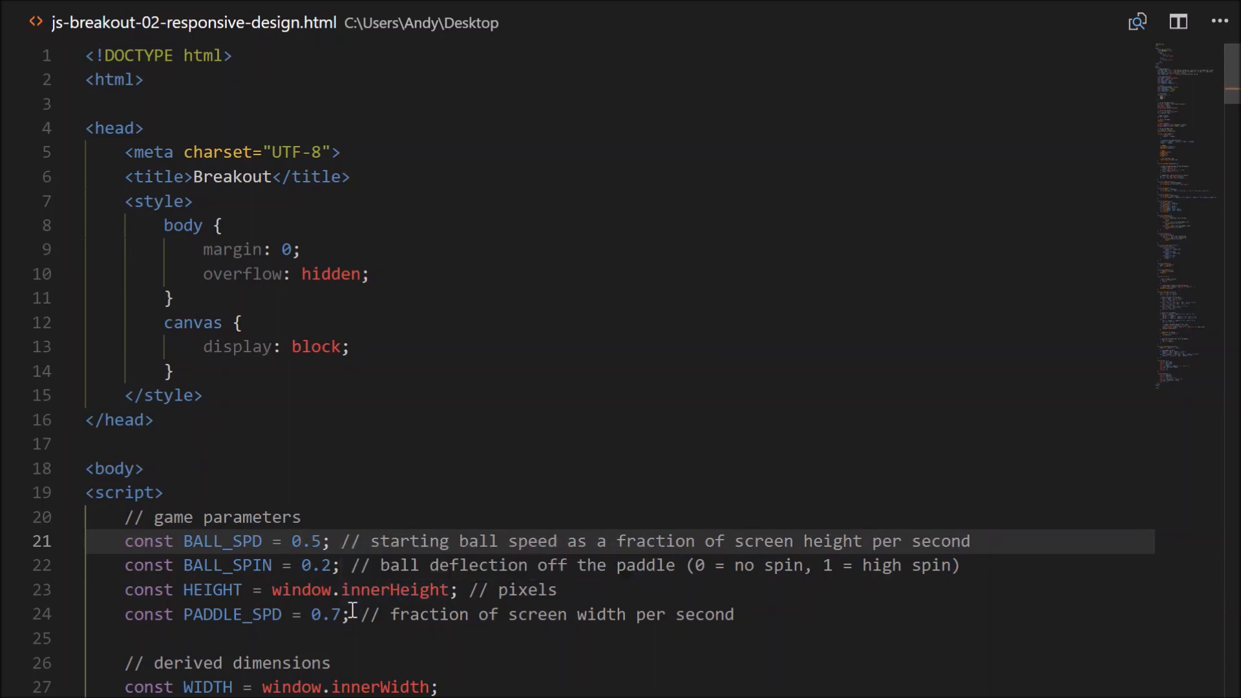
pyautogui.click(340, 614)
pyautogui.write('5')
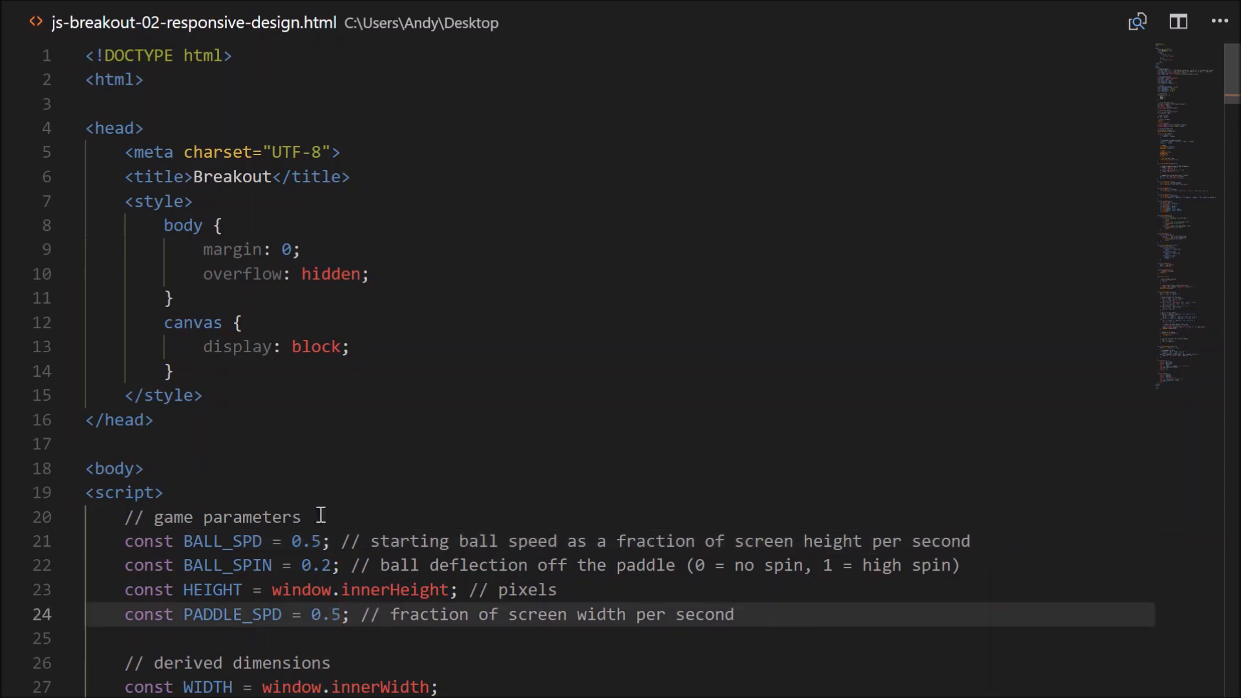
pyautogui.moveTo(350, 510)
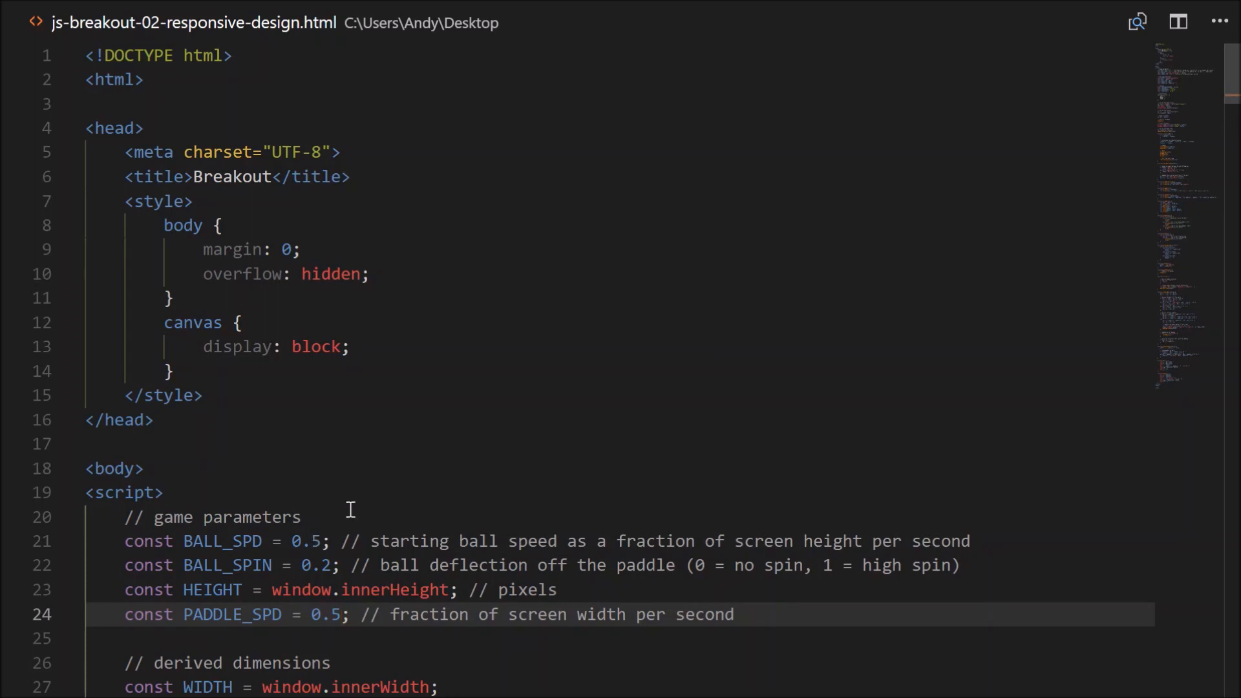
pyautogui.moveTo(296, 623)
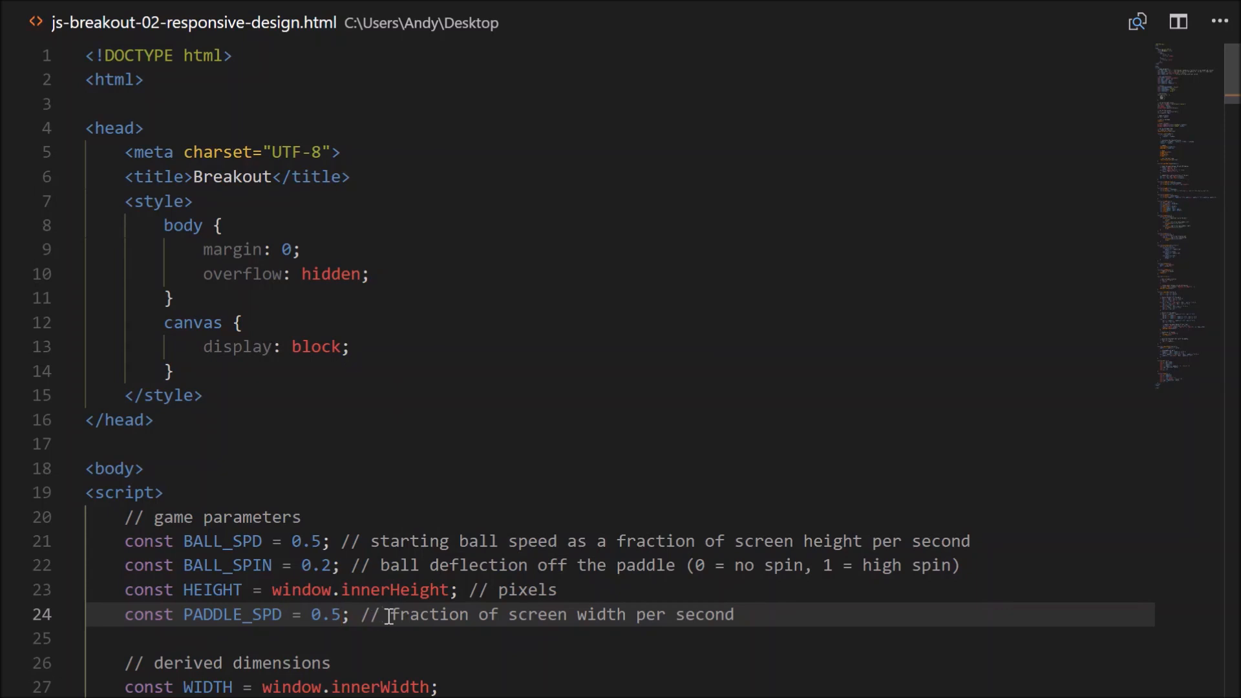
# In the Ball function, multiply BALL_SPD by HEIGHT instead of WIDTH.
pyautogui.doubleClick(221, 542)
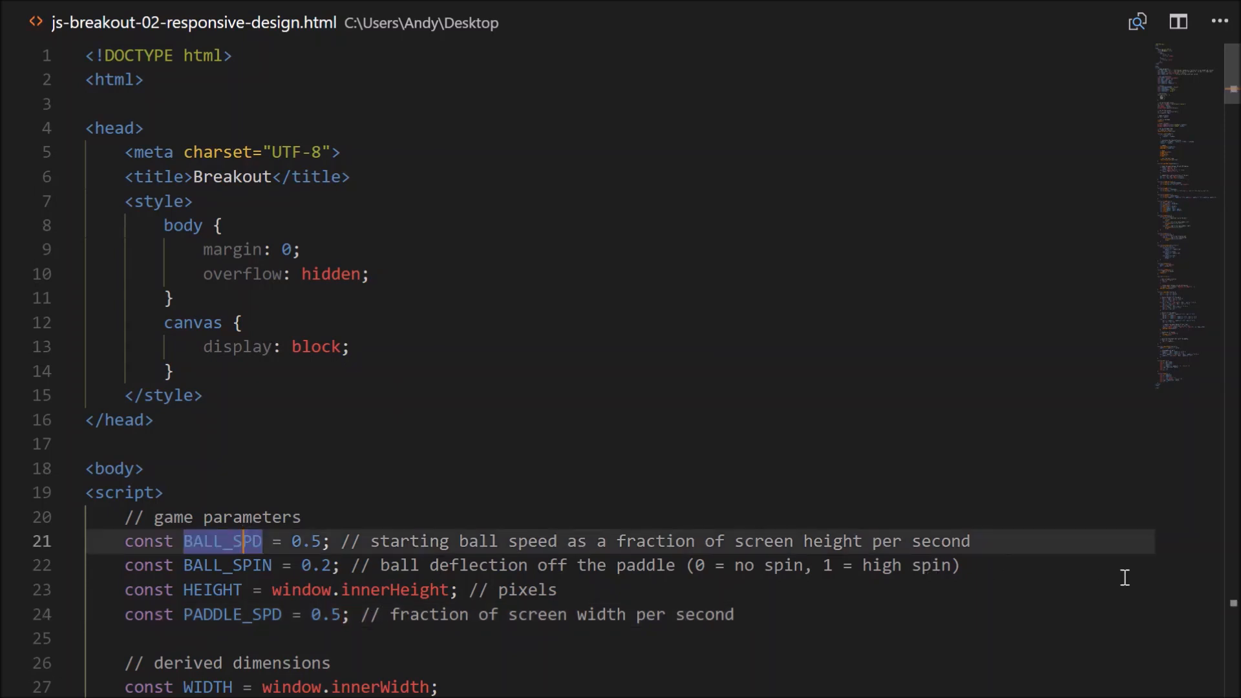
pyautogui.scroll(-3)
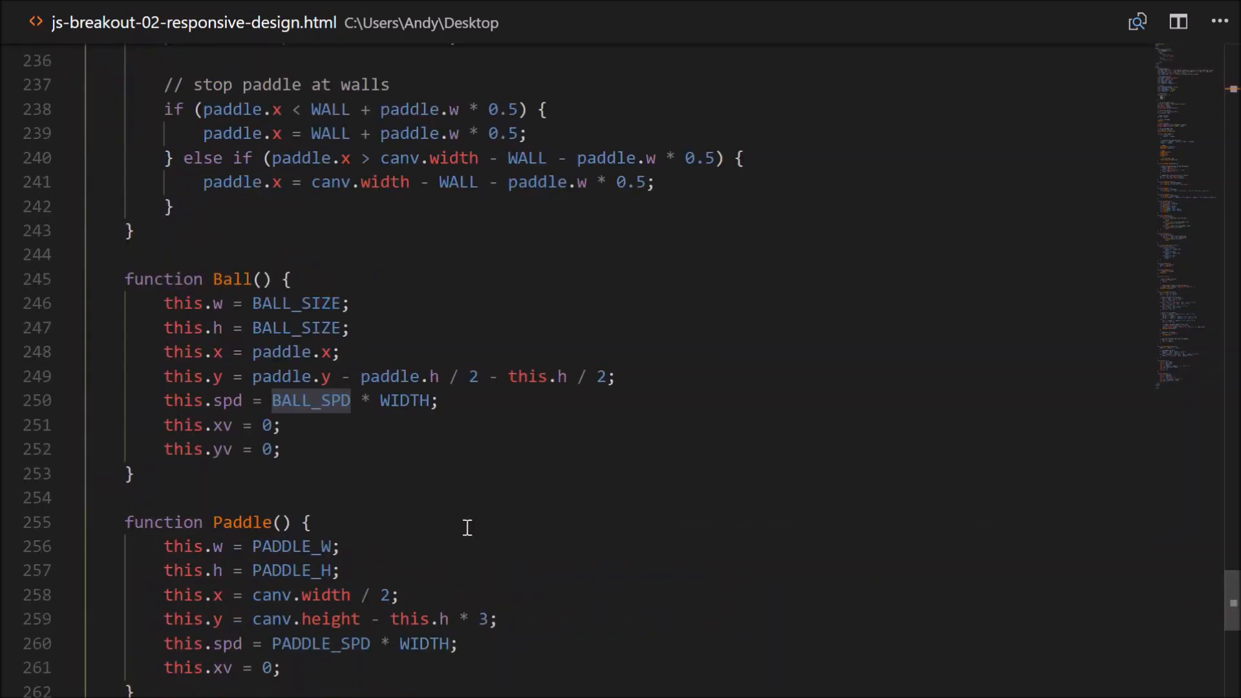
pyautogui.doubleClick(406, 400)
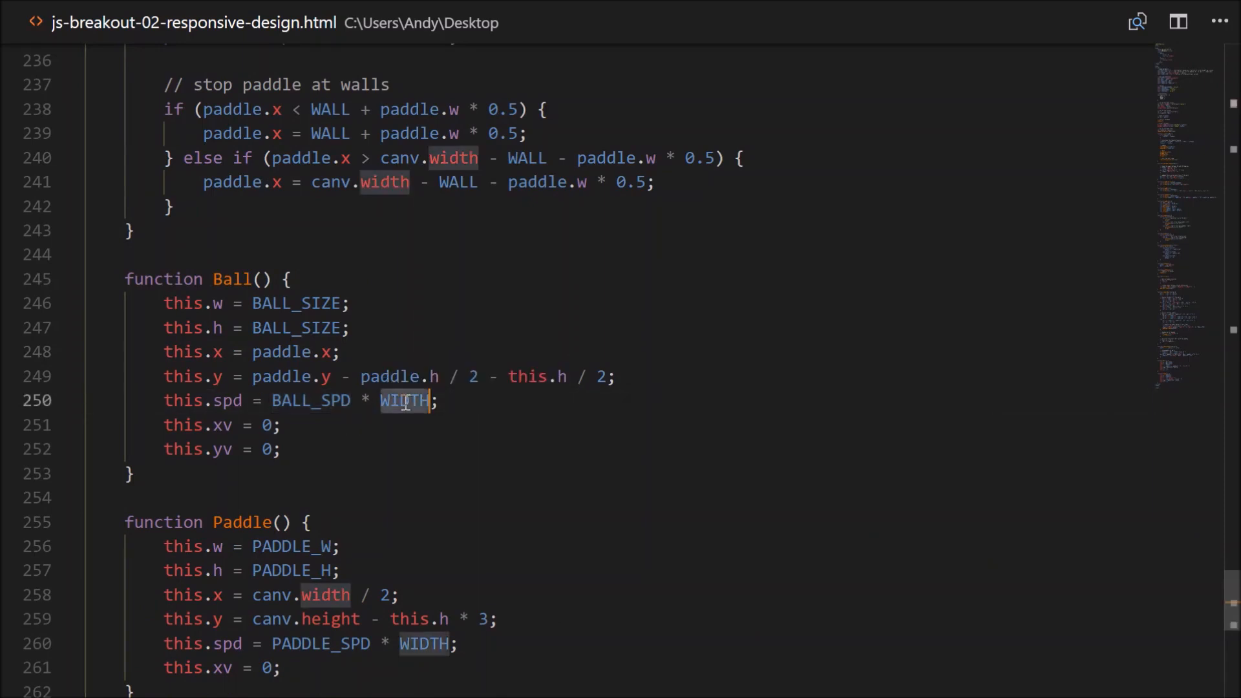
pyautogui.write('HEIGHT')
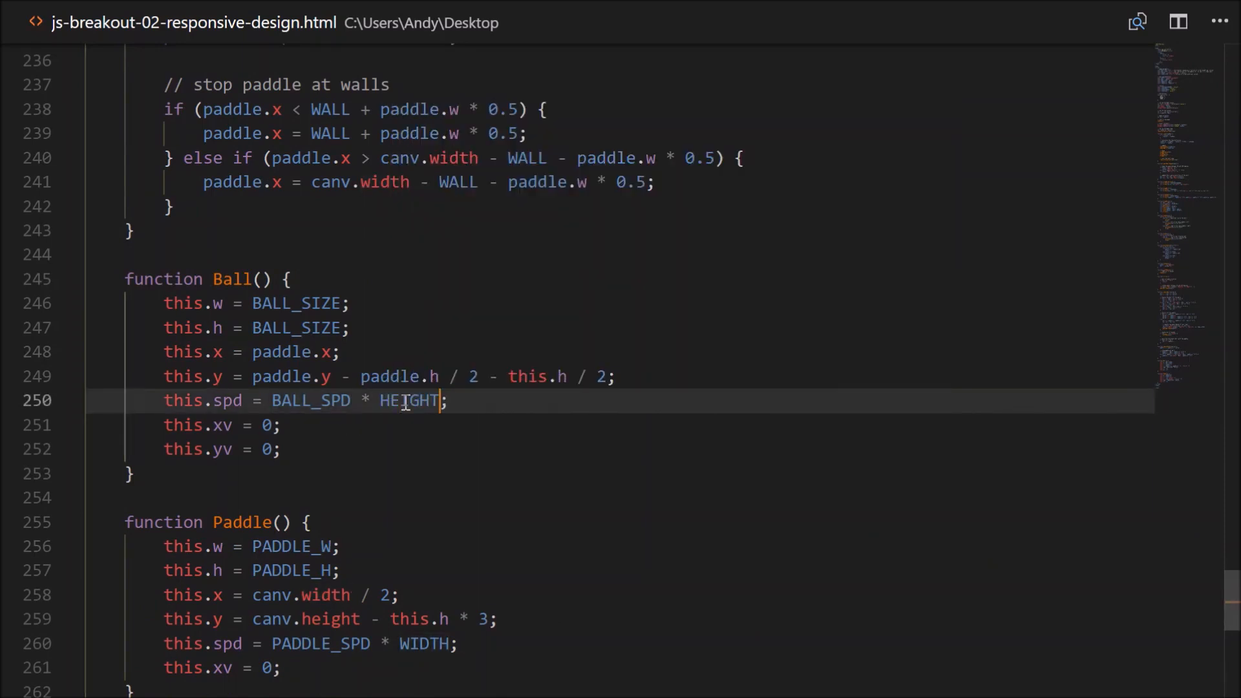
pyautogui.click(165, 679)
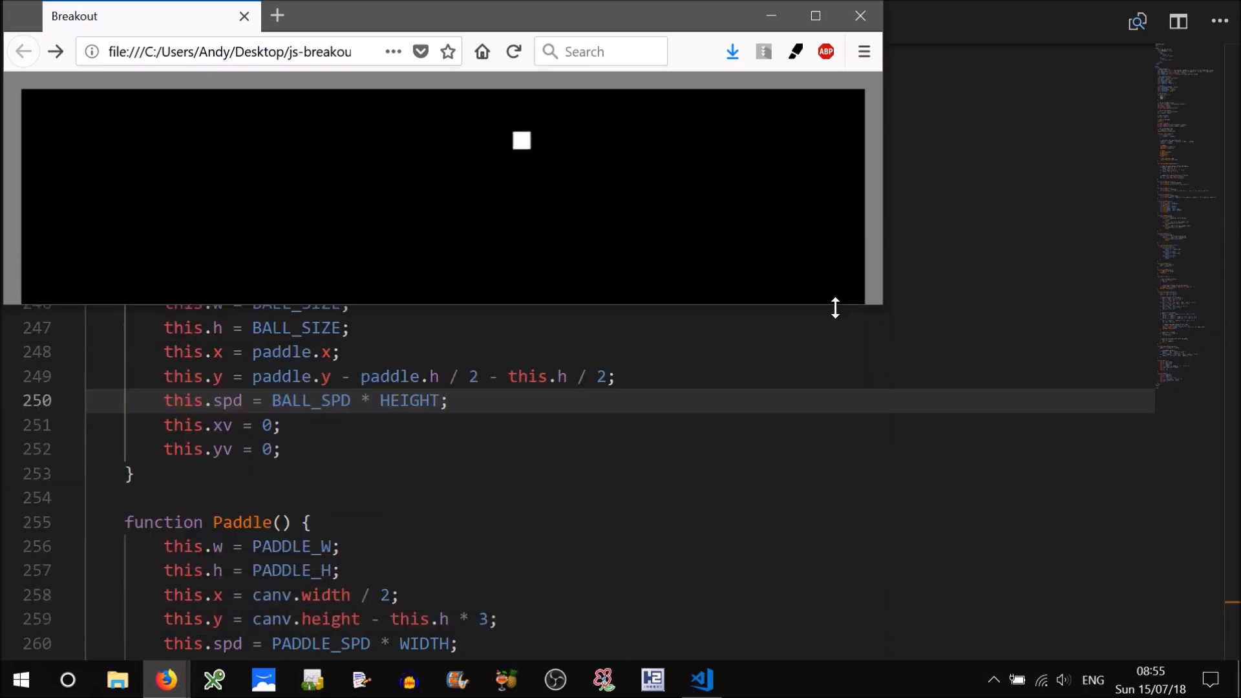
# Reload the game to test the height-based ball speed, then return to the editor.
pyautogui.click(512, 50)
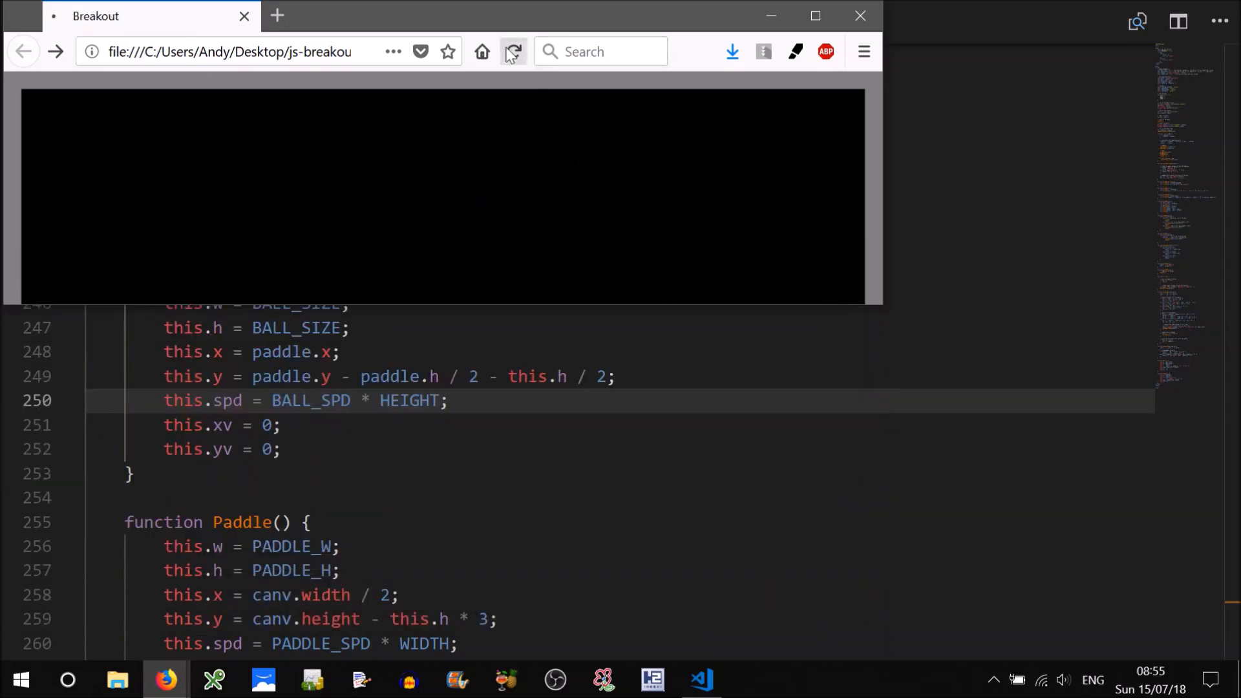
pyautogui.click(513, 51)
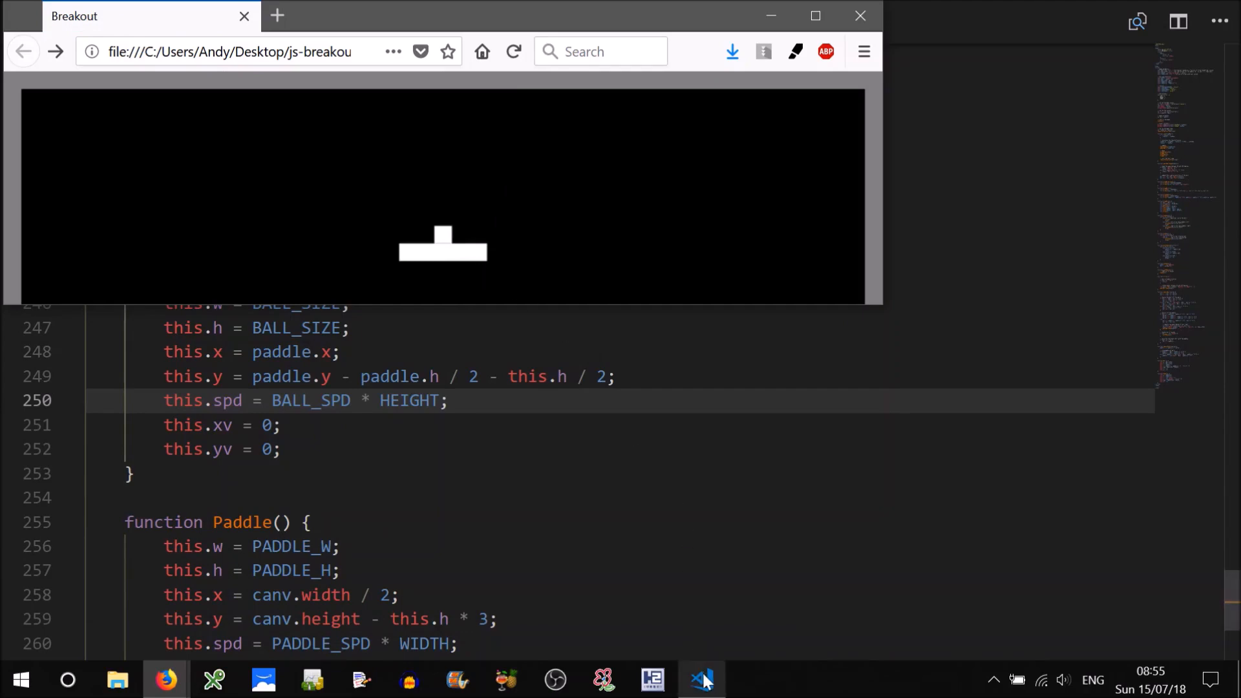
pyautogui.click(699, 679)
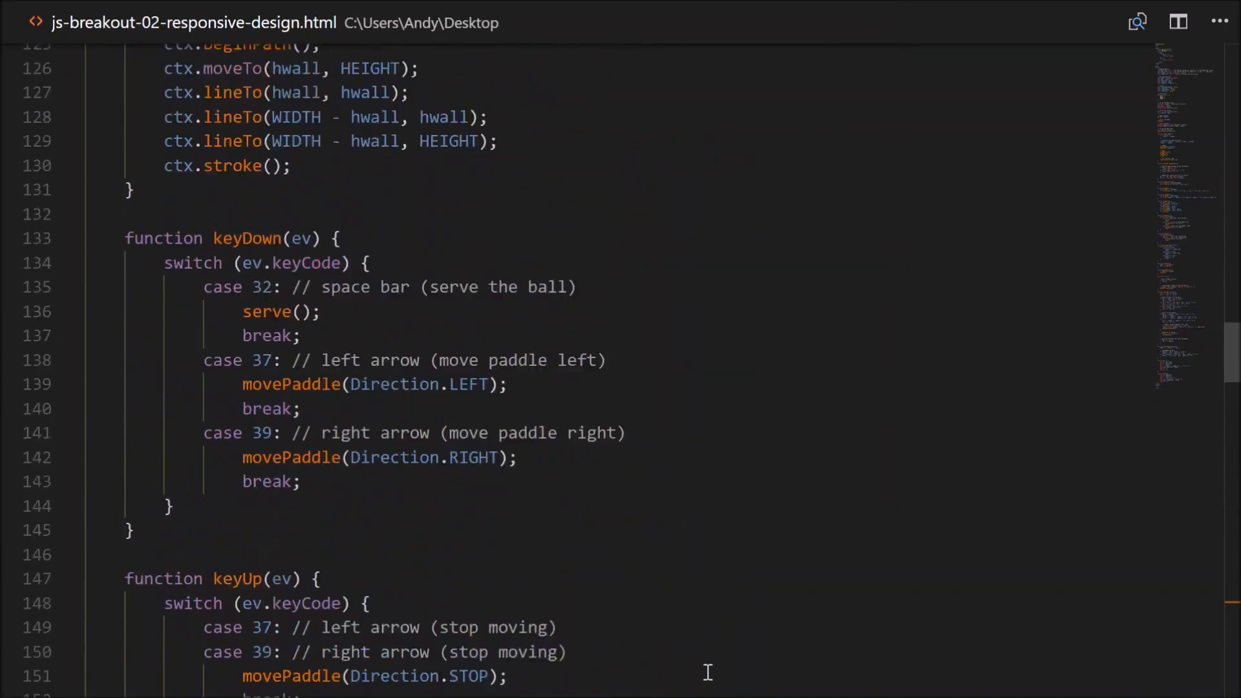
# Move the HEIGHT = window.innerHeight line into the derived dimensions block.
pyautogui.scroll(3)
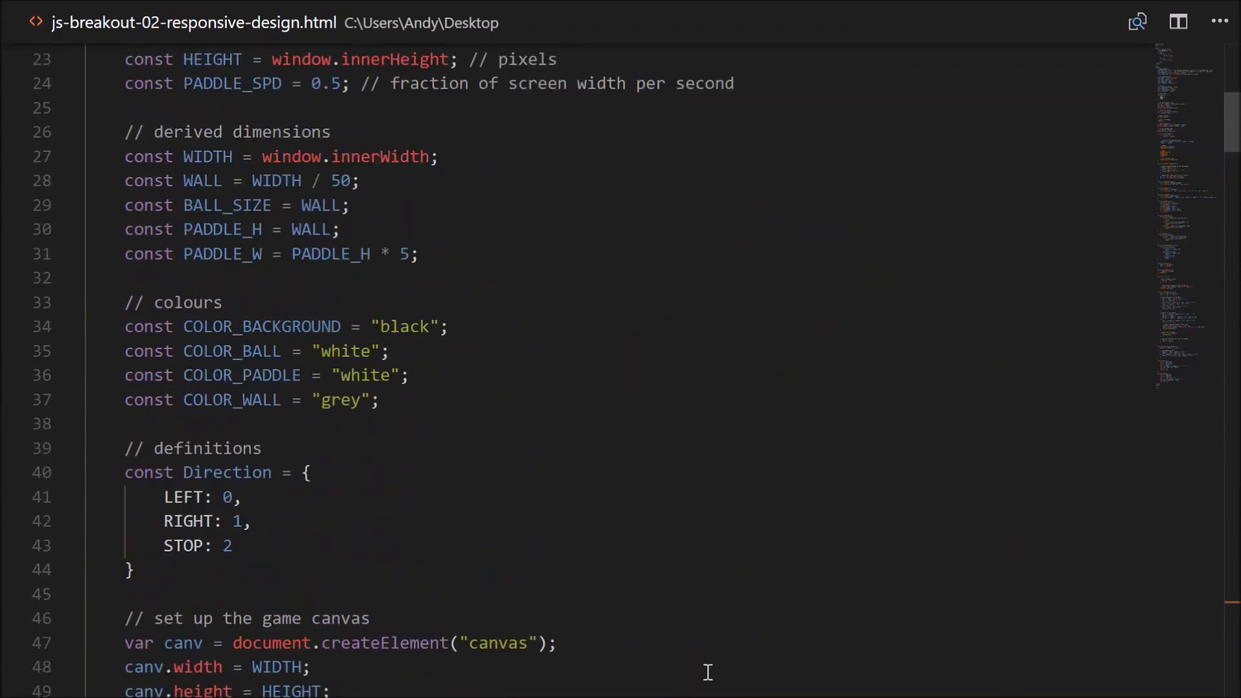
pyautogui.scroll(3)
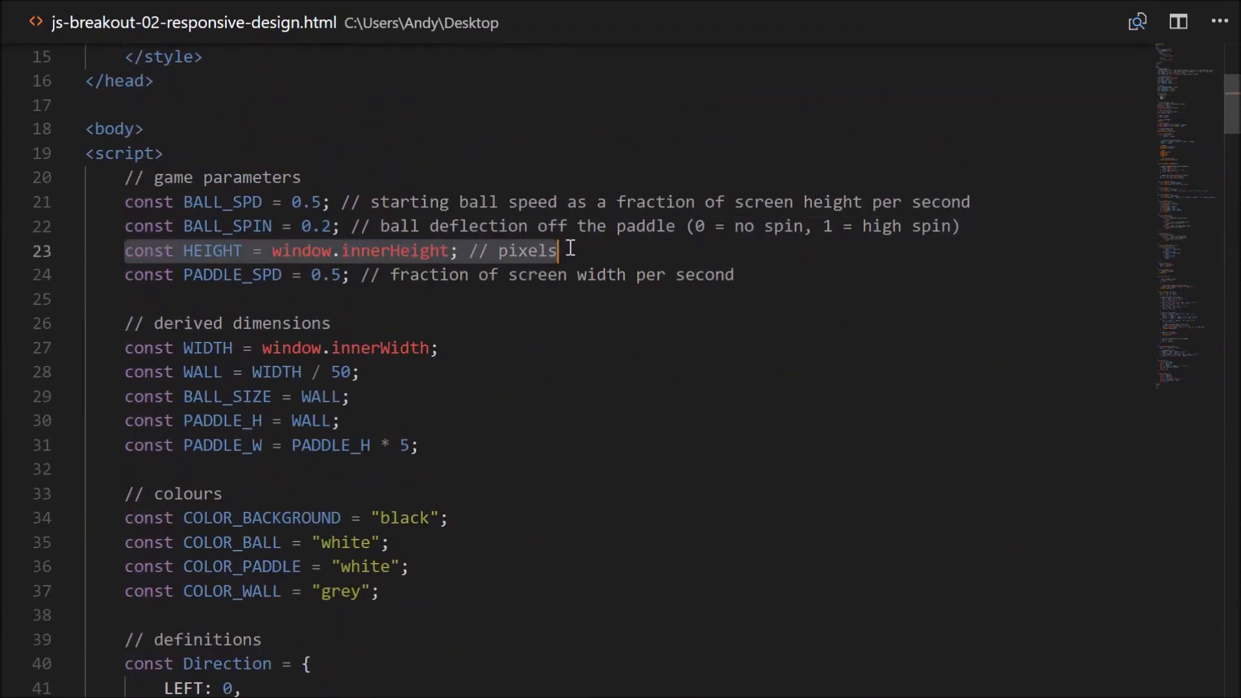
pyautogui.press('Ctrl+Shift+K')
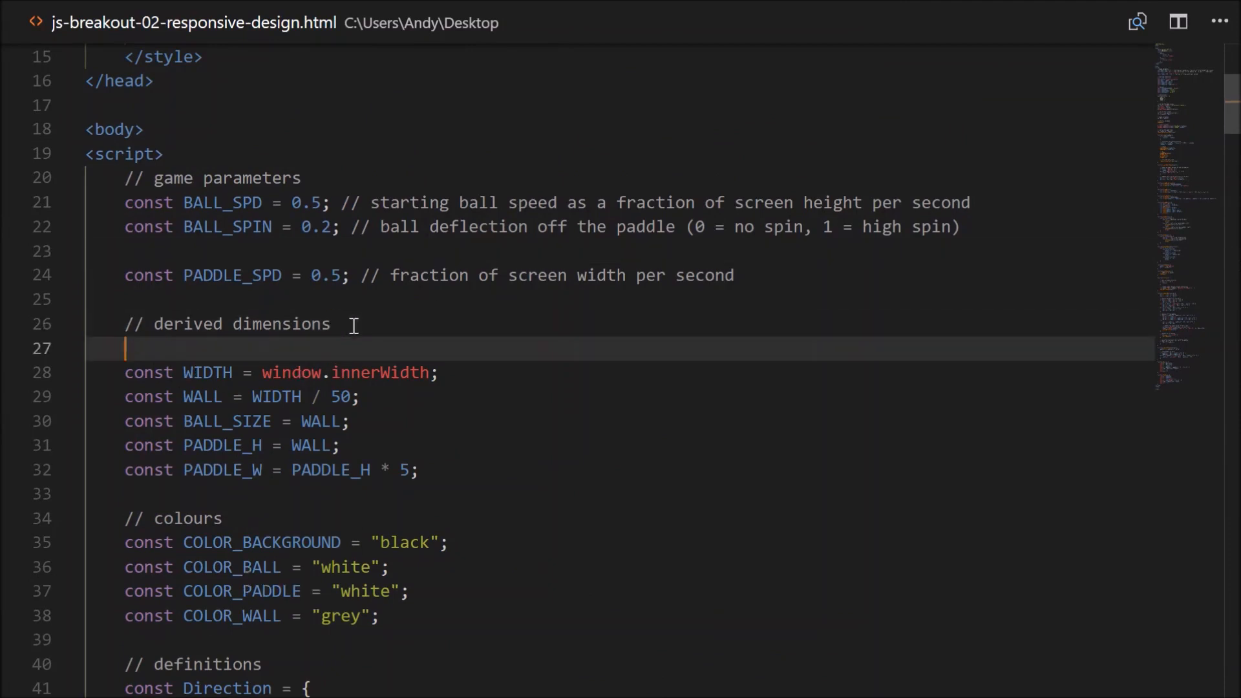
pyautogui.write('const HEIGHT = window.innerHeight; // pixels')
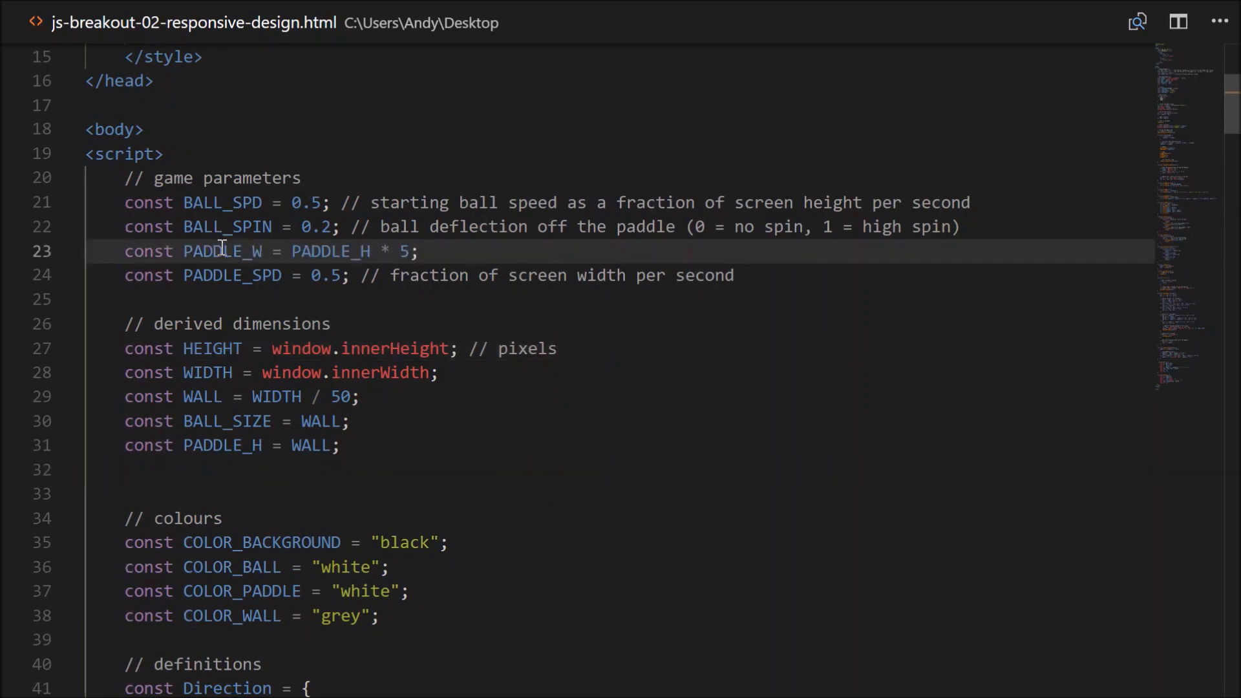
pyautogui.moveTo(329, 250)
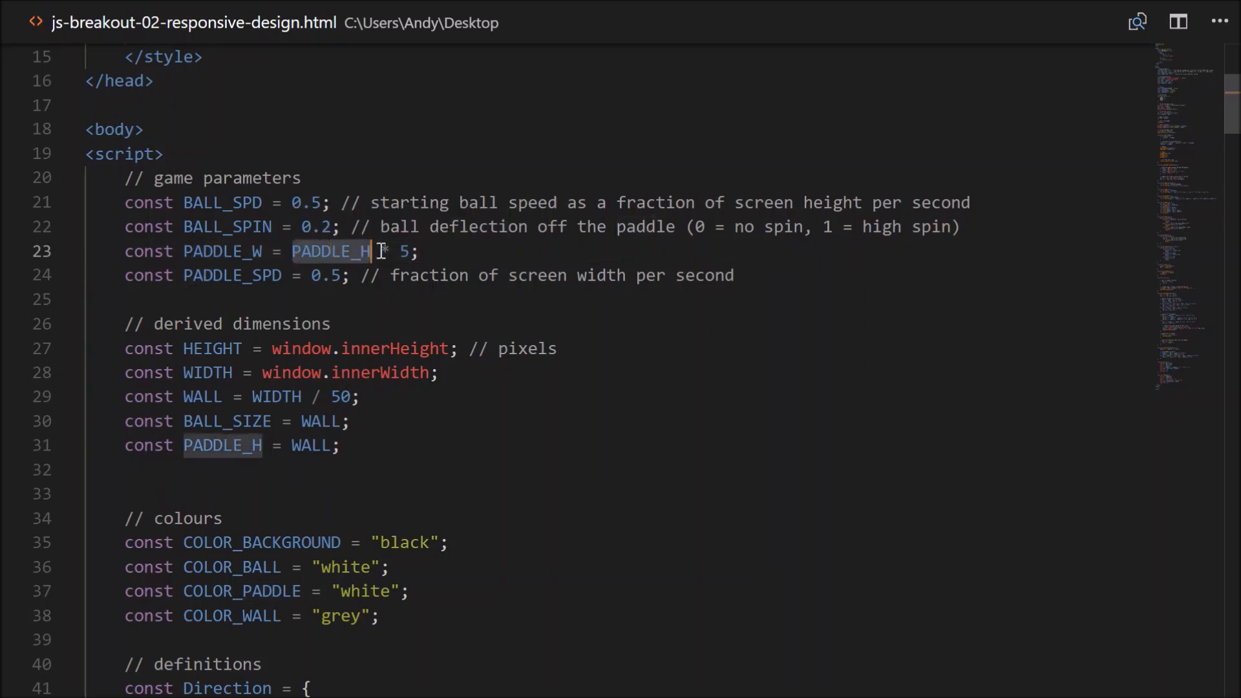
# Set PADDLE_W to 0.1 in game parameters with a fraction-of-screen-width comment.
pyautogui.write('*')
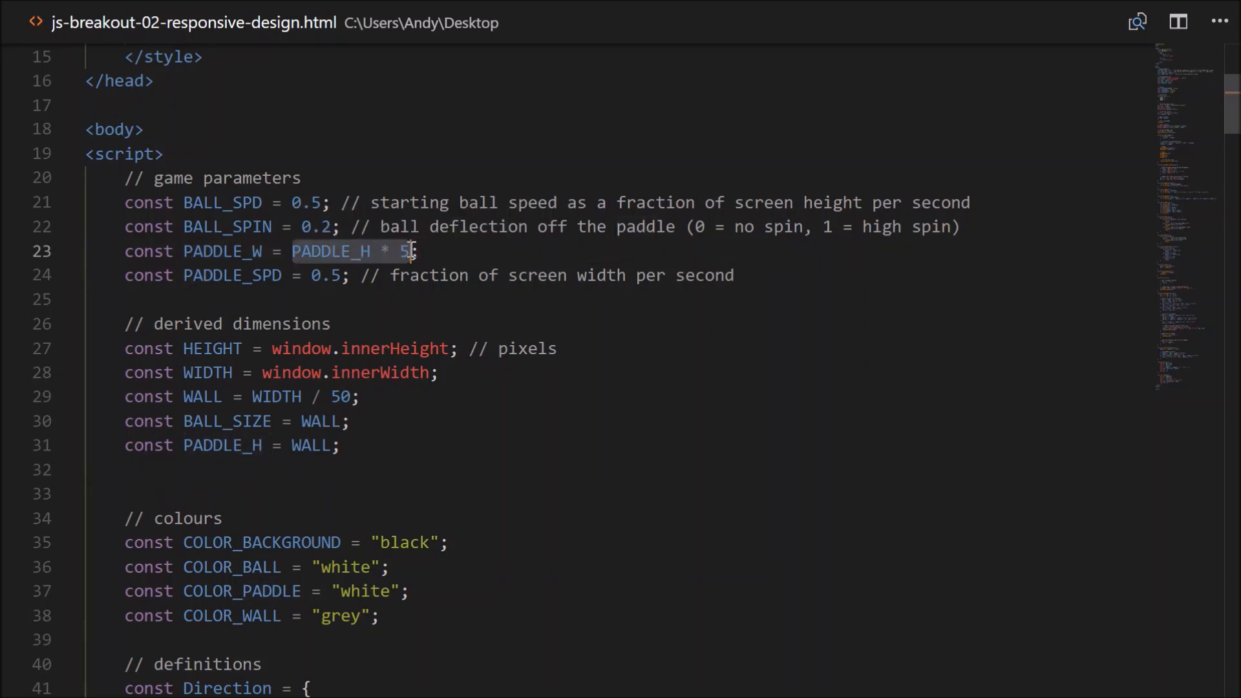
pyautogui.write('0.1')
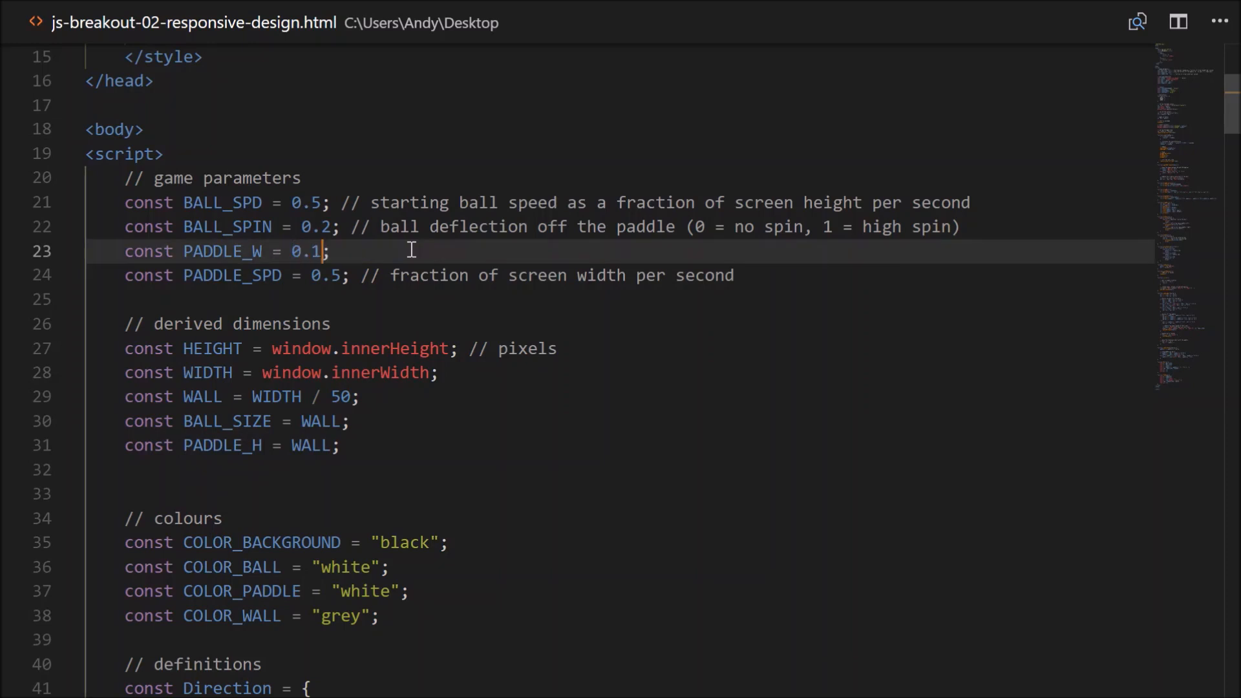
pyautogui.write('// paddle width as a fra')
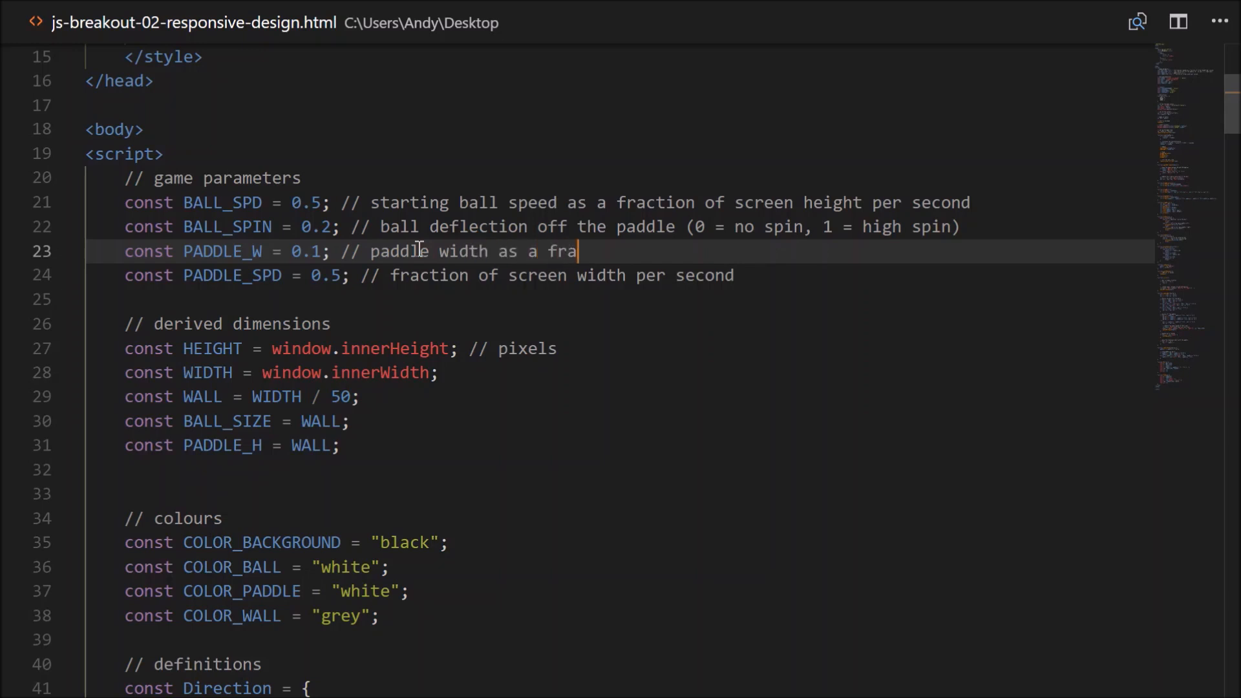
pyautogui.write('ction of screen width')
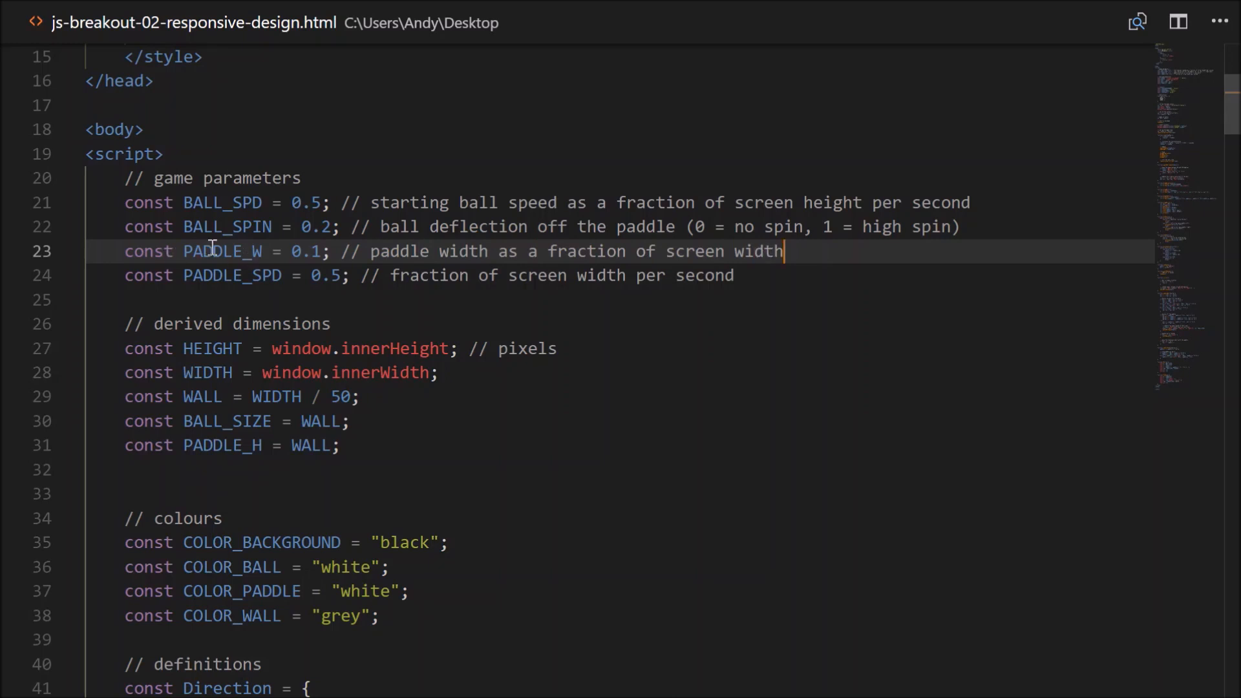
# Make the paddle's width PADDLE_W * WIDTH, then bring Firefox forward.
pyautogui.doubleClick(222, 251)
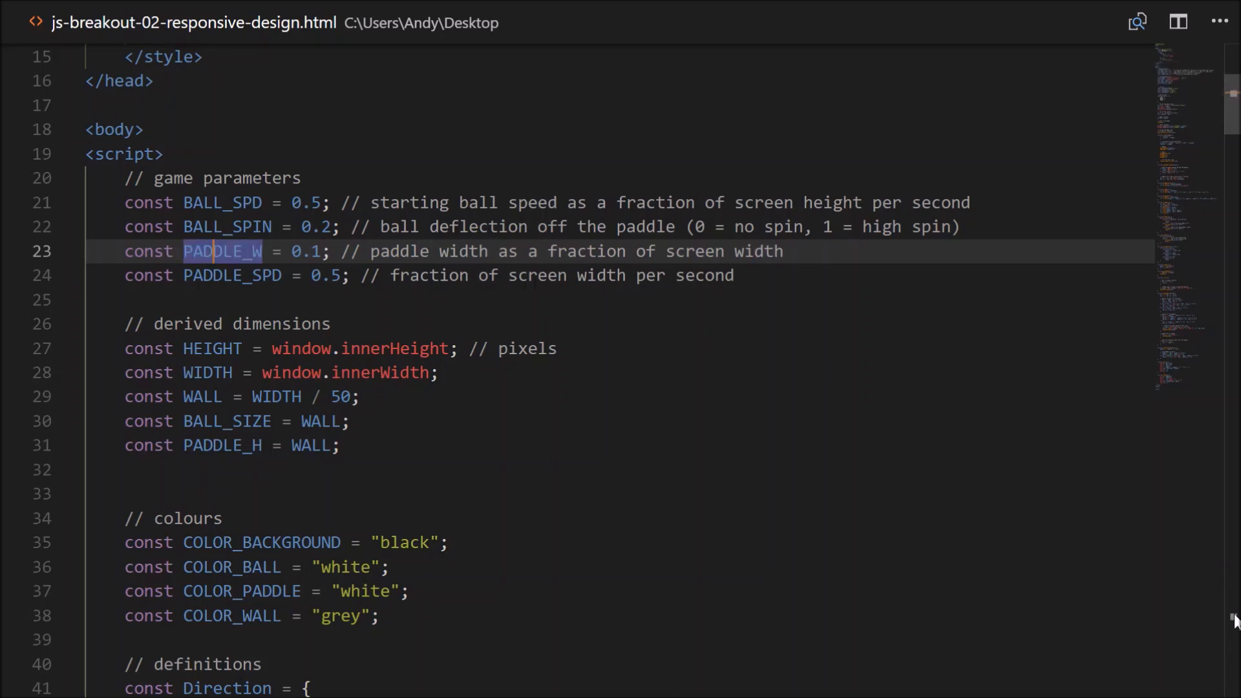
pyautogui.scroll(-3)
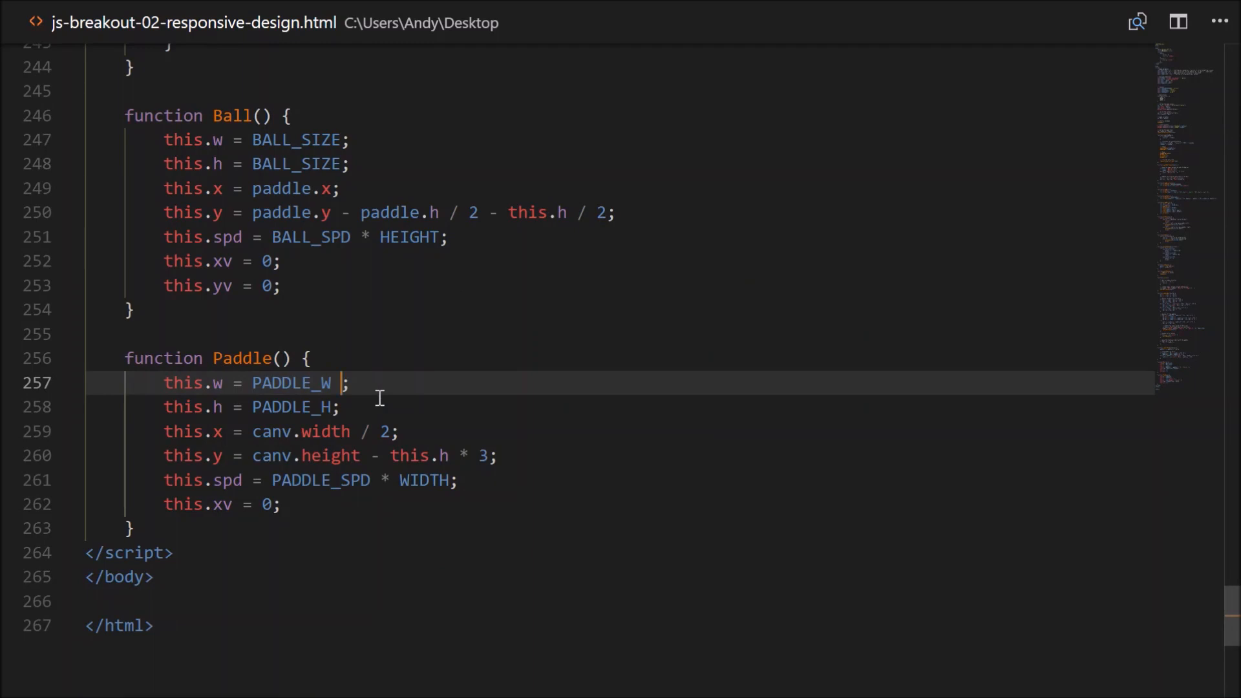
pyautogui.write('* WIDTH')
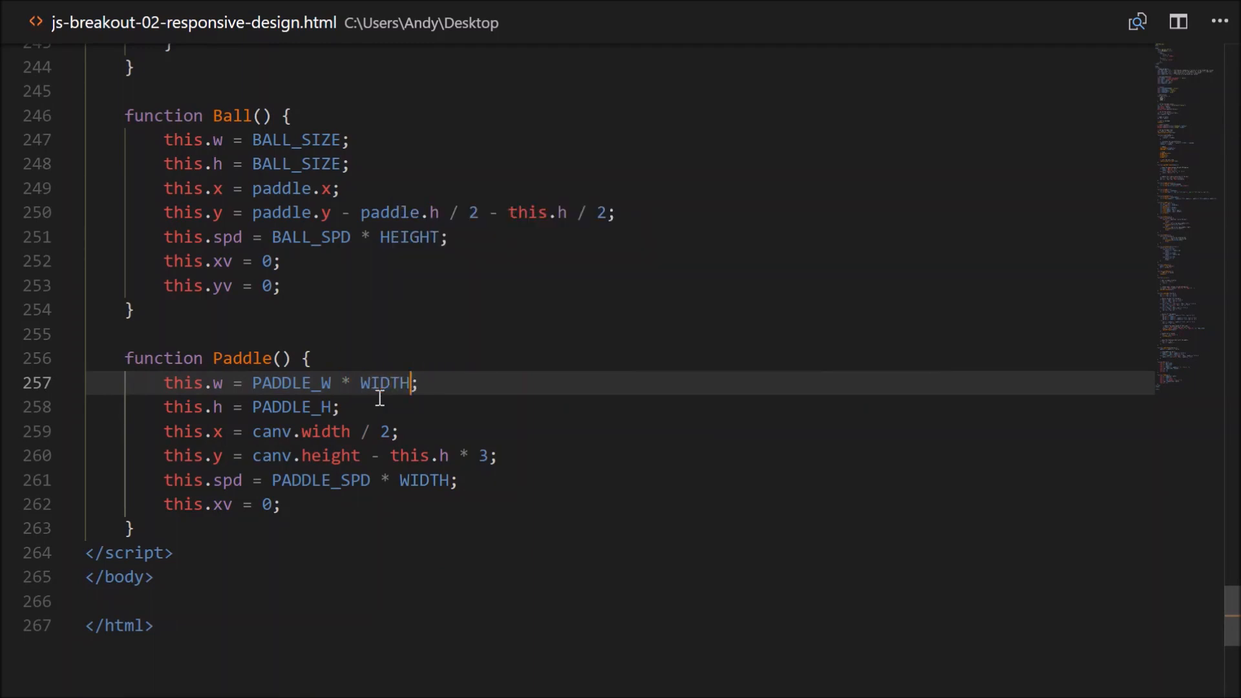
pyautogui.click(165, 679)
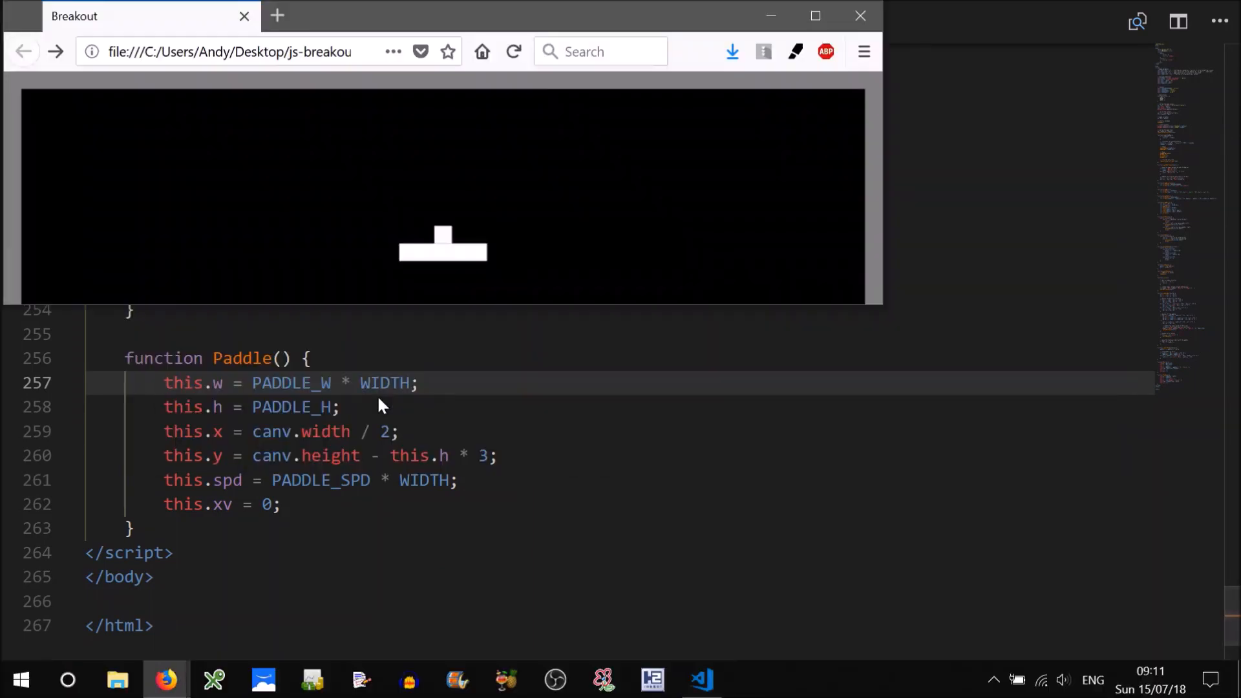
pyautogui.moveTo(871, 277)
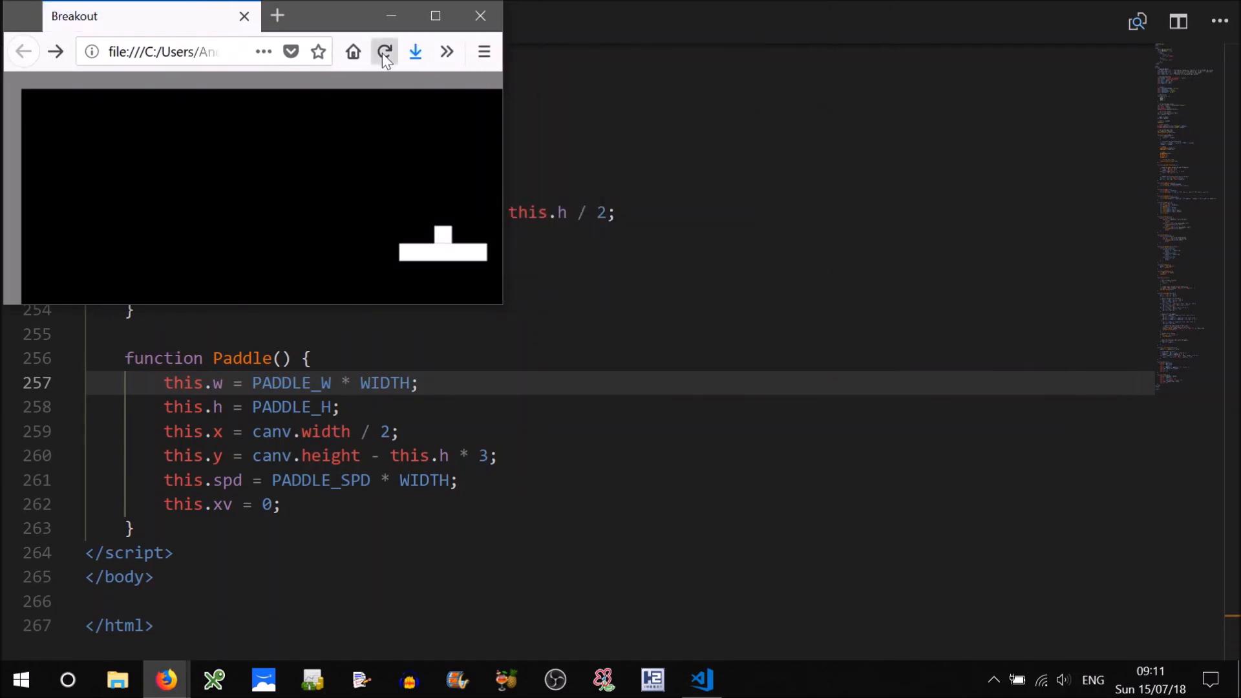
# Reload Breakout to confirm the paddle scales with the larger window, then return to the editor.
pyautogui.click(385, 52)
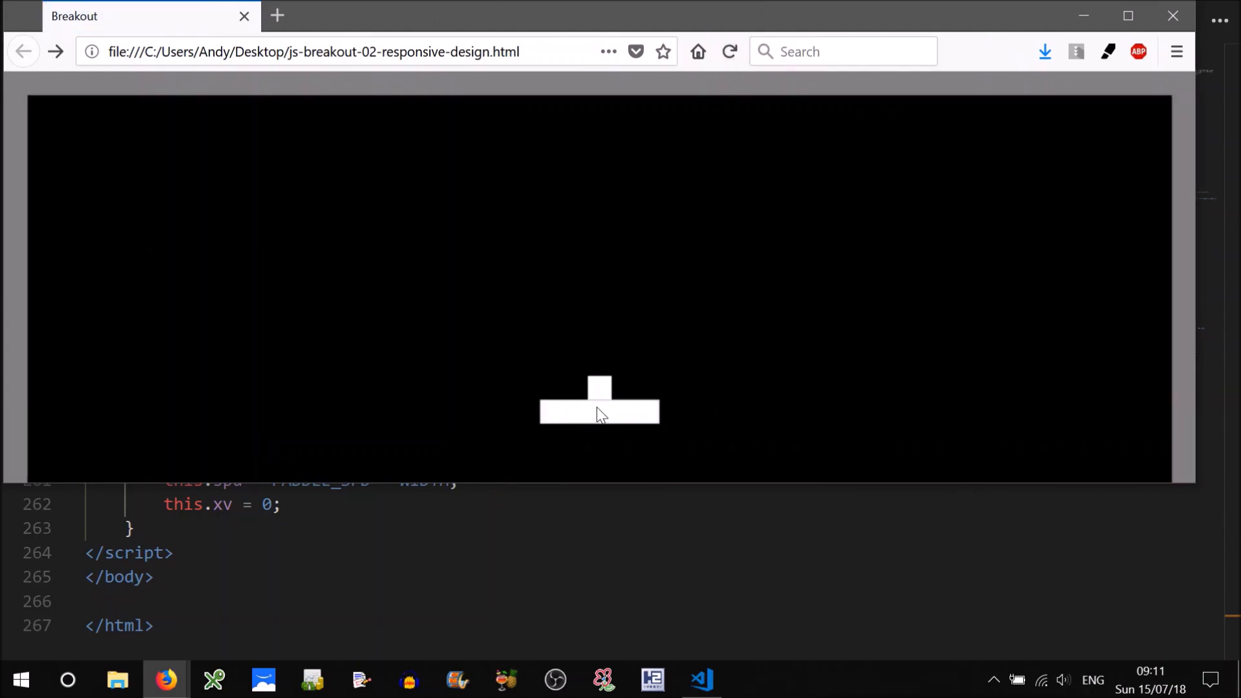
pyautogui.moveTo(688, 427)
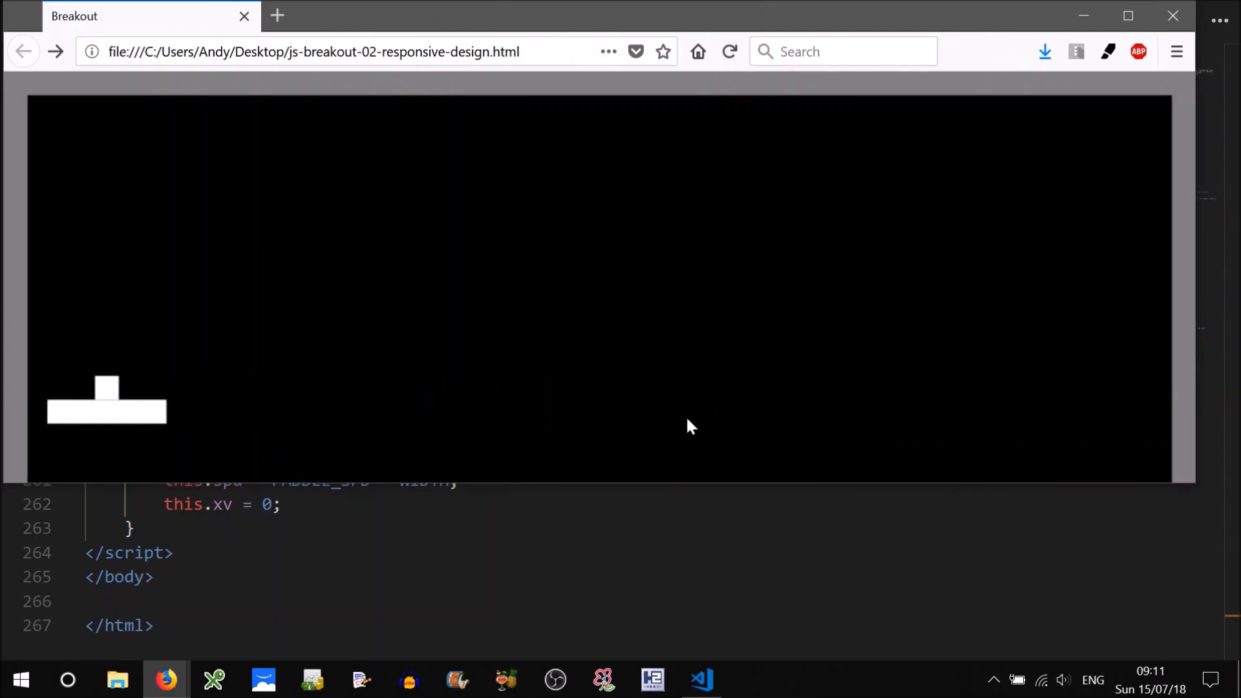
pyautogui.click(699, 679)
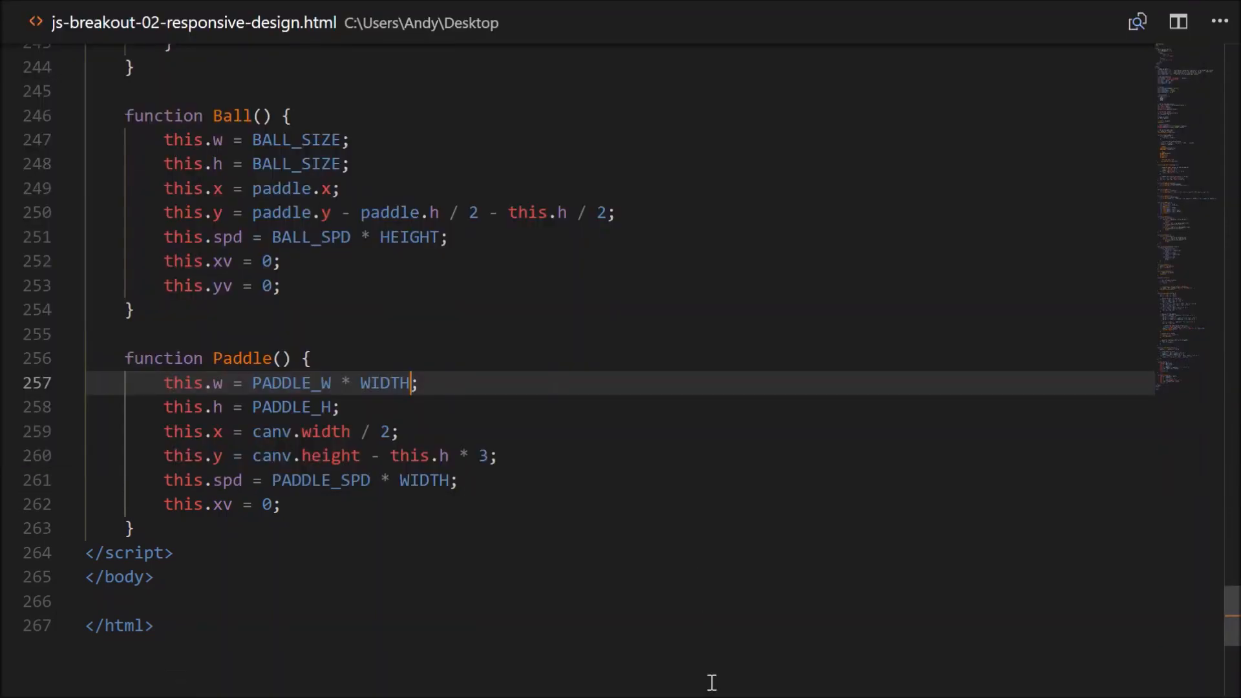
# Declare var height, width, wall on a new line under // derived dimensions, reviewing HEIGHT and WALL uses.
pyautogui.scroll(3)
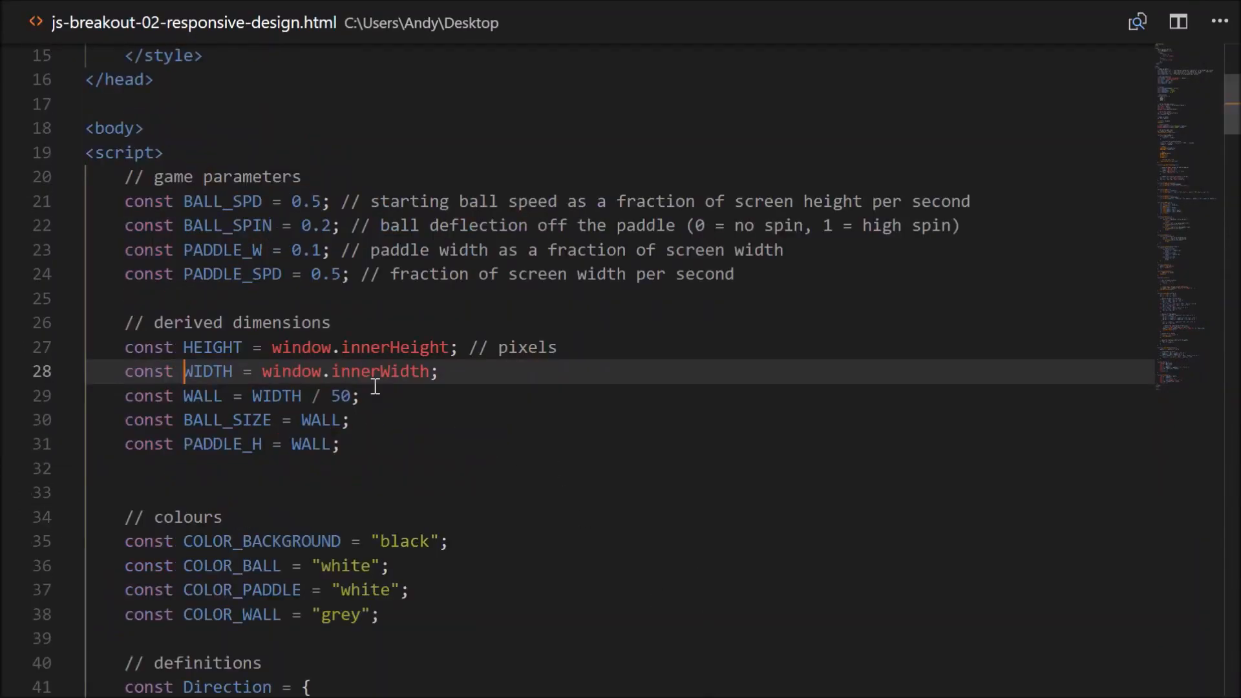
pyautogui.click(226, 346)
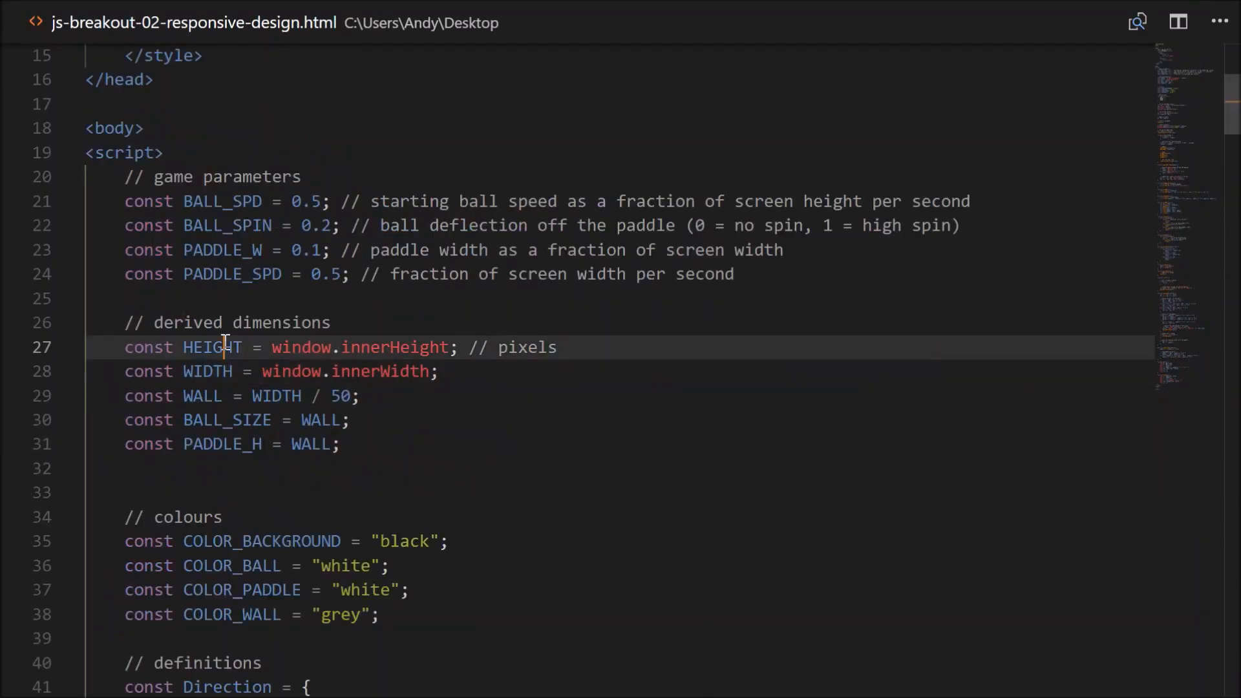
pyautogui.doubleClick(202, 396)
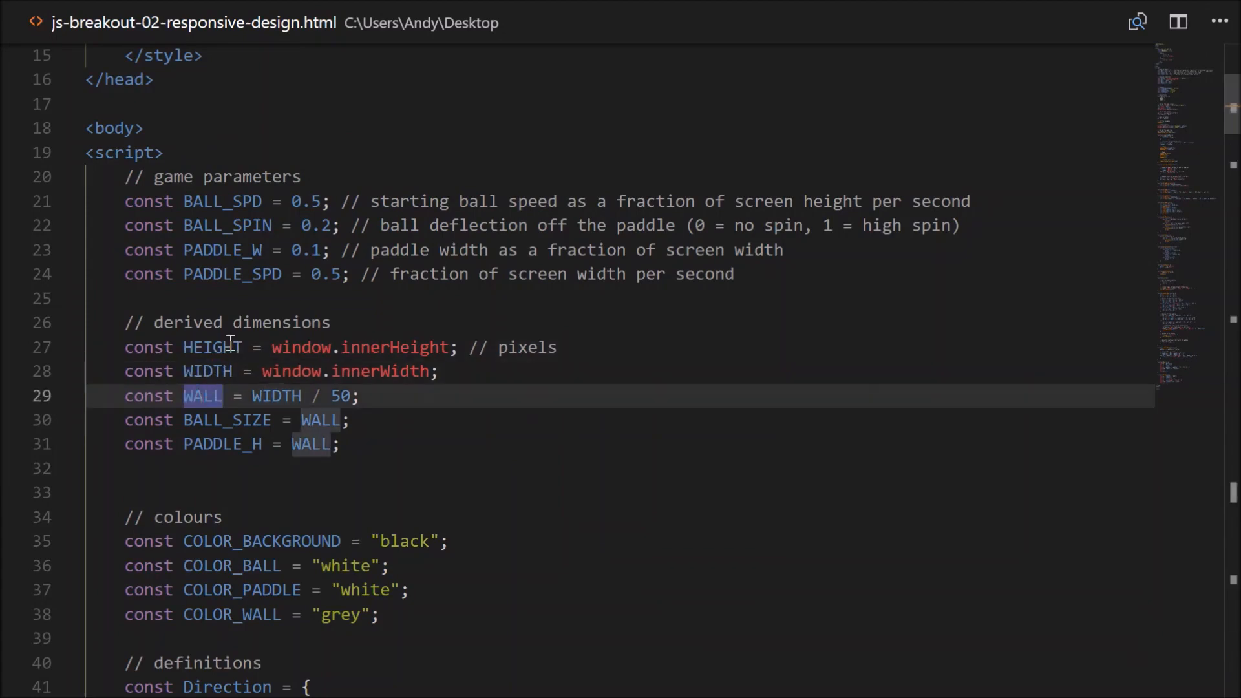
pyautogui.moveTo(207, 371)
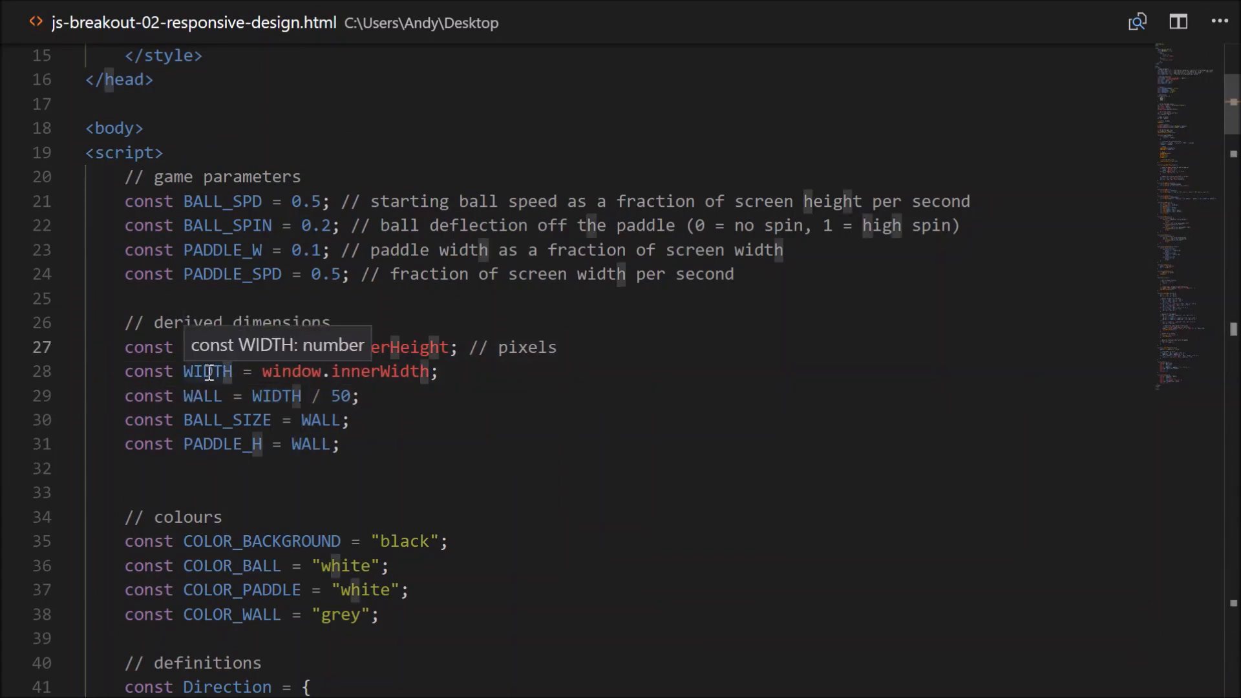
pyautogui.doubleClick(202, 395)
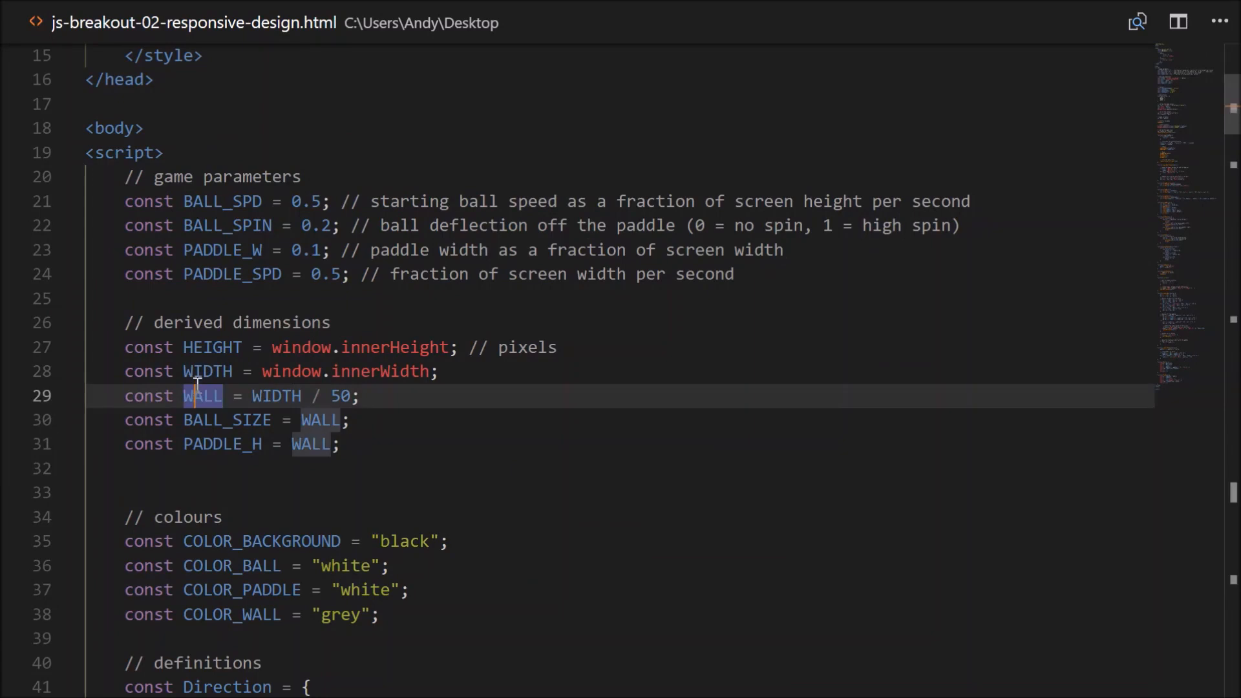
pyautogui.press('Enter')
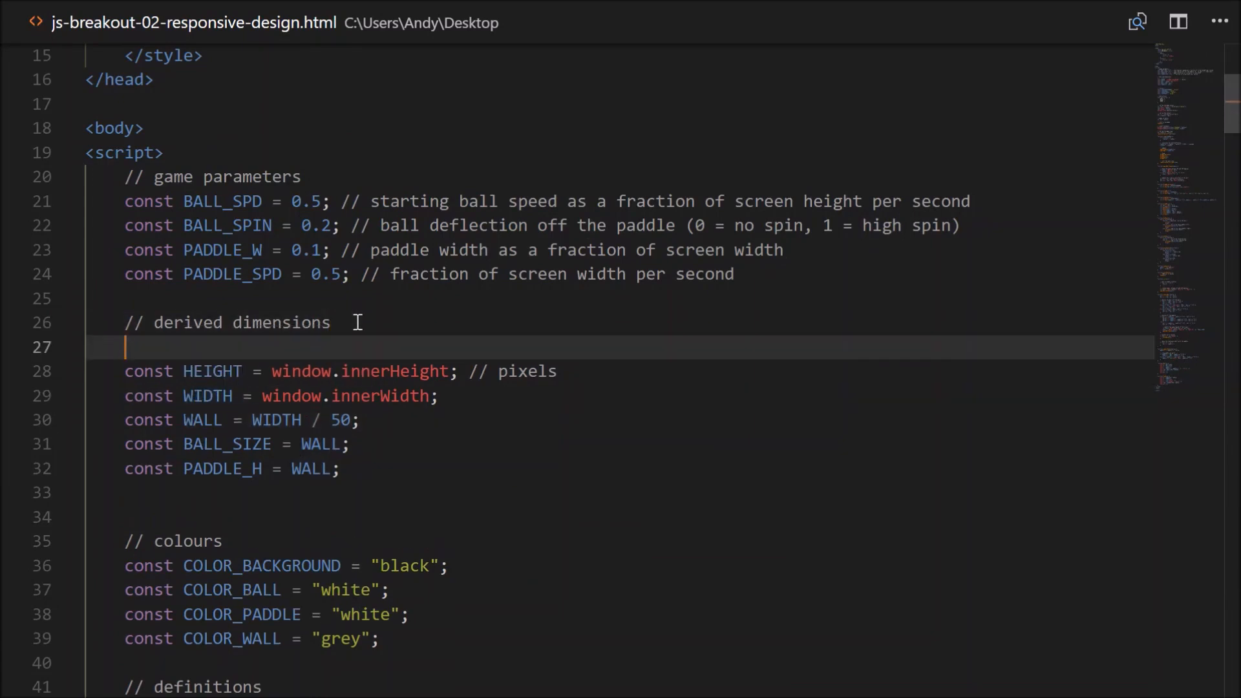
pyautogui.write('var height, width, wall;')
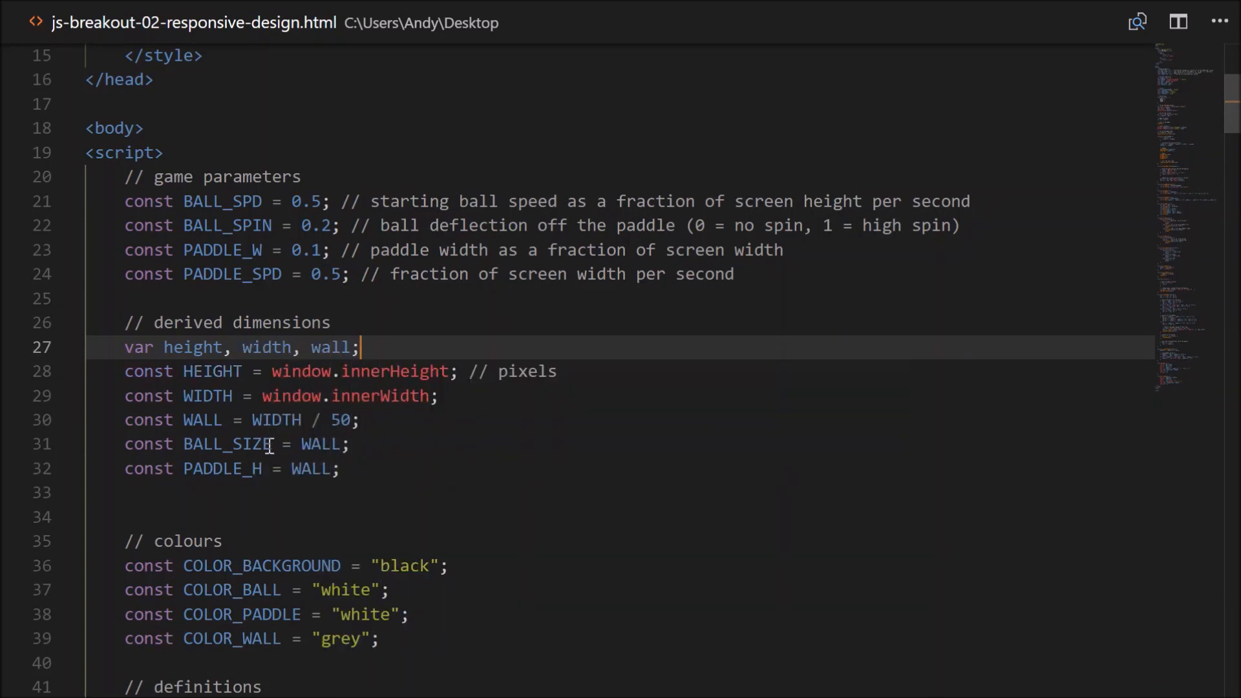
pyautogui.click(320, 444)
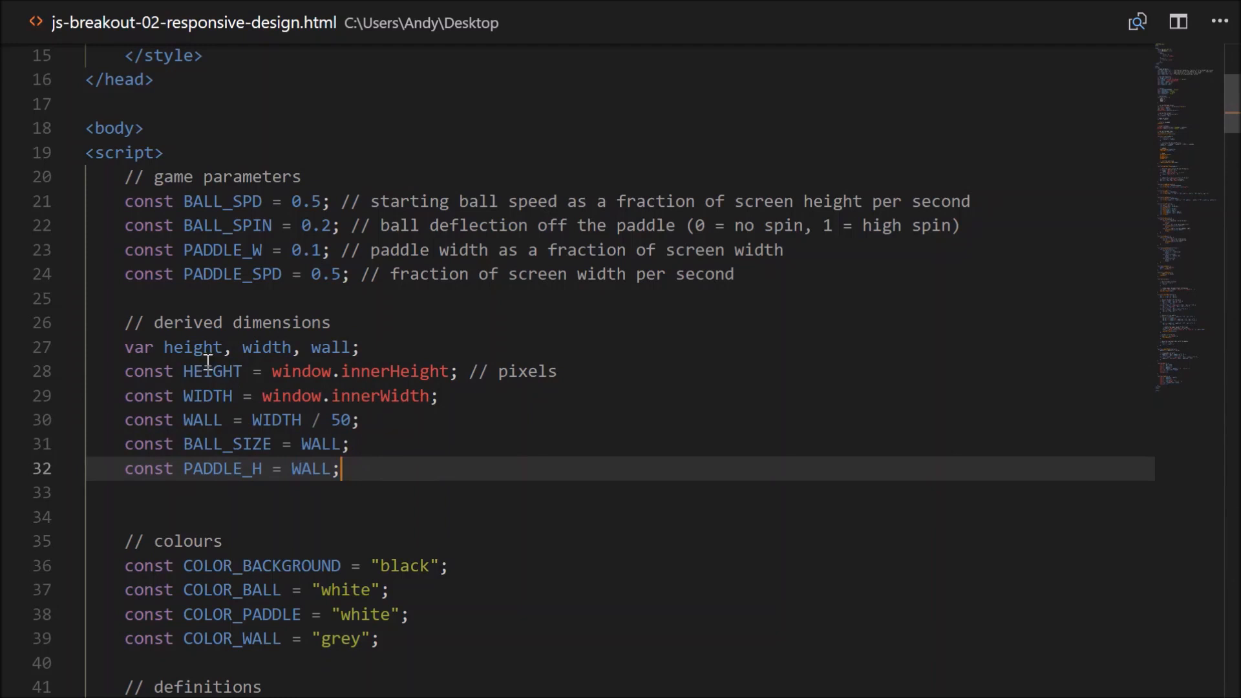
pyautogui.doubleClick(211, 371)
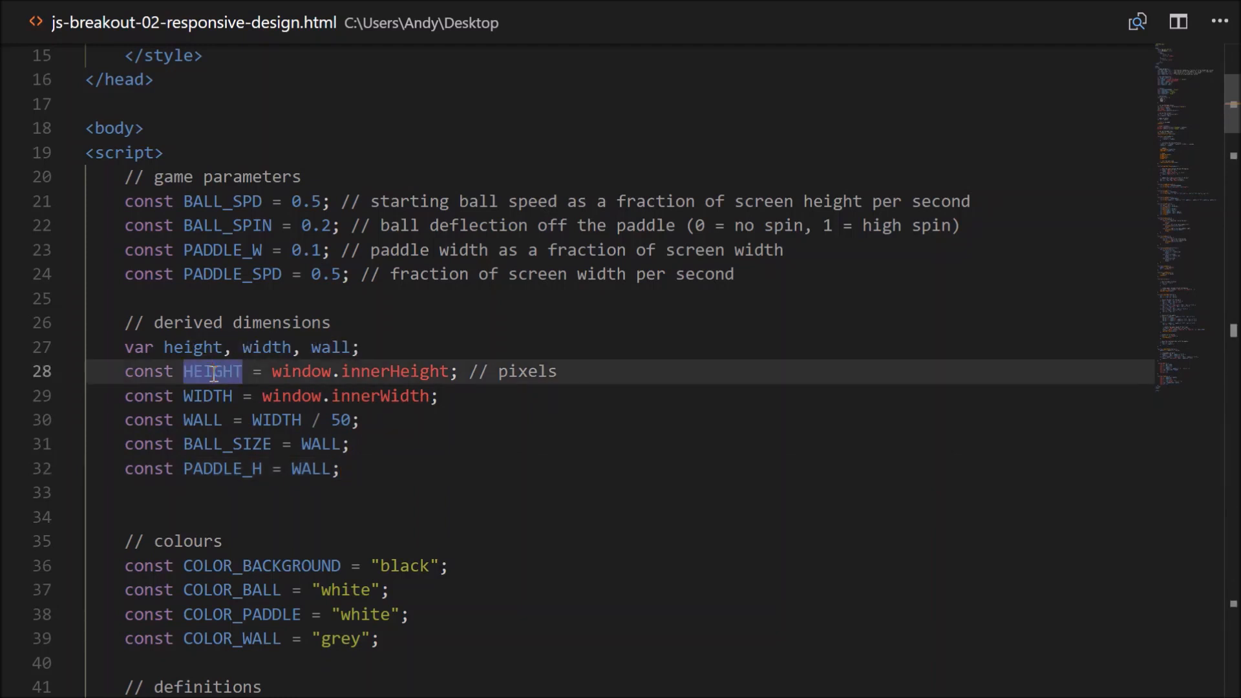
pyautogui.moveTo(1193, 529)
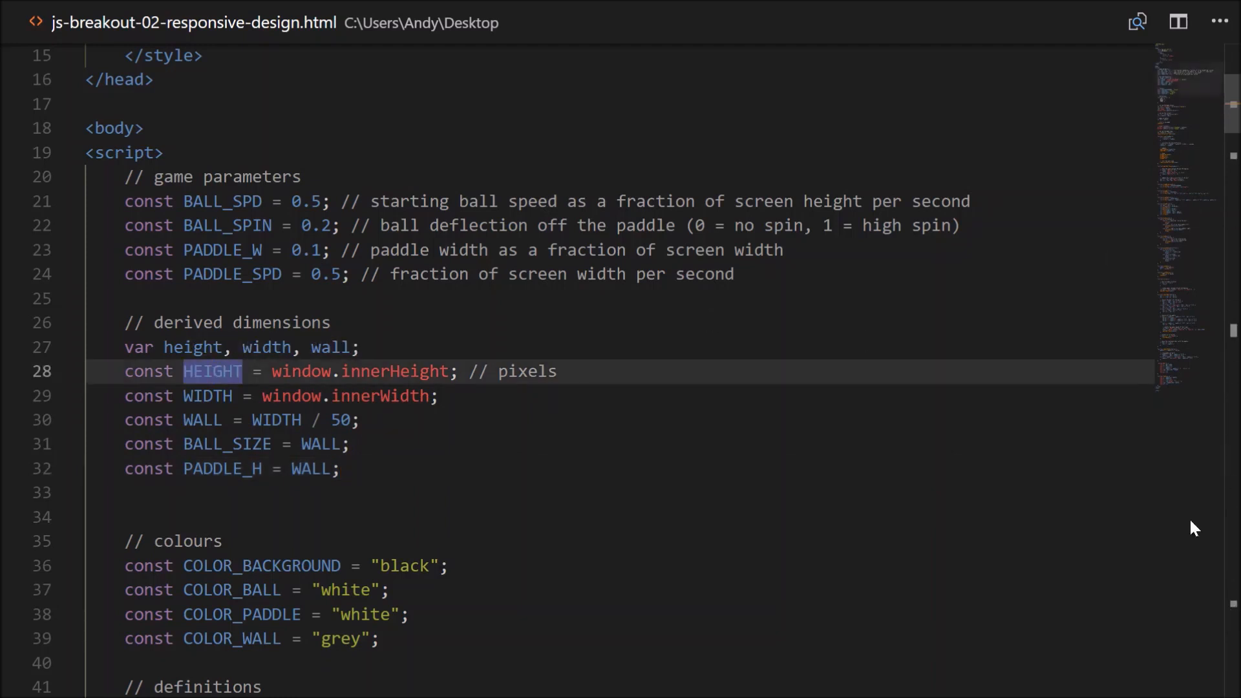
pyautogui.doubleClick(207, 396)
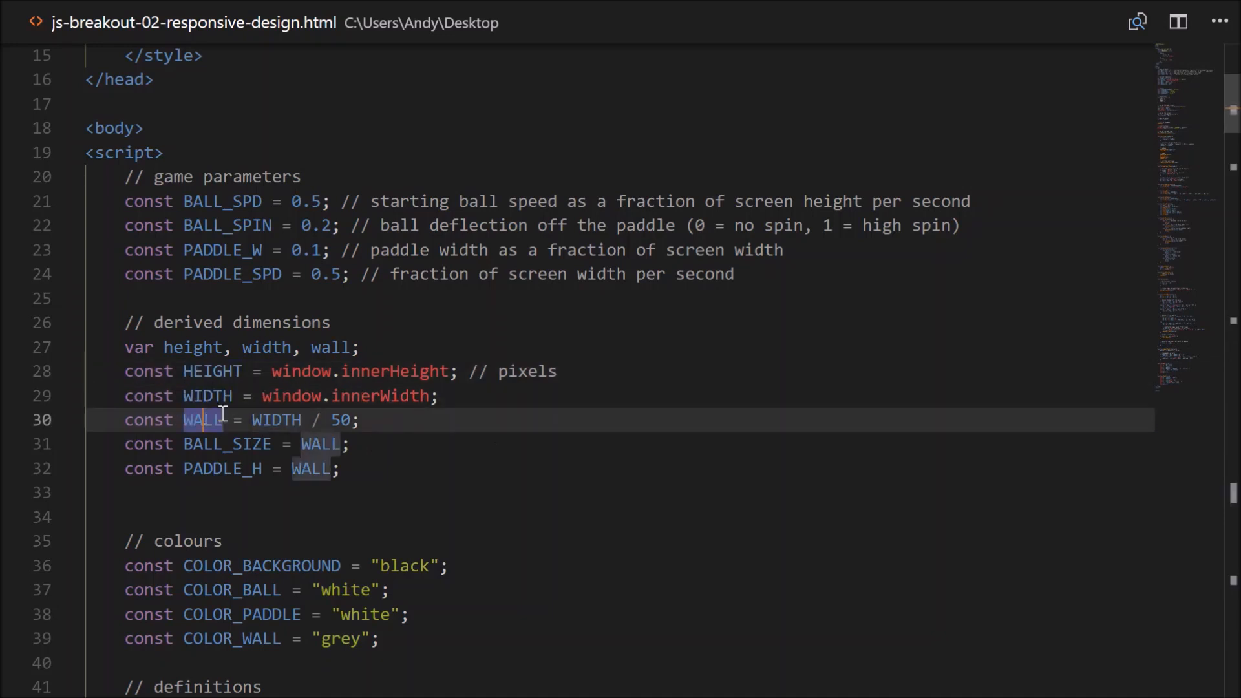
pyautogui.moveTo(465, 338)
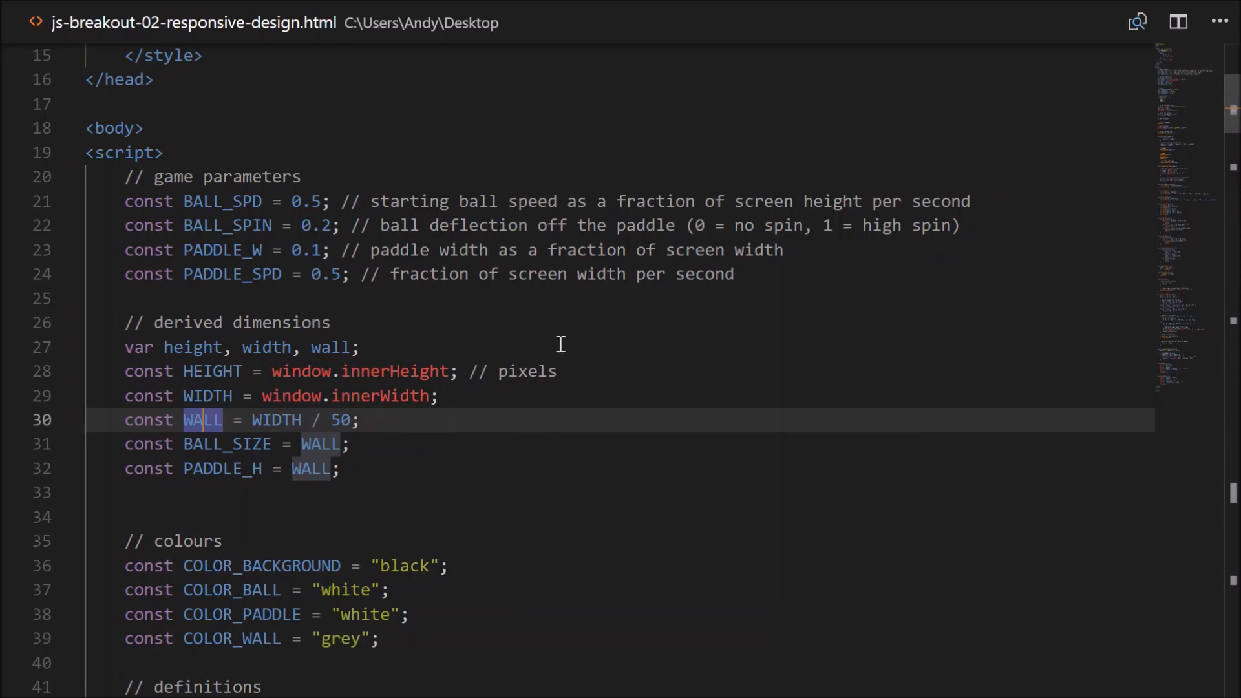
pyautogui.moveTo(253, 380)
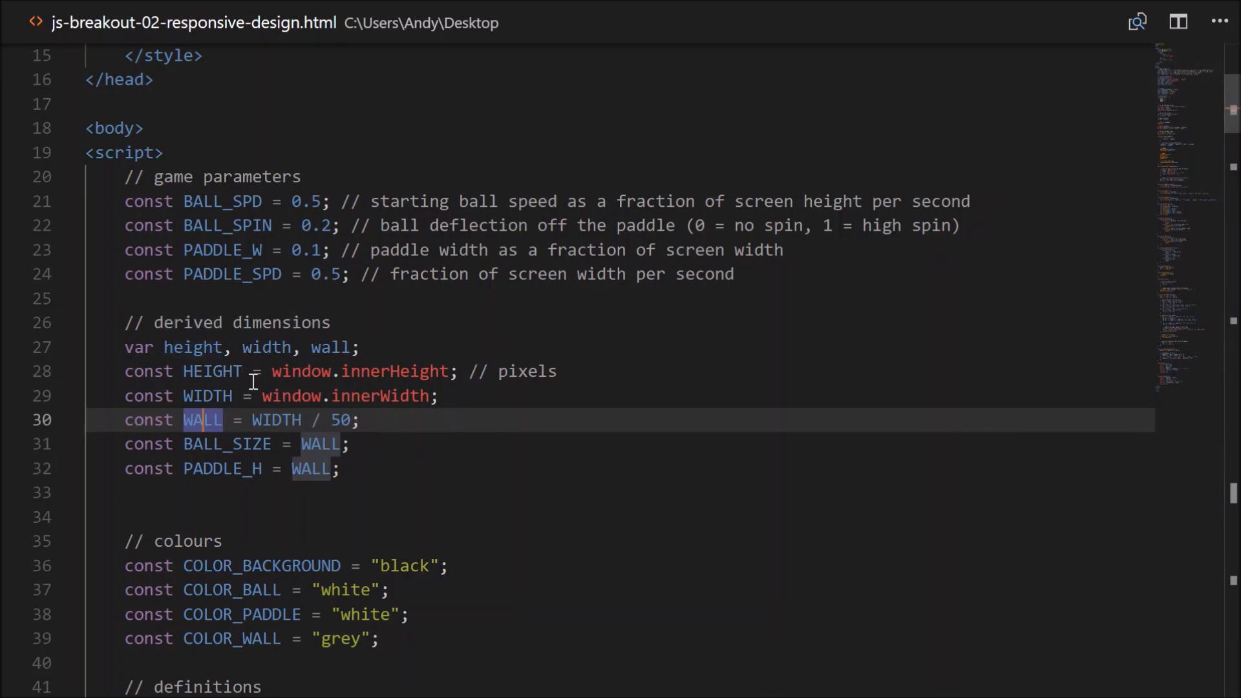
# Rename HEIGHT, WIDTH and WALL to lowercase height, width, wall via Change All Occurrences.
pyautogui.rightClick(211, 371)
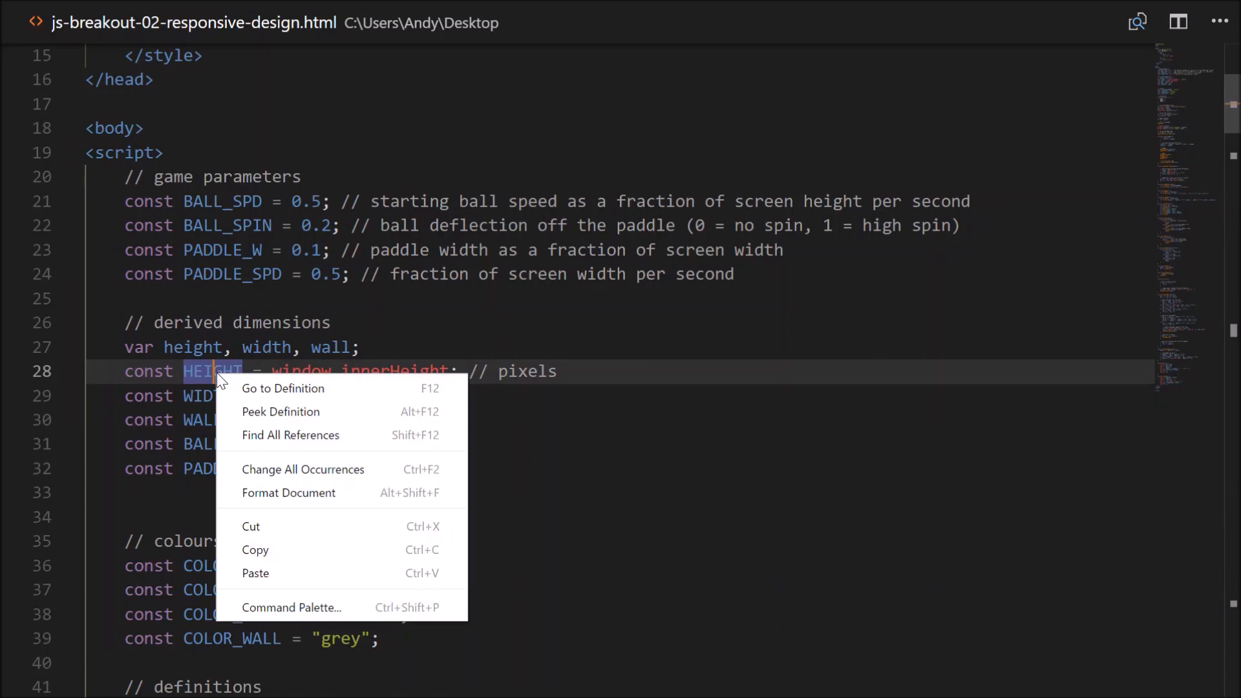
pyautogui.moveTo(302, 468)
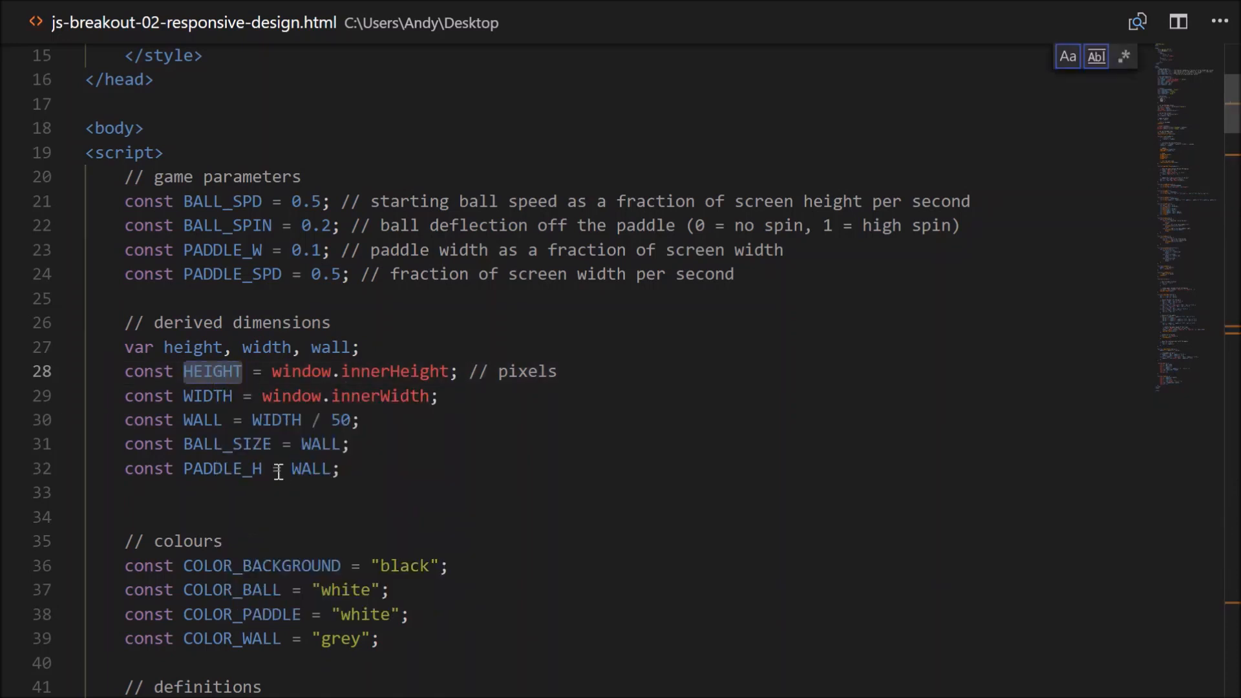
pyautogui.write('height')
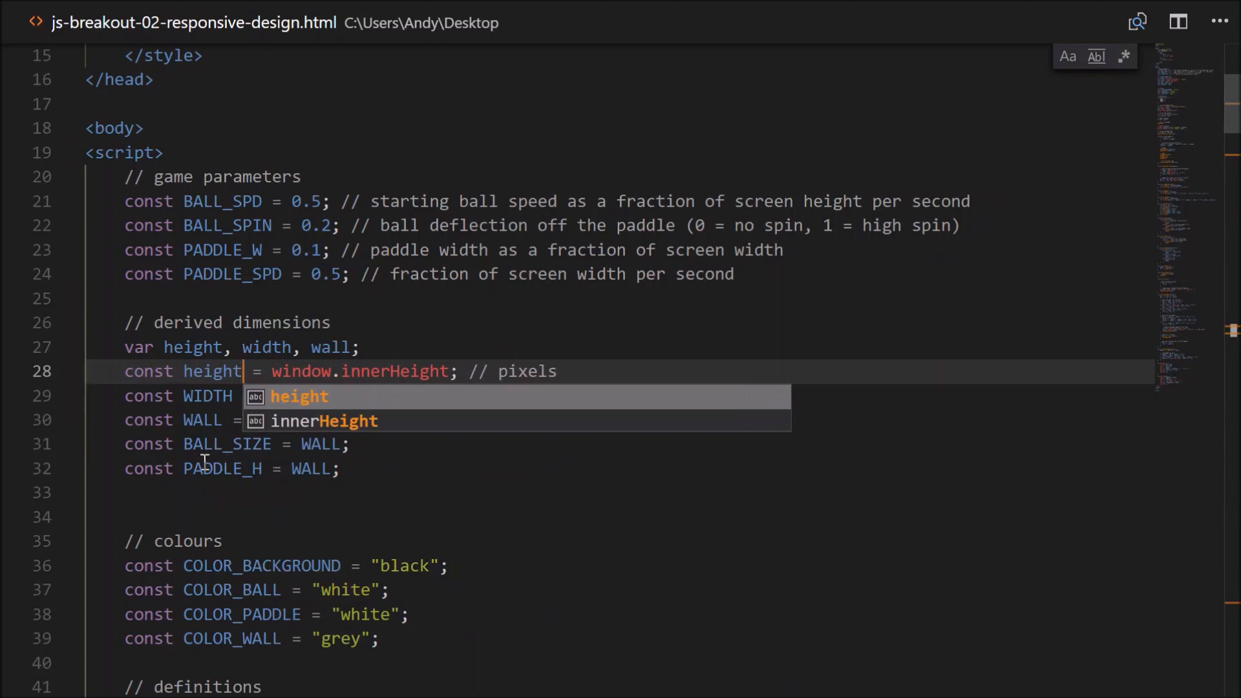
pyautogui.rightClick(207, 395)
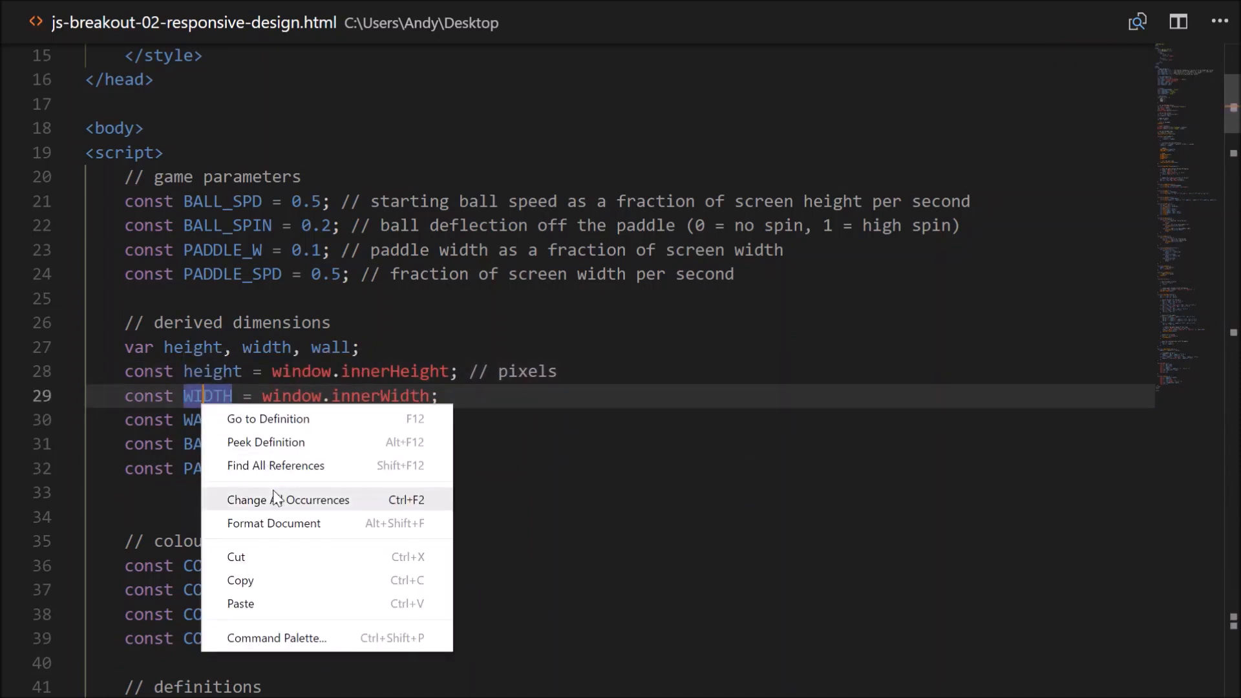
pyautogui.click(289, 499)
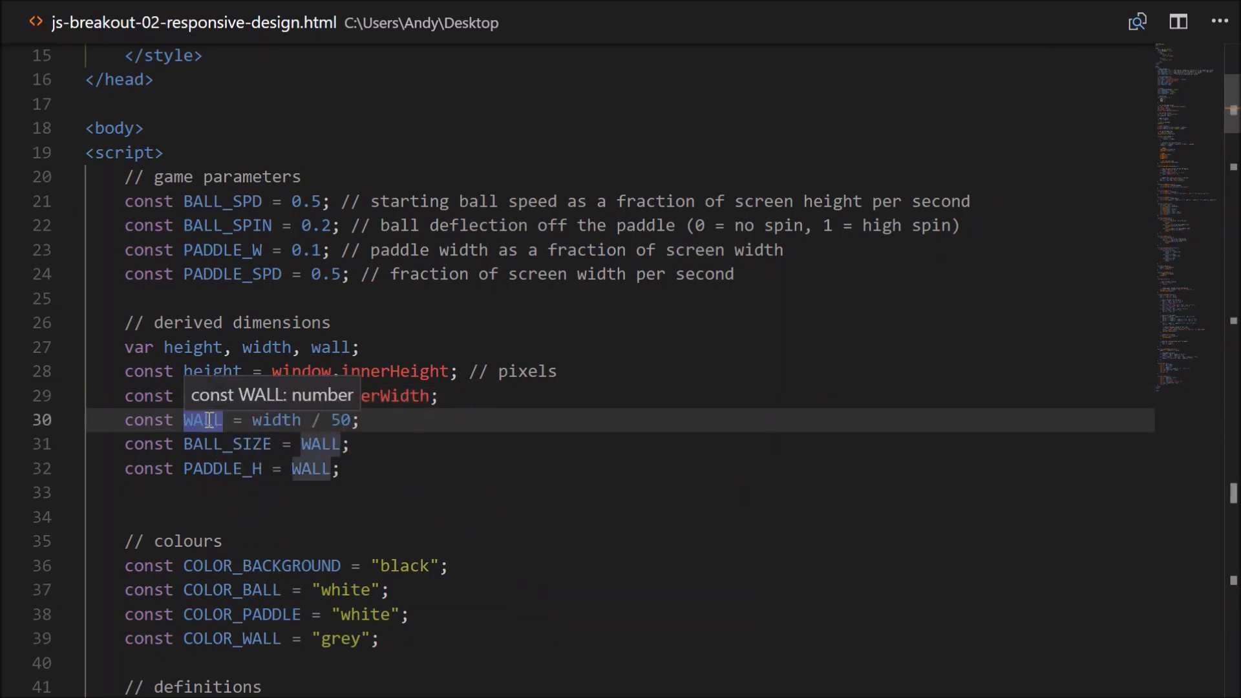
pyautogui.rightClick(204, 419)
pyautogui.write('wall')
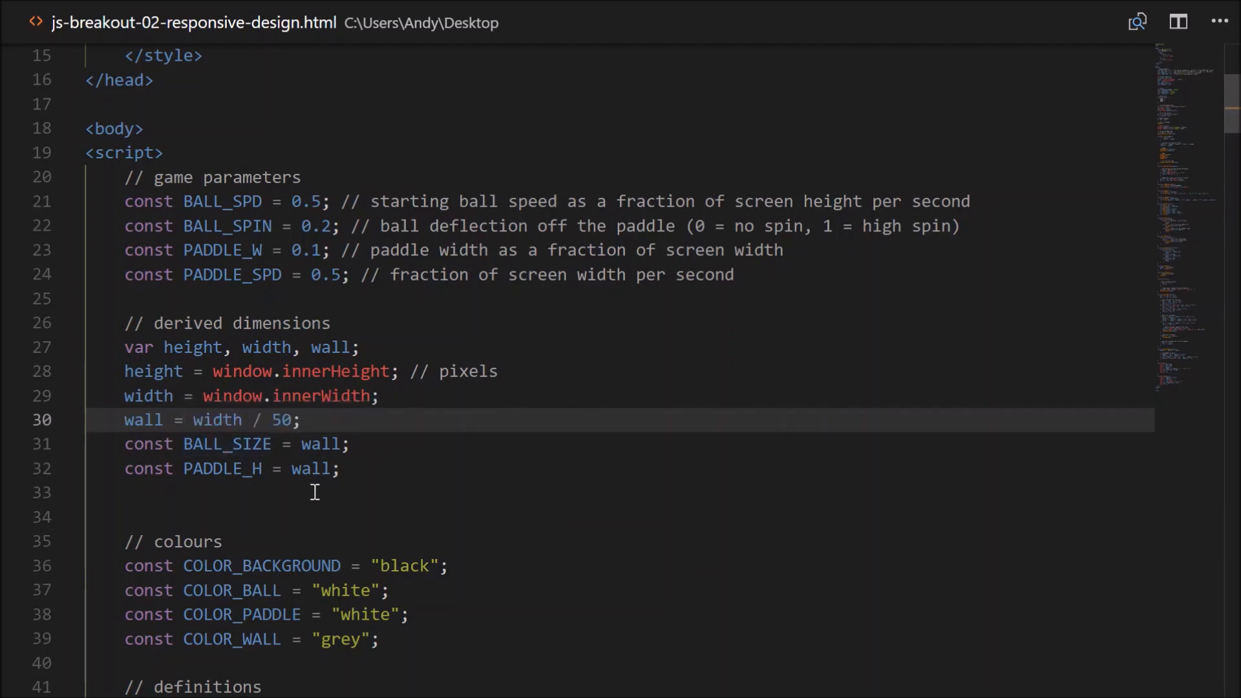
# Replace BALL_SIZE and PADDLE_H uses with wall so the ball and paddle height come from wall.
pyautogui.doubleClick(226, 444)
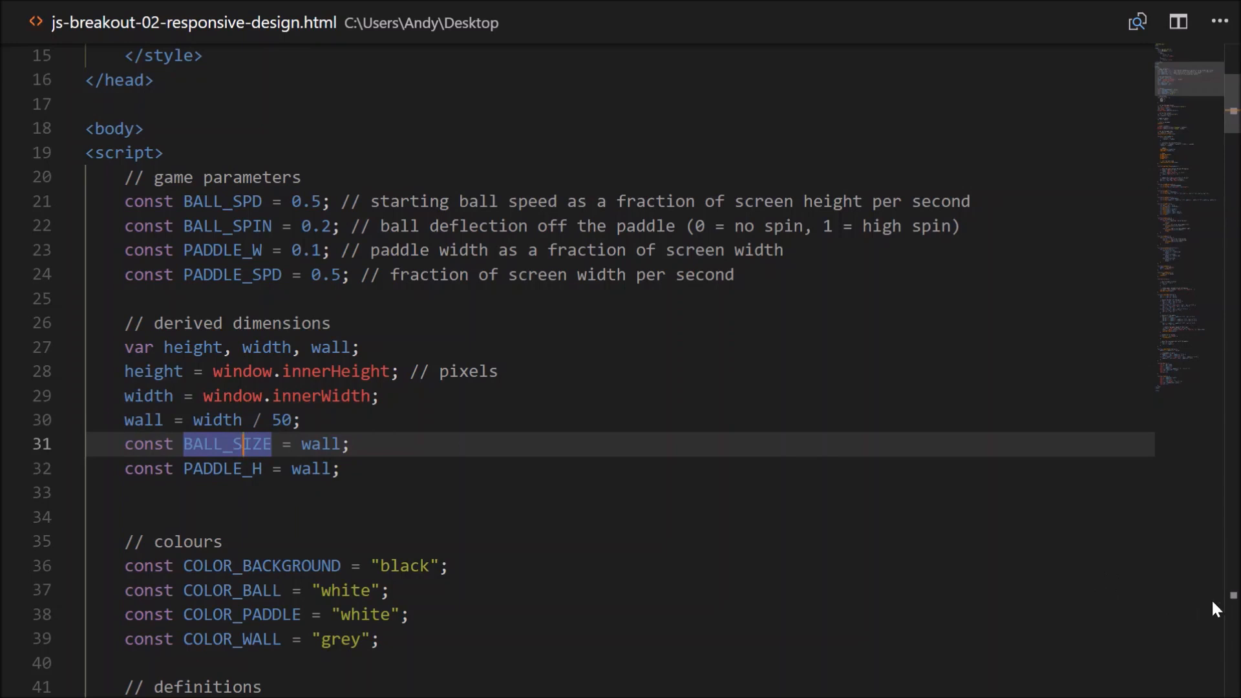
pyautogui.moveTo(285, 478)
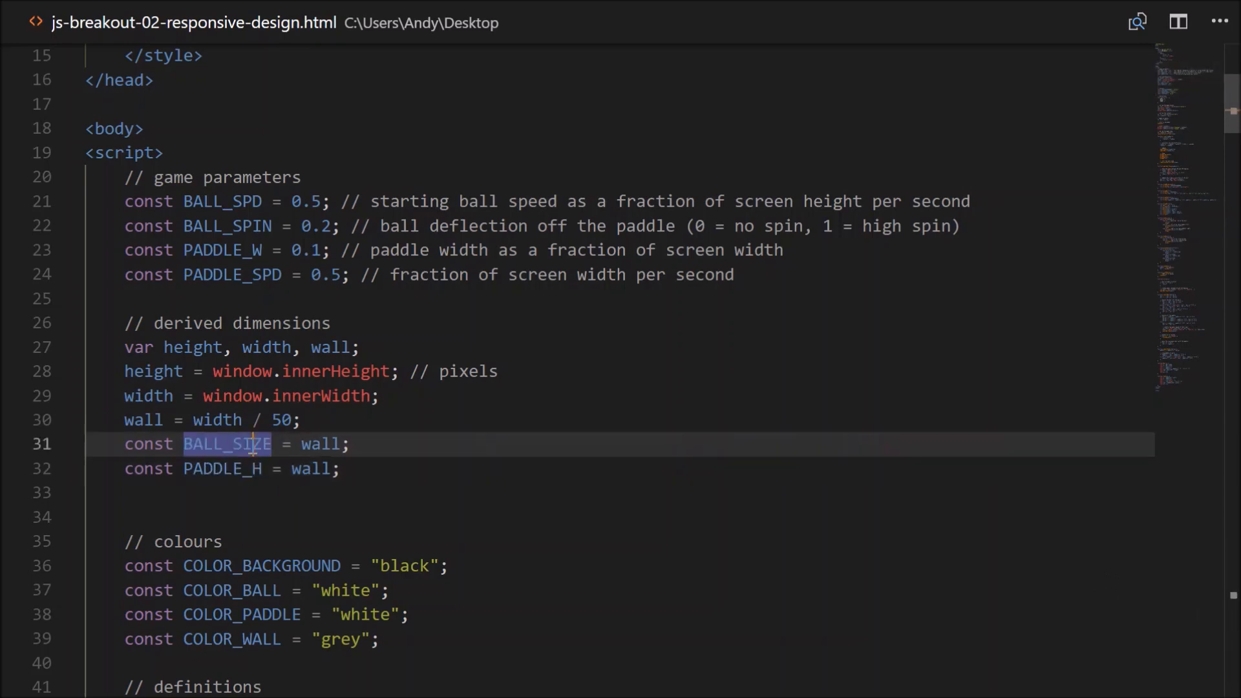
pyautogui.scroll(-3)
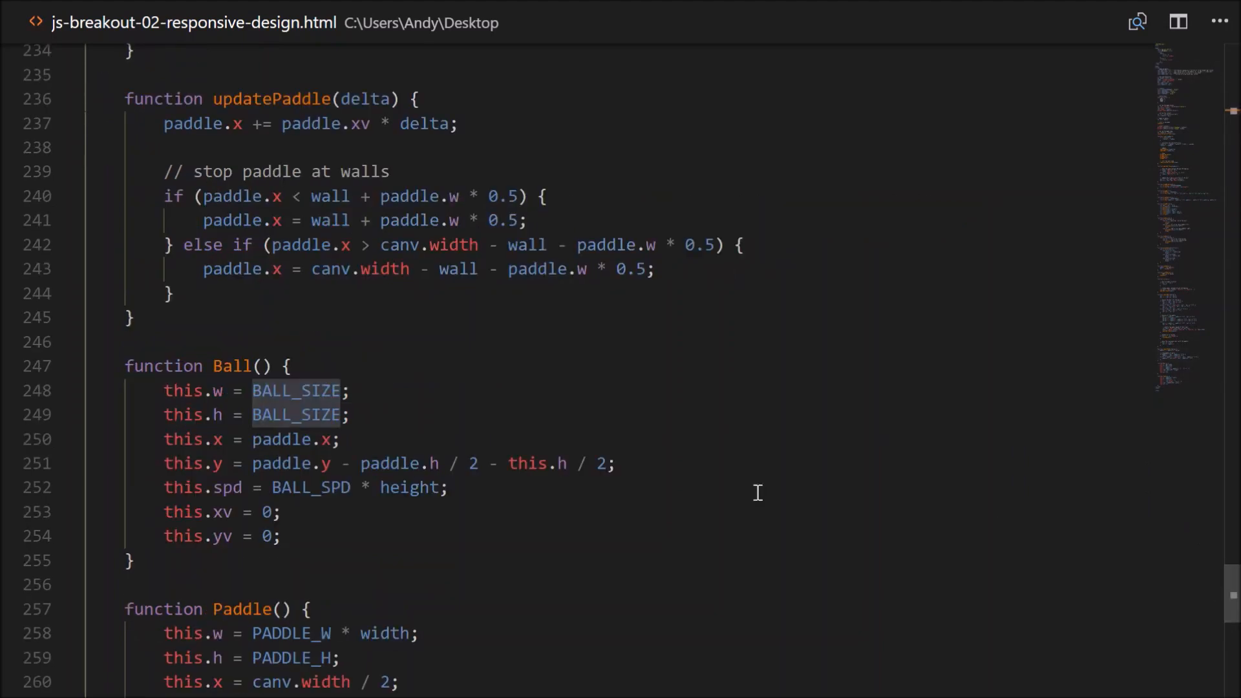
pyautogui.write('wall')
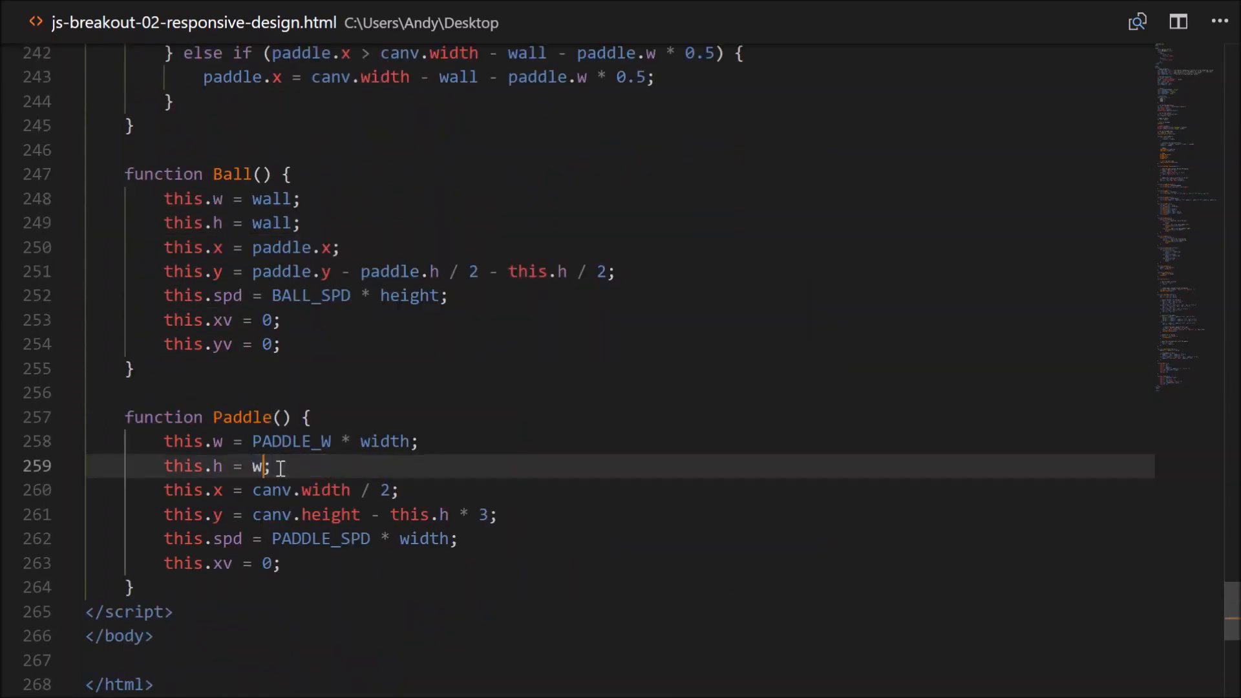
pyautogui.scroll(3)
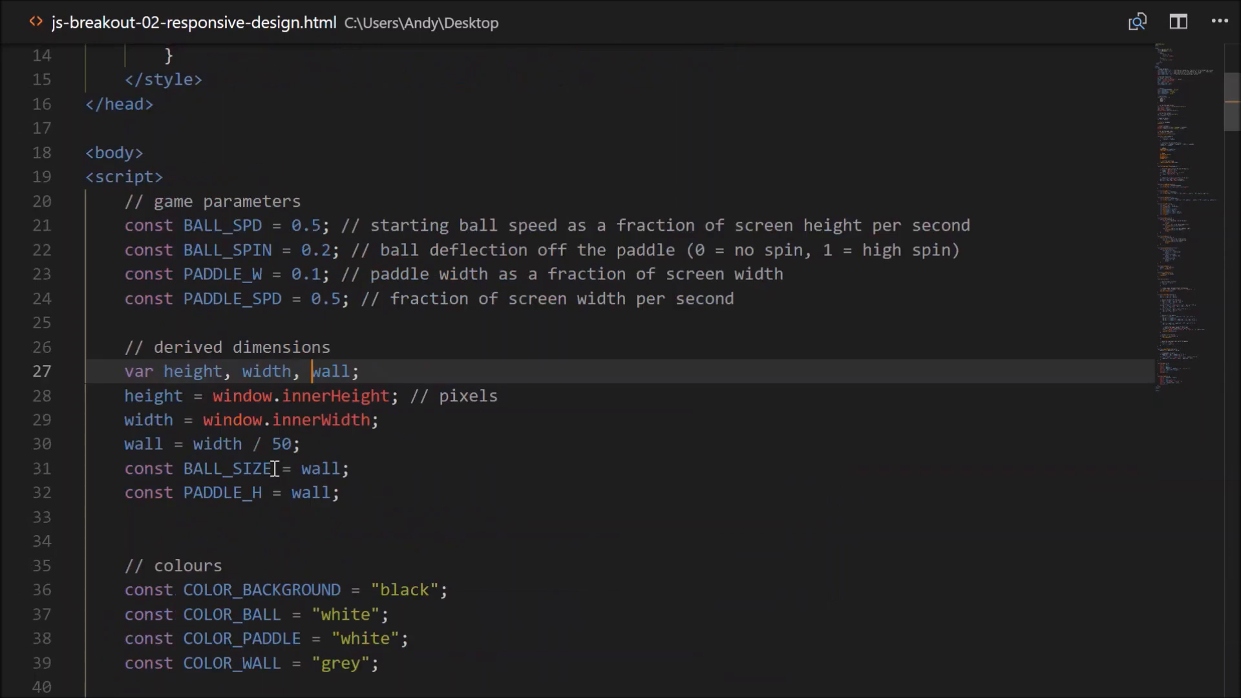
pyautogui.moveTo(377, 483)
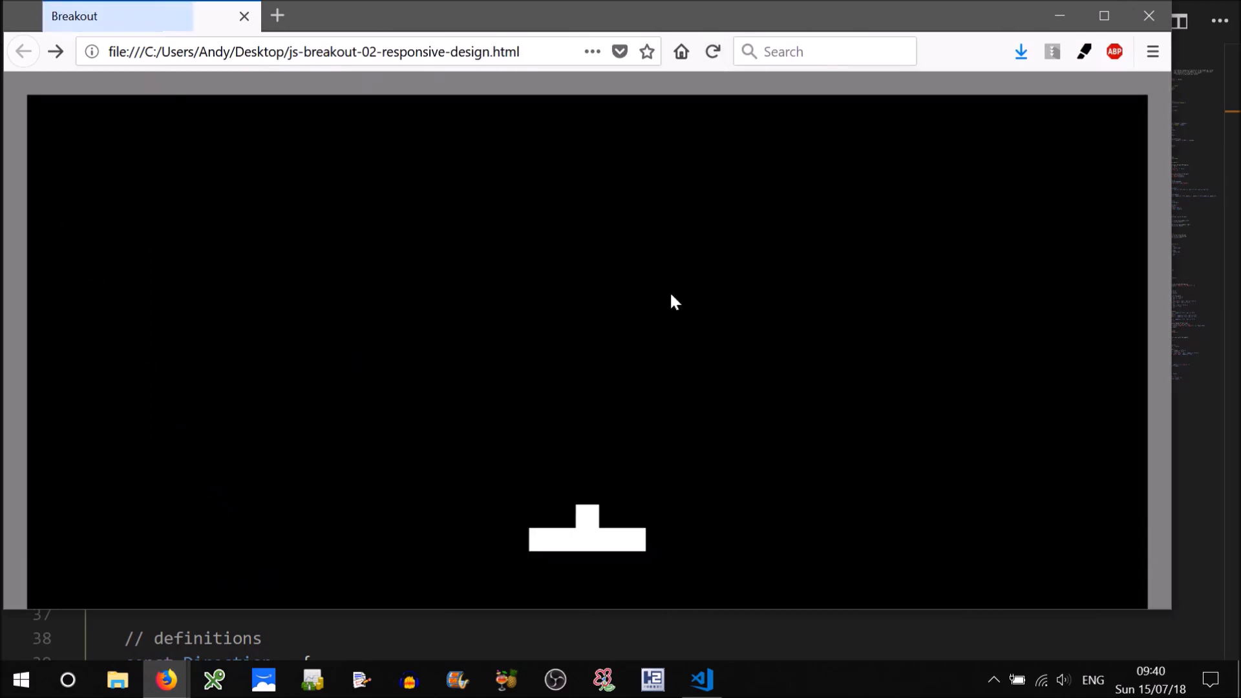
pyautogui.moveTo(299, 374)
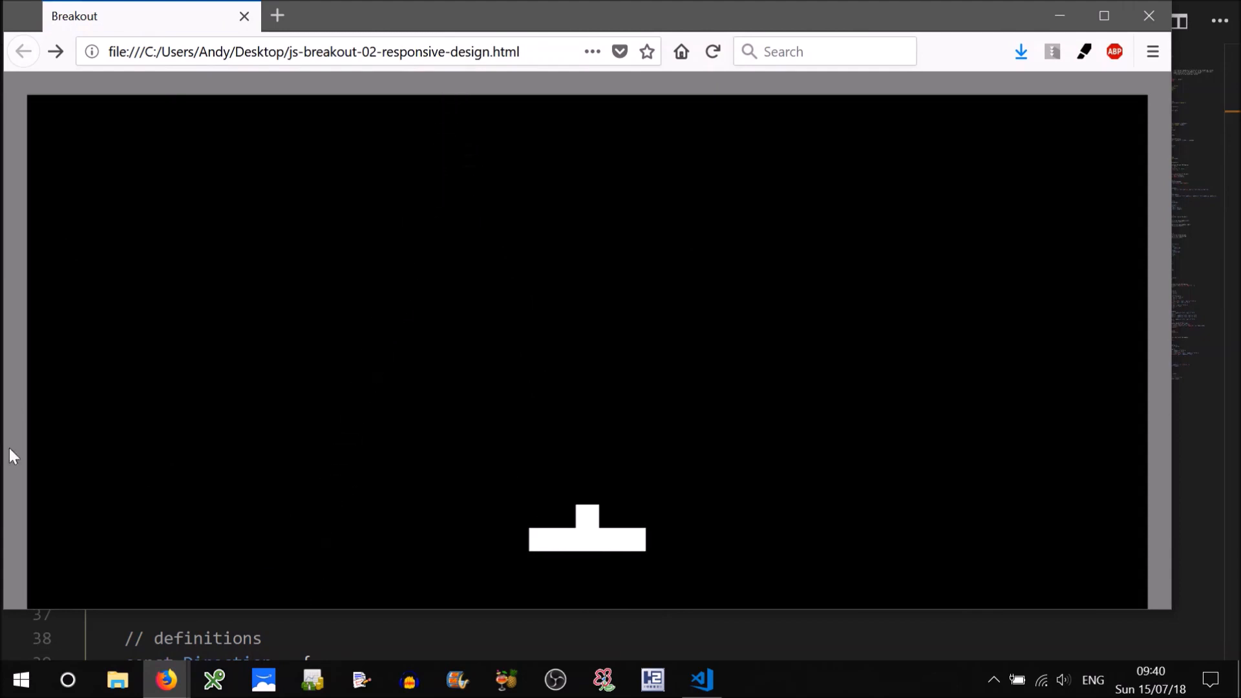
pyautogui.moveTo(143, 257)
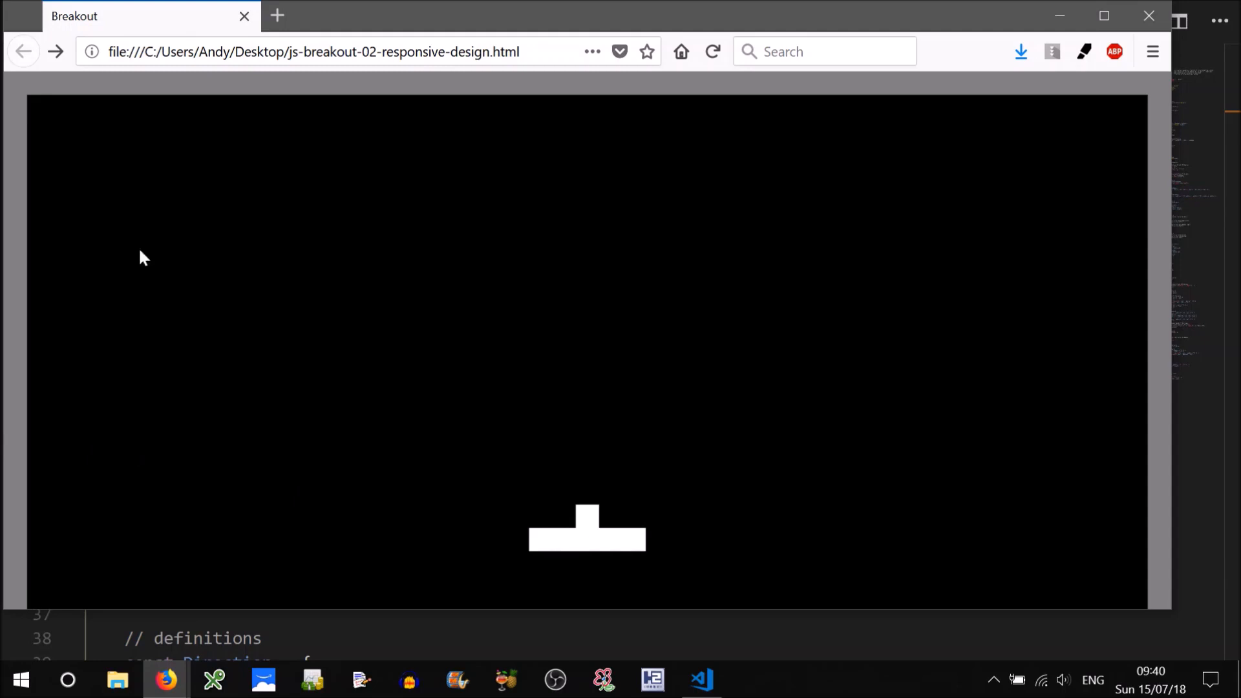
# Return to the code editor after checking Breakout still shows the paddle and ball.
pyautogui.click(700, 679)
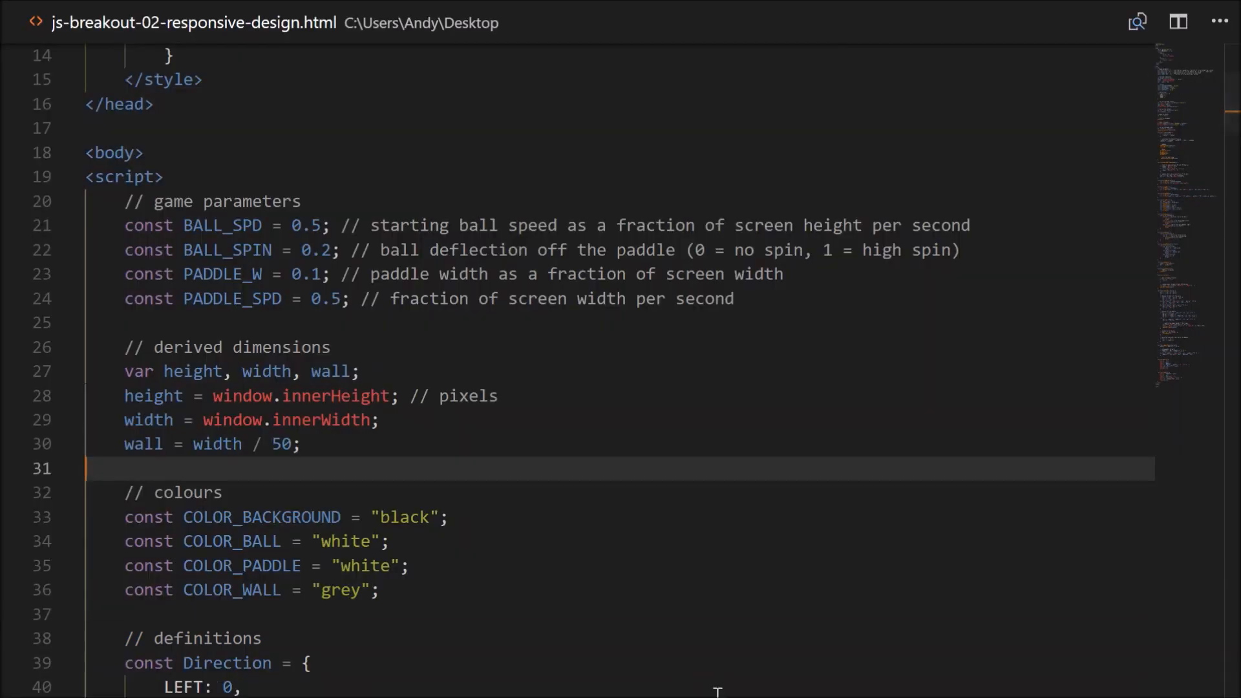
# Add a WALL = 0.02 parameter commented as wall/ball/paddle size, fraction of the shortest screen side.
pyautogui.click(738, 299)
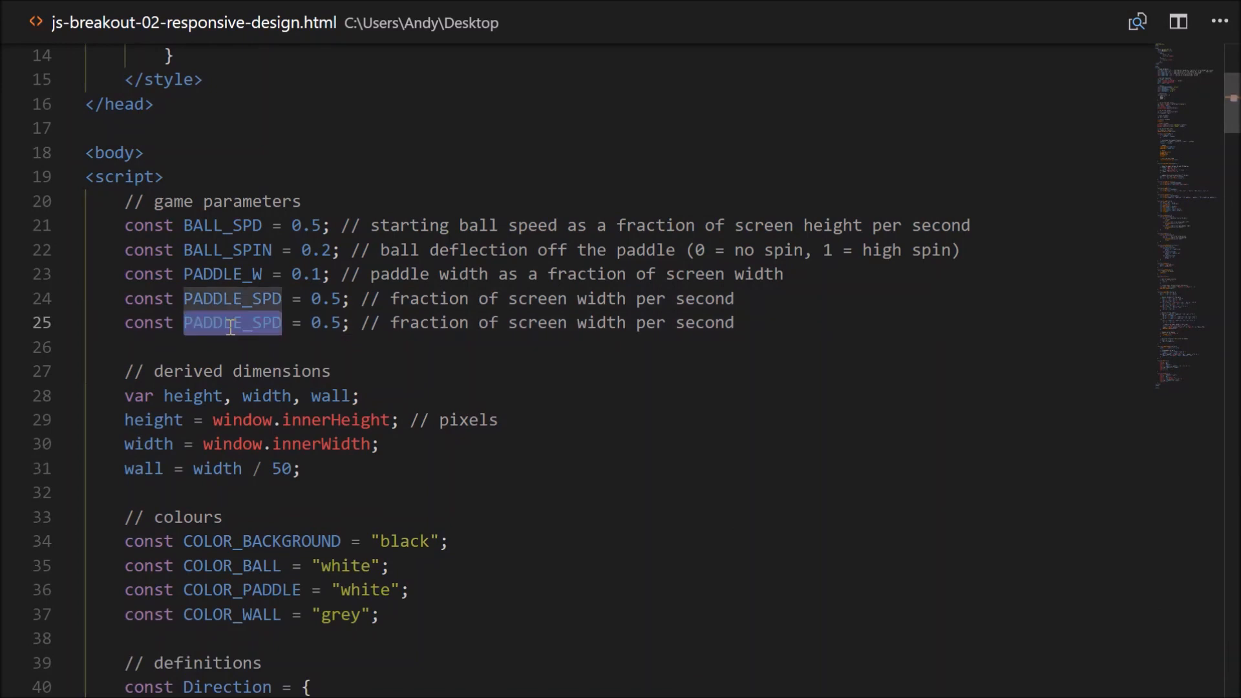
pyautogui.write('WALL')
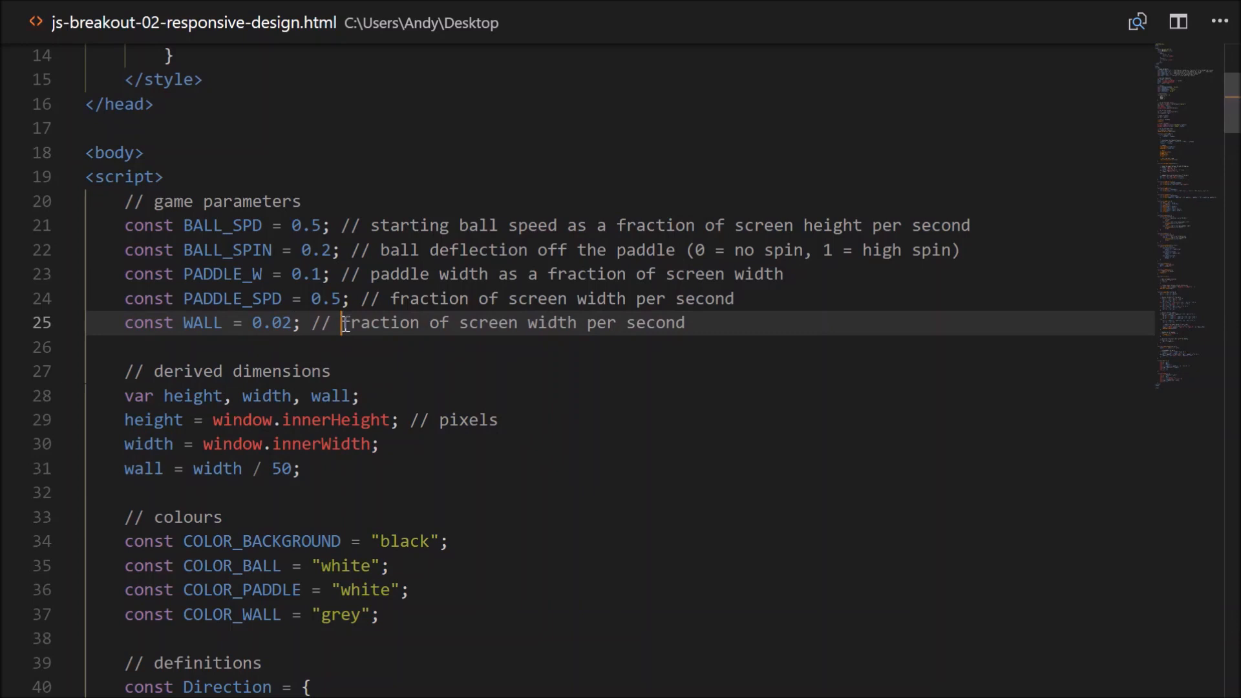
pyautogui.write('wall/b')
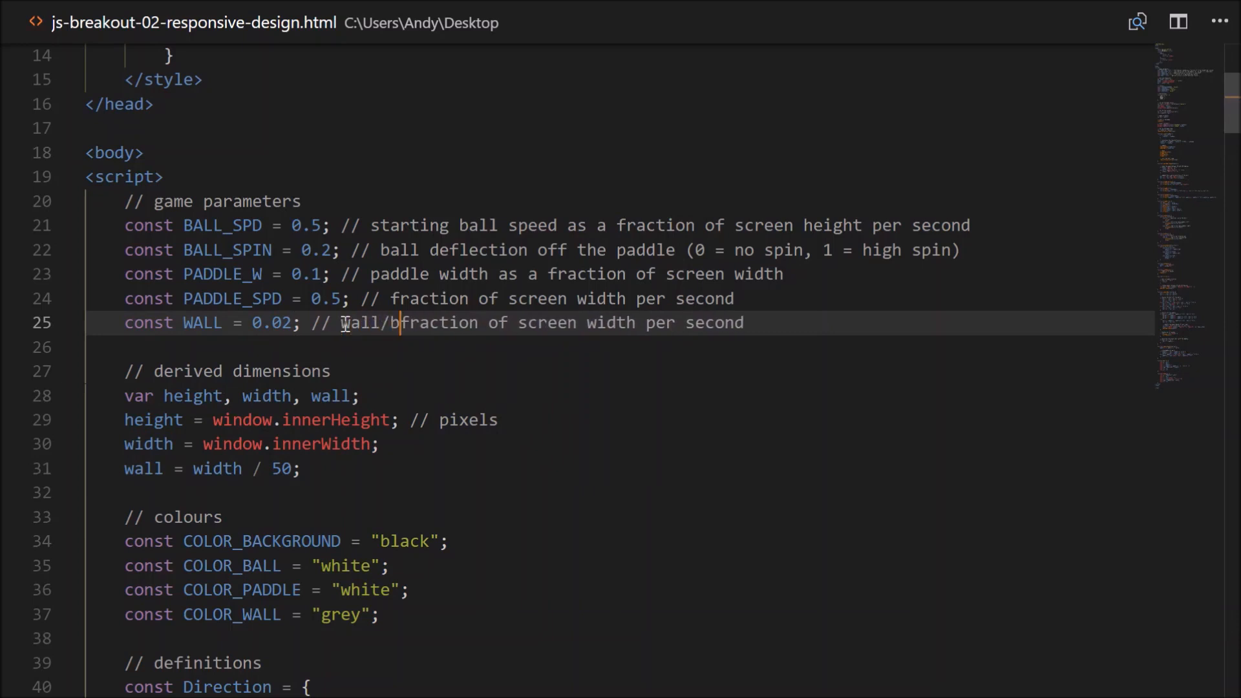
pyautogui.write('ball/paddle size as a')
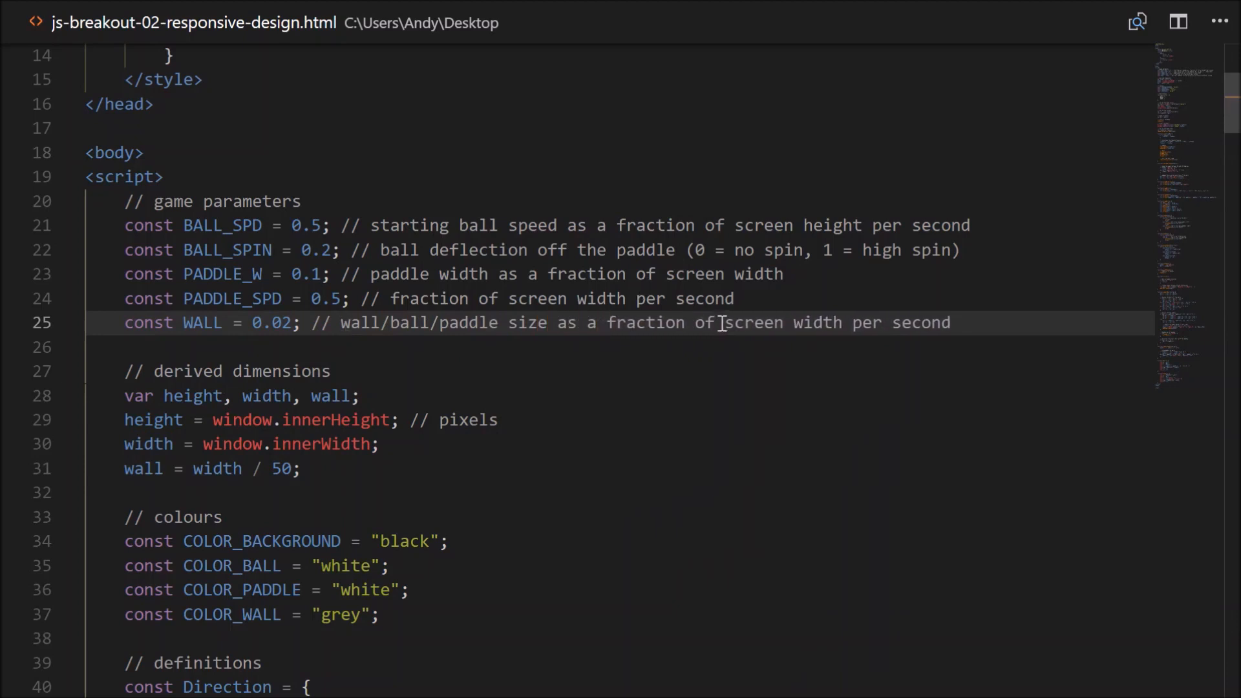
pyautogui.write('the sh')
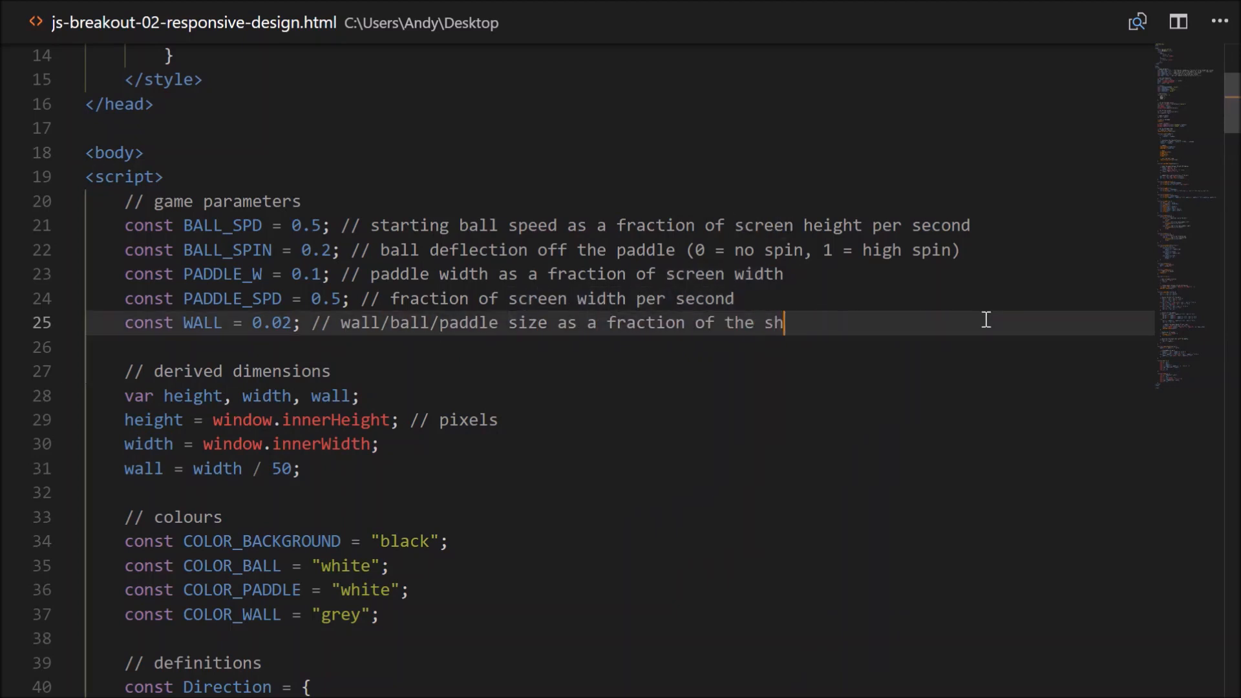
pyautogui.write('ortest screen dimension')
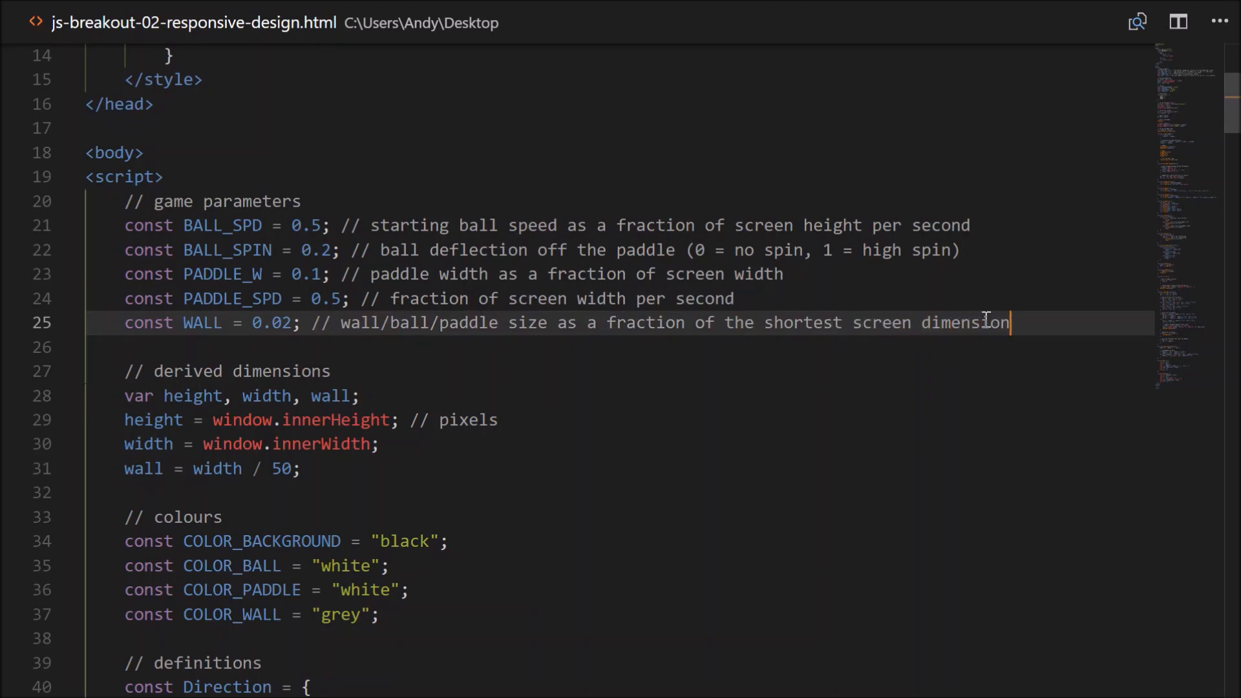
pyautogui.moveTo(233, 478)
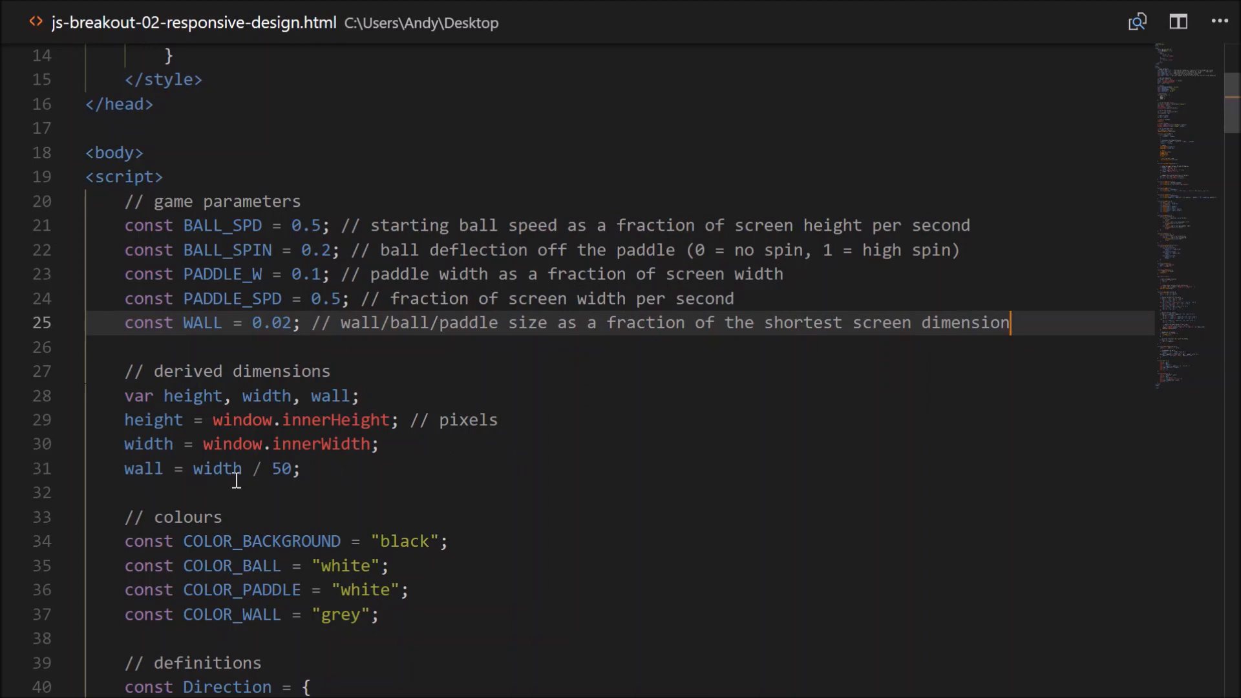
# Set wall = WALL * (height < width ? height : width).
pyautogui.doubleClick(218, 468)
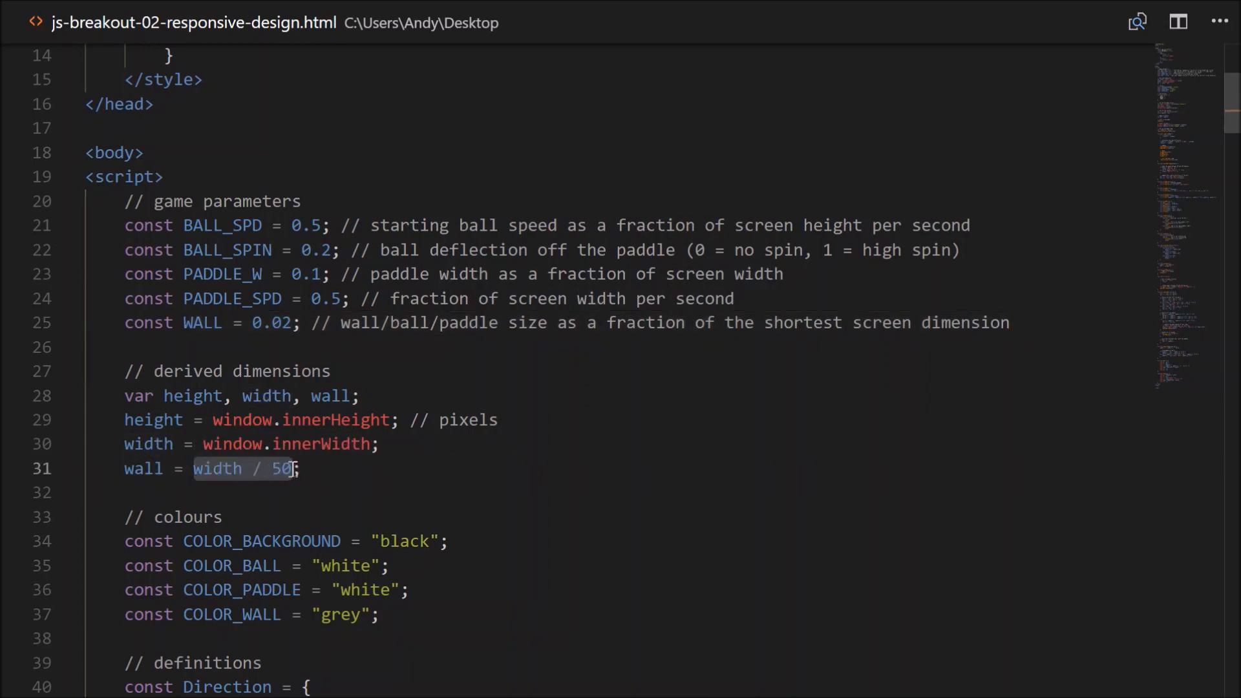
pyautogui.write('WALL')
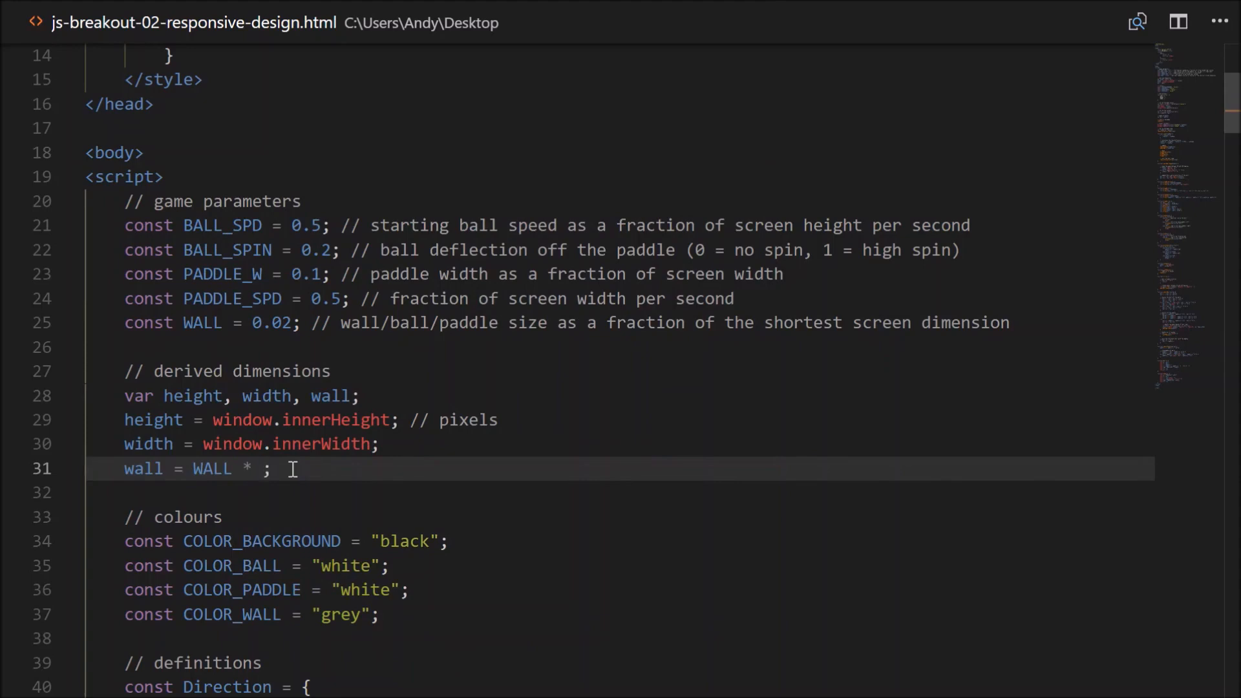
pyautogui.write('(height')
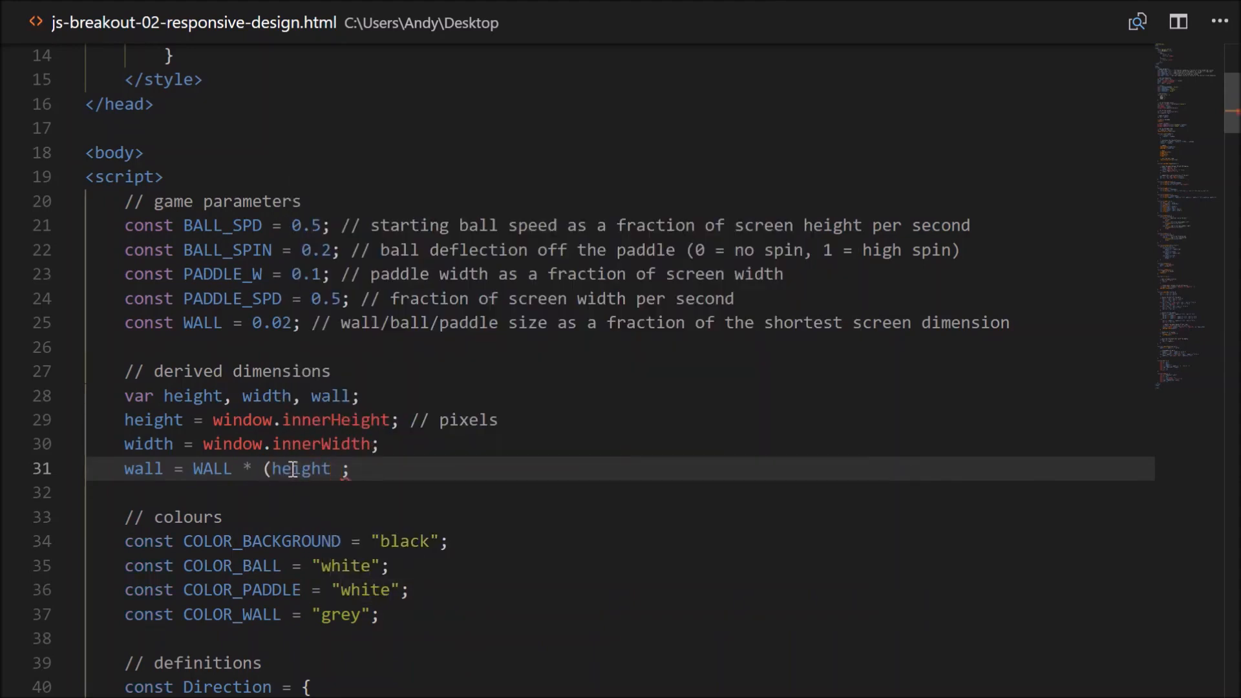
pyautogui.write('< width ?')
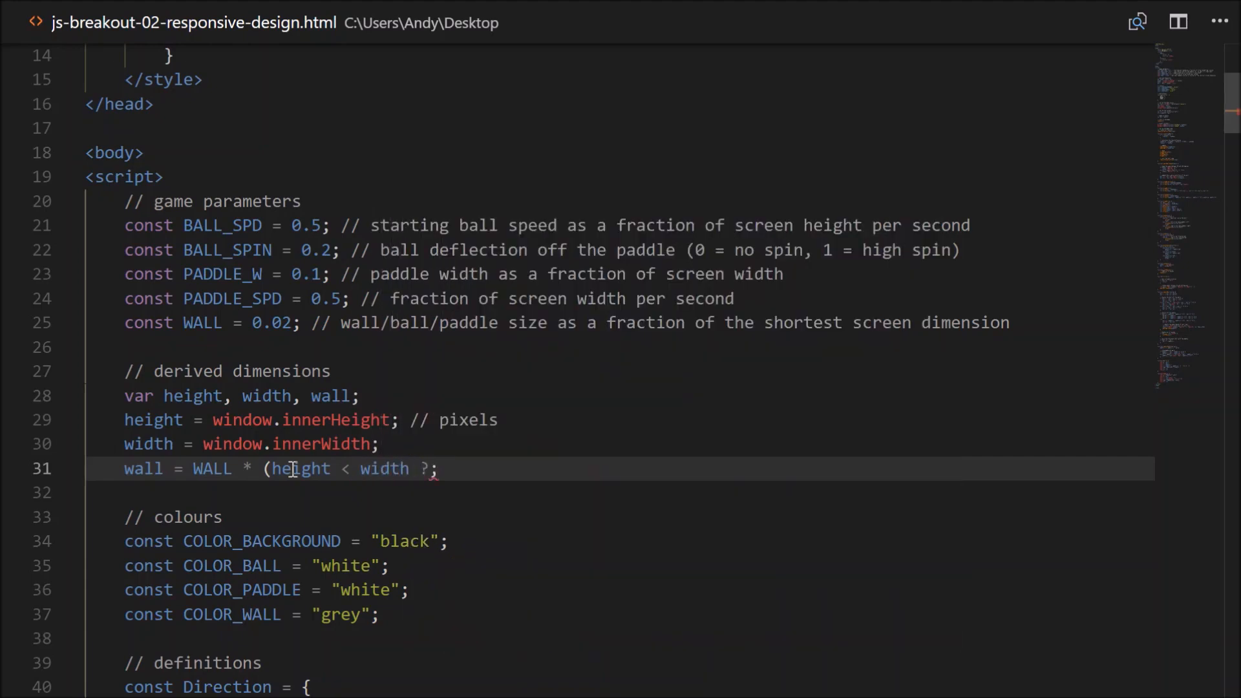
pyautogui.write('height : width')
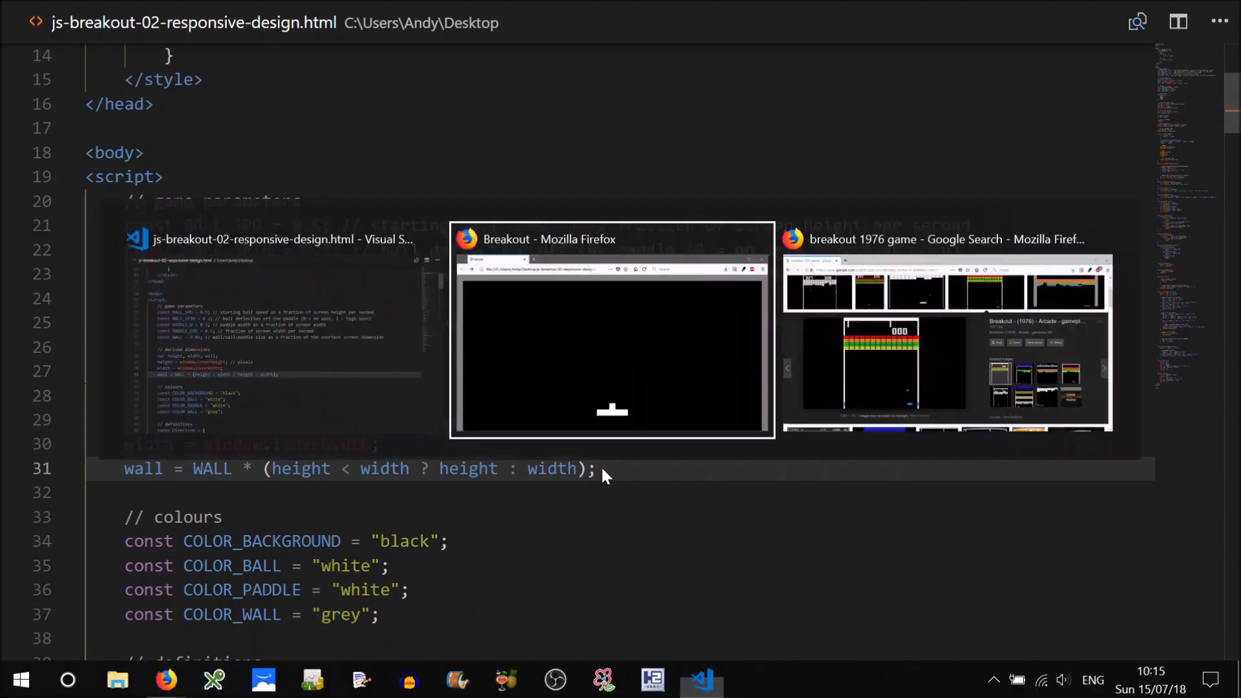
# Reload Breakout in a narrow then a wide, short Firefox window to check scaling, then return to the code.
pyautogui.click(610, 332)
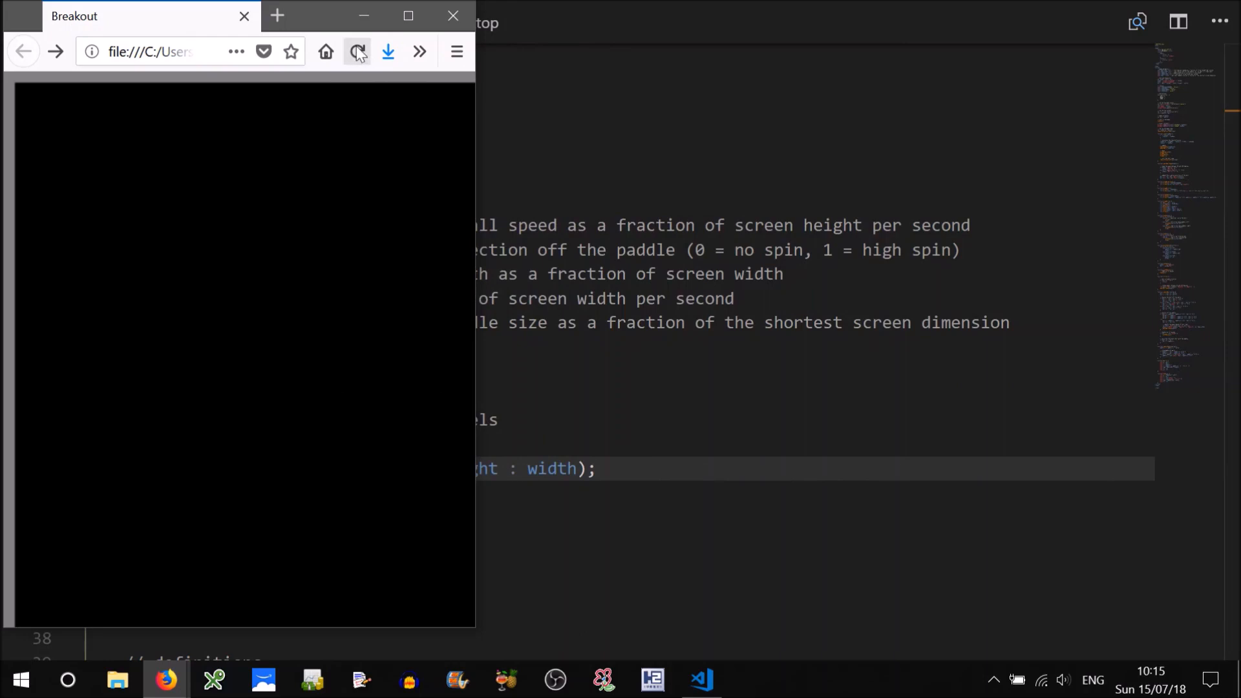
pyautogui.click(356, 52)
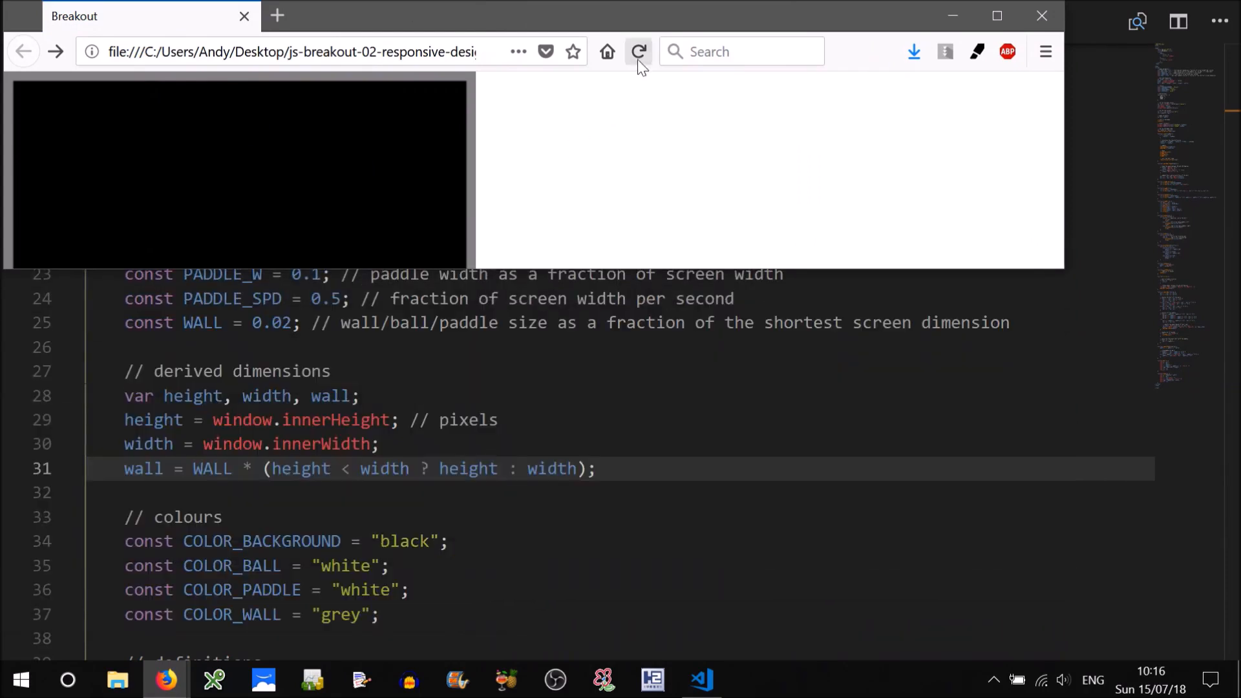
pyautogui.click(639, 52)
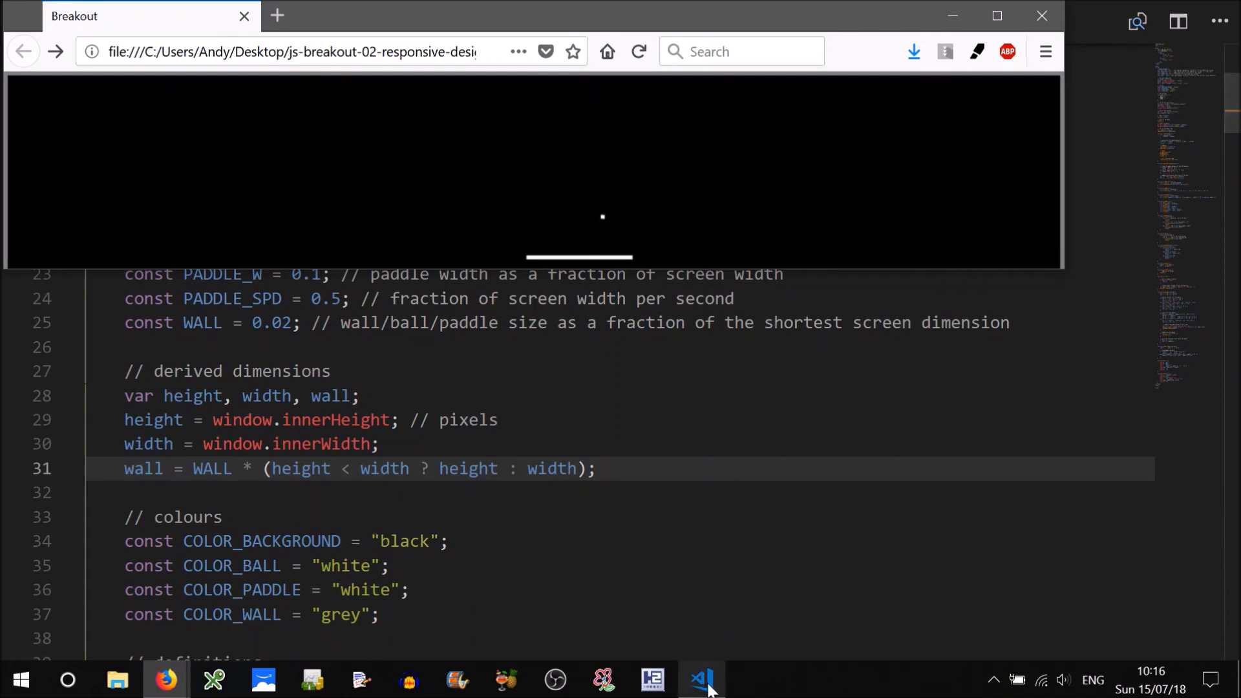
pyautogui.click(699, 679)
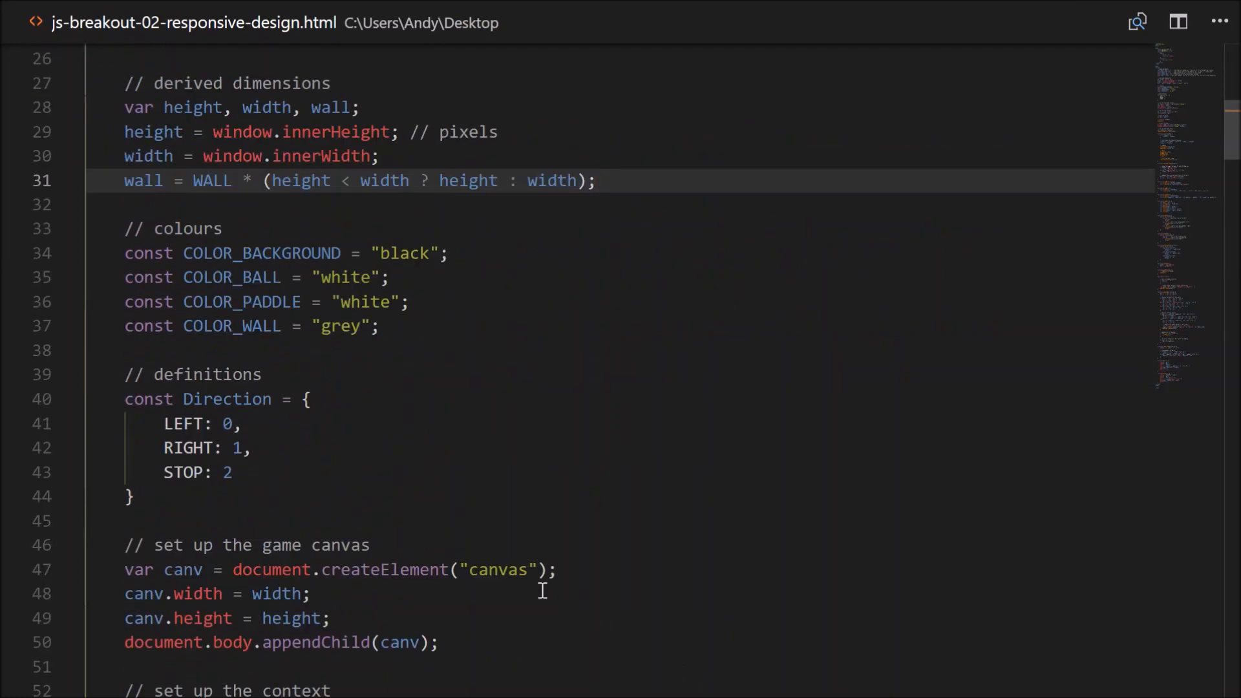
# Move canv.width/height and ctx.lineWidth = wall into the end of the derived dimensions block.
pyautogui.scroll(-3)
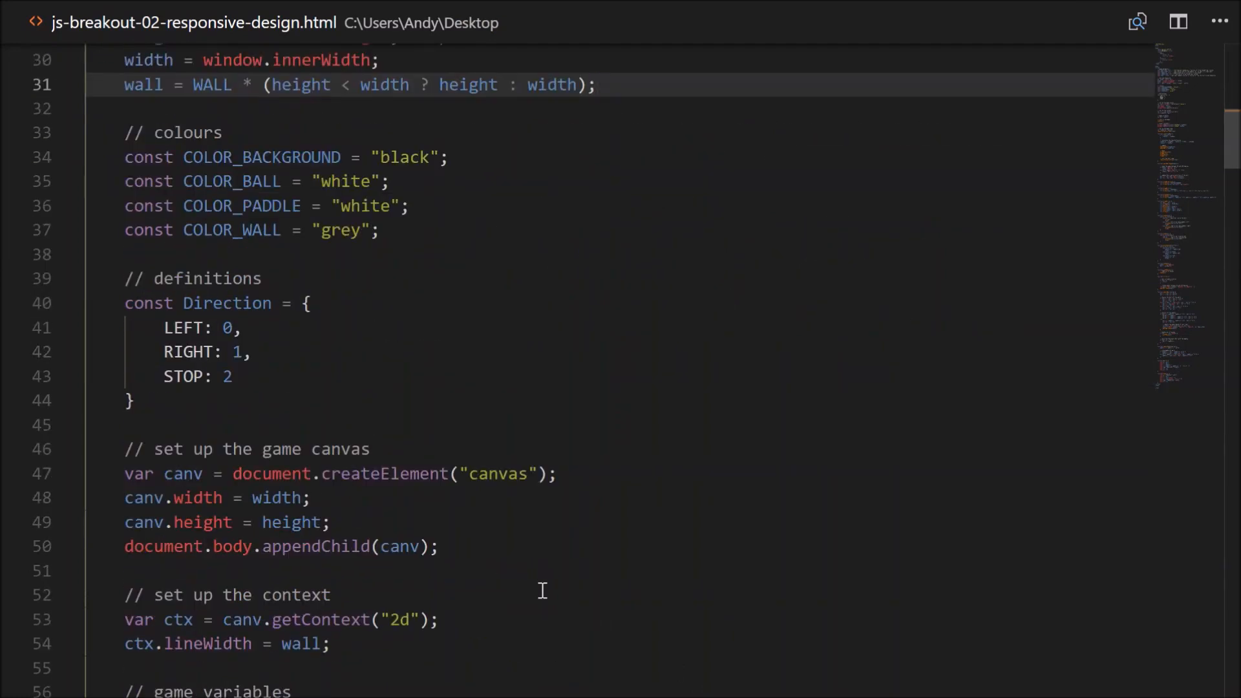
pyautogui.moveTo(333, 484)
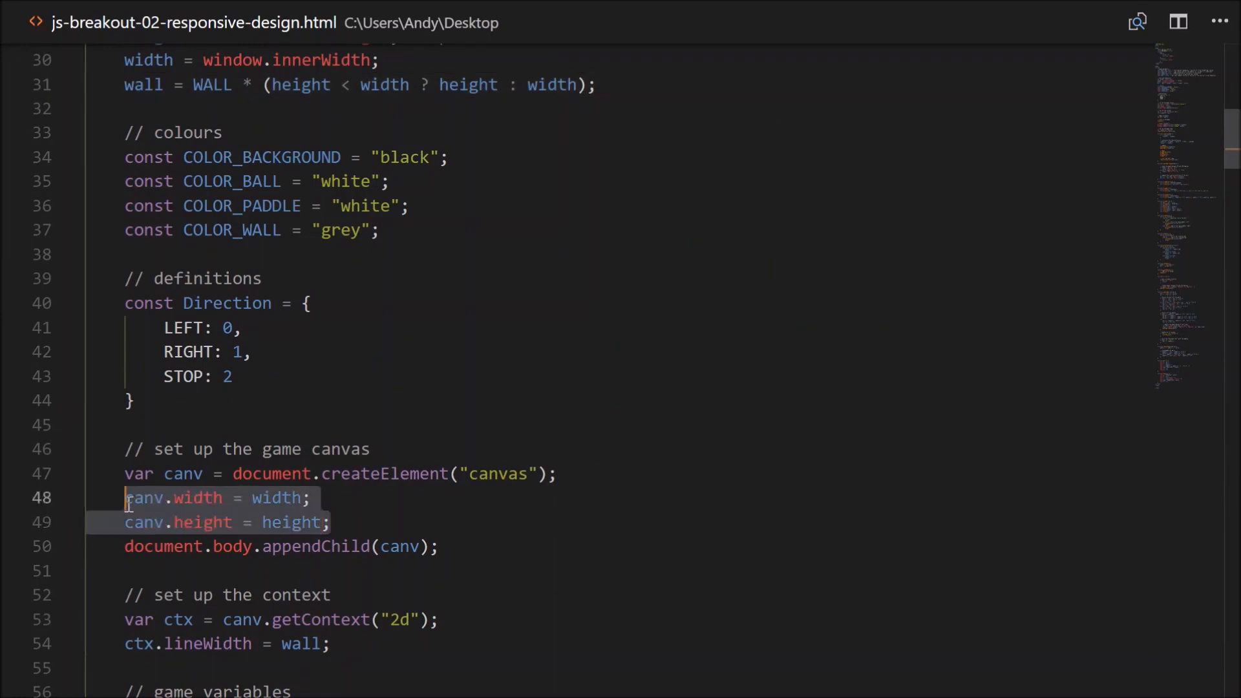
pyautogui.press('Delete')
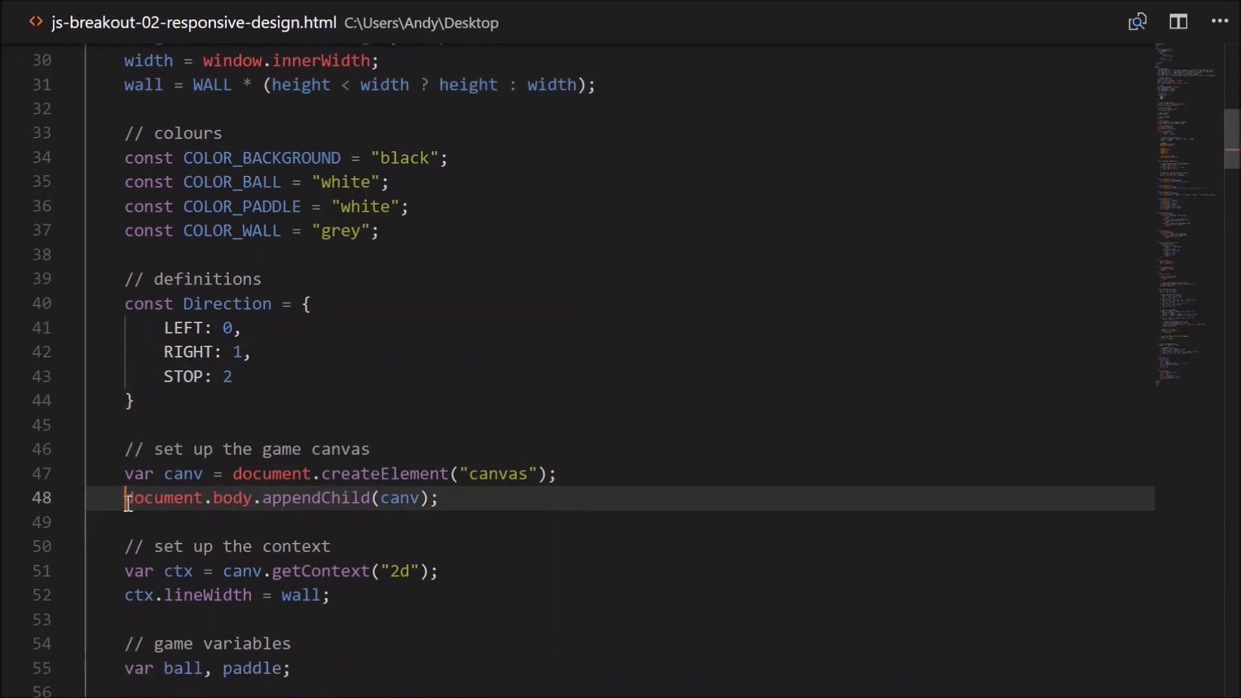
pyautogui.press('Enter')
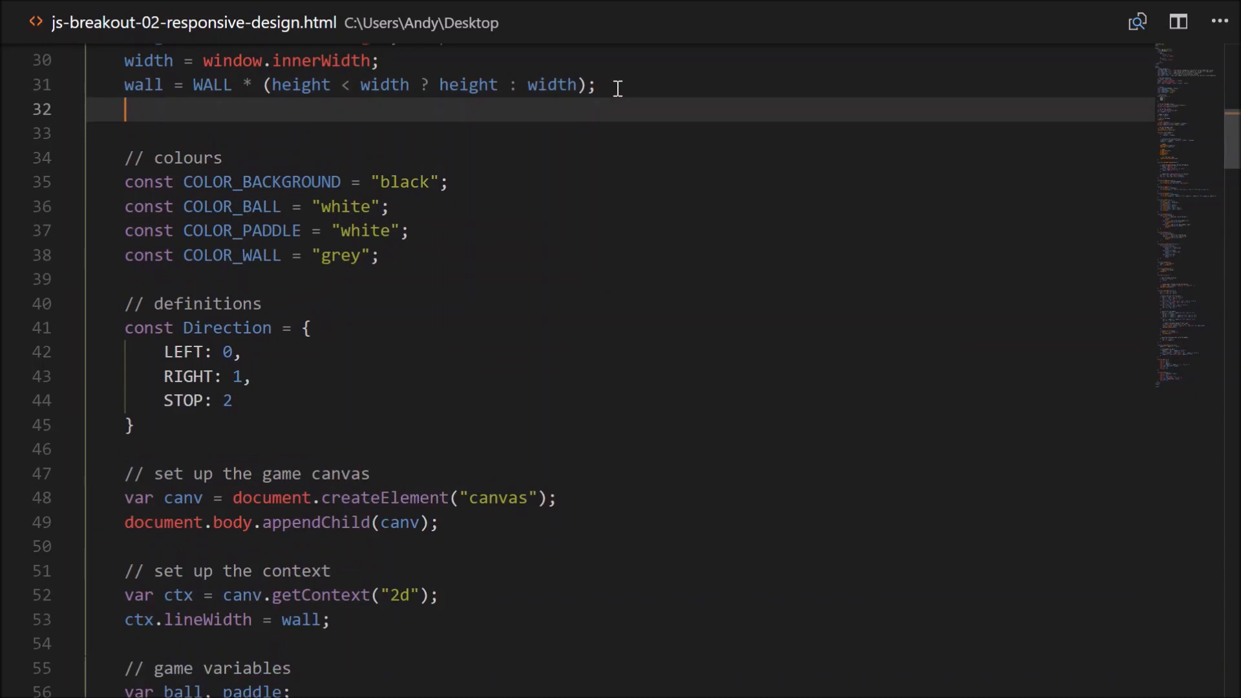
pyautogui.scroll(-3)
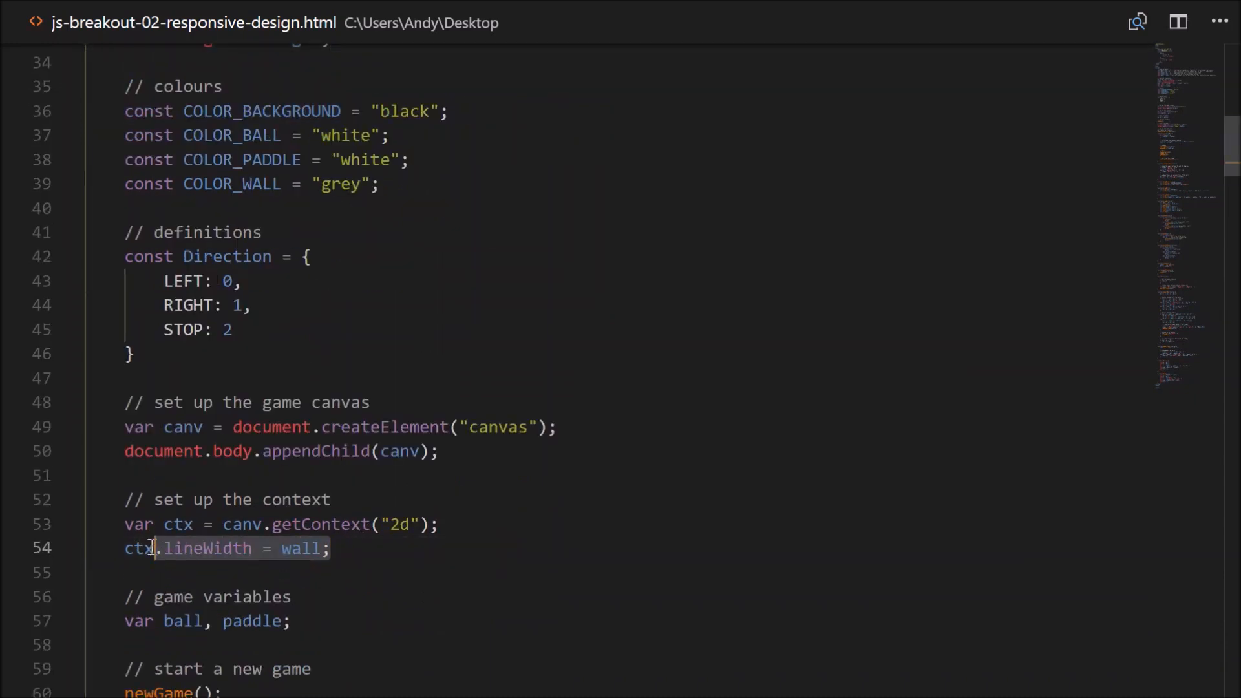
pyautogui.press('Ctrl+Shift+K')
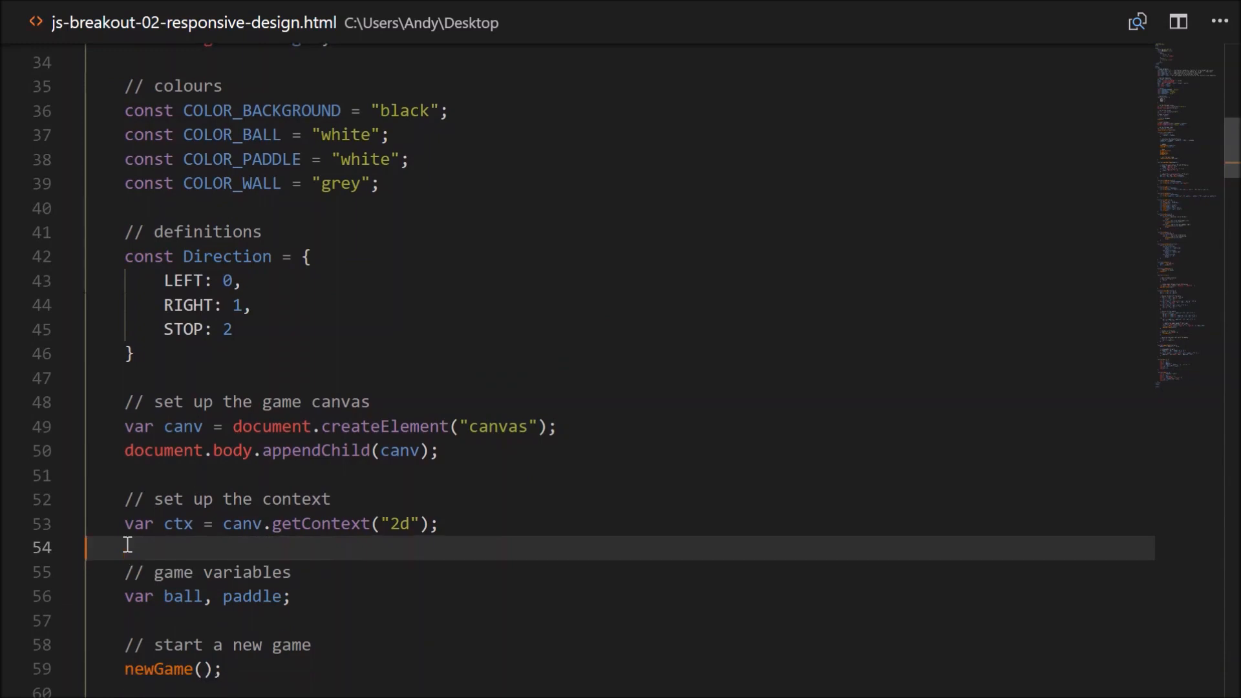
pyautogui.scroll(3)
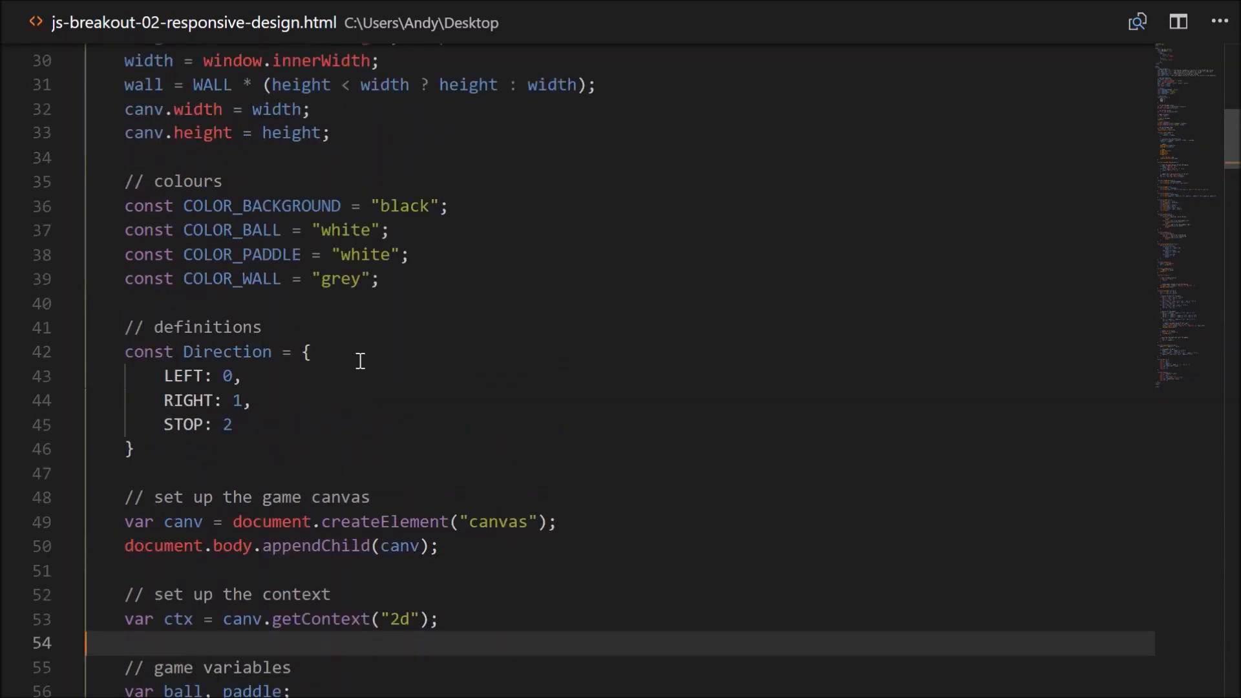
pyautogui.write('ctx.lineWidth = wall;')
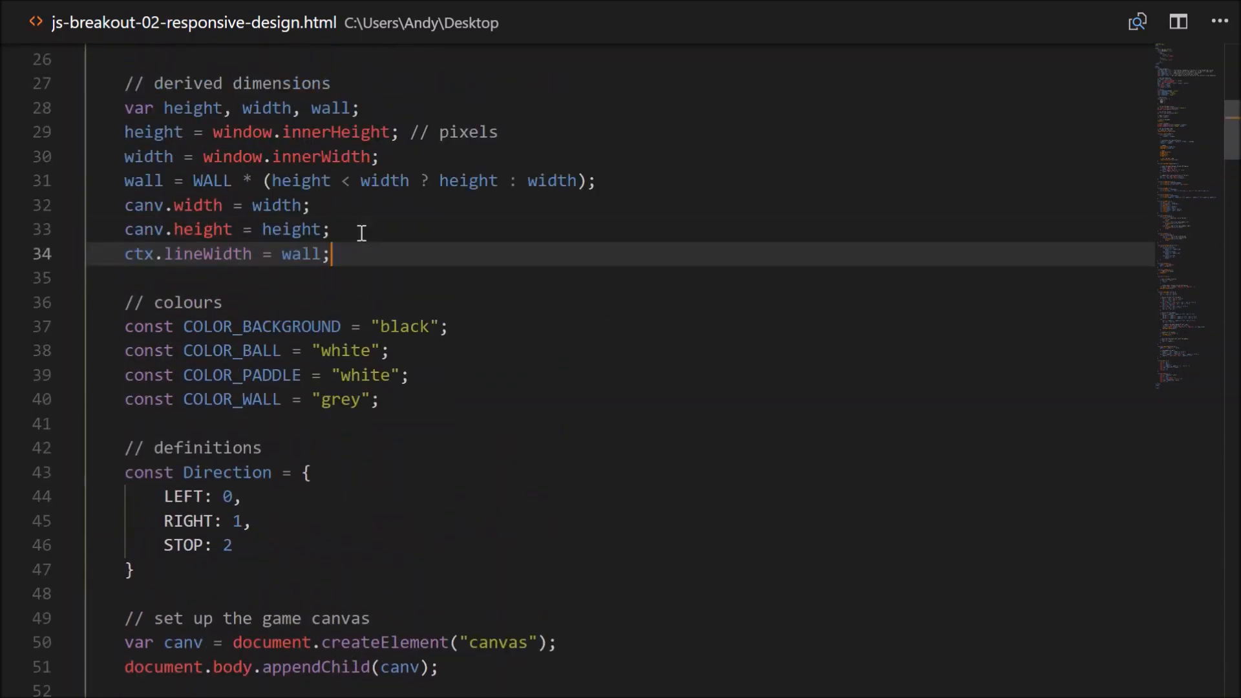
# Place the dimensions block below setup and merge context into a 'canvas and context' comment.
pyautogui.scroll(-3)
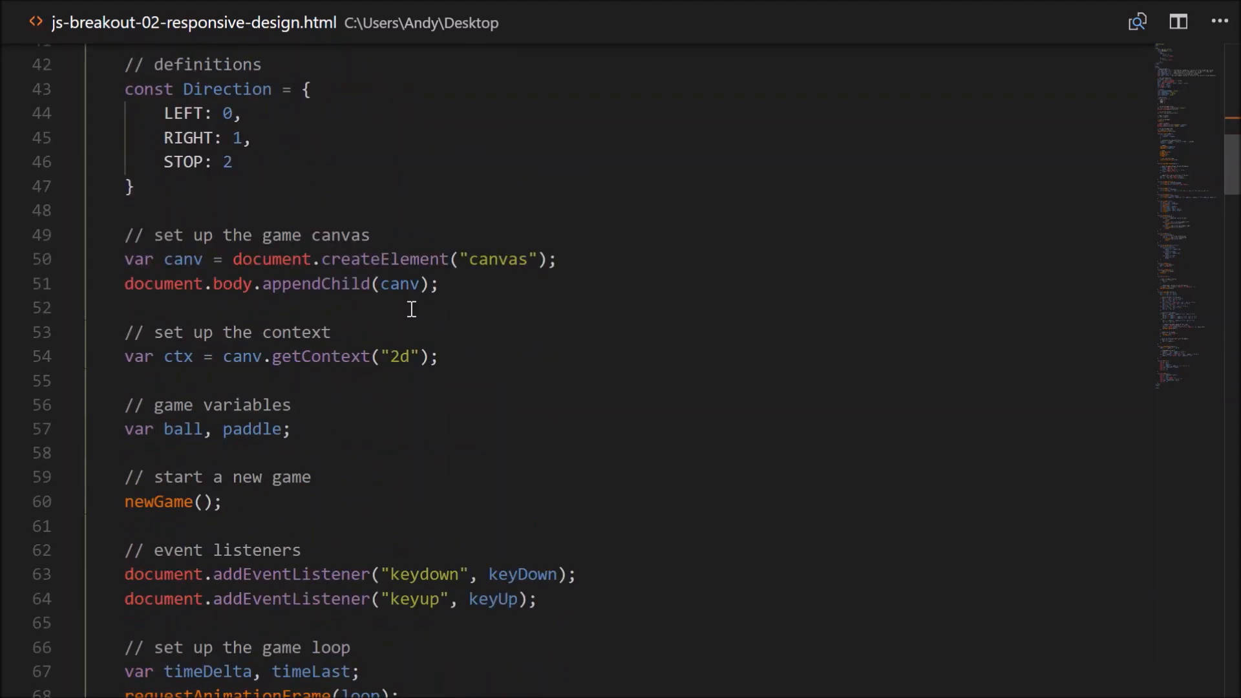
pyautogui.scroll(3)
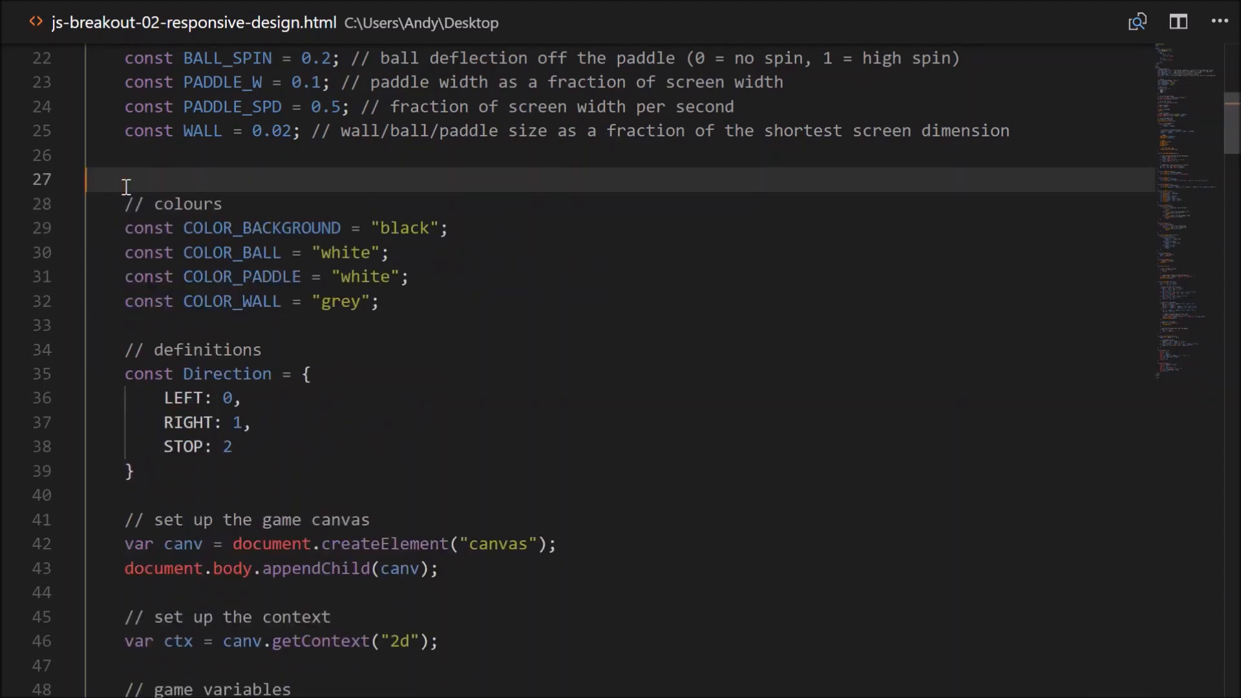
pyautogui.scroll(-3)
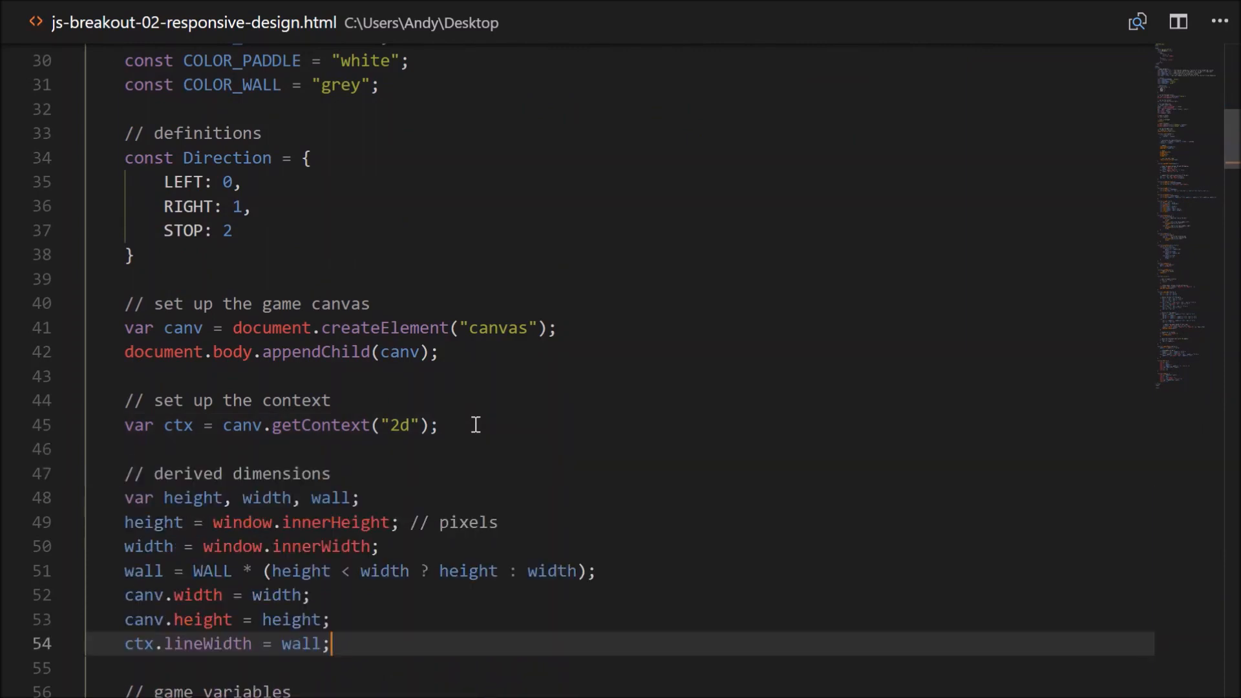
pyautogui.click(339, 376)
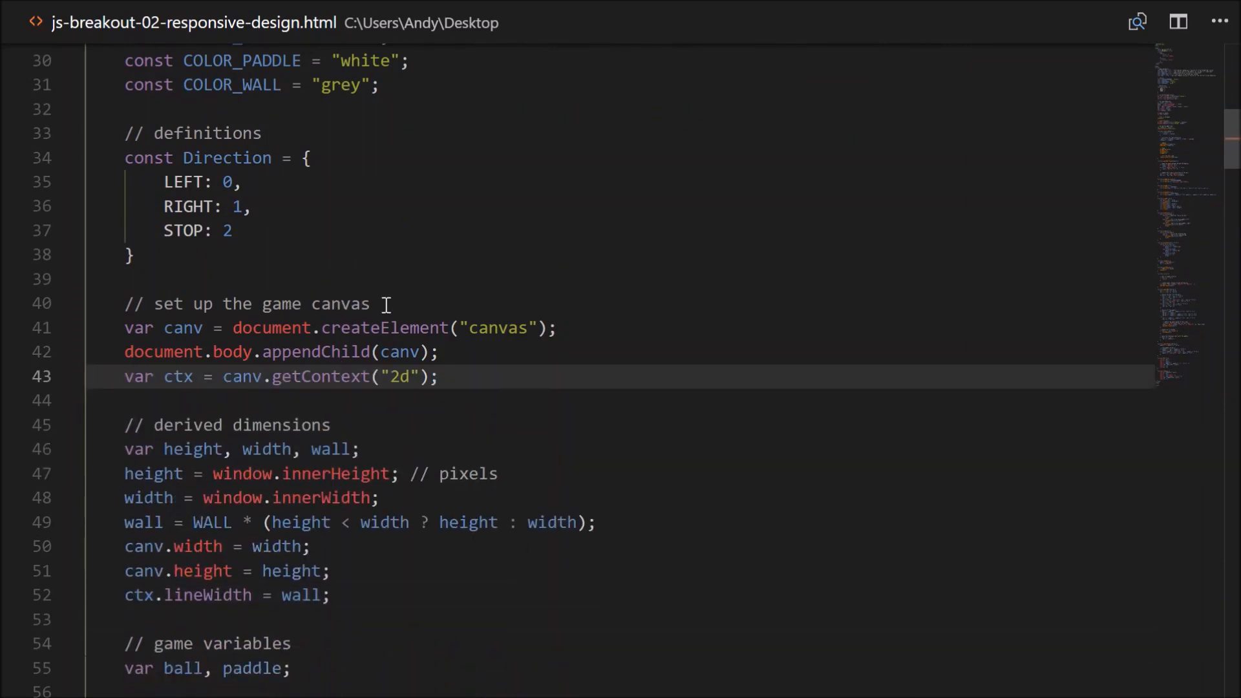
pyautogui.write('and context')
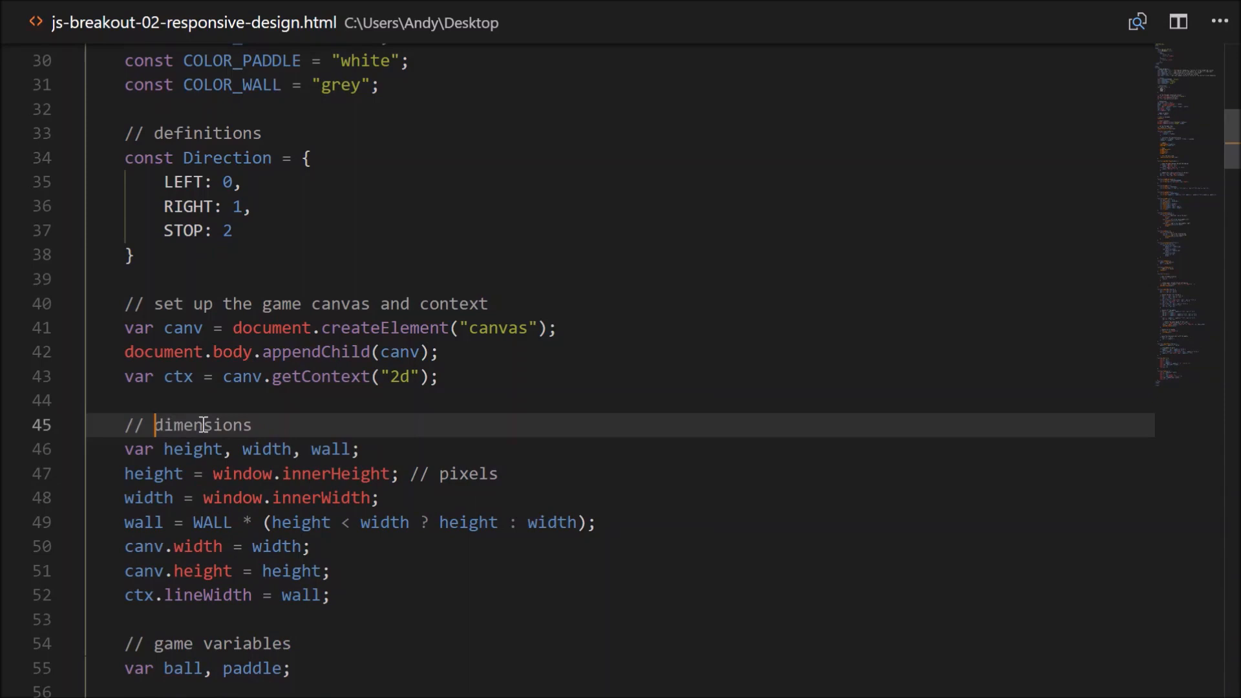
pyautogui.doubleClick(453, 473)
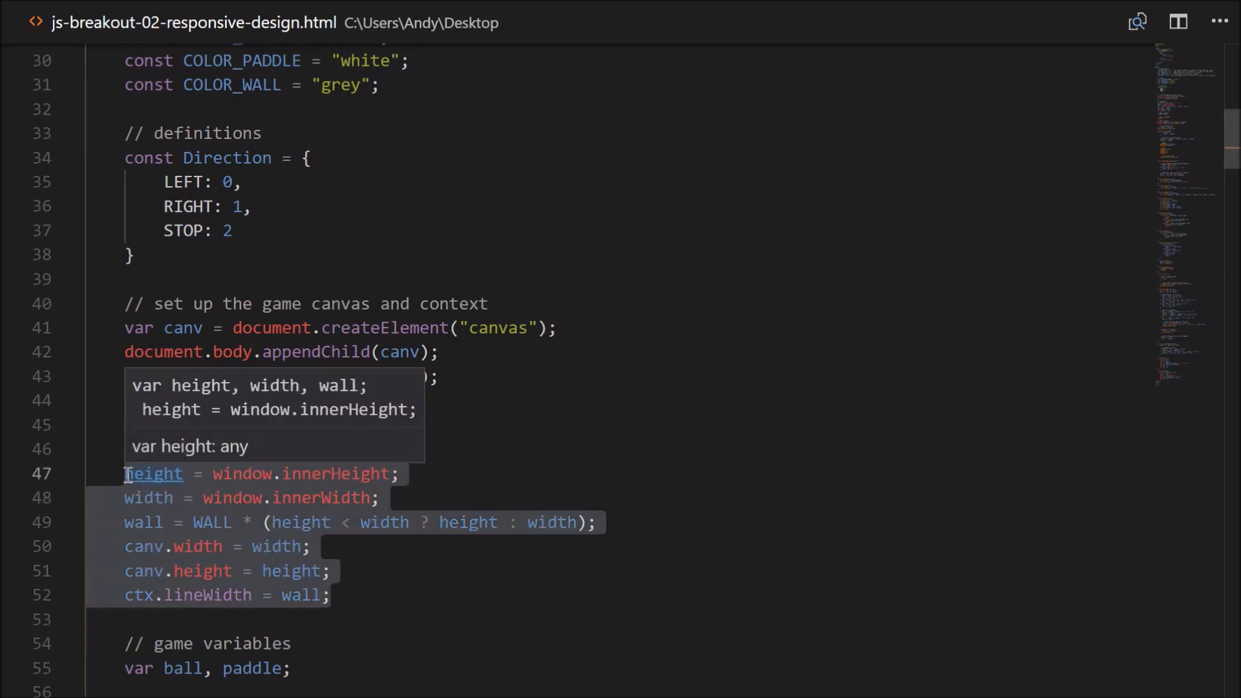
# Call setDimensions() at startup and define function setDimensions() holding the sizing code after serve().
pyautogui.write('setDimensions();')
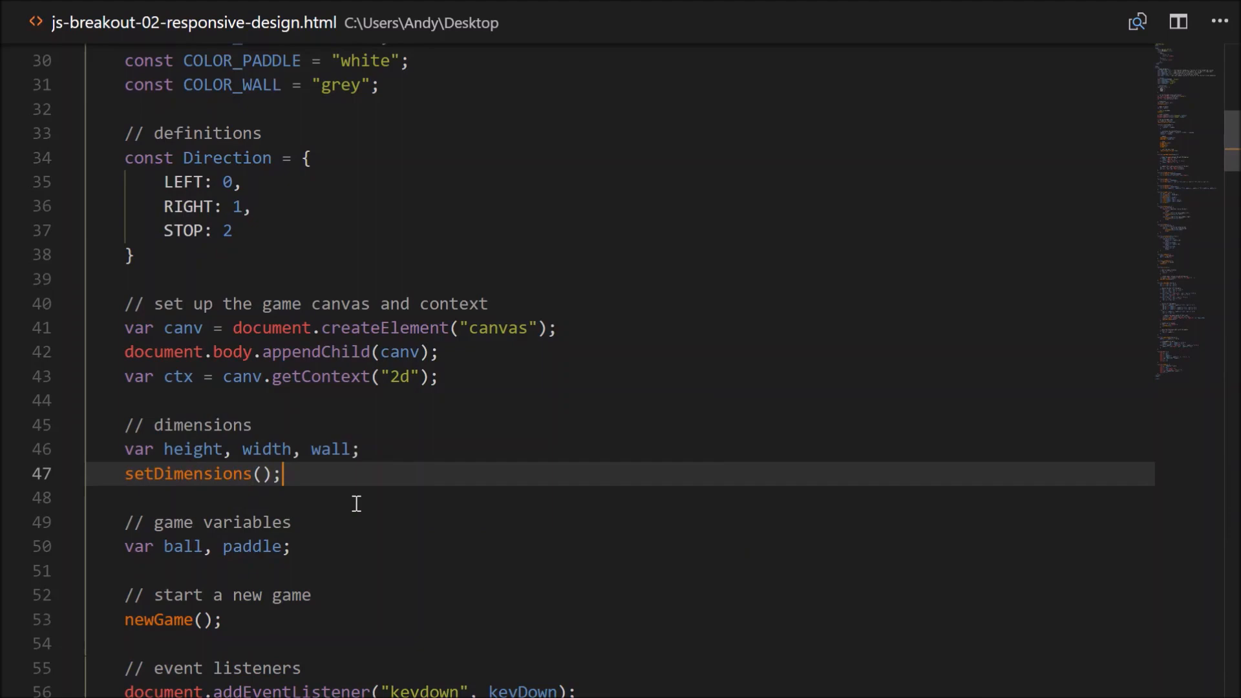
pyautogui.scroll(-3)
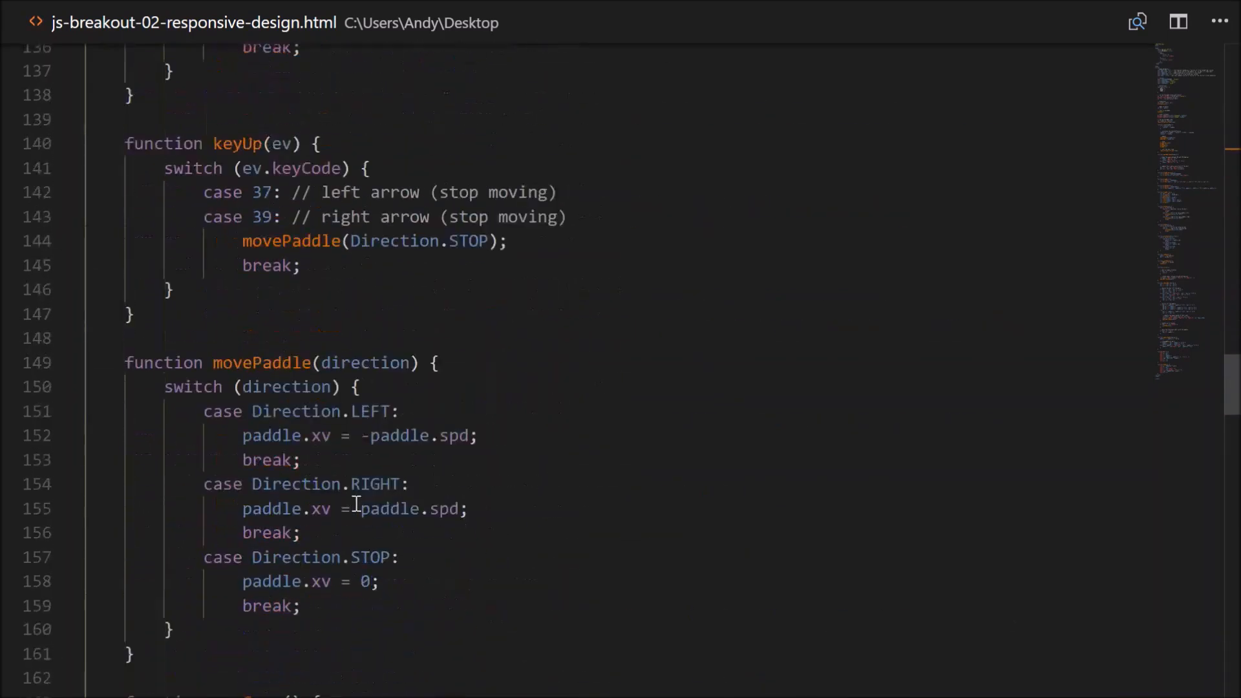
pyautogui.scroll(-3)
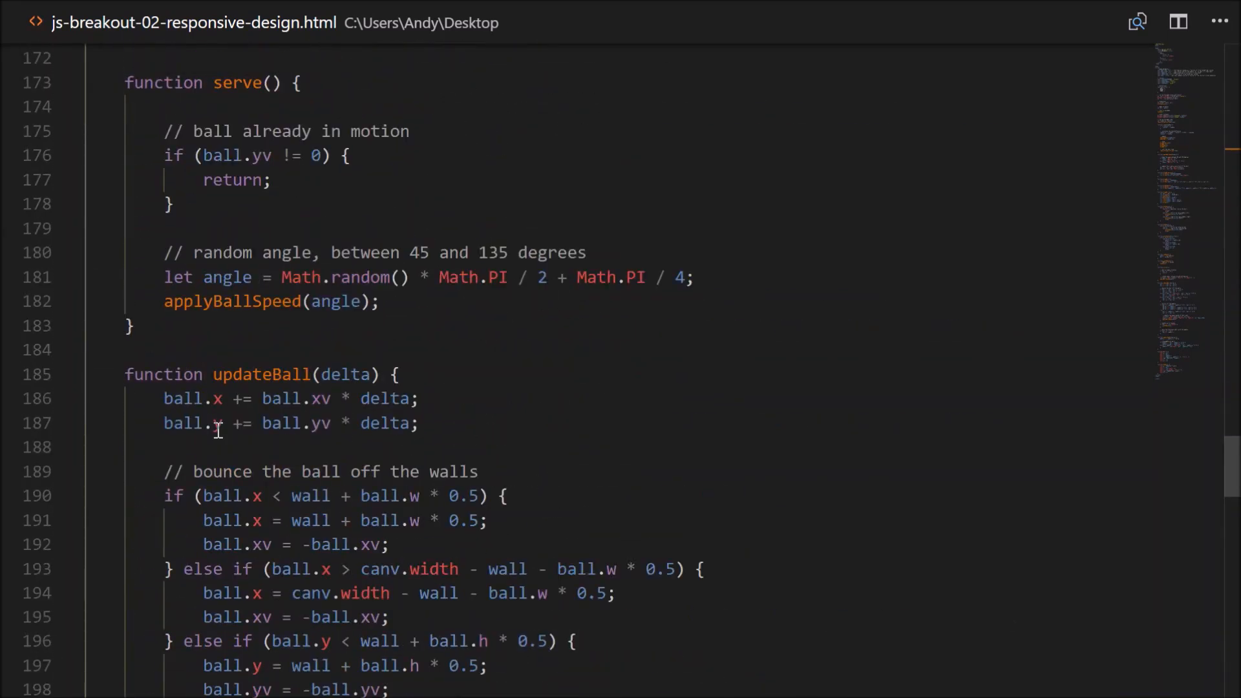
pyautogui.write('function setDimensions')
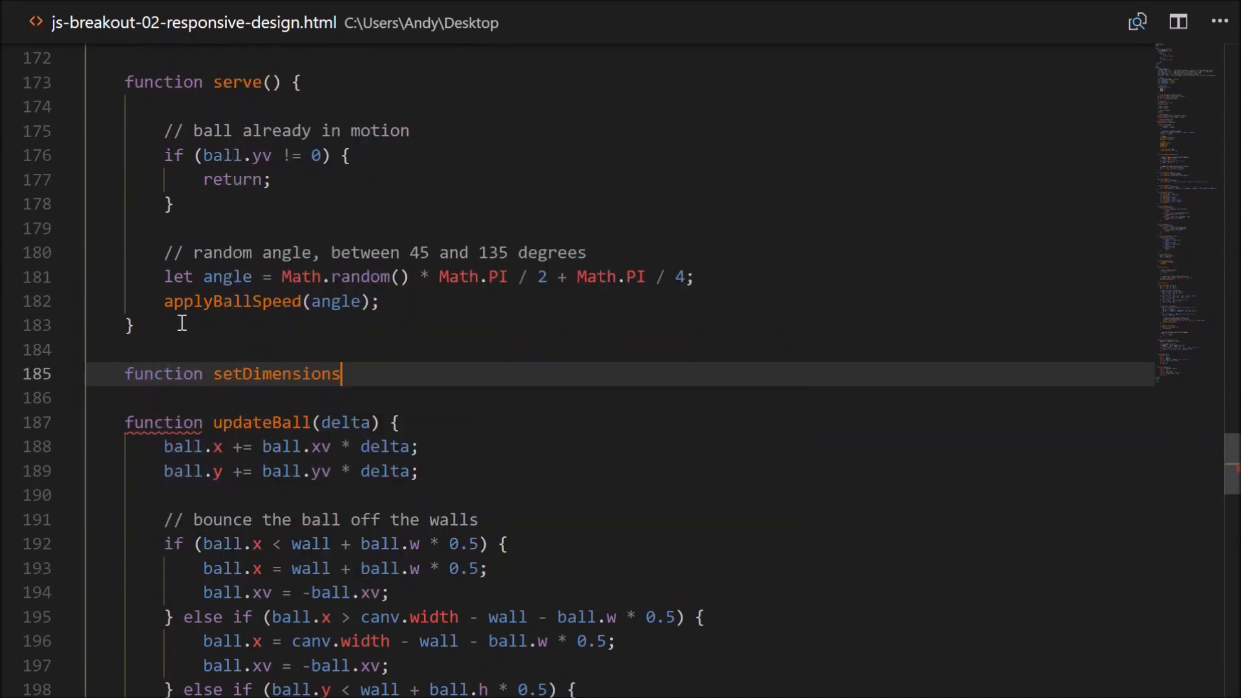
pyautogui.write('() {')
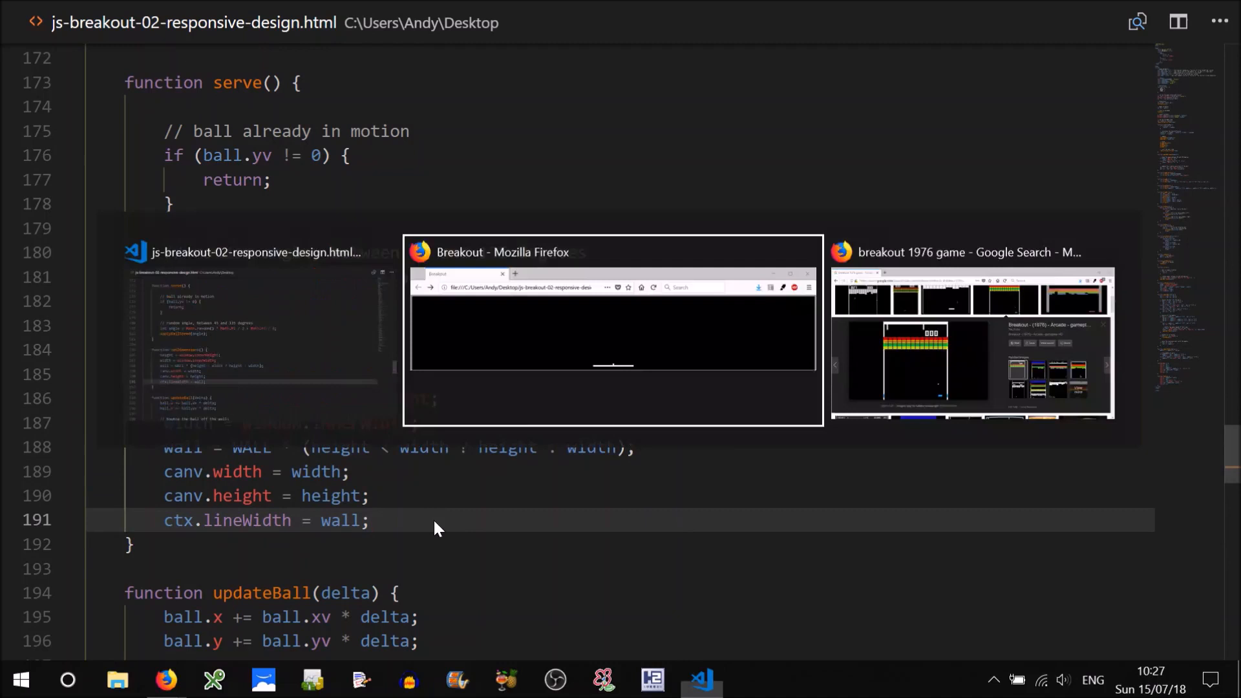
# Switch to Firefox and reload Breakout to test the setDimensions change.
pyautogui.click(612, 330)
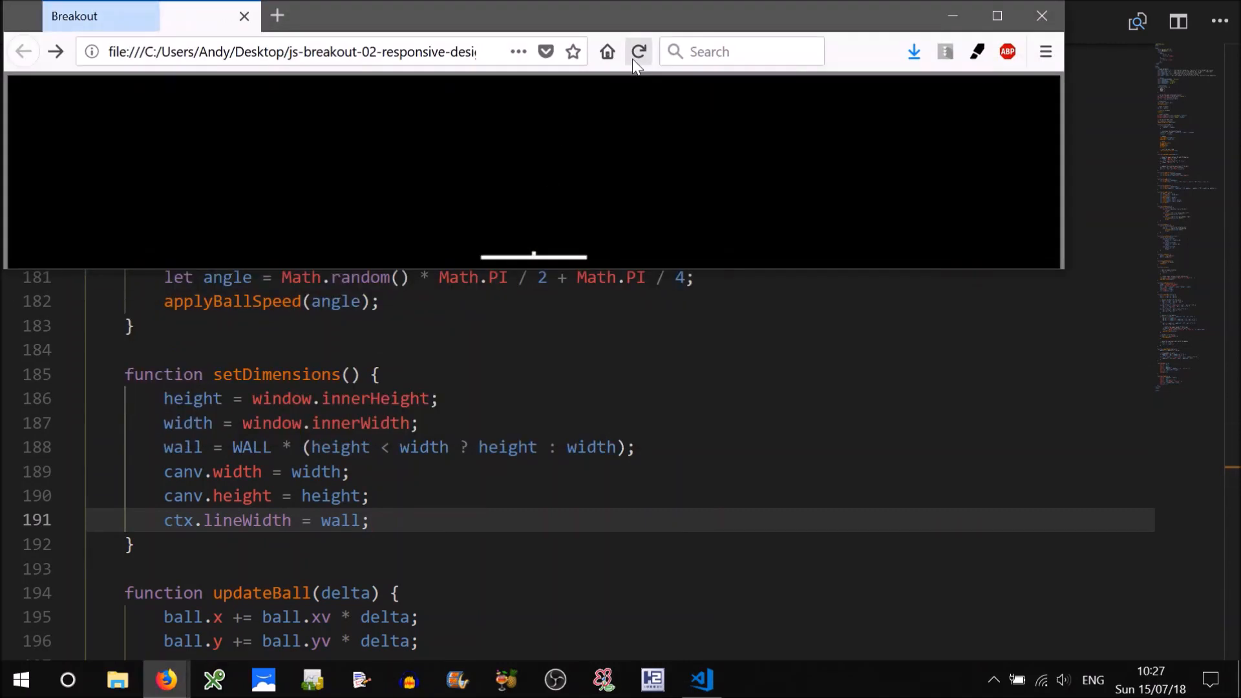
pyautogui.click(639, 51)
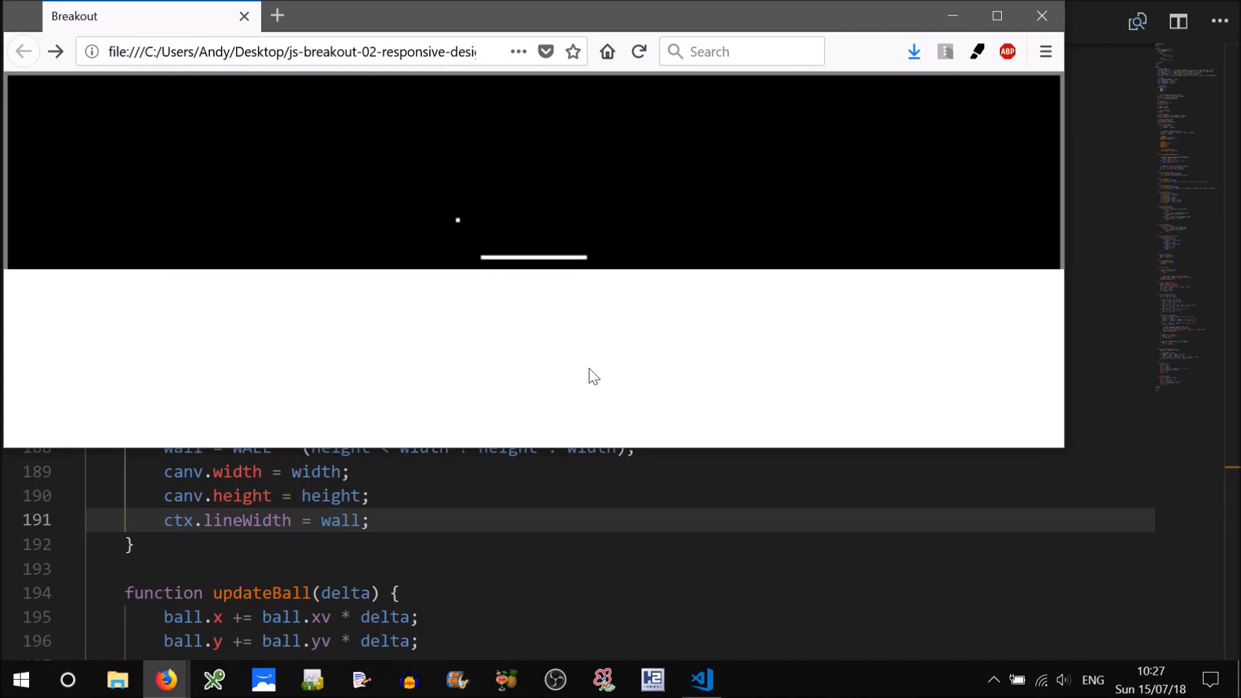
# Return to VS Code and place the caret after the keyup listener below the setDimensions call.
pyautogui.click(699, 679)
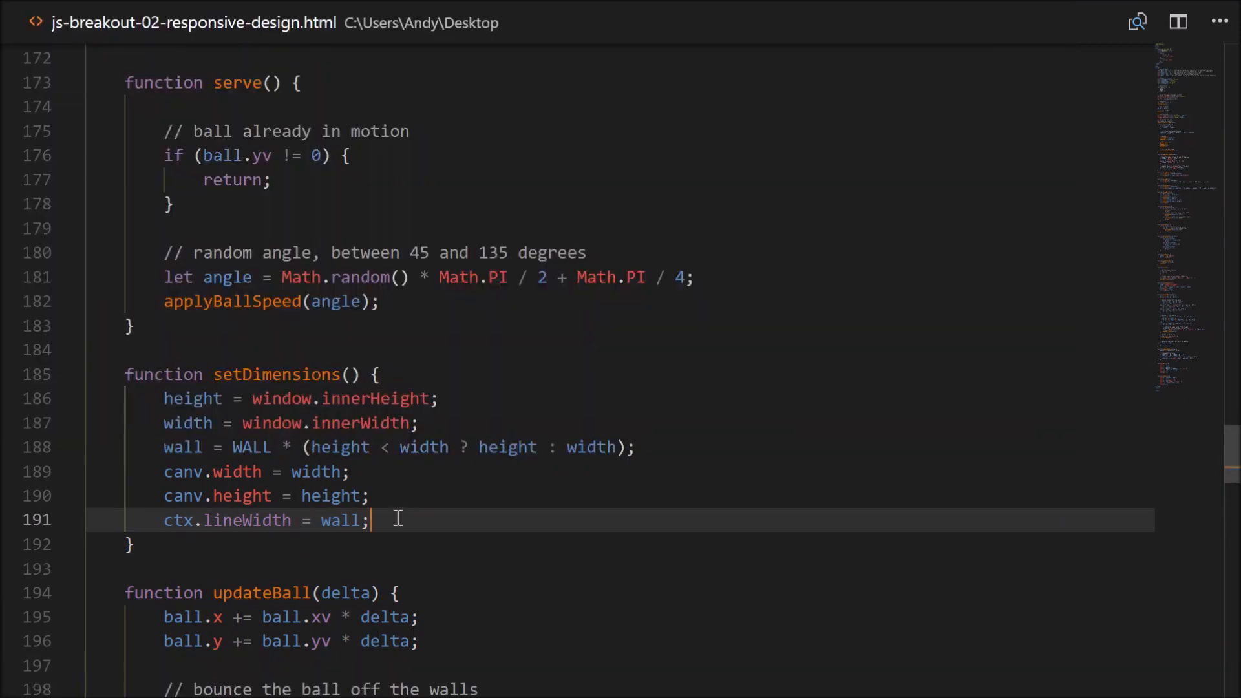
pyautogui.doubleClick(275, 374)
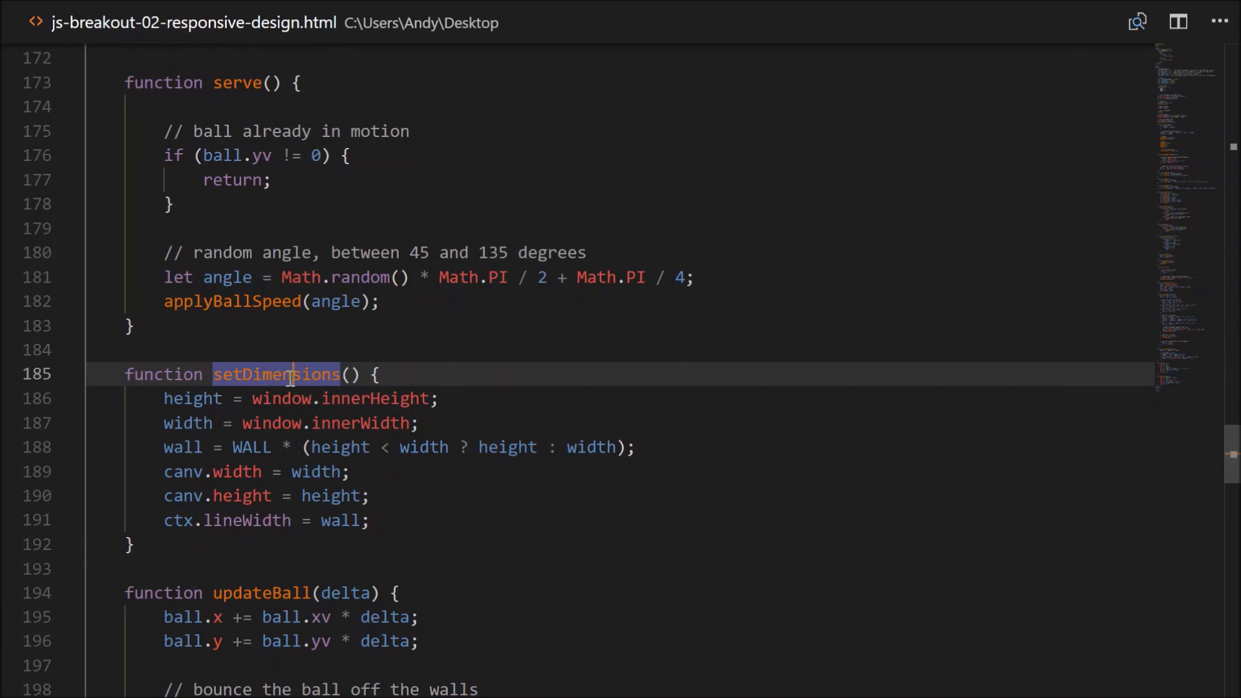
pyautogui.moveTo(385, 399)
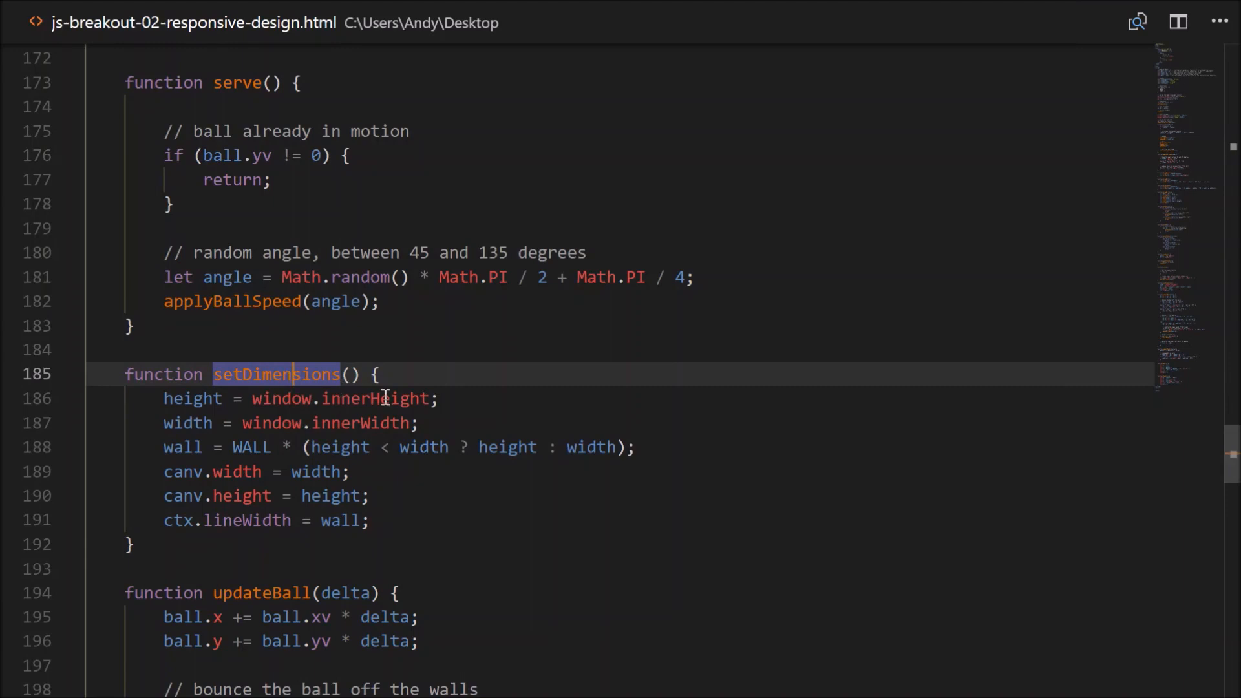
pyautogui.scroll(3)
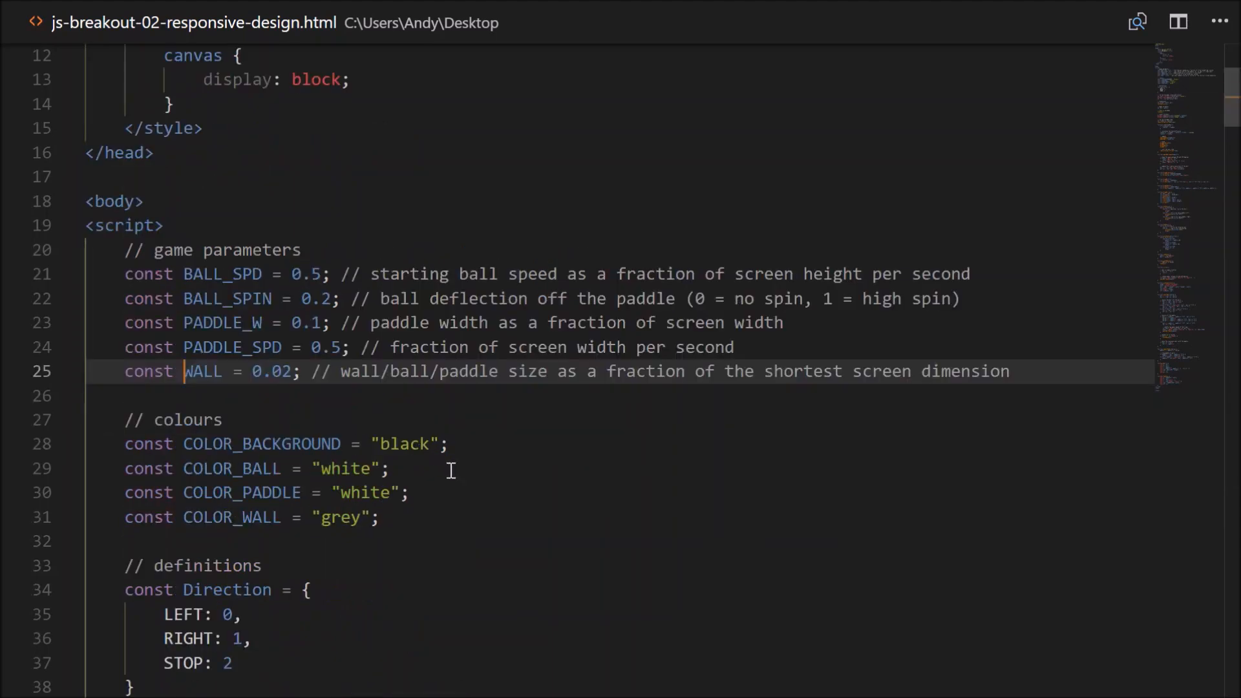
pyautogui.scroll(-3)
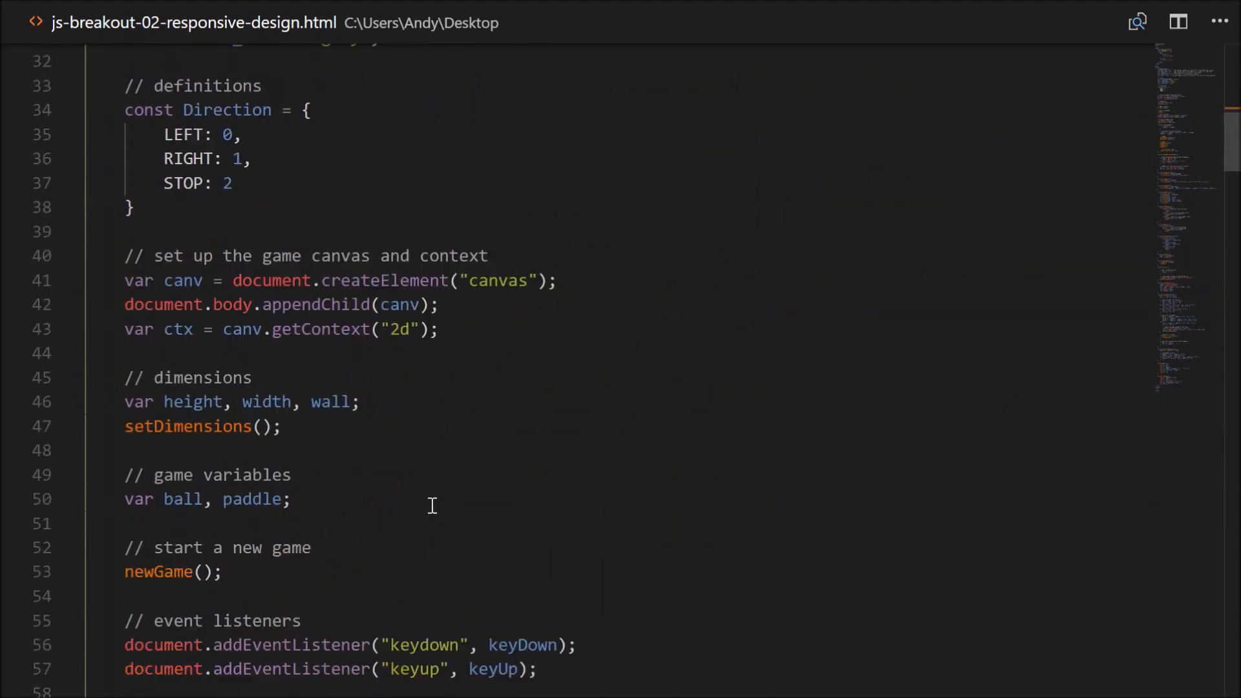
pyautogui.scroll(-3)
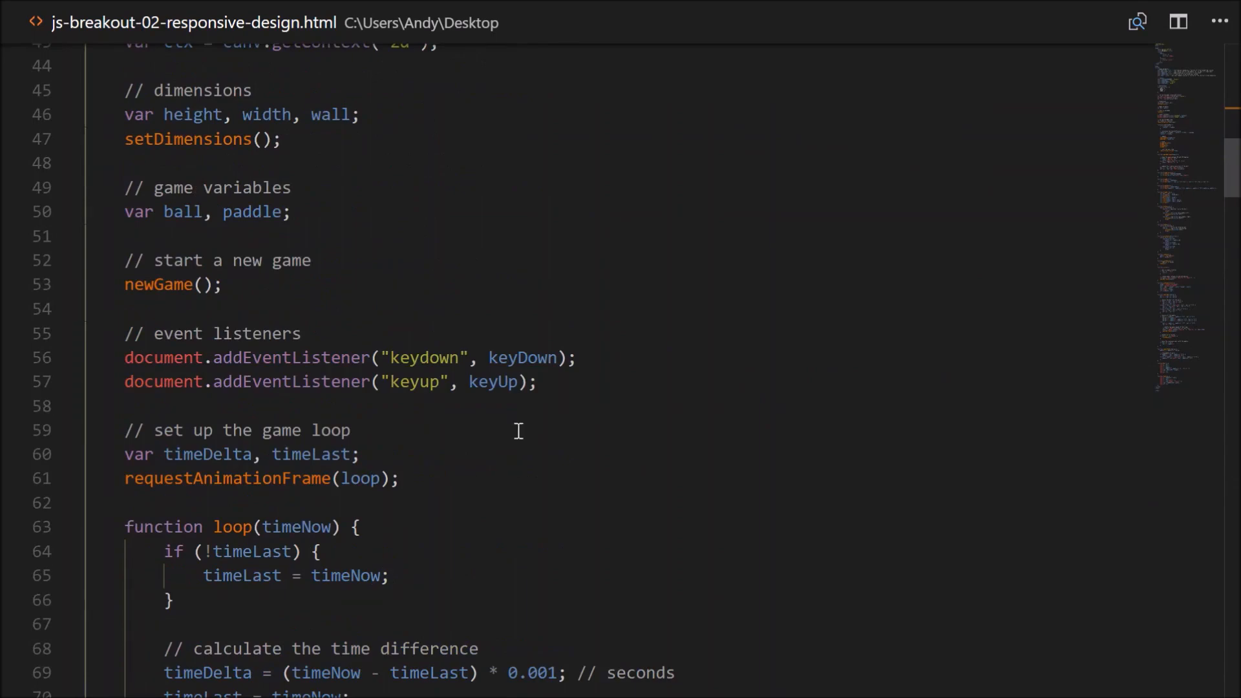
pyautogui.click(550, 381)
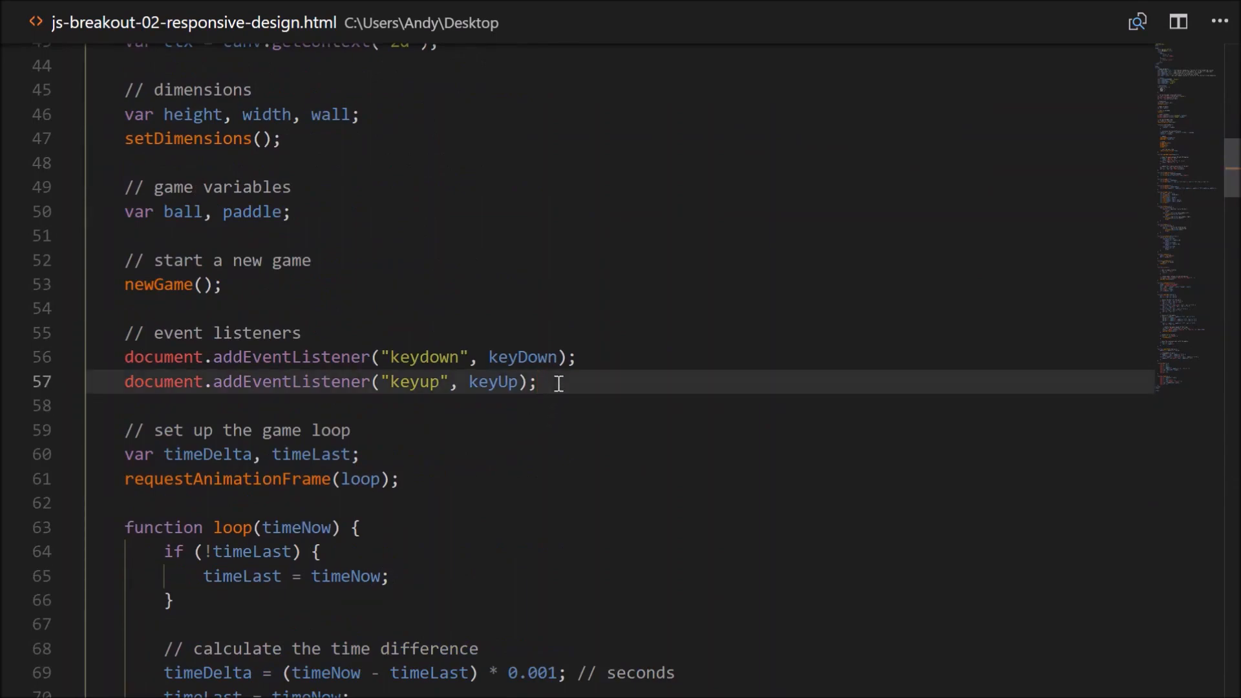
# Add window.addEventListener("resize", setDimensions); under the keyup listener.
pyautogui.write('window.addEventListener("r')
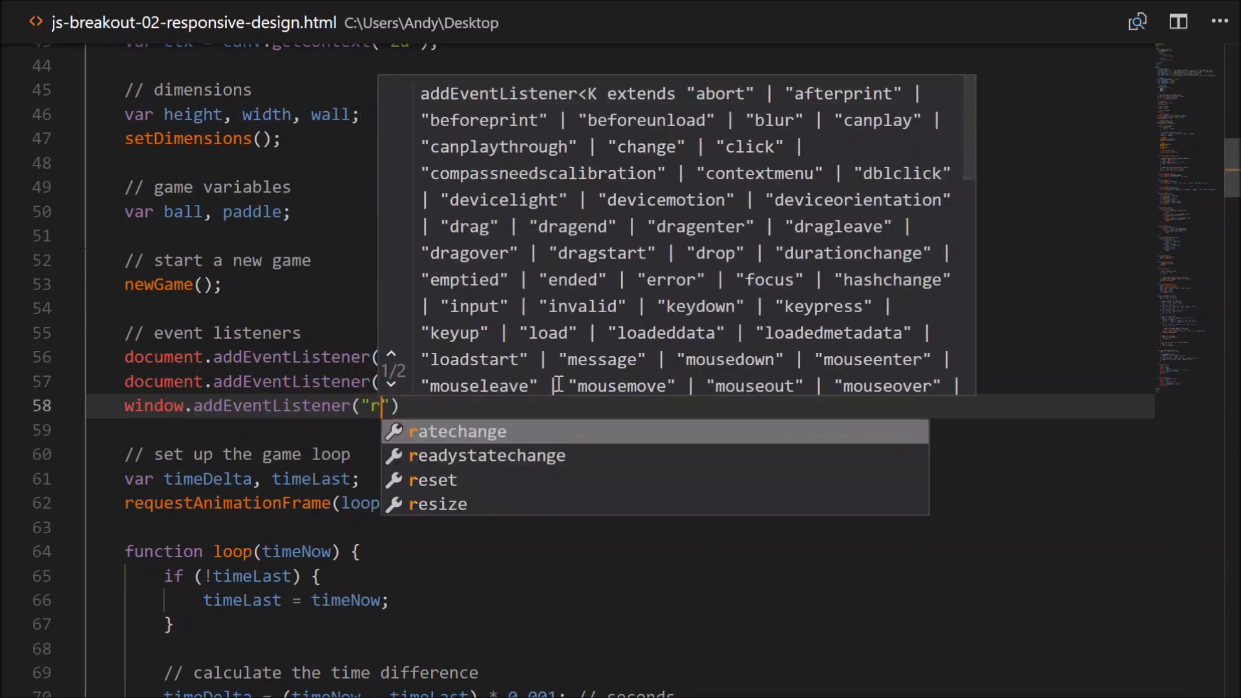
pyautogui.write('esize')
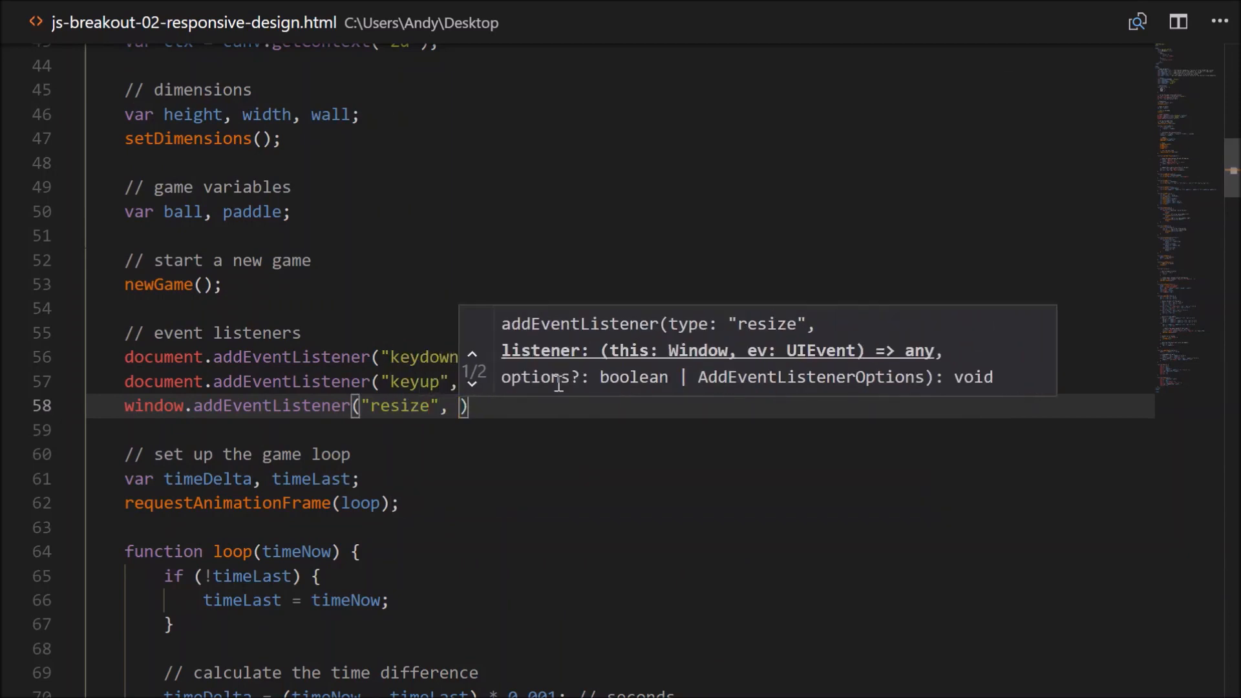
pyautogui.write('setDim')
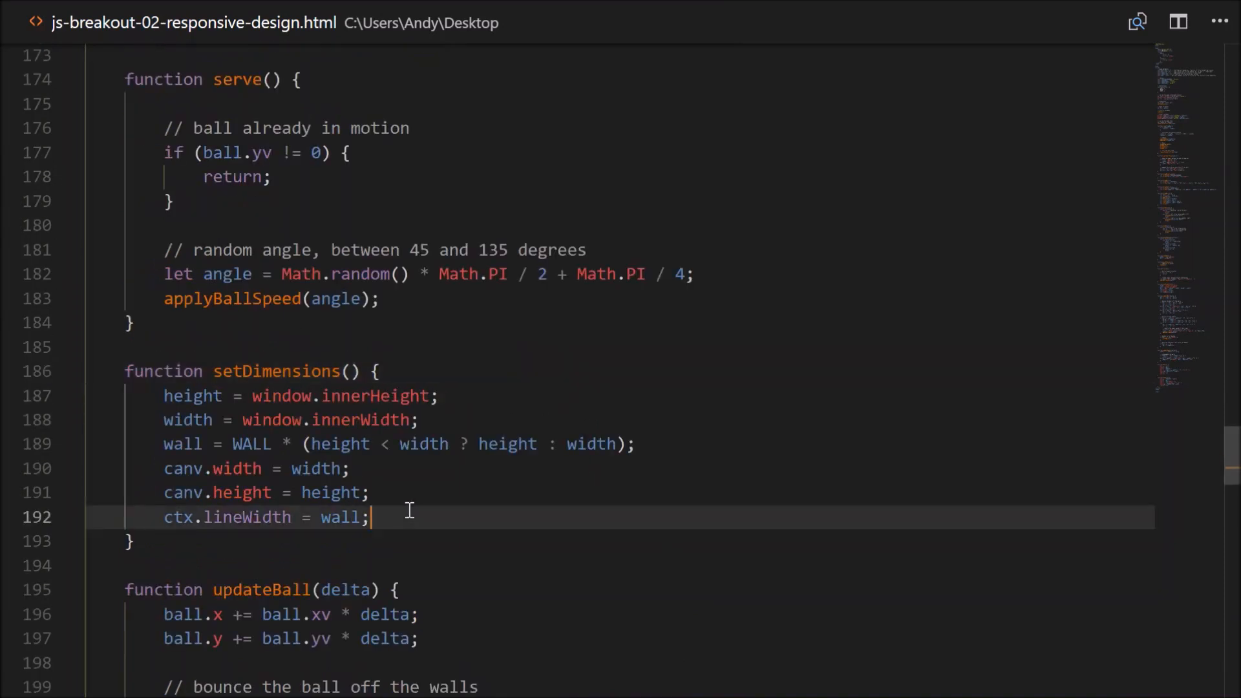
# End setDimensions with paddle = new Paddle(); and ball = new Ball();.
pyautogui.write('paddle = new')
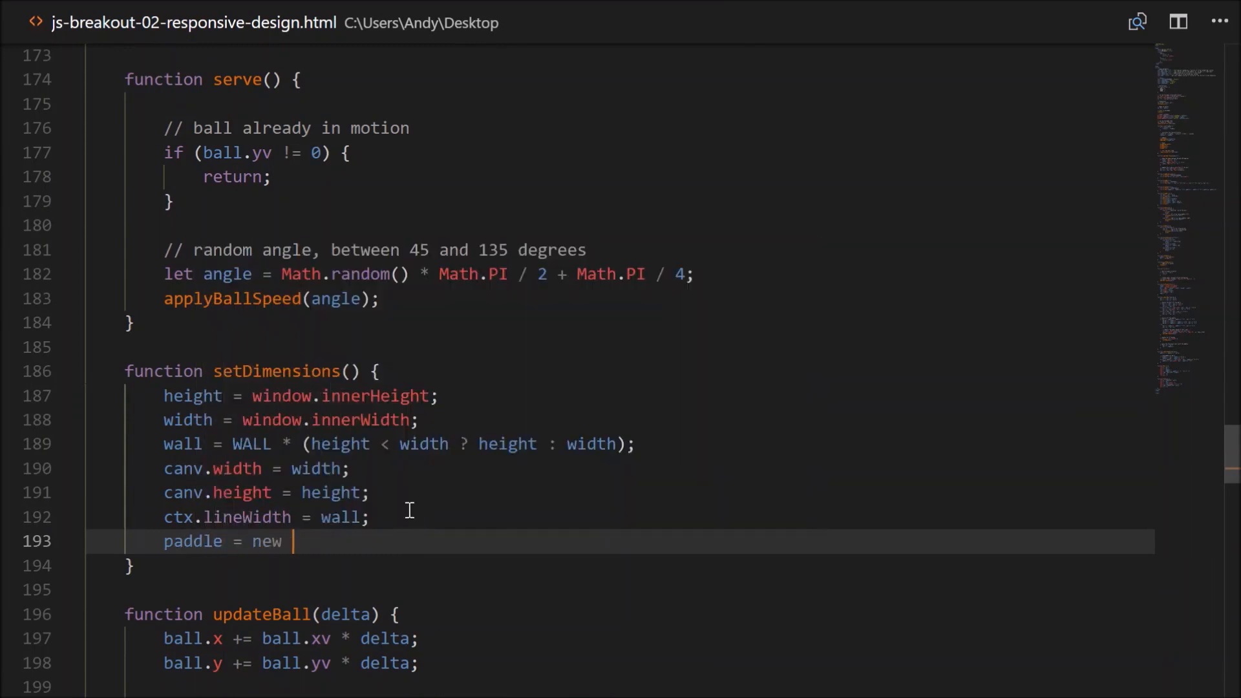
pyautogui.write('Paddle();')
pyautogui.write('ball =')
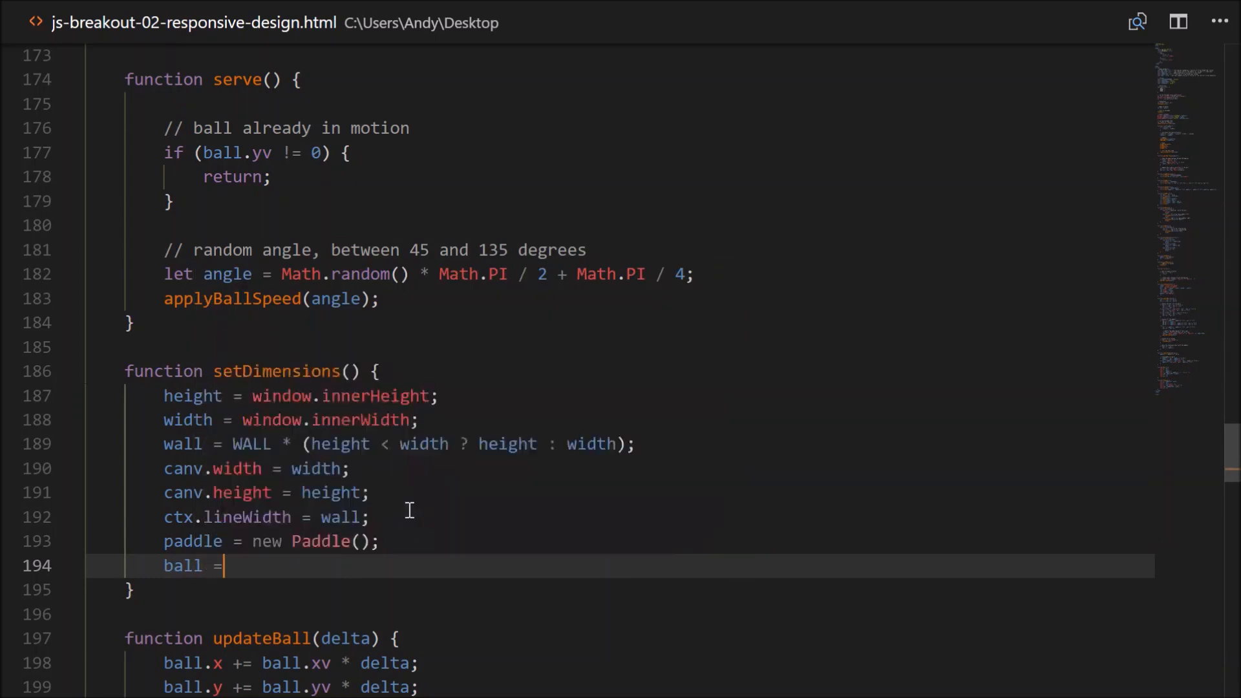
pyautogui.write('new Ball();')
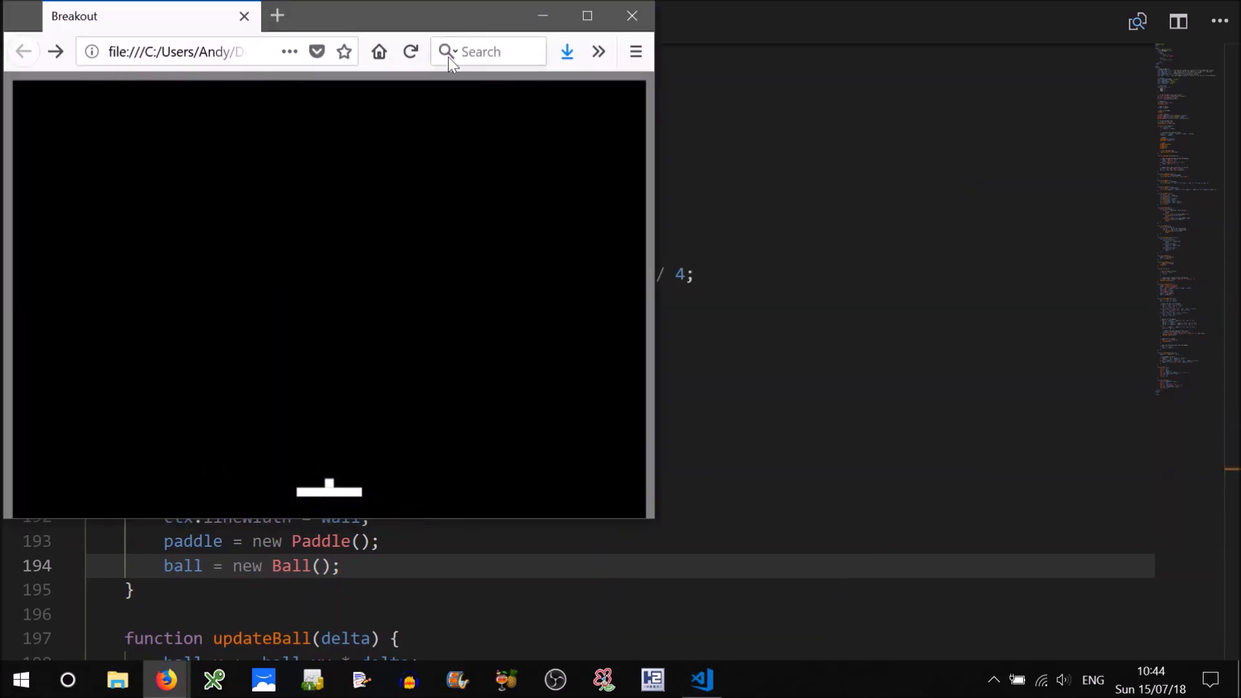
pyautogui.moveTo(656, 528)
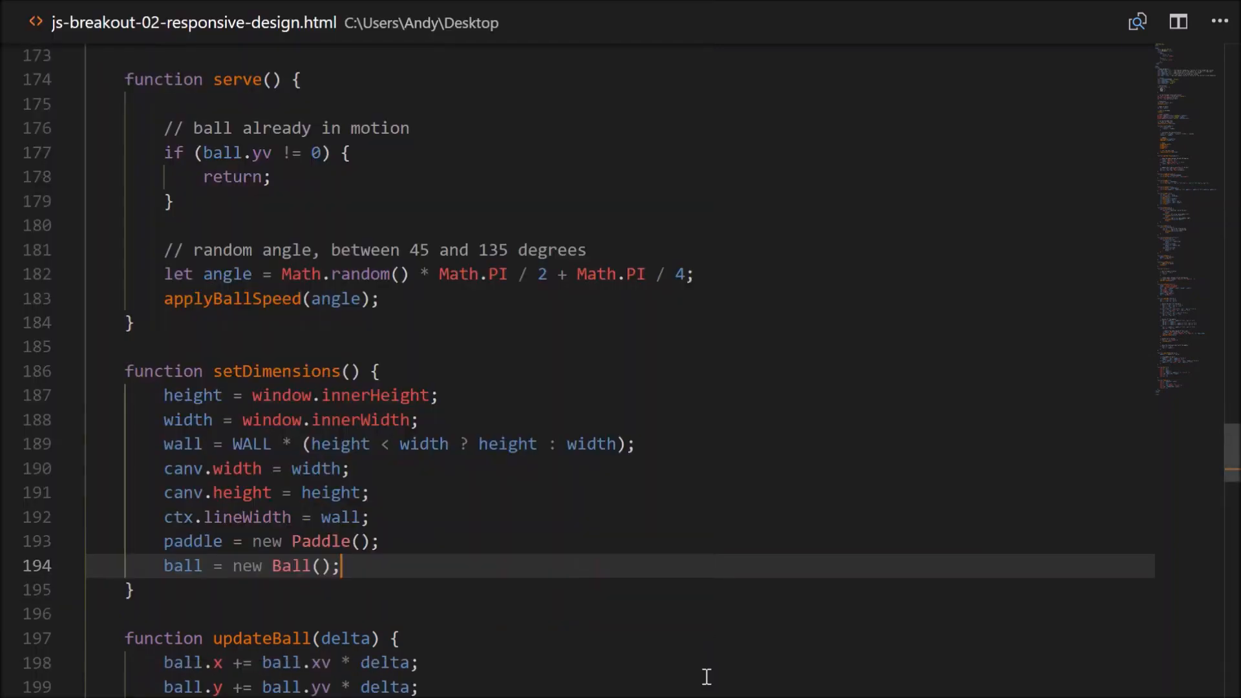
# Add canv.addEventListener lines for touchcancel, touchend, touchMove and touchstart calling their matching handlers.
pyautogui.doubleClick(275, 371)
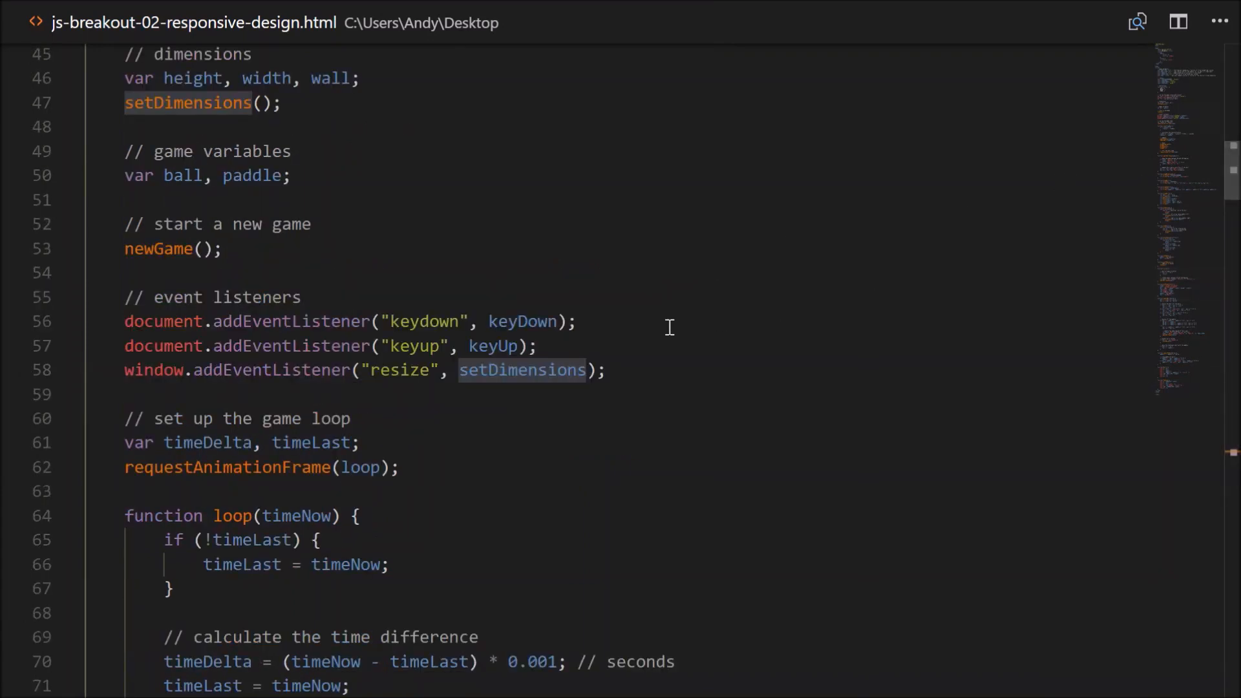
pyautogui.press('Enter')
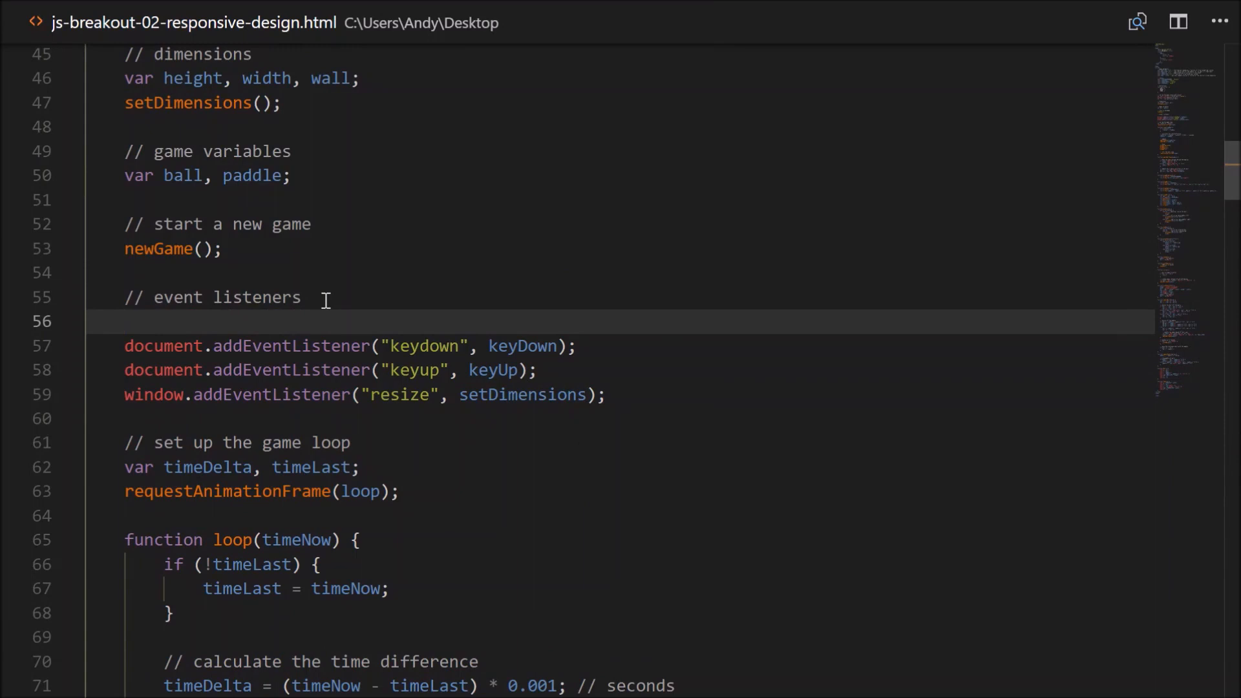
pyautogui.write('canv.addEventListener(')
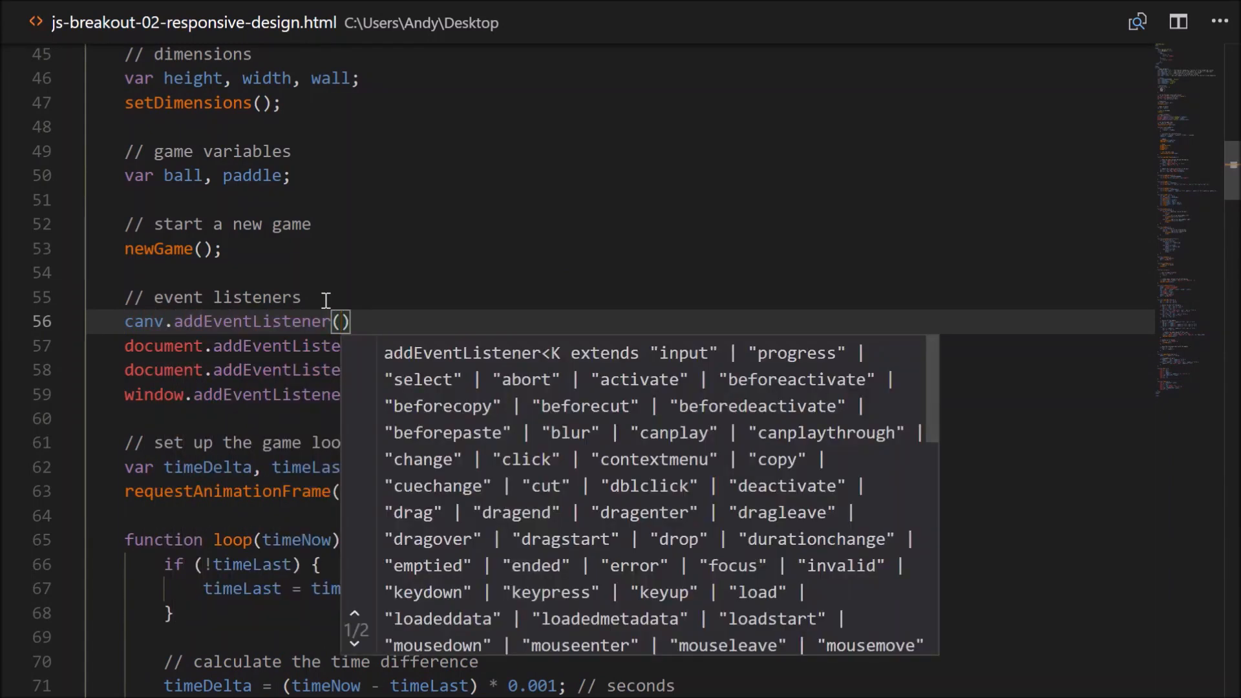
pyautogui.write('"tou"')
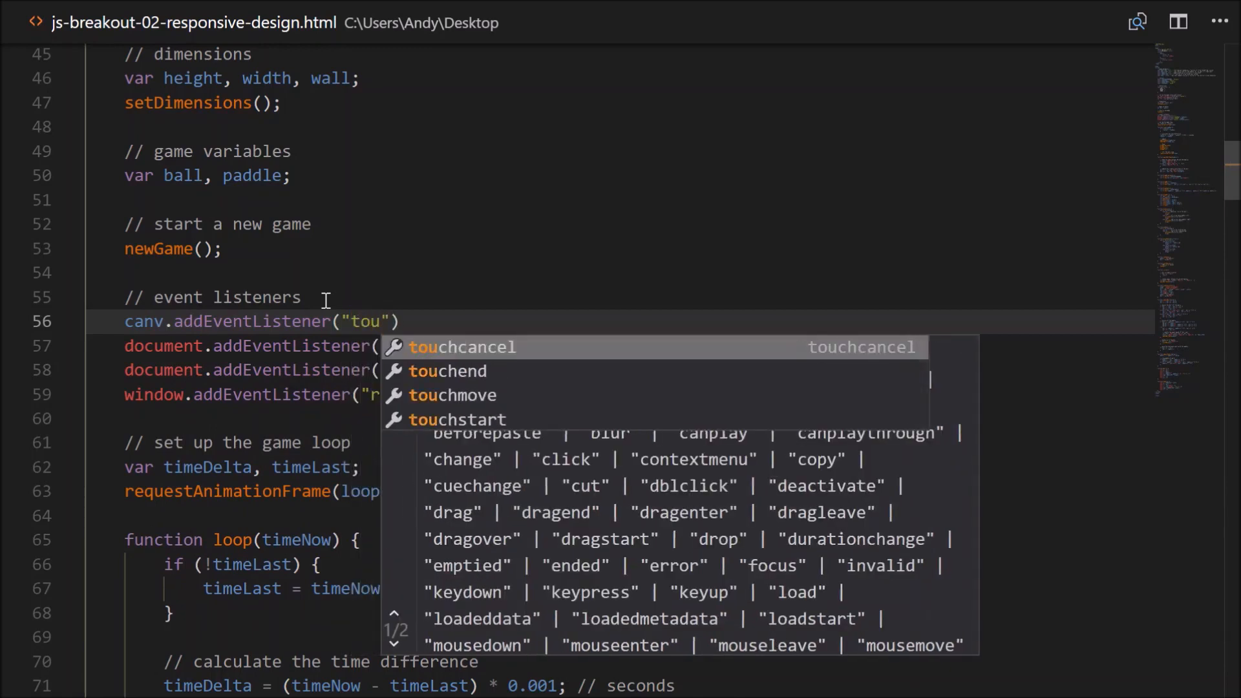
pyautogui.moveTo(448, 371)
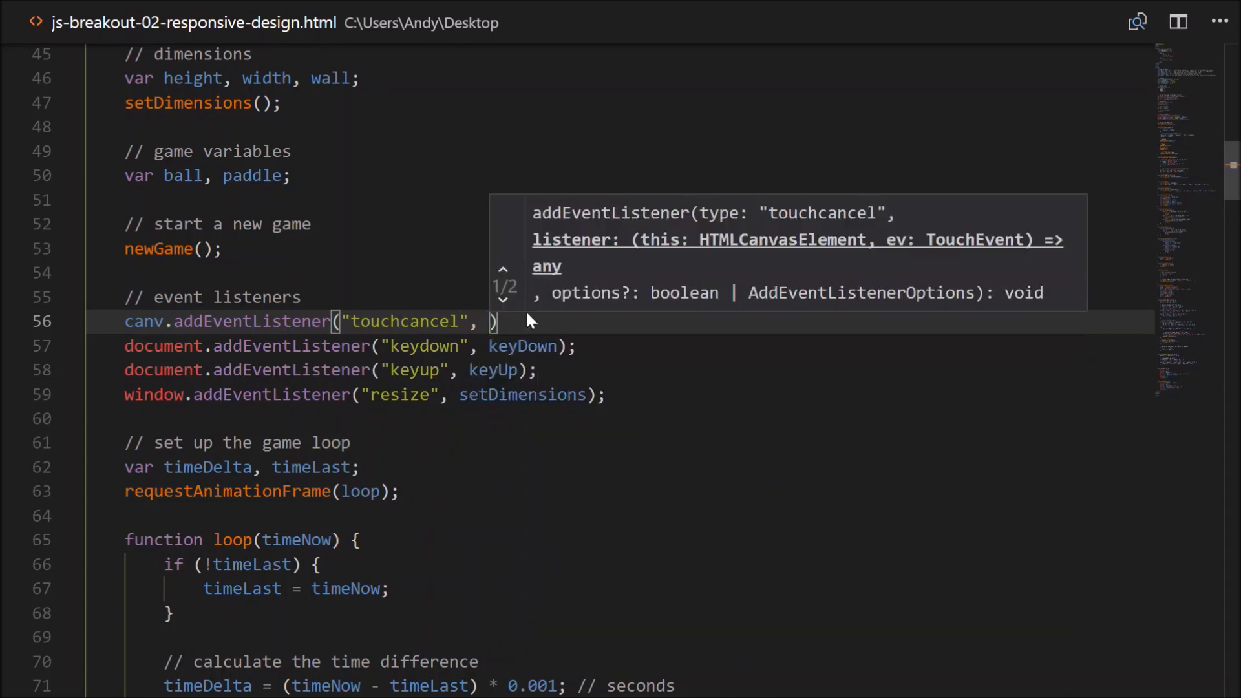
pyautogui.write('touchCancel')
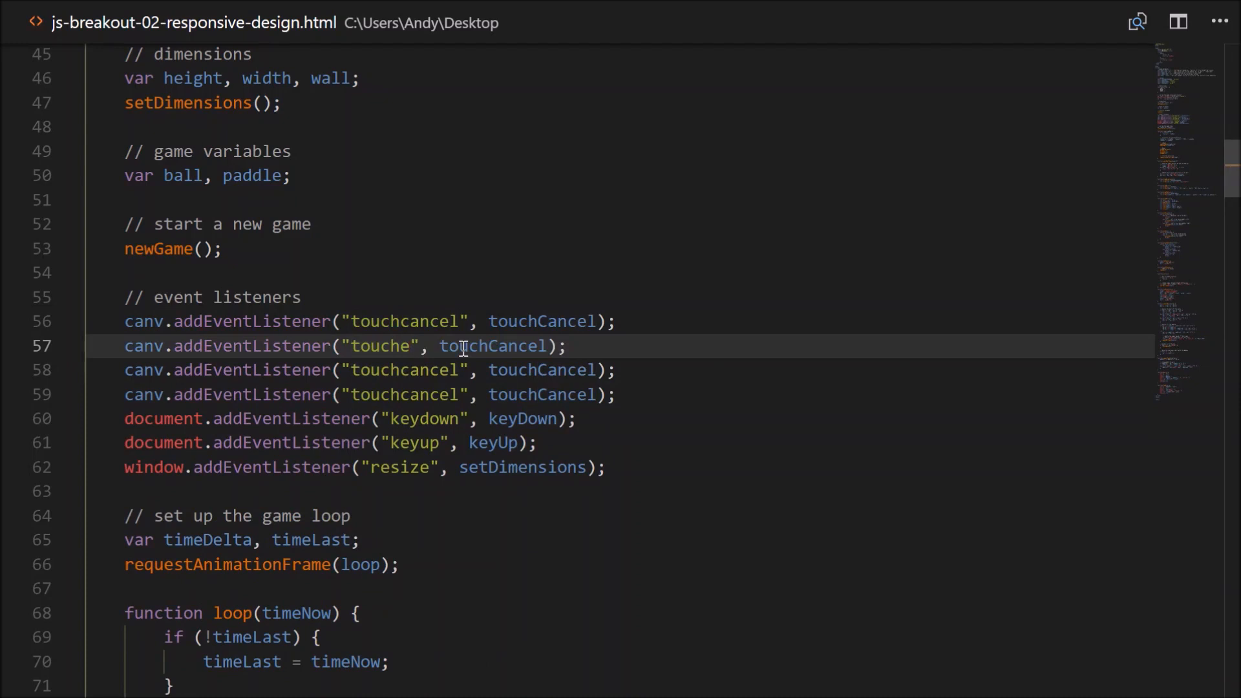
pyautogui.write('nd')
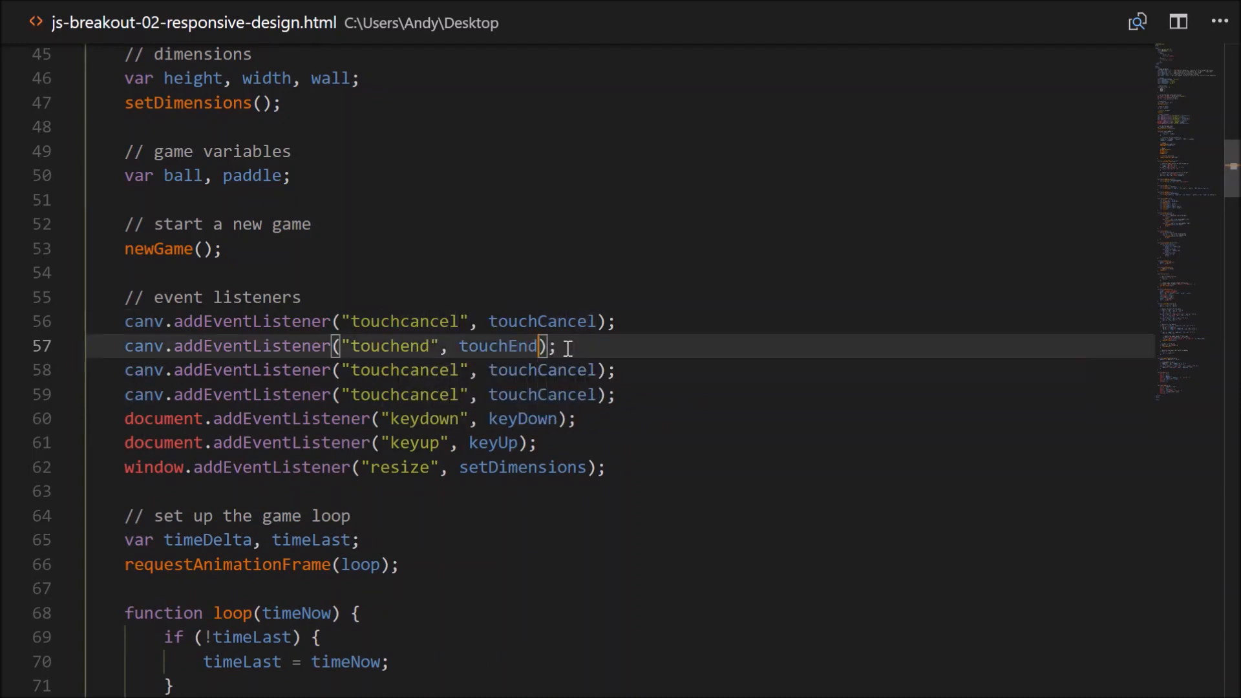
pyautogui.click(459, 370)
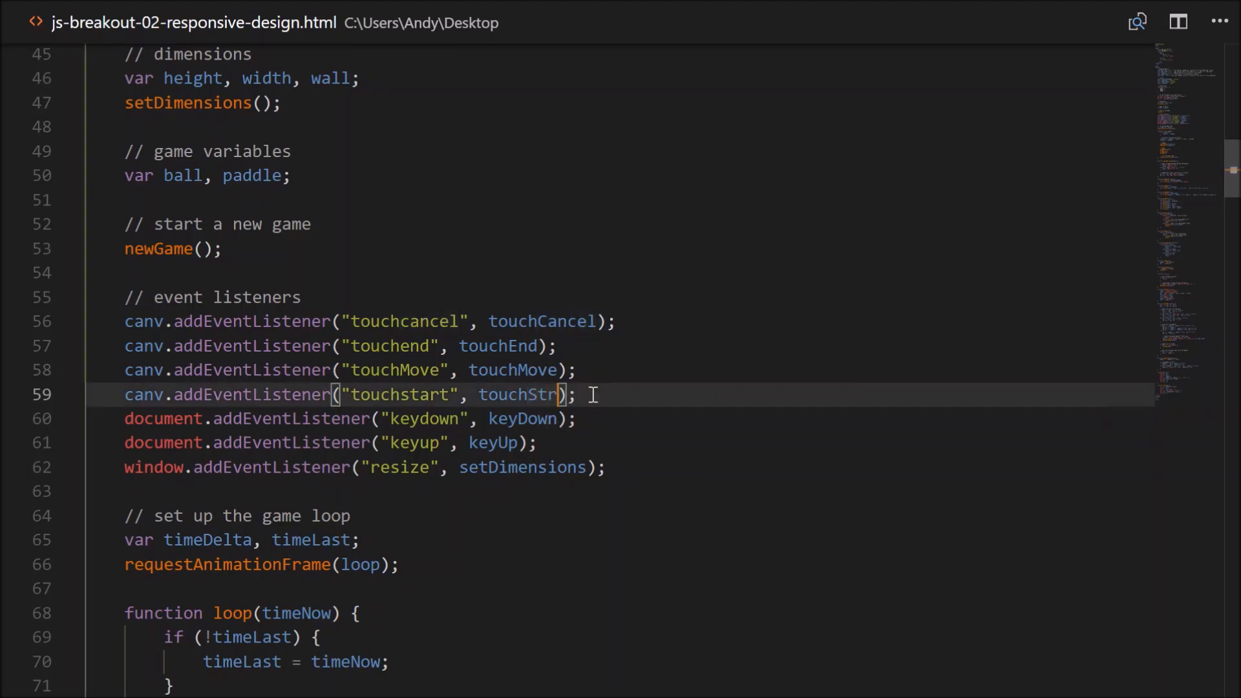
pyautogui.write('art')
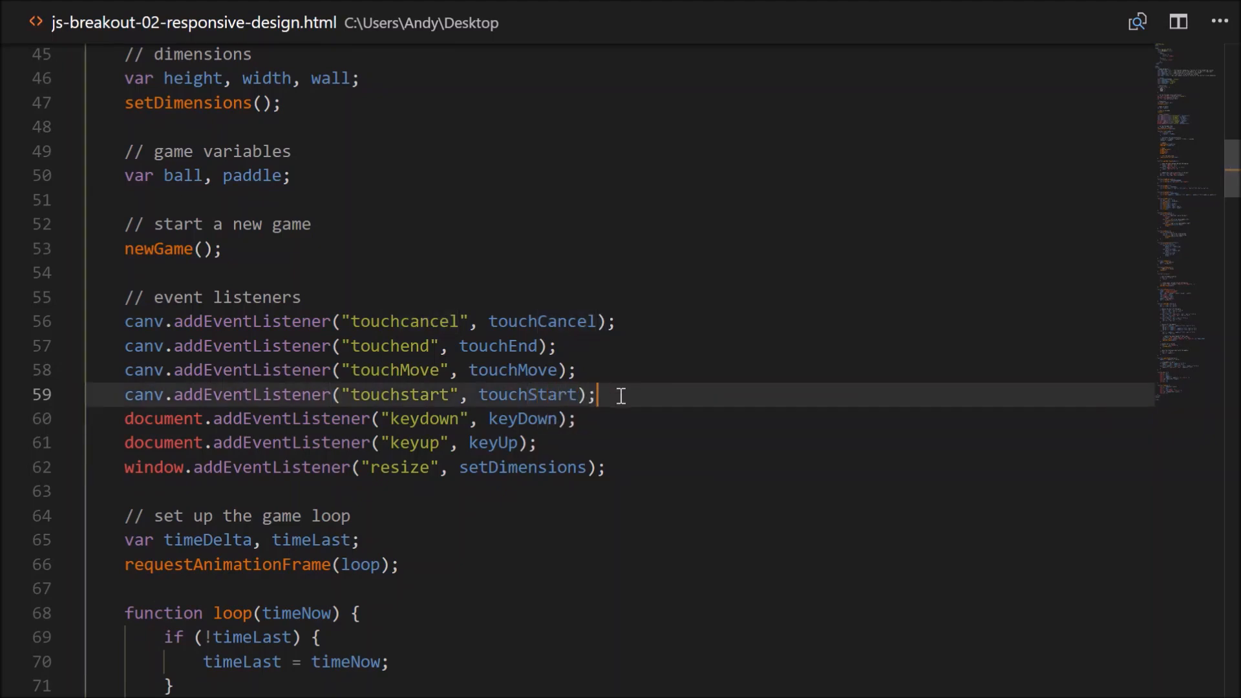
pyautogui.scroll(-3)
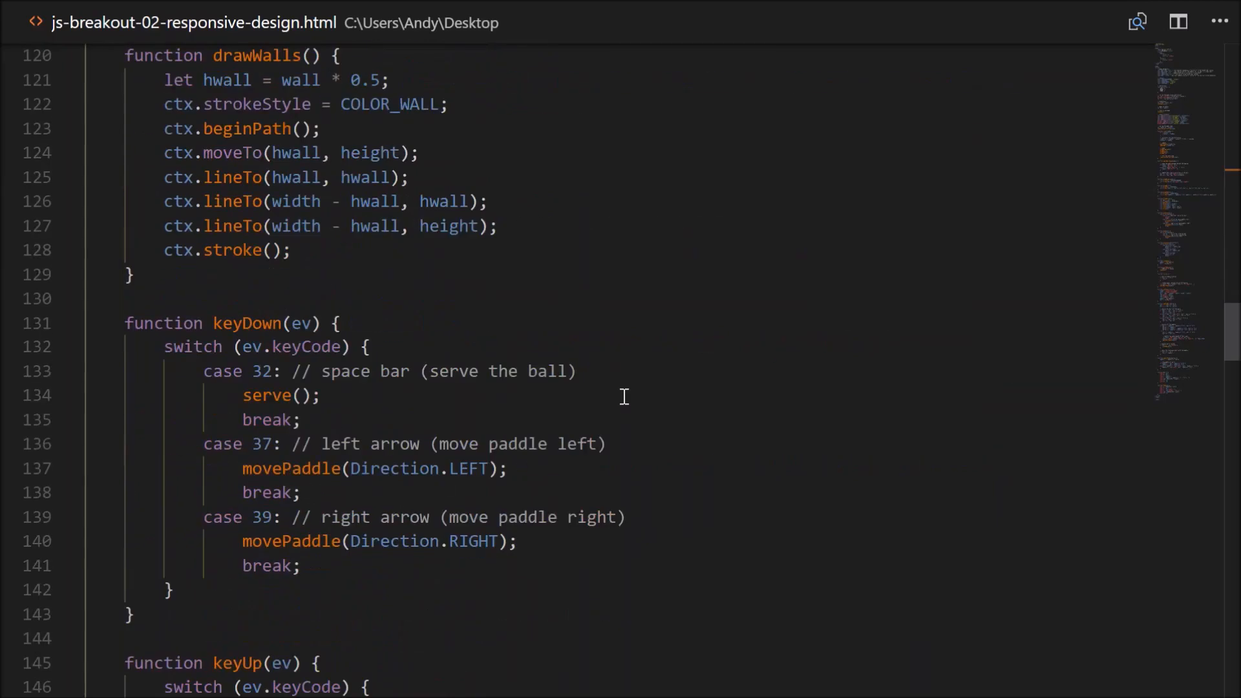
# Write empty touchCancel(ev), touchEnd(ev), touchMove(ev) and touchStart(ev) functions after setDimensions.
pyautogui.scroll(-3)
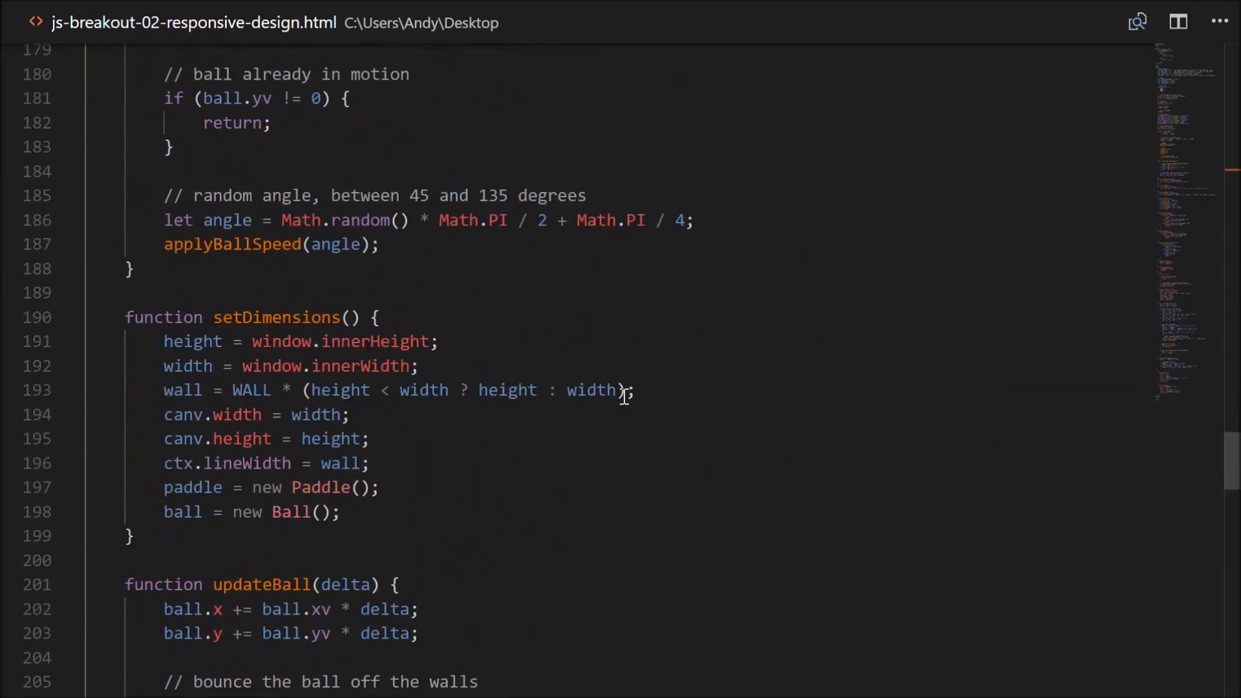
pyautogui.scroll(-3)
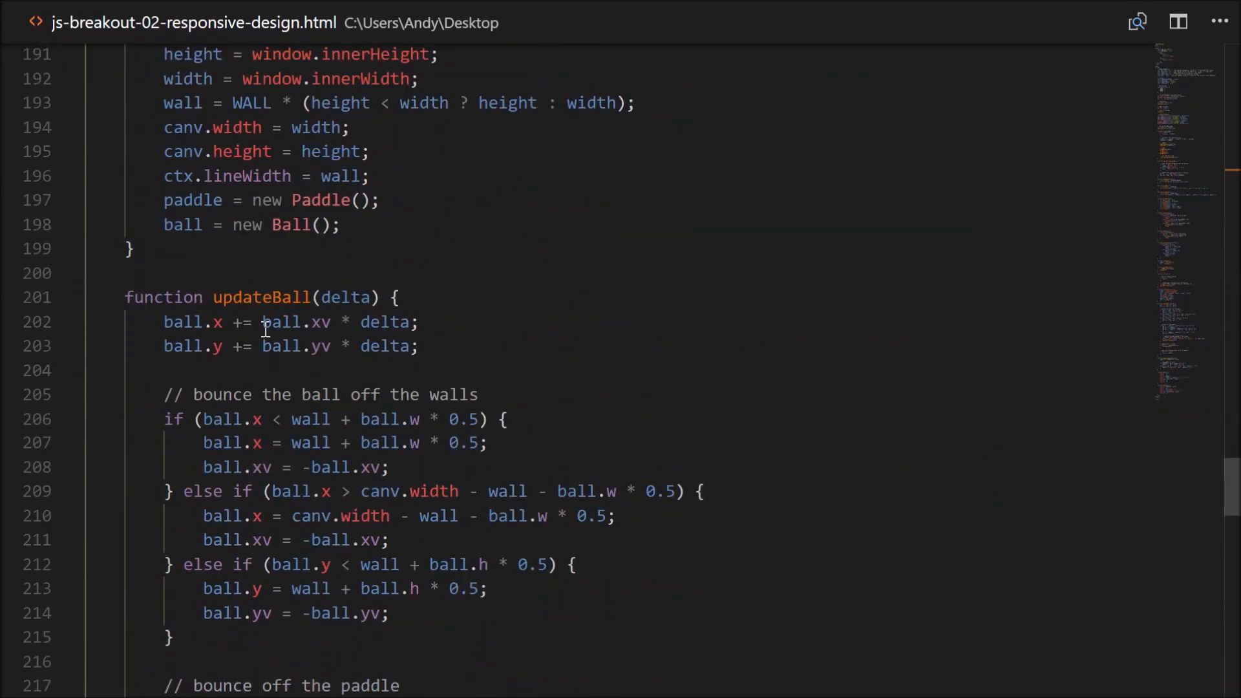
pyautogui.write('function')
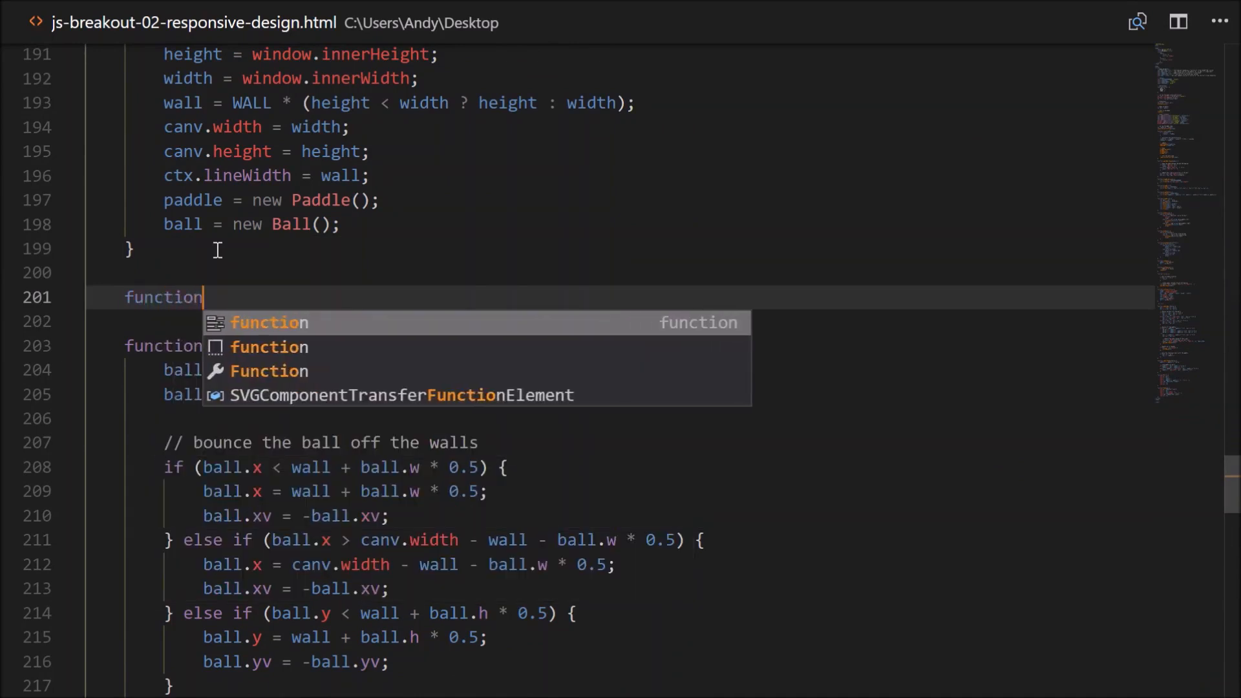
pyautogui.write('touchCancel')
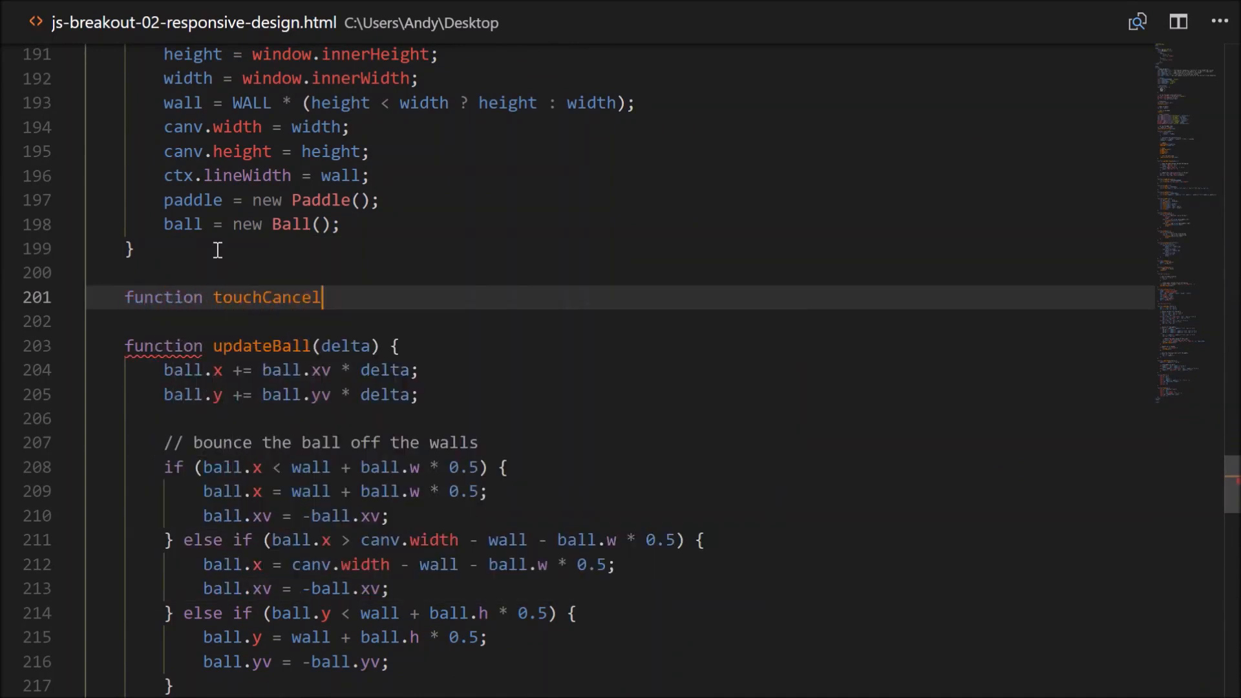
pyautogui.write('(ev) {')
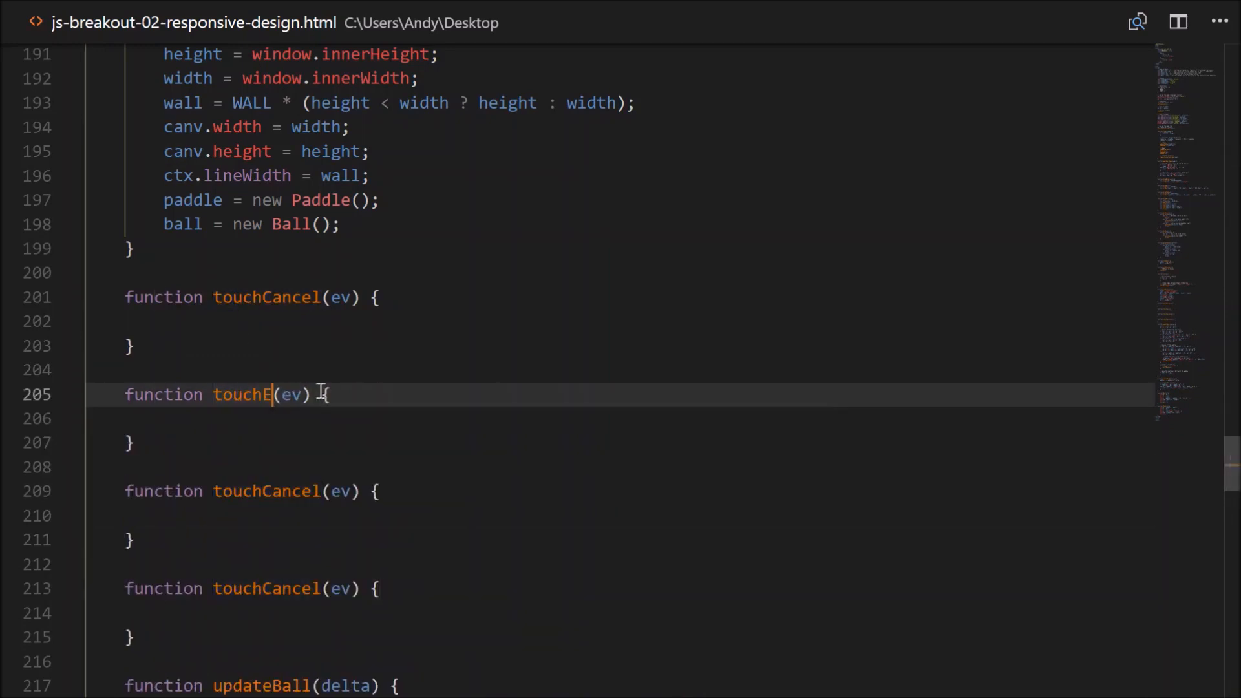
pyautogui.write('nd')
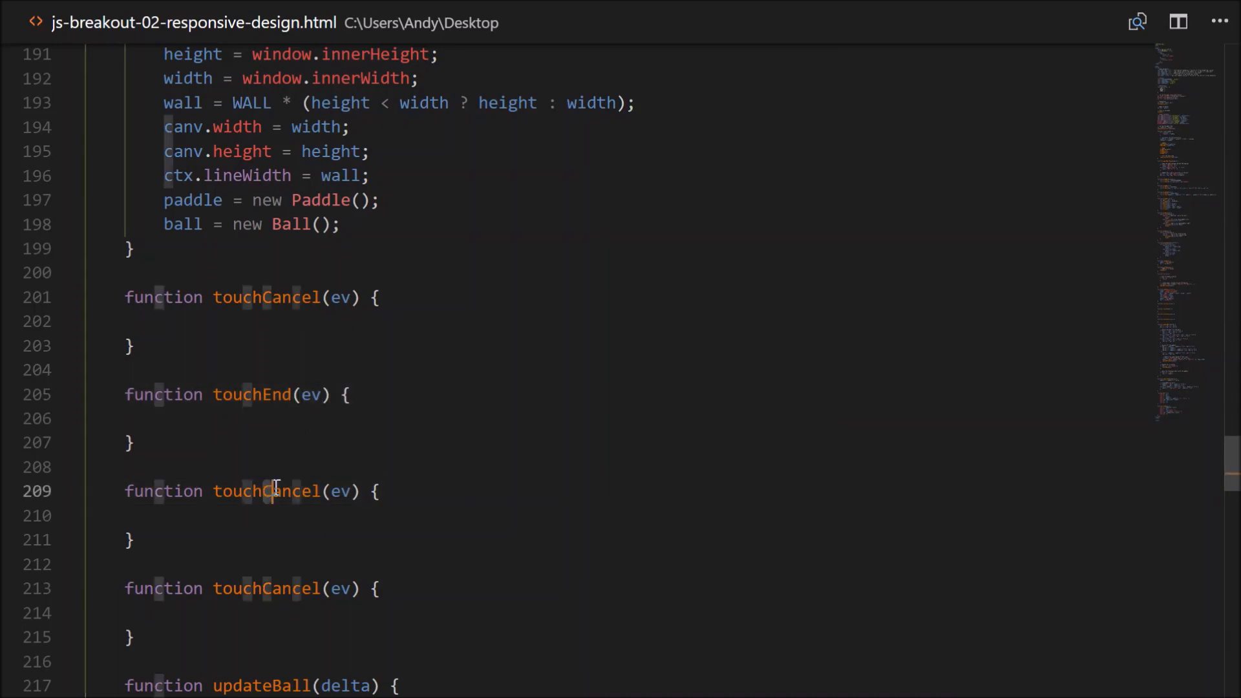
pyautogui.write('touchMove')
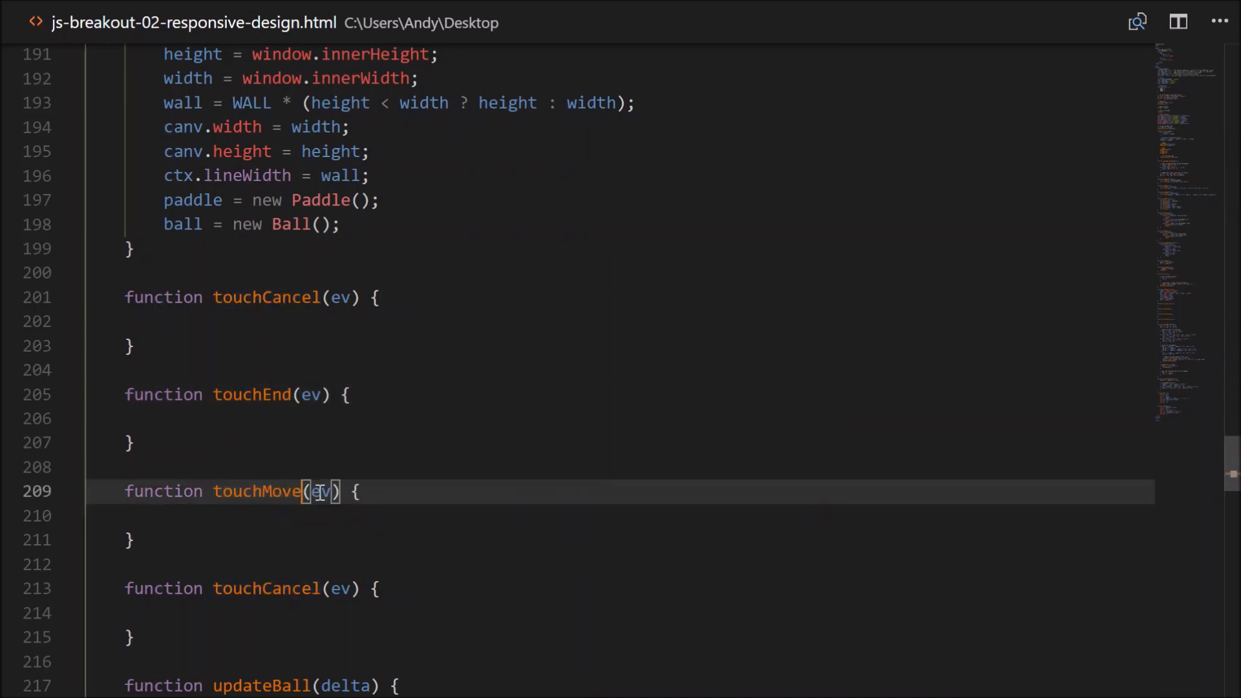
pyautogui.doubleClick(266, 588)
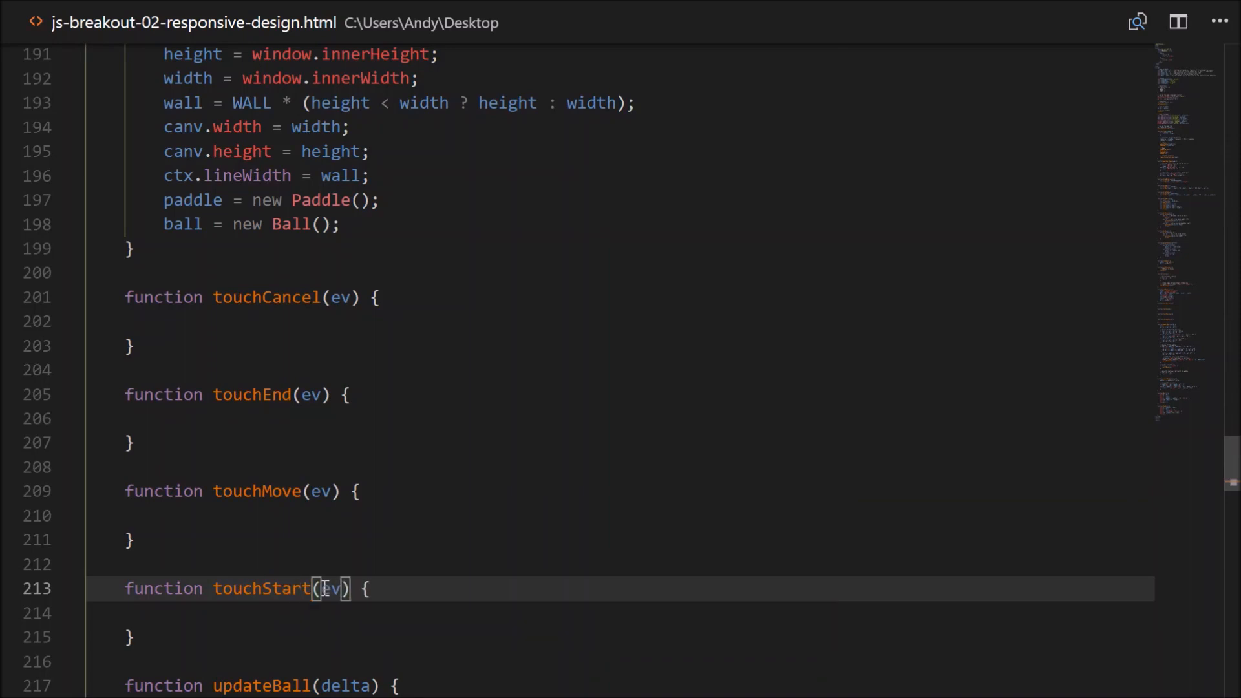
pyautogui.click(317, 321)
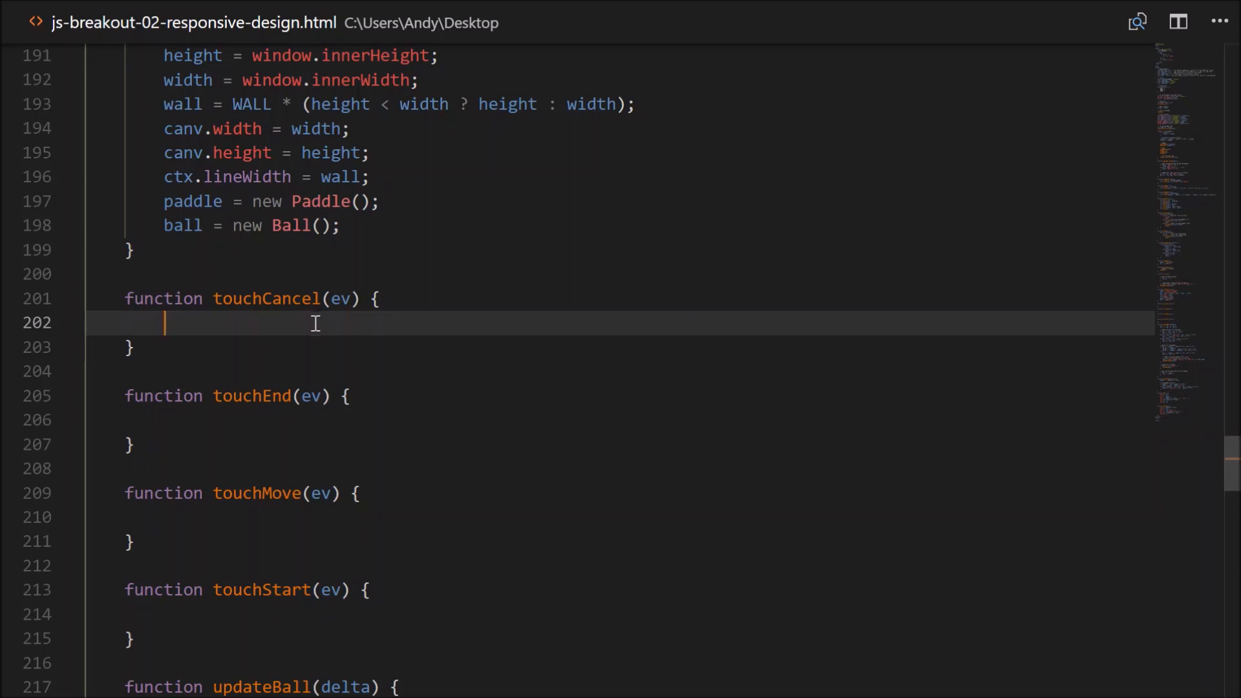
pyautogui.moveTo(206, 617)
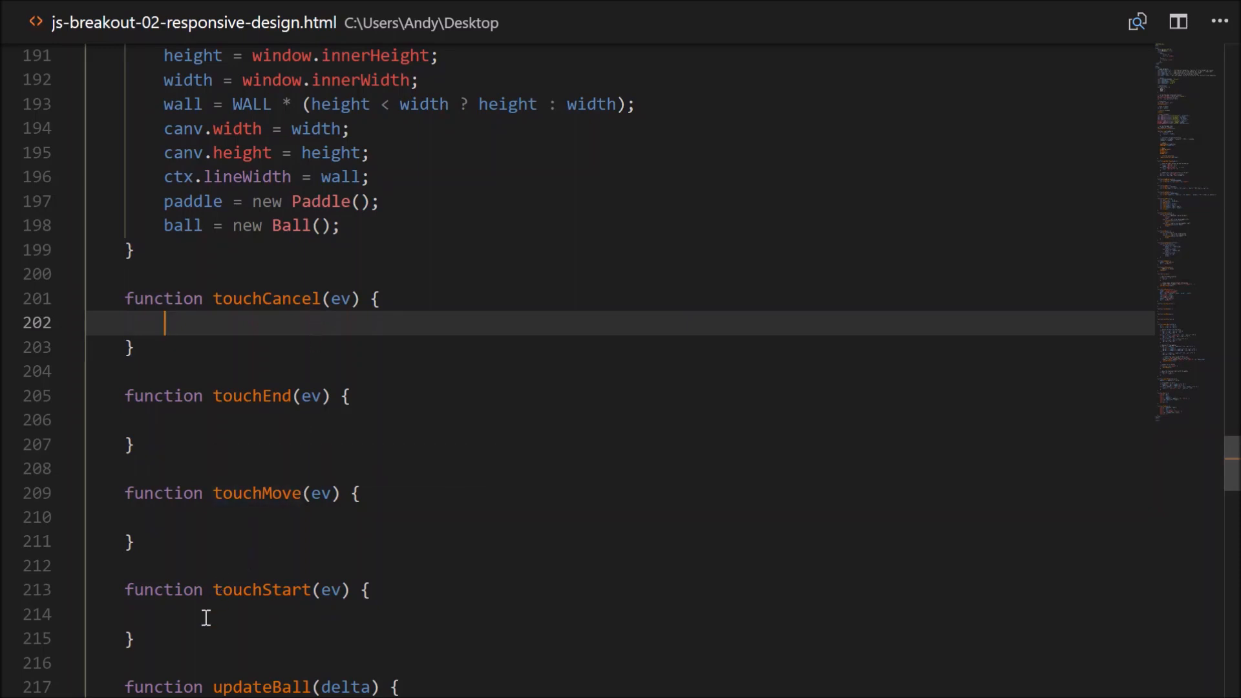
# Call serve(); inside touchStart and start a new line below it.
pyautogui.click(239, 614)
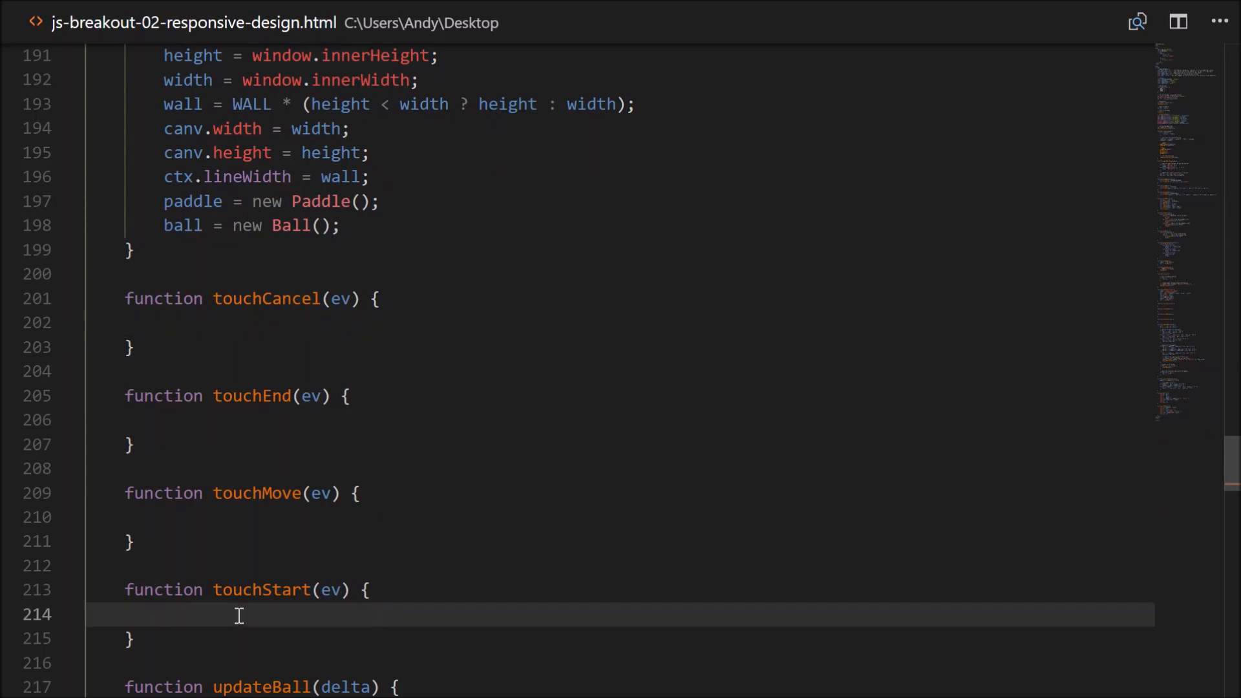
pyautogui.write('serve();')
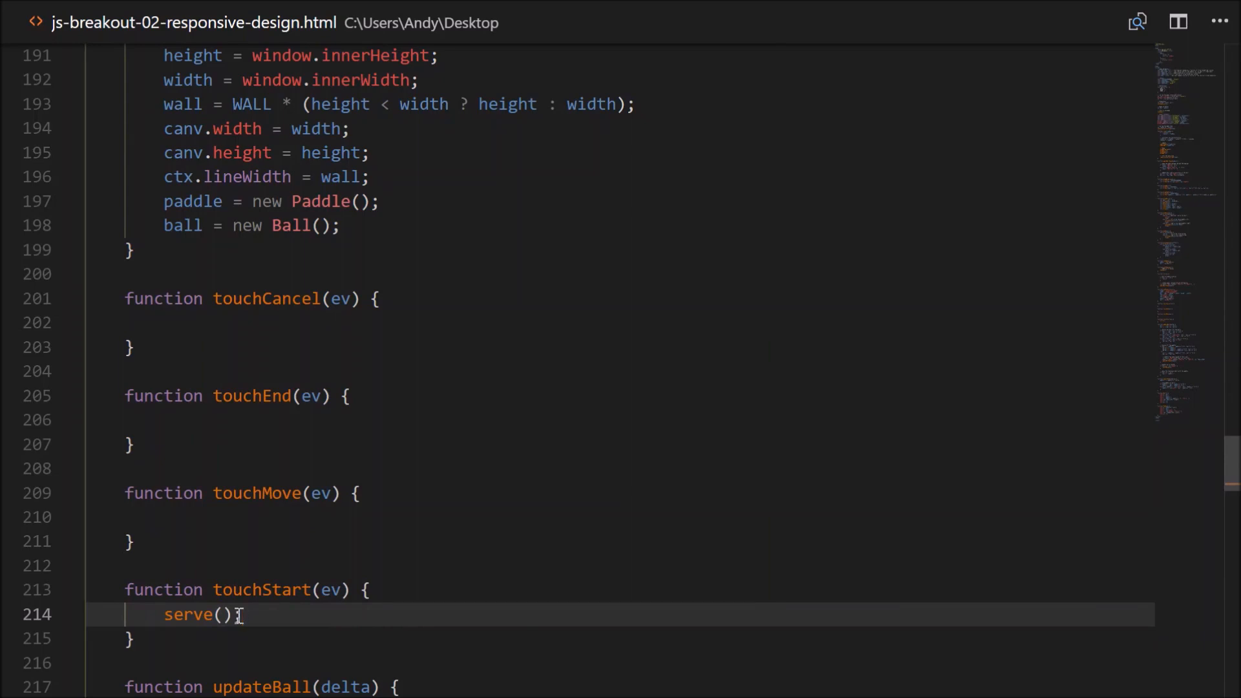
pyautogui.moveTo(187, 615)
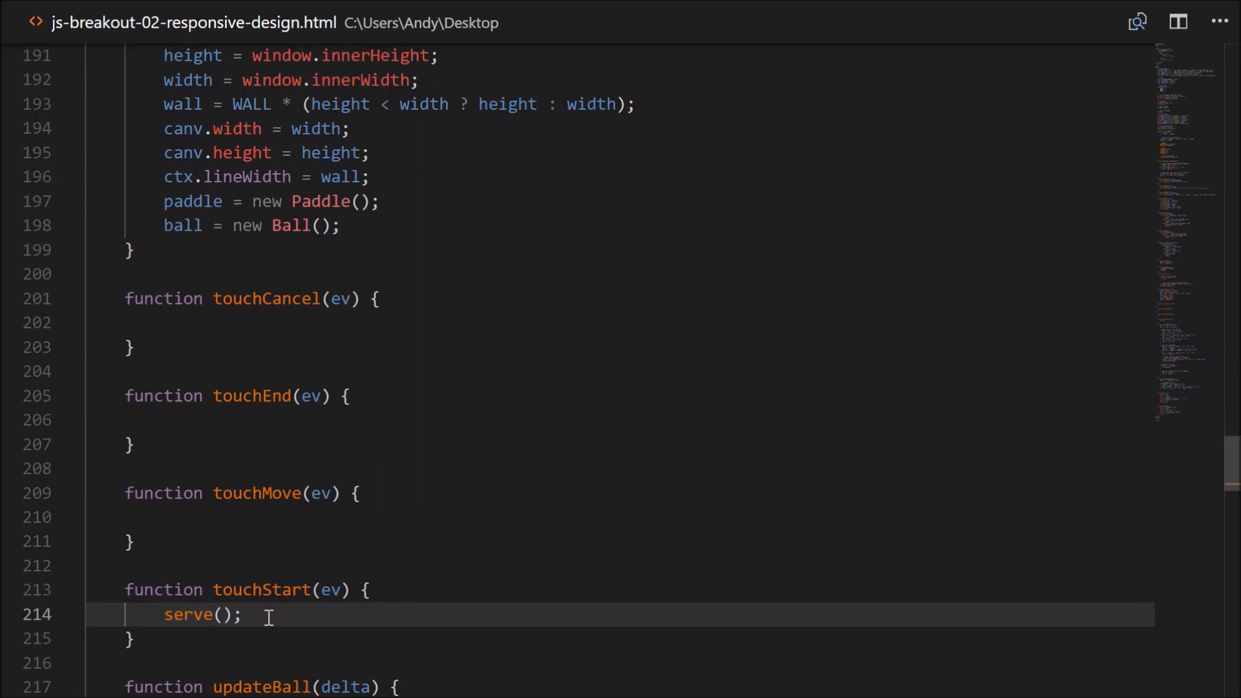
pyautogui.press('Enter')
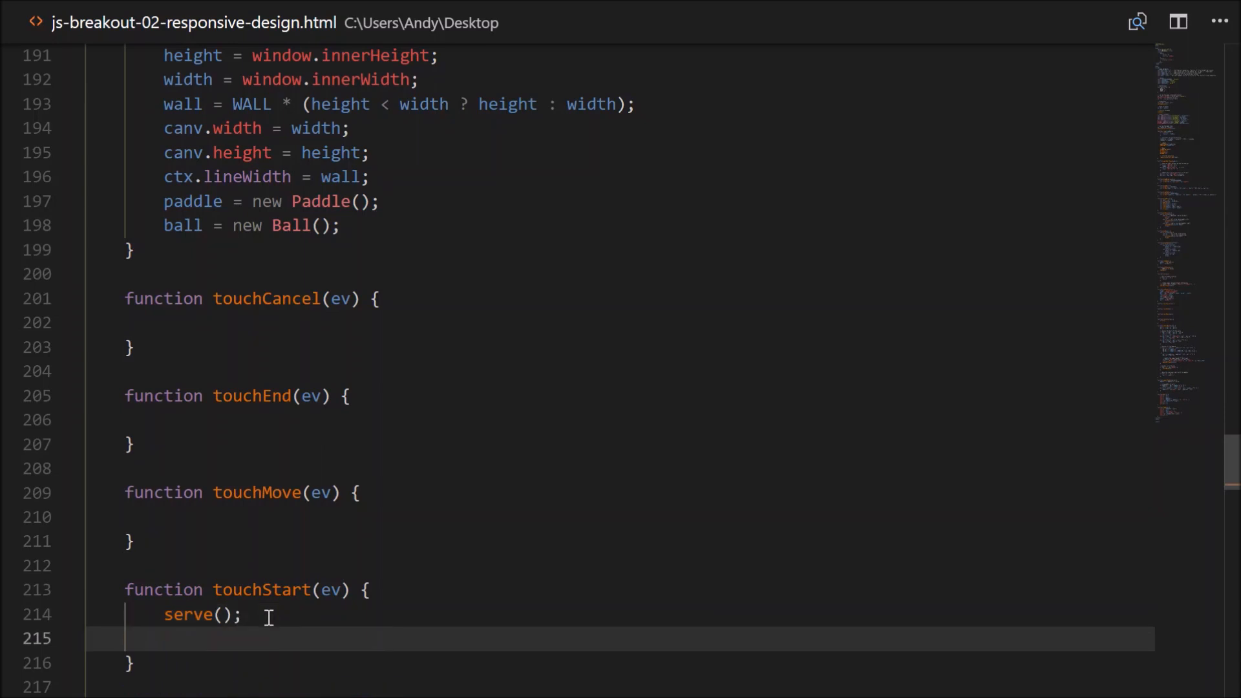
# Call touch(ev.touches[0].clientX); in touchStart.
pyautogui.write('touch(')
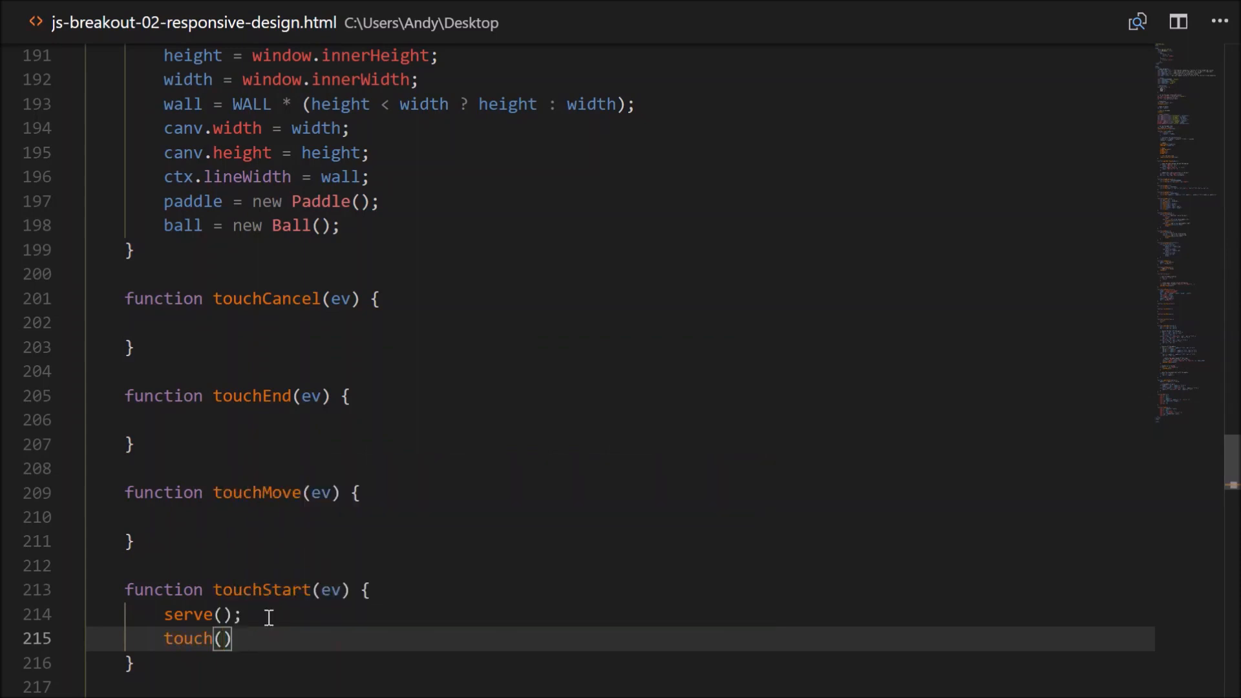
pyautogui.write('ev')
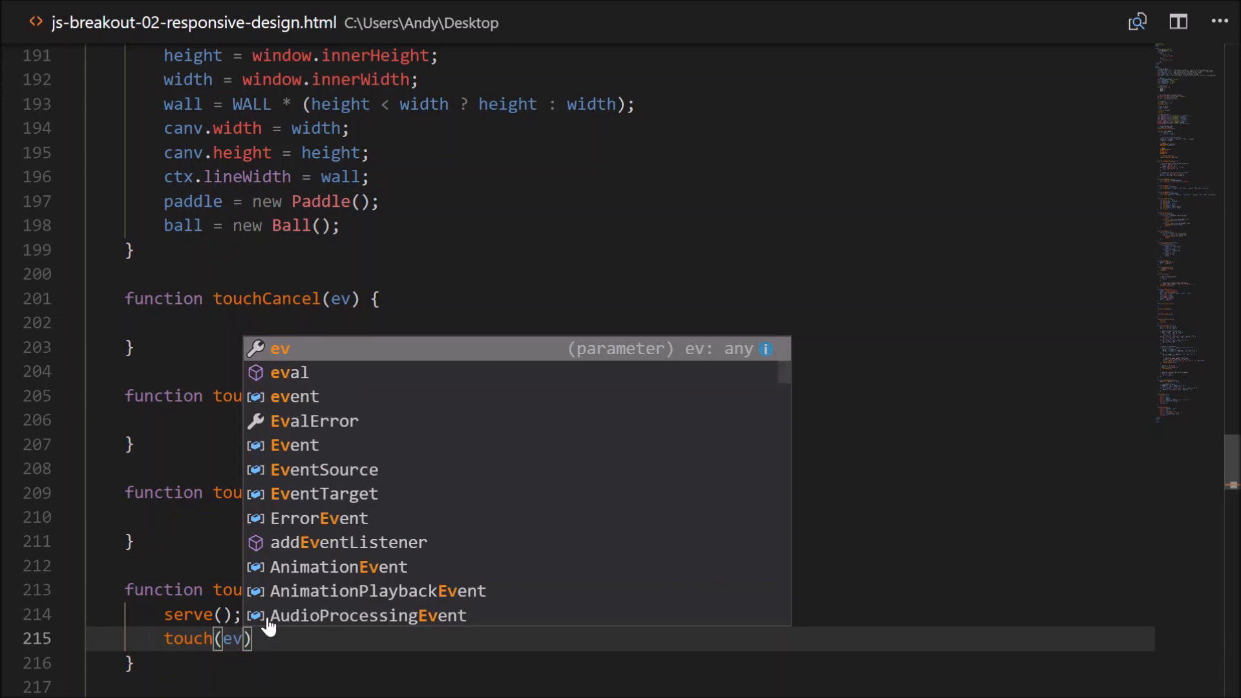
pyautogui.write('.touches')
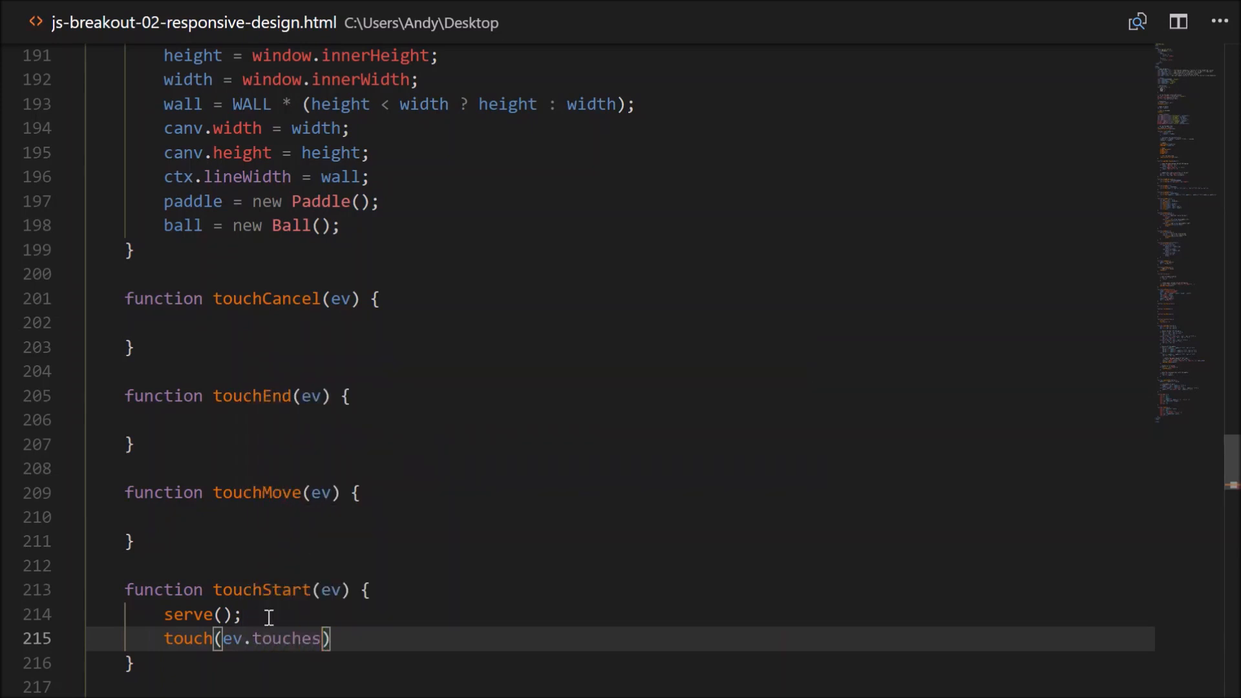
pyautogui.write('[]')
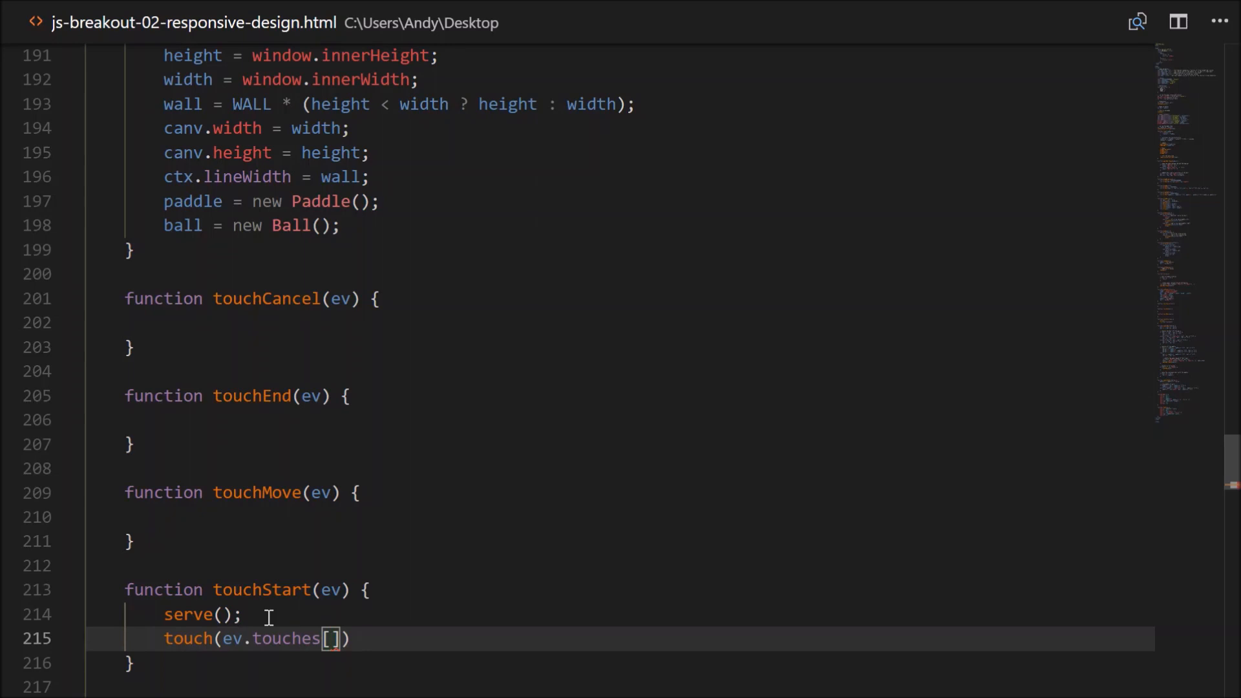
pyautogui.write('0')
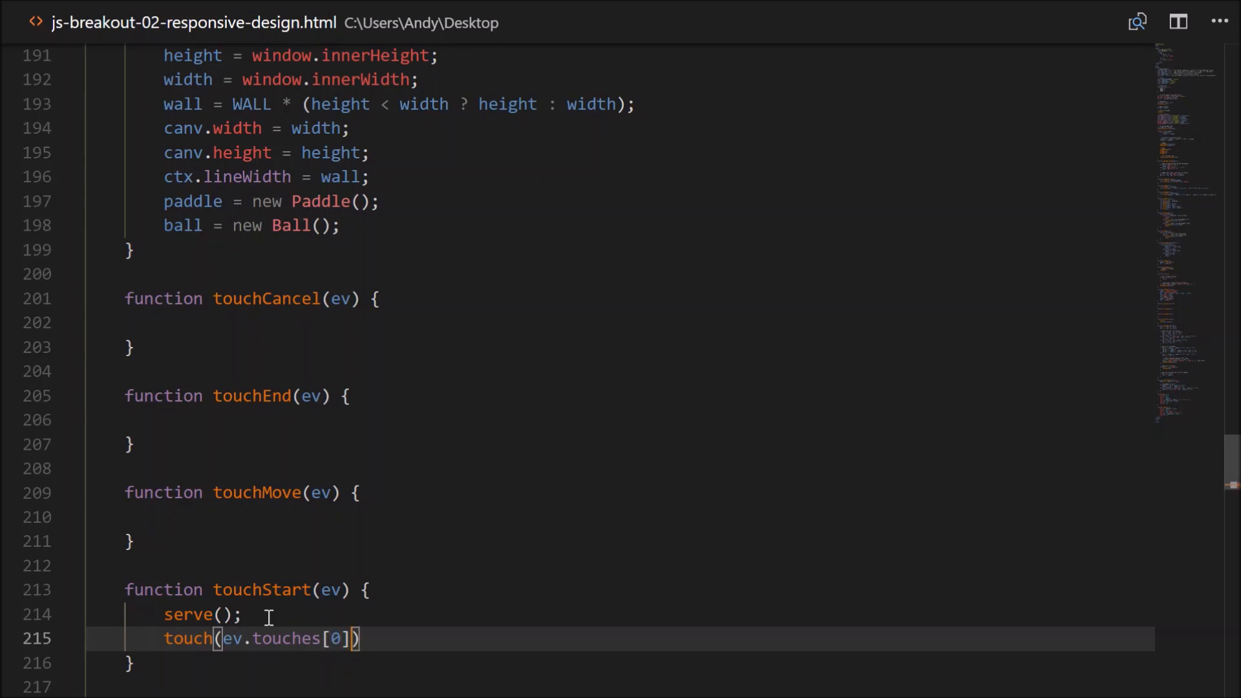
pyautogui.write('.clis')
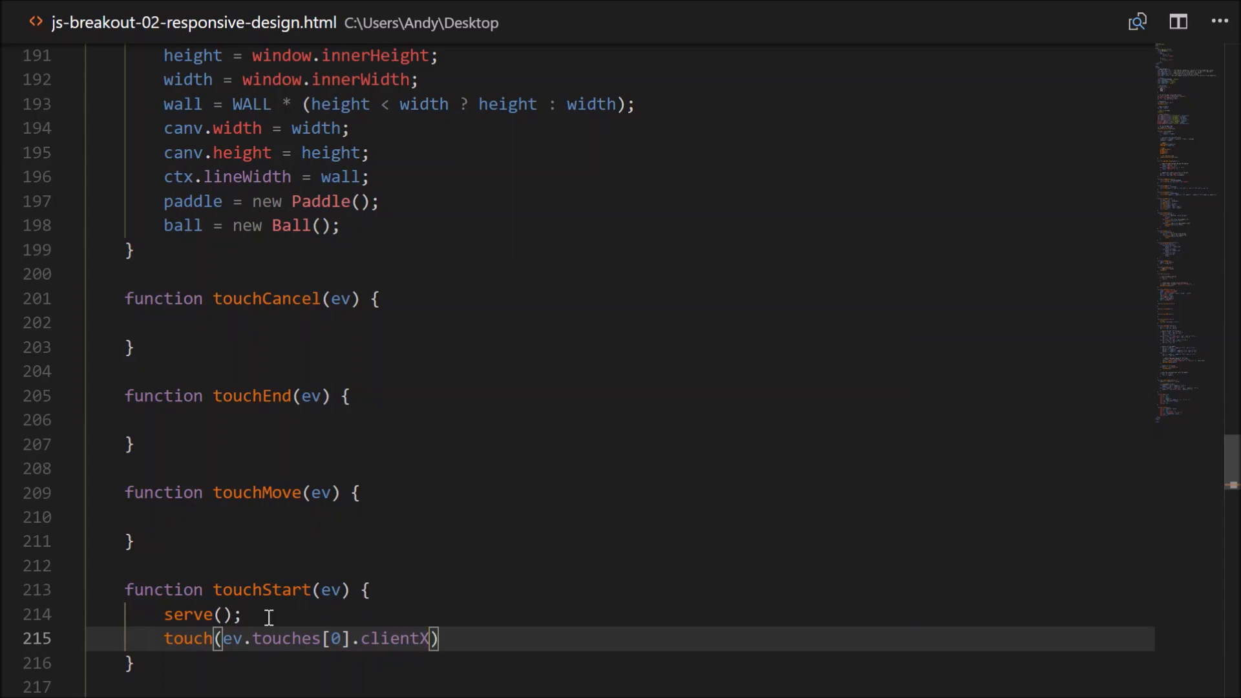
pyautogui.write(';')
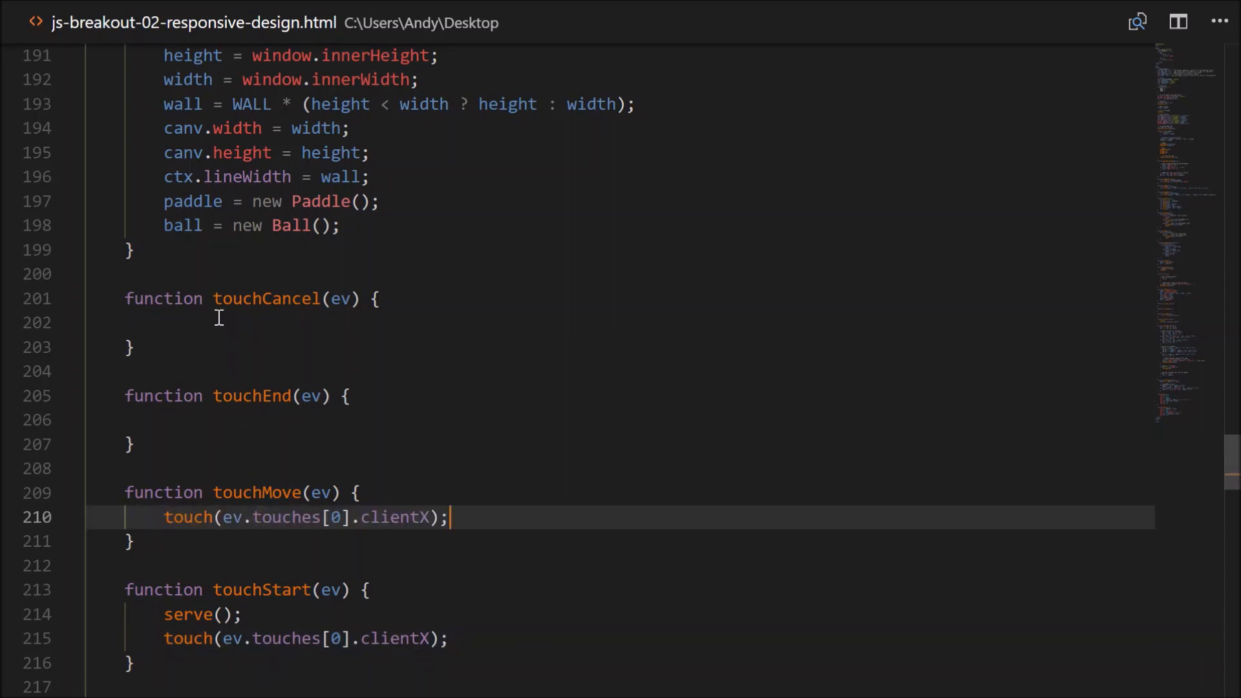
# Add touch(ev.touches[0].clientX) to touchMove and touch(null) to touchCancel and touchEnd.
pyautogui.click(220, 322)
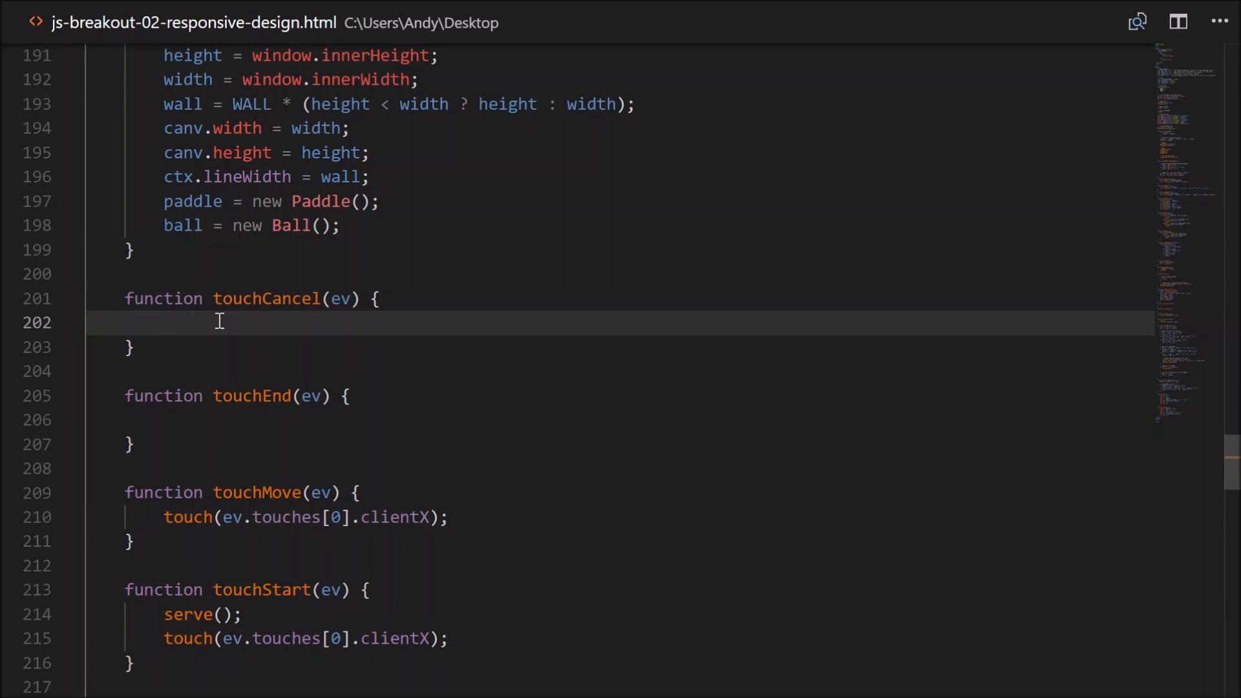
pyautogui.write('touch(ev.touches[0].clientX);')
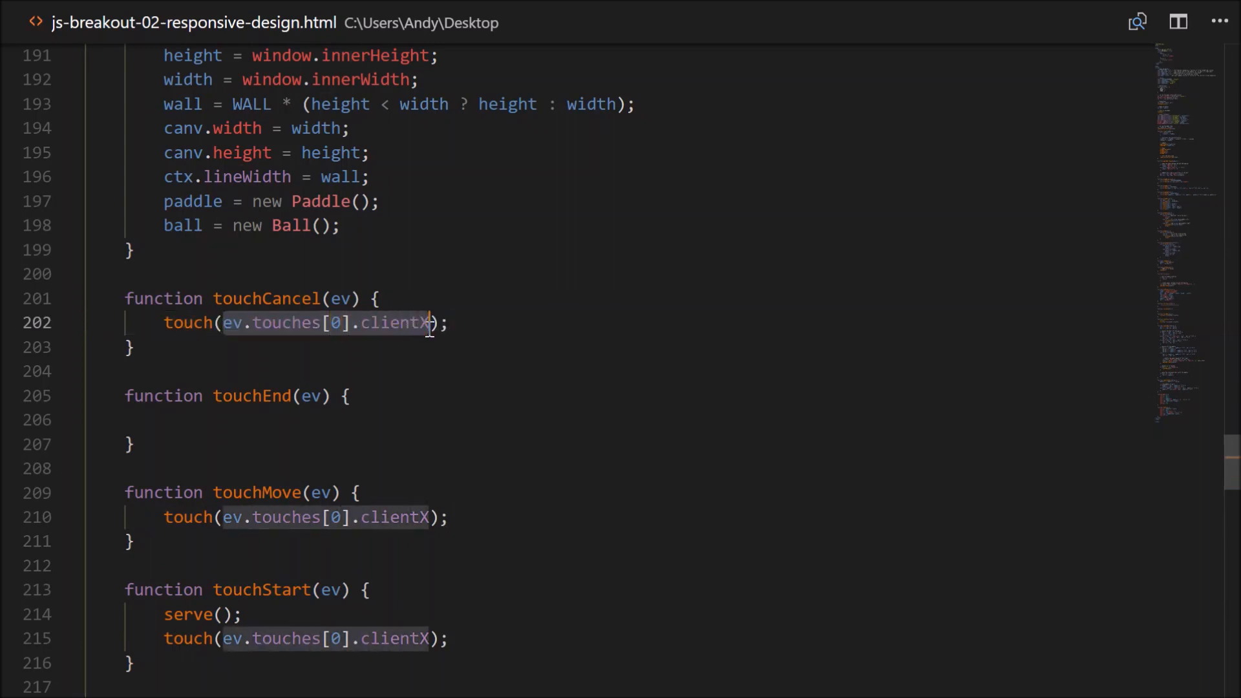
pyautogui.write('null);')
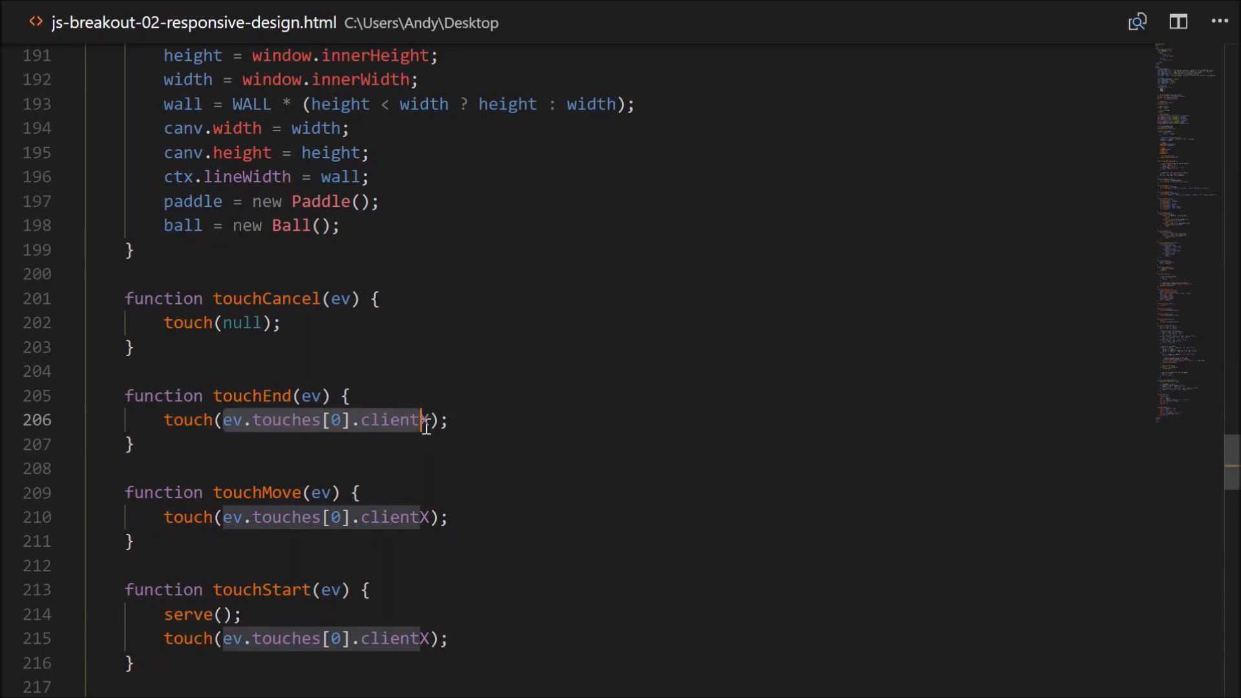
pyautogui.write('null);')
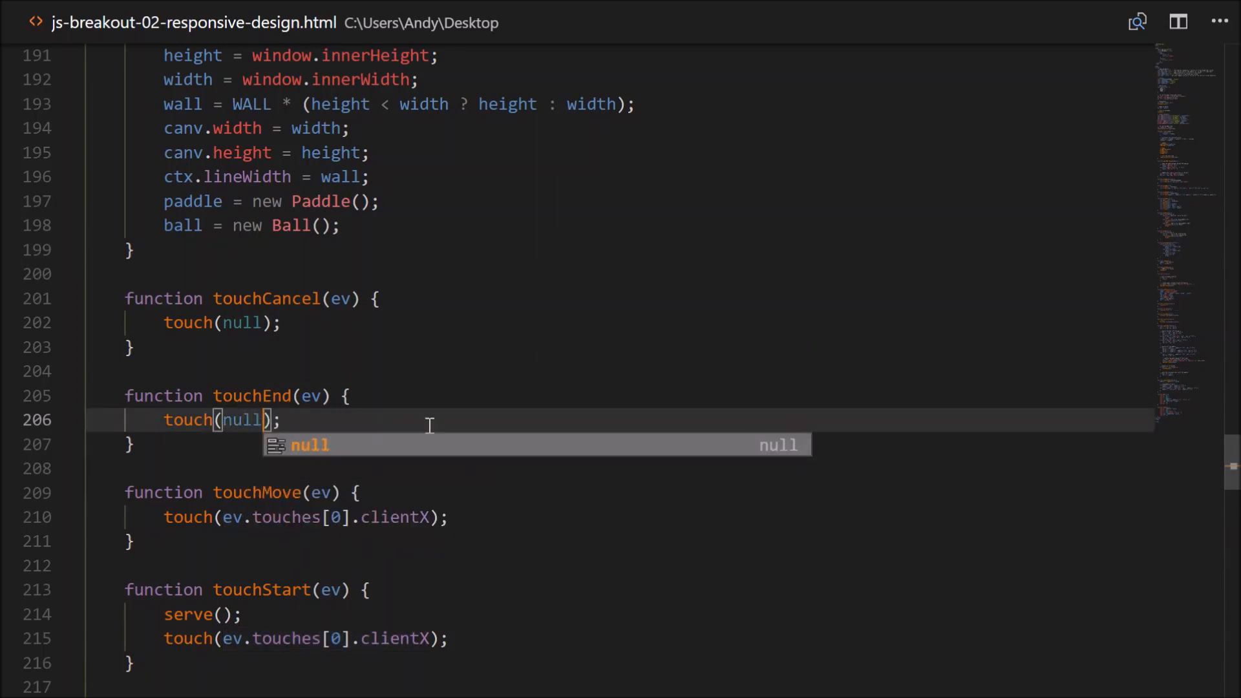
pyautogui.press('Escape')
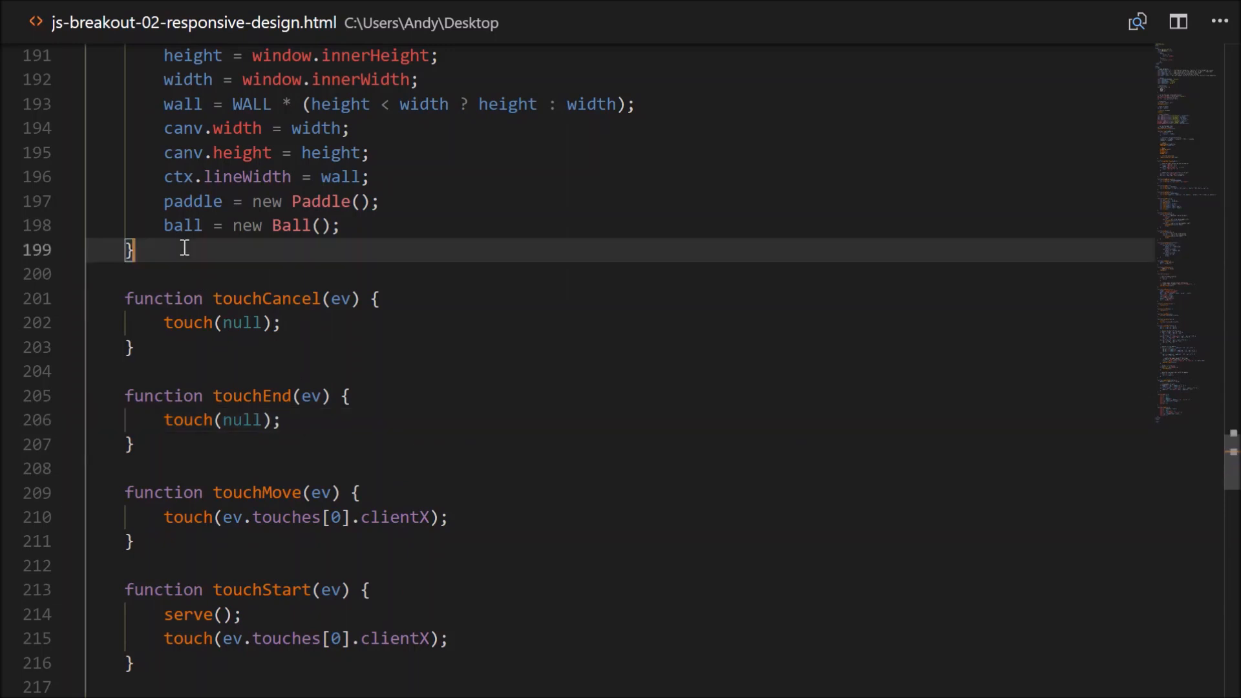
# Start function touch(x) with if (!x) calling movePaddle(Direction.STOP).
pyautogui.write('functi')
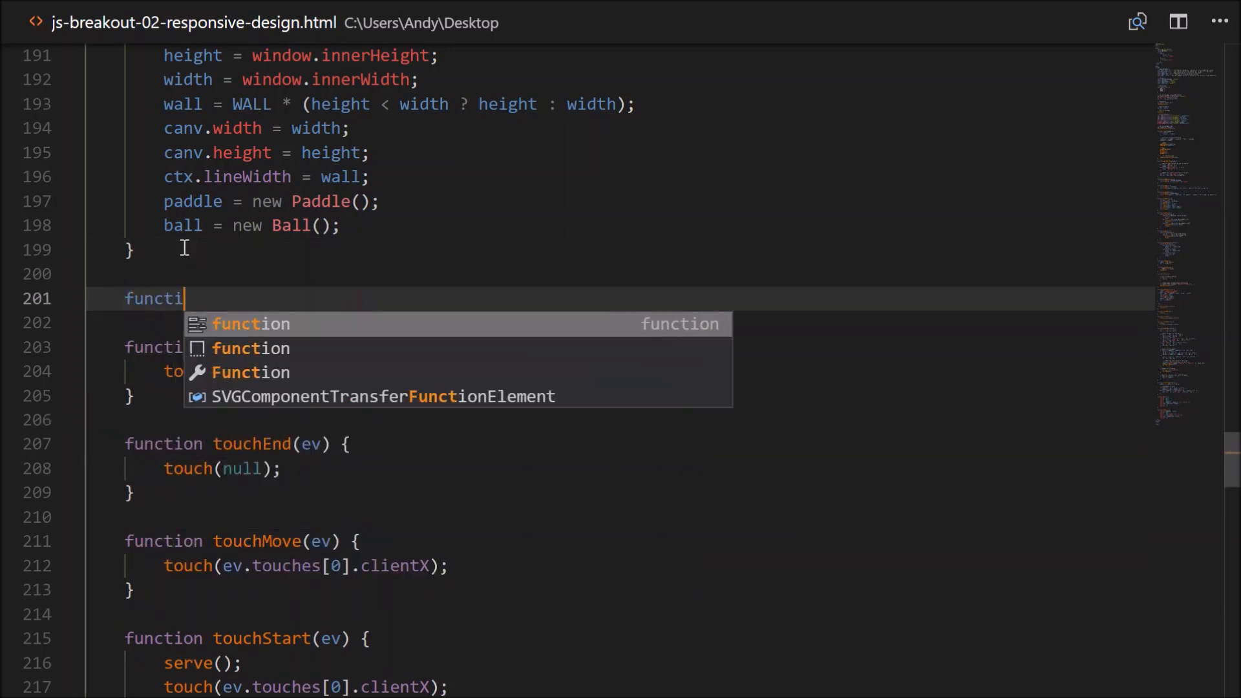
pyautogui.write('on touch(x) {')
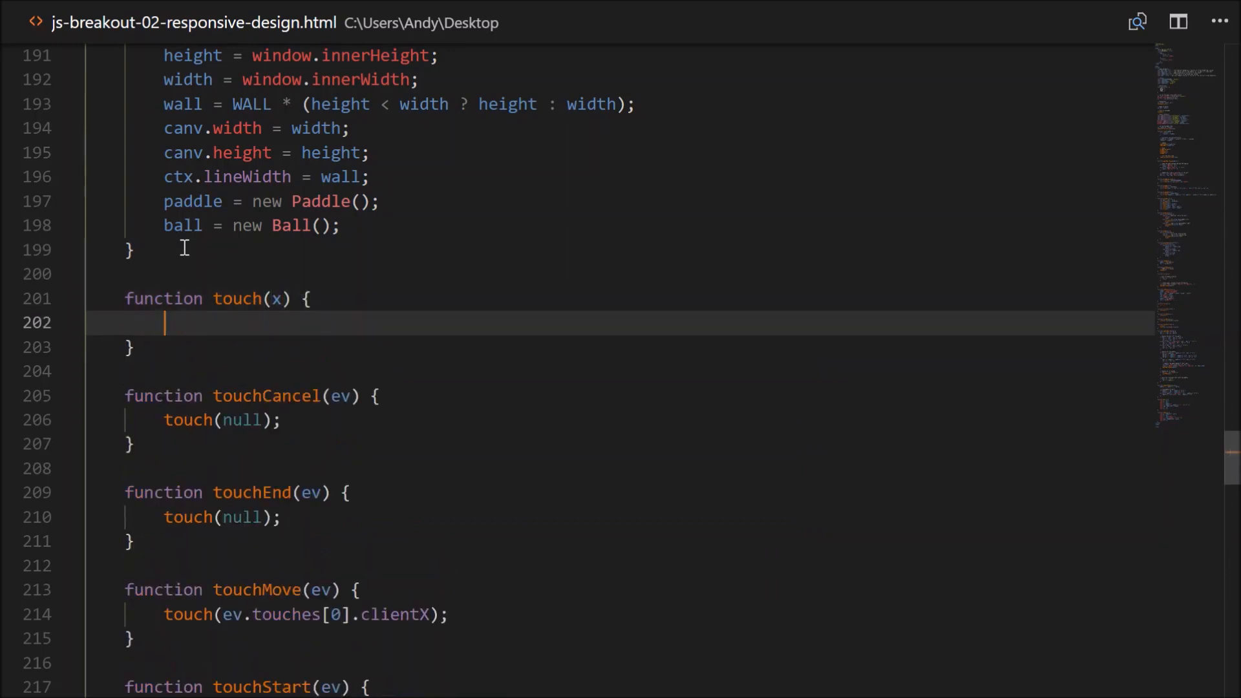
pyautogui.write('if (!')
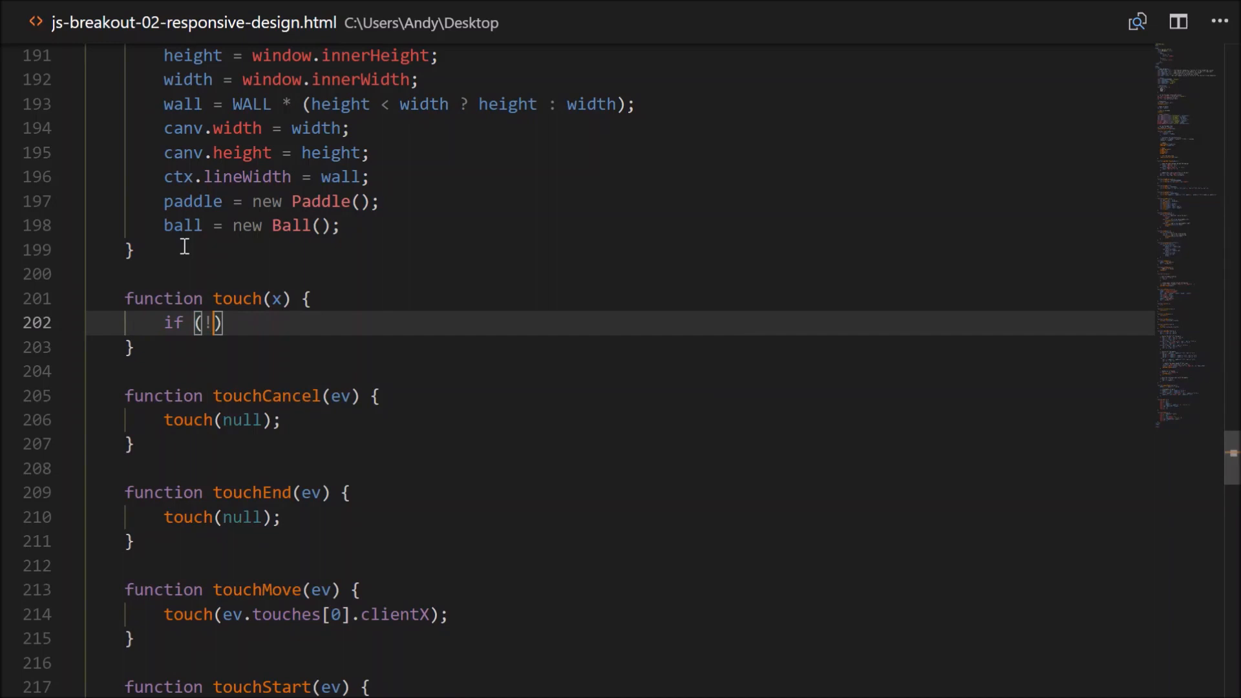
pyautogui.write('x')
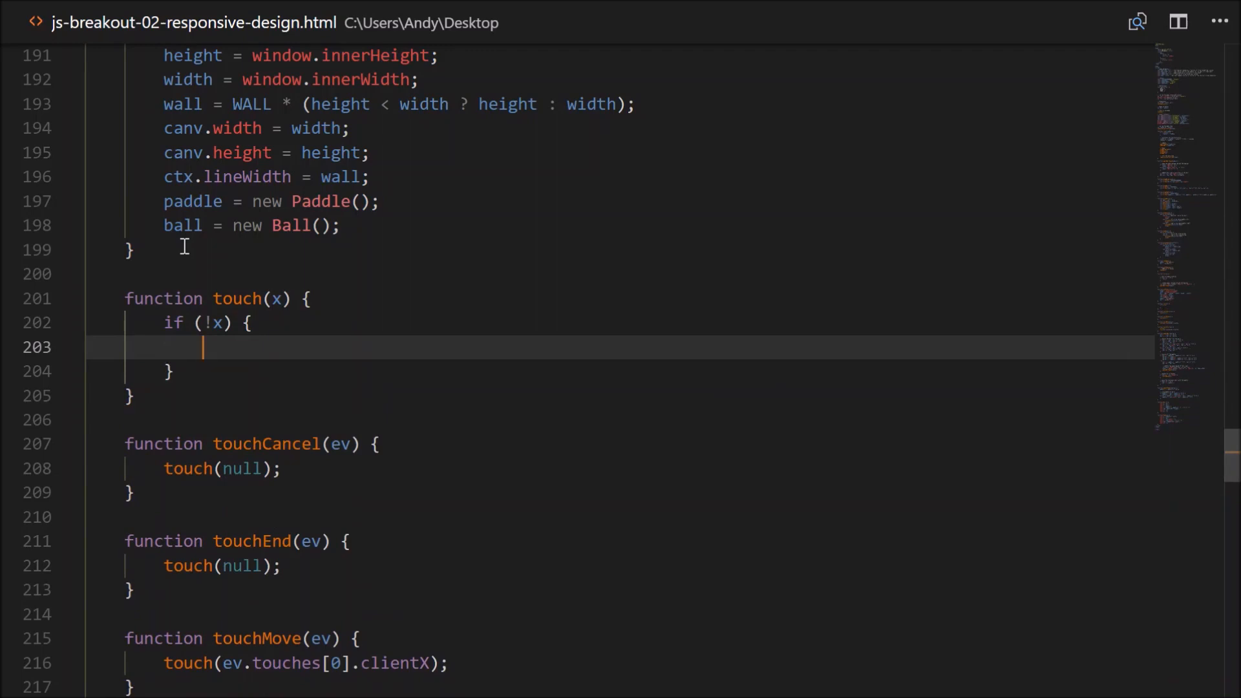
pyautogui.write('movePaddle(D')
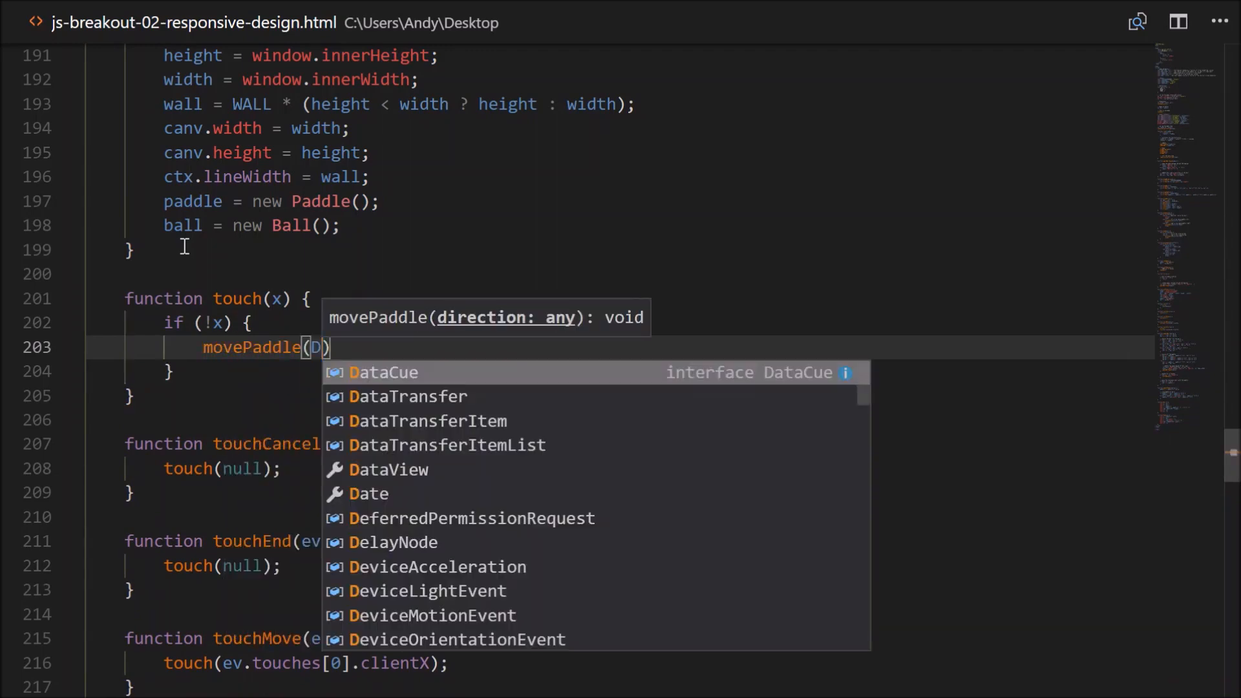
pyautogui.write('irection.STOP')
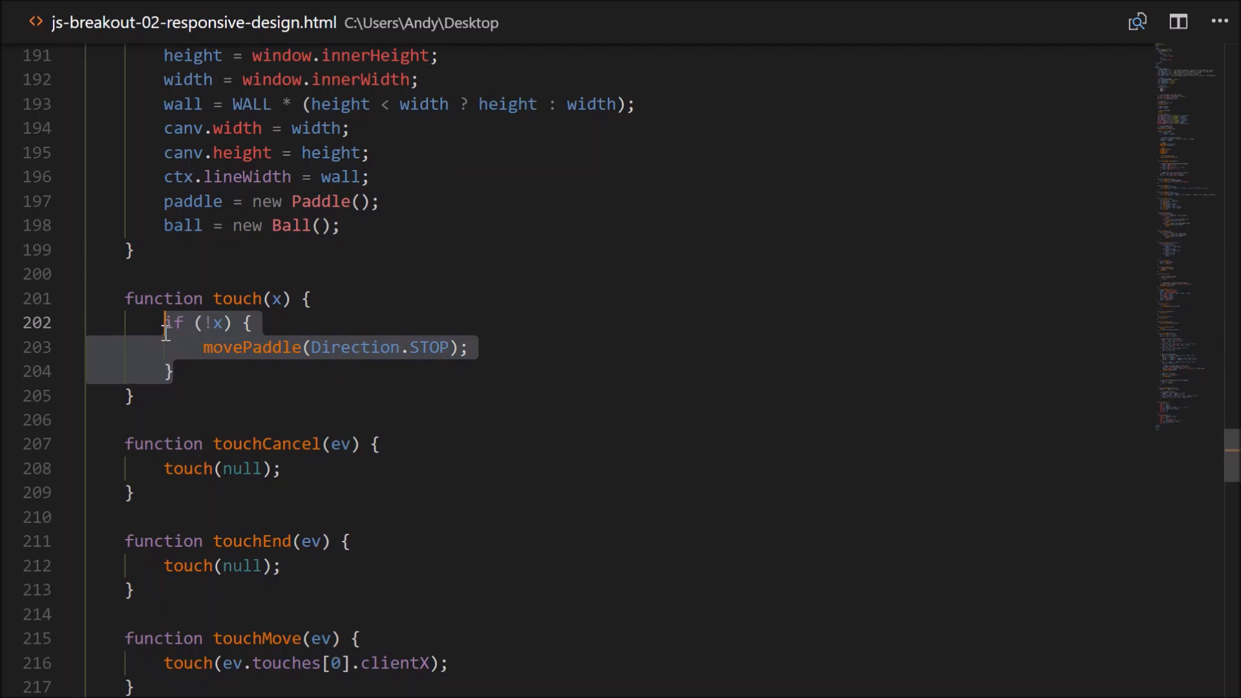
# Add else-if branches moving RIGHT when x > paddle.x and LEFT when x < paddle.x.
pyautogui.click(204, 371)
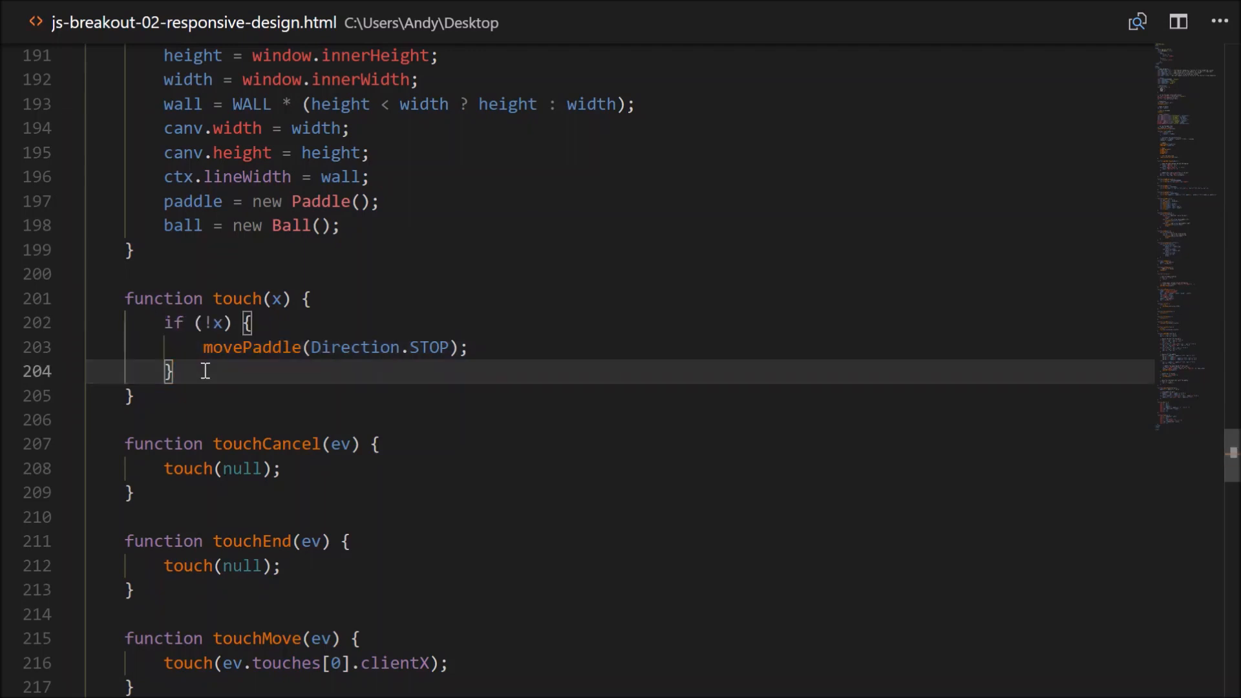
pyautogui.write('else if (x) {')
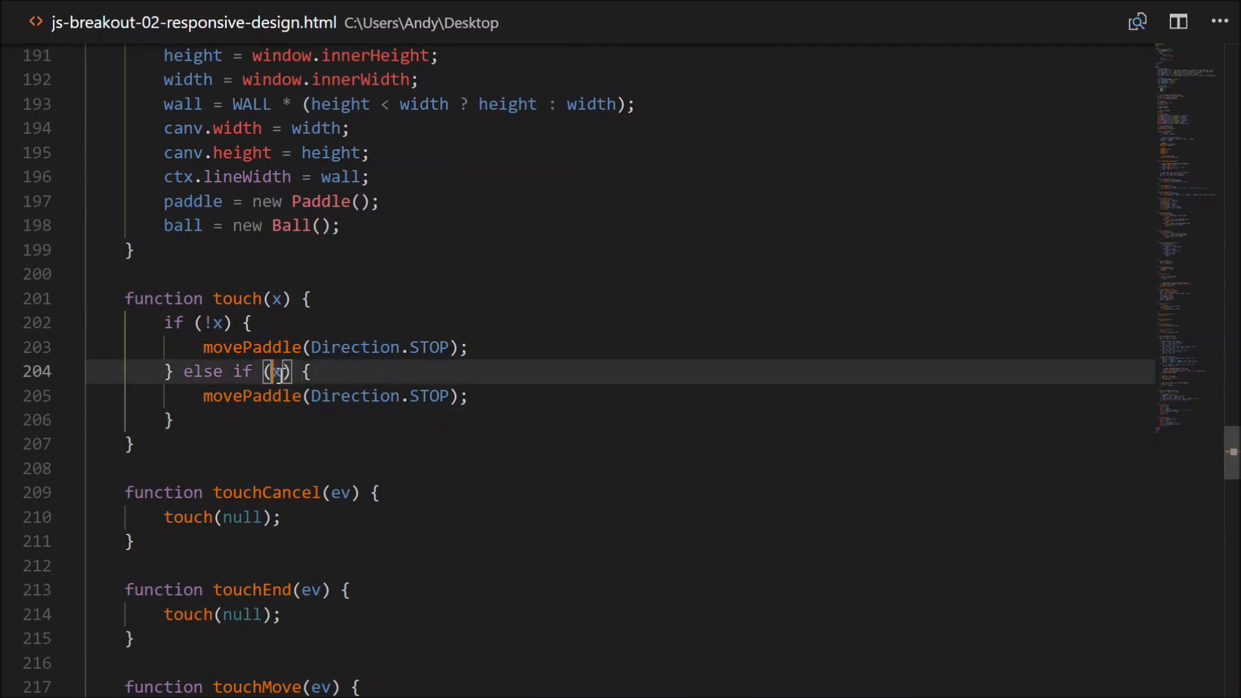
pyautogui.write('>')
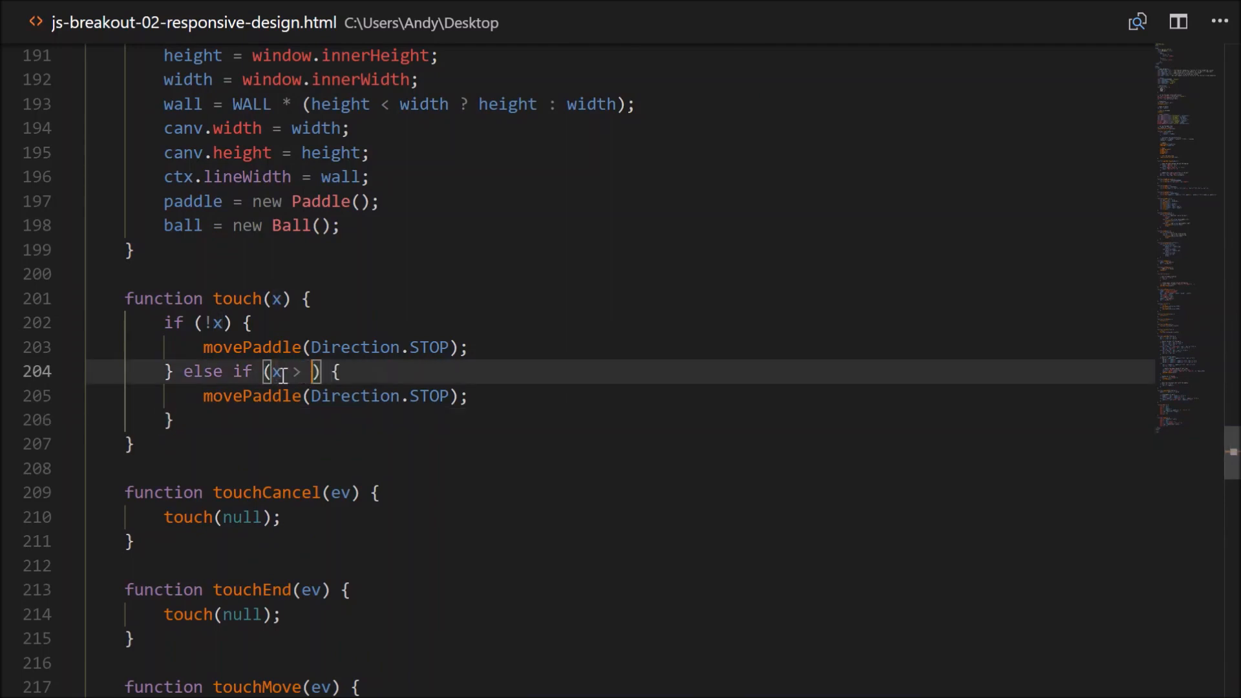
pyautogui.write('paddle.x')
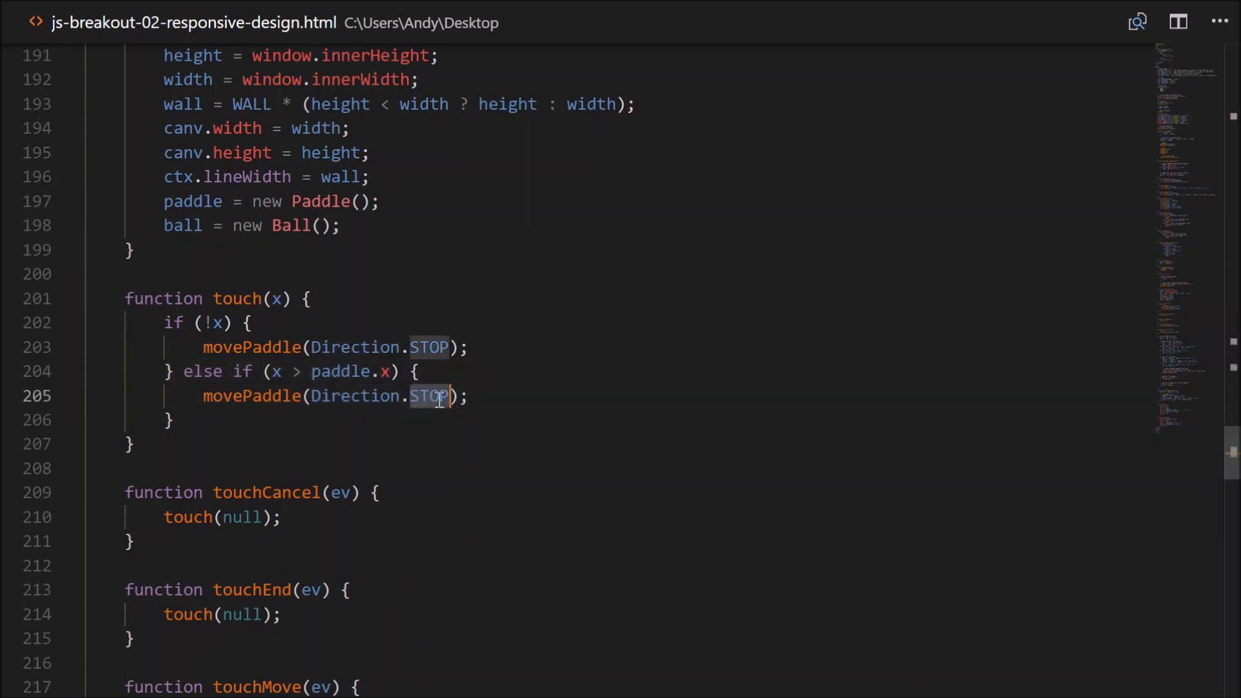
pyautogui.write('RIGHT')
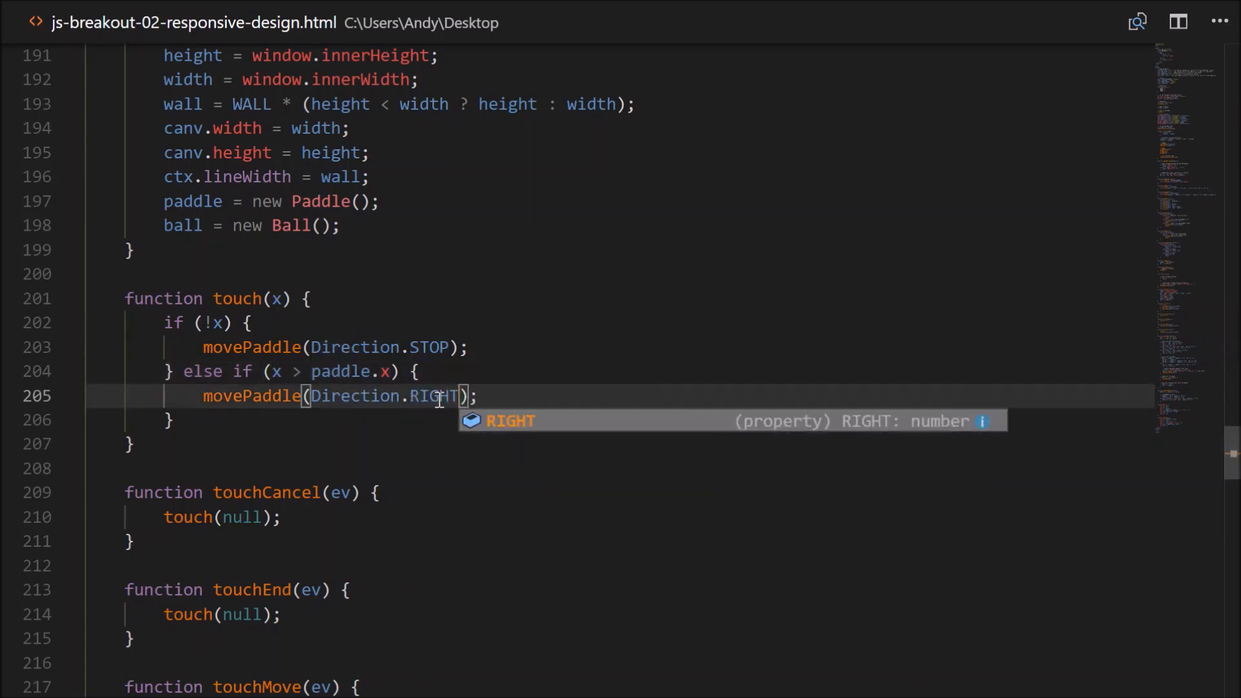
pyautogui.moveTo(515, 396)
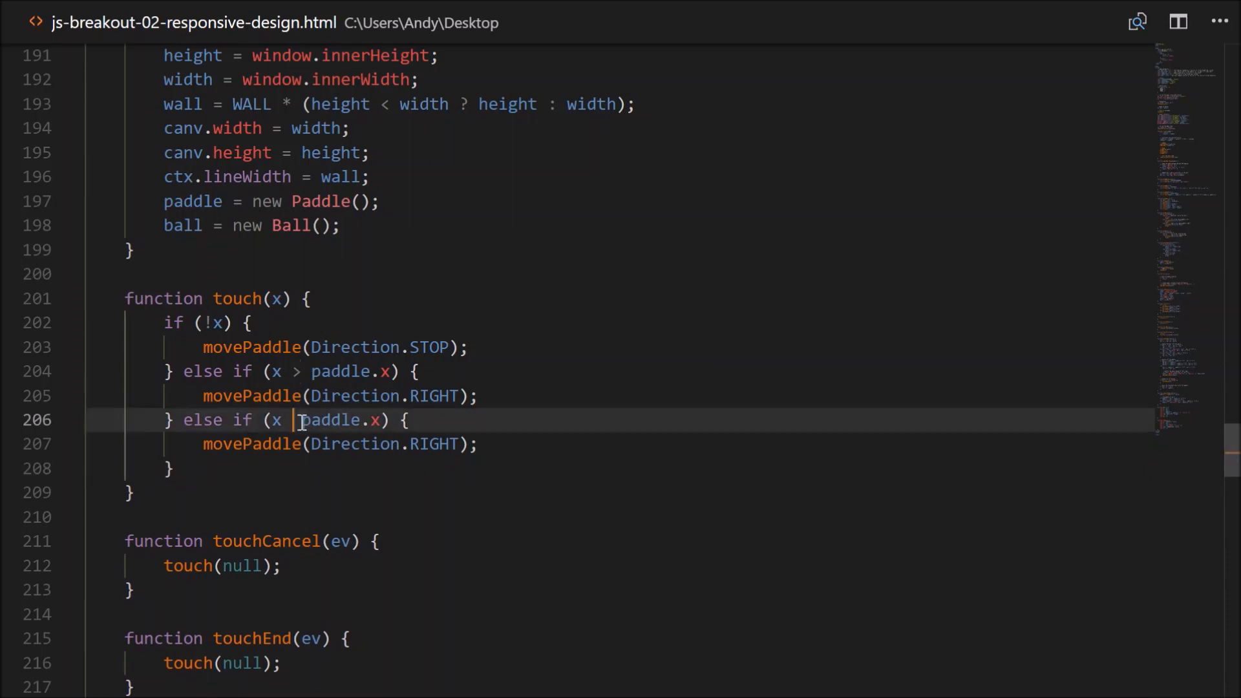
pyautogui.write('<')
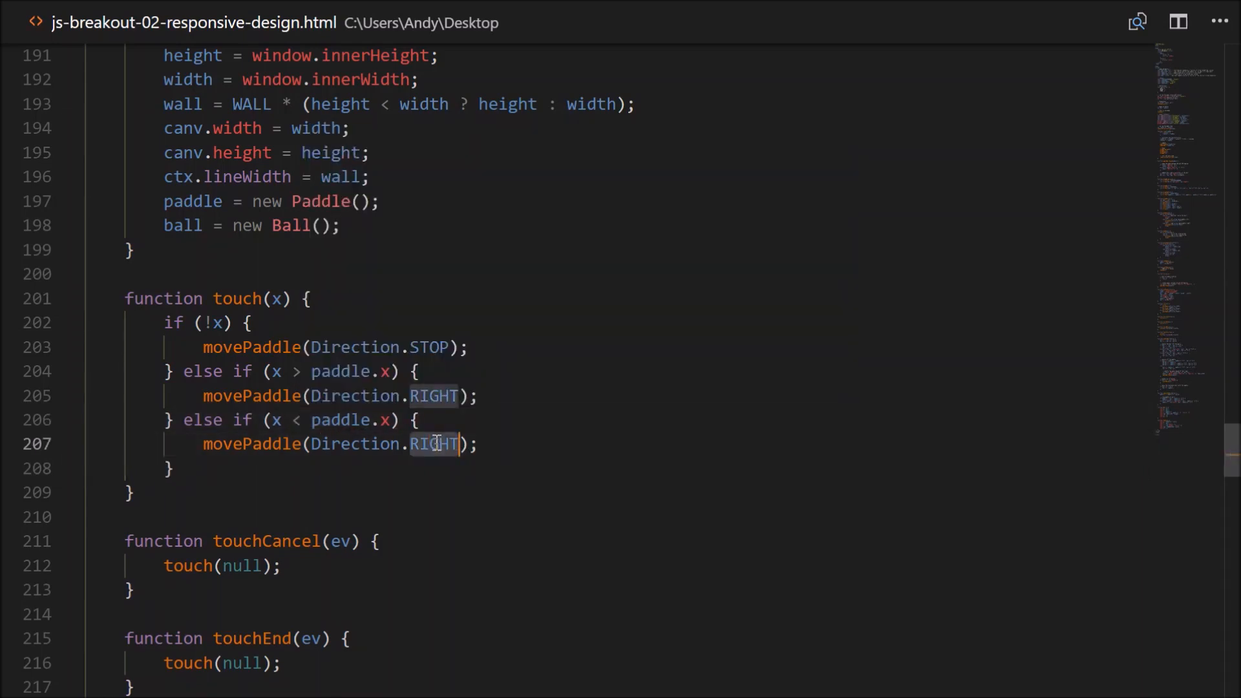
pyautogui.write('LEFT')
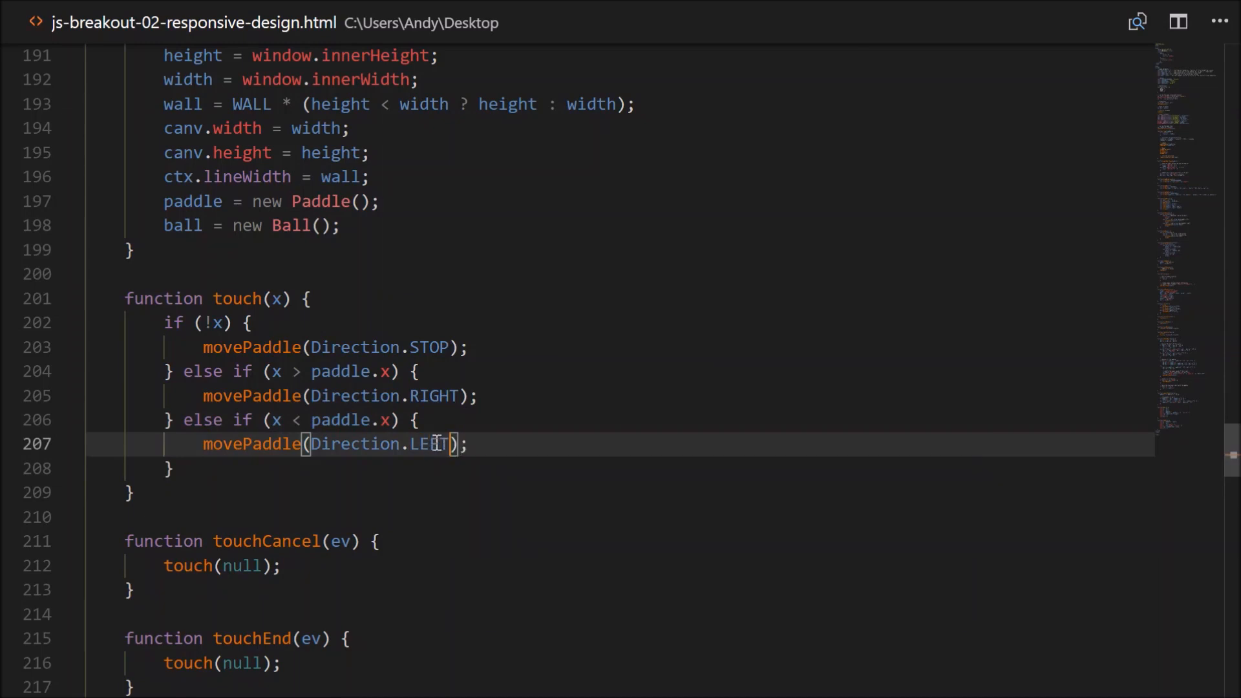
pyautogui.moveTo(165, 679)
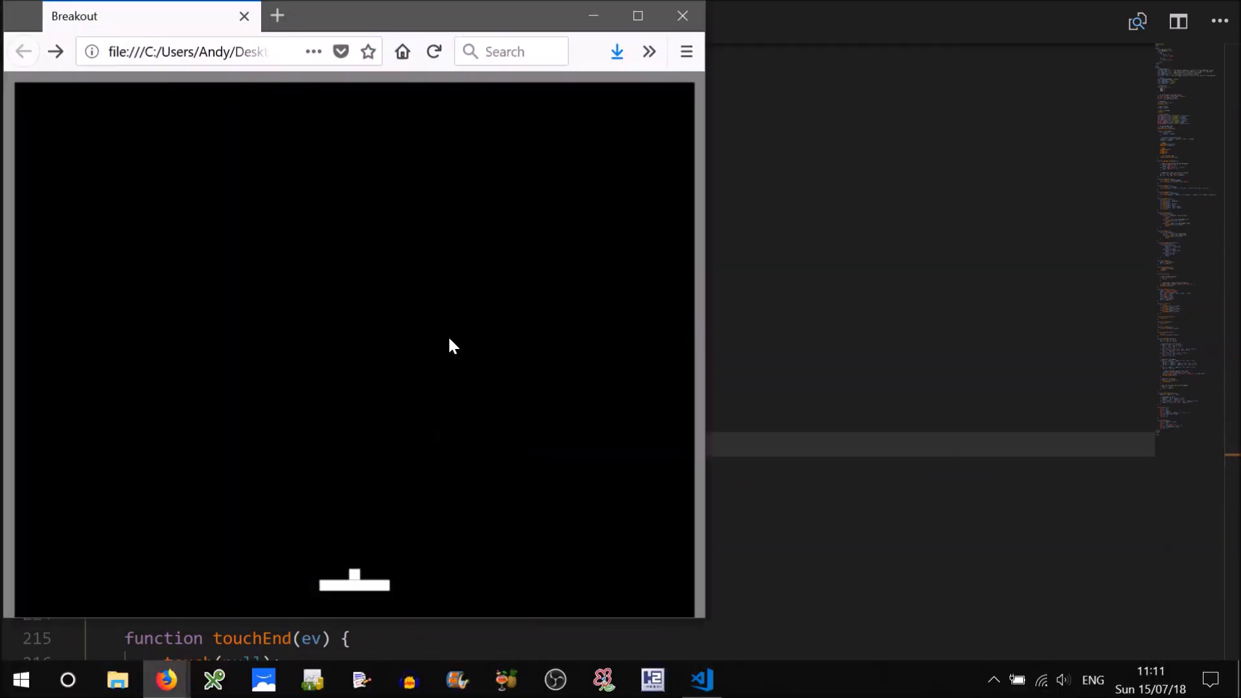
pyautogui.moveTo(419, 428)
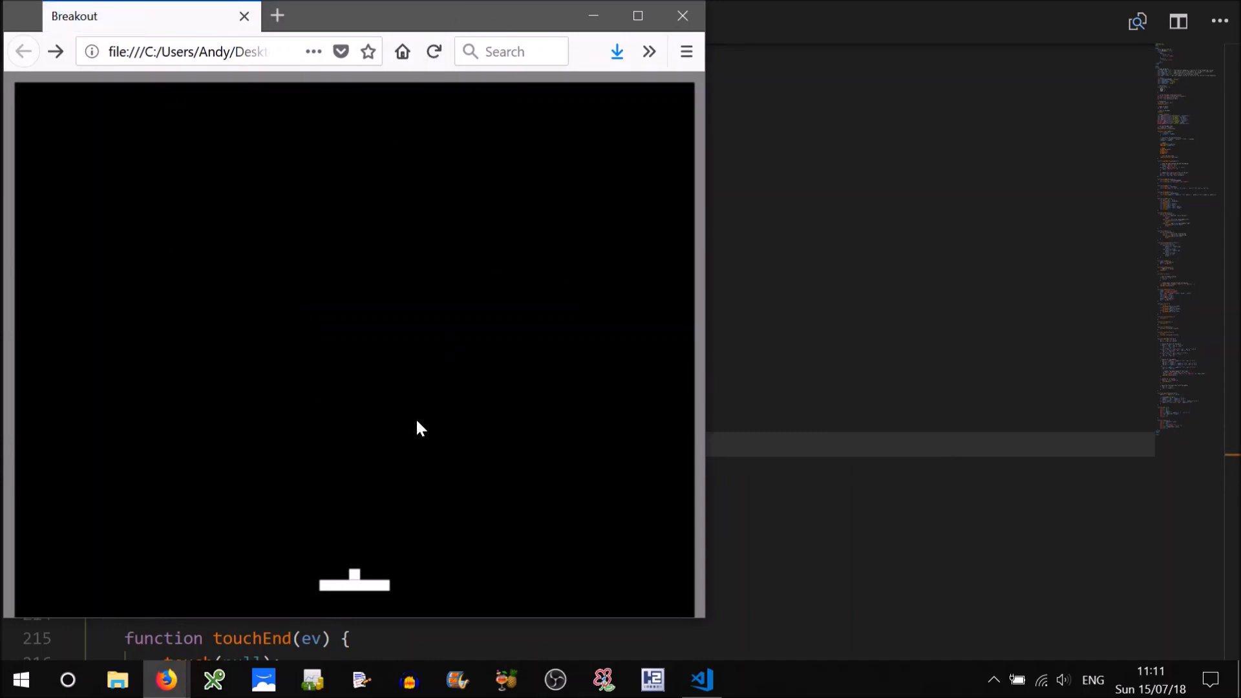
pyautogui.moveTo(616, 237)
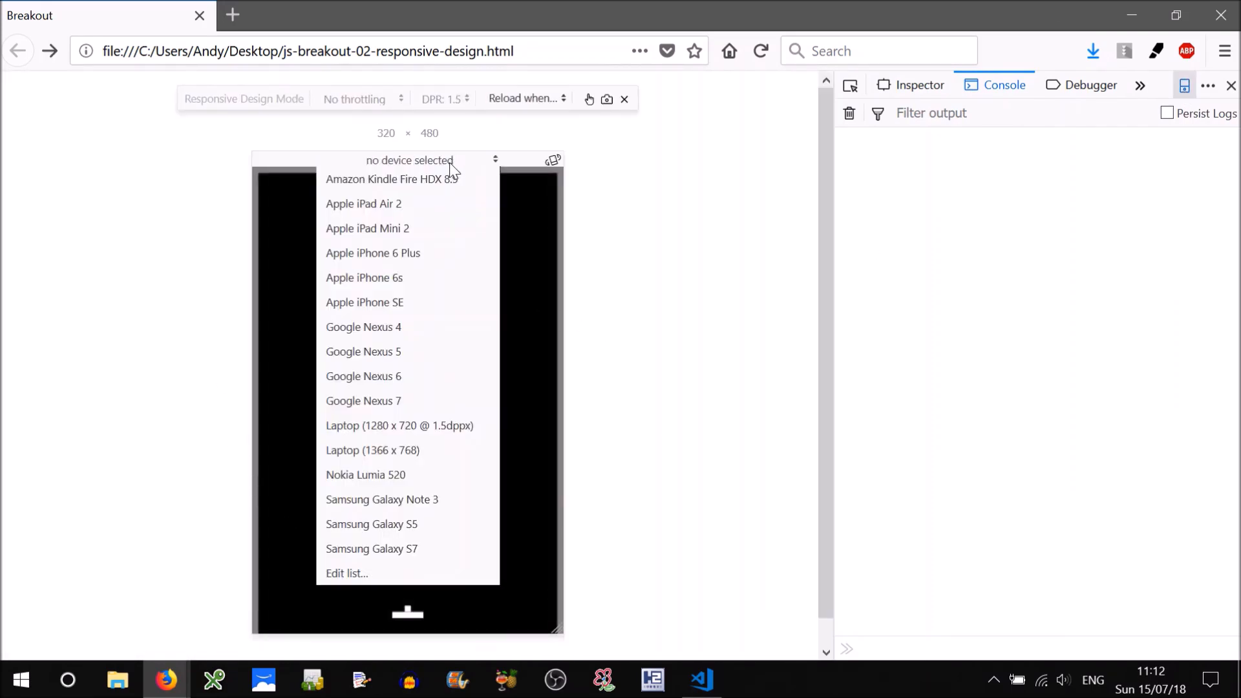
pyautogui.moveTo(363, 203)
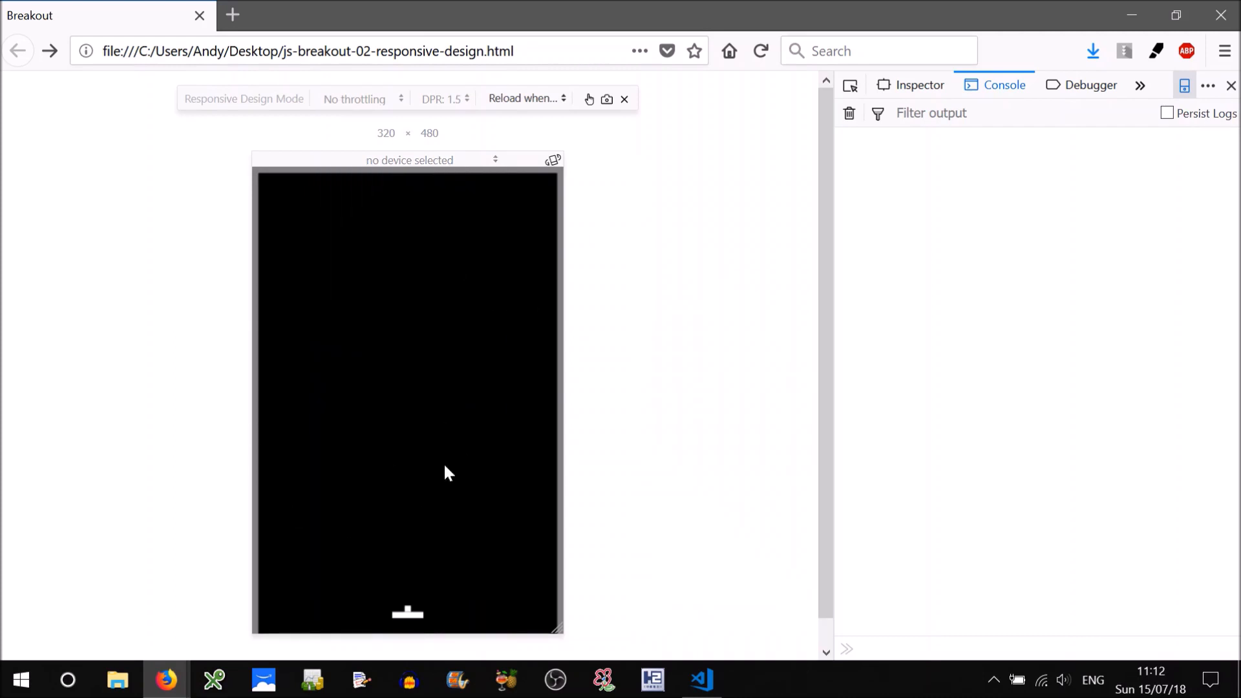
pyautogui.moveTo(629, 441)
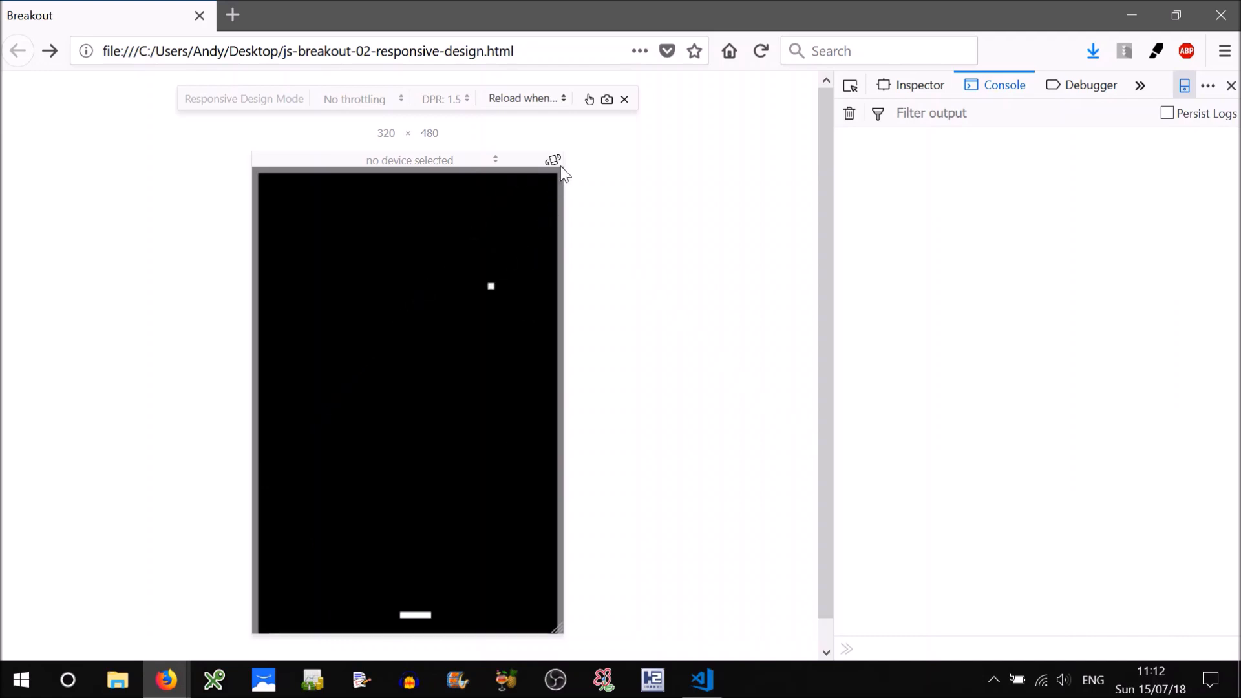
# Rotate the responsive viewport from 320×480 portrait to 480×320 landscape.
pyautogui.click(553, 160)
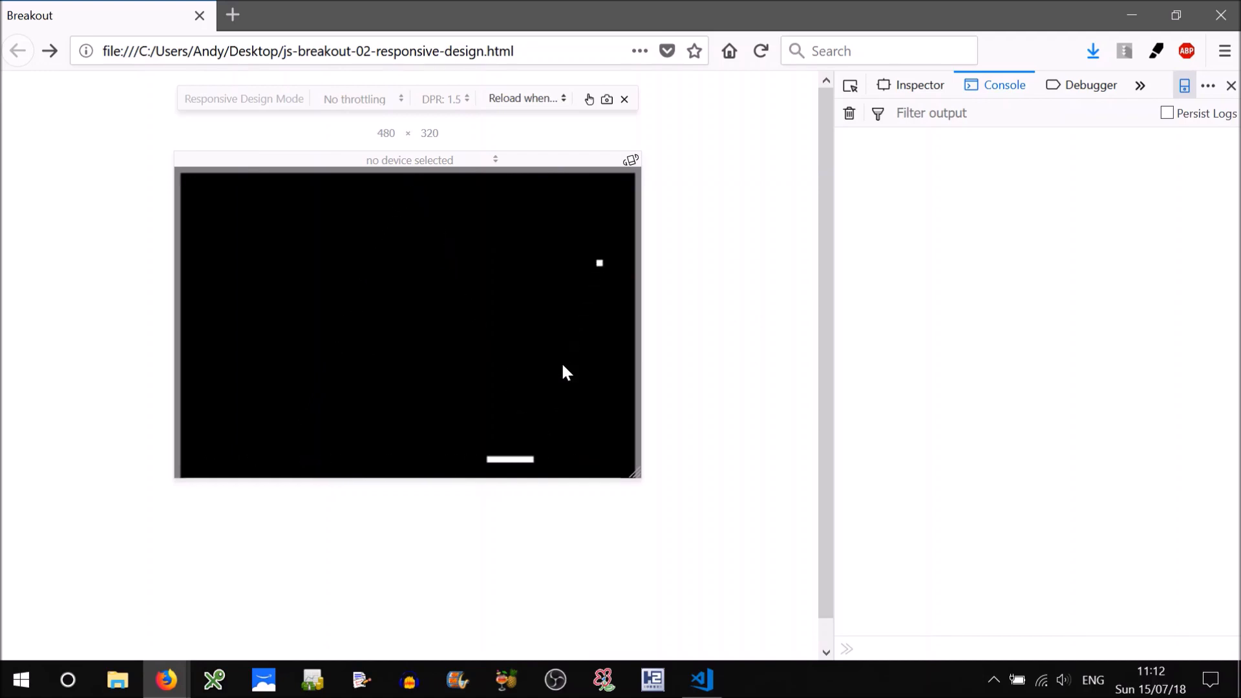
pyautogui.moveTo(589, 99)
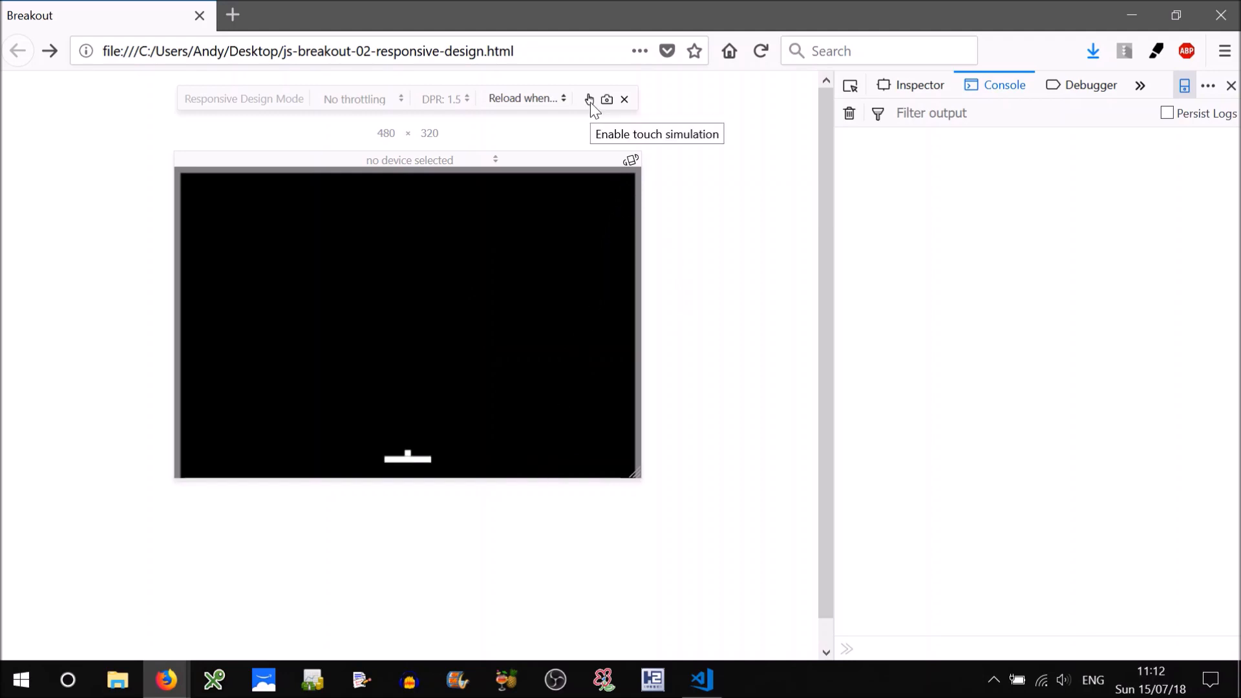
pyautogui.moveTo(687, 248)
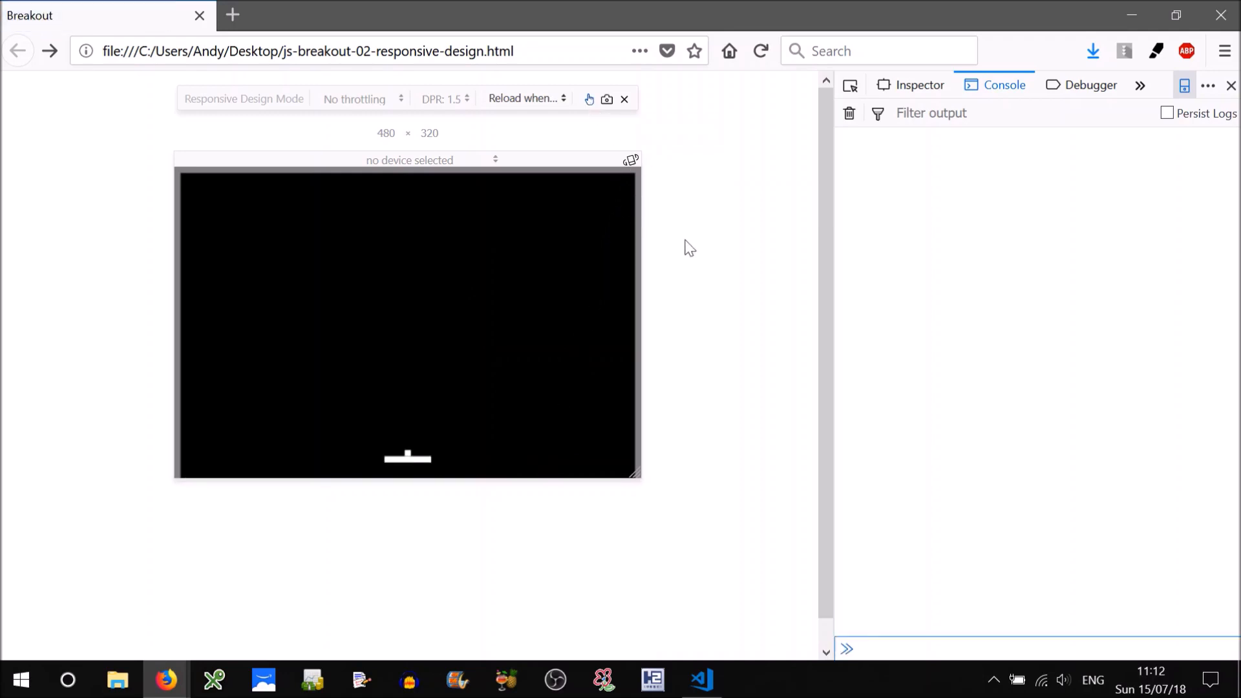
pyautogui.moveTo(441, 360)
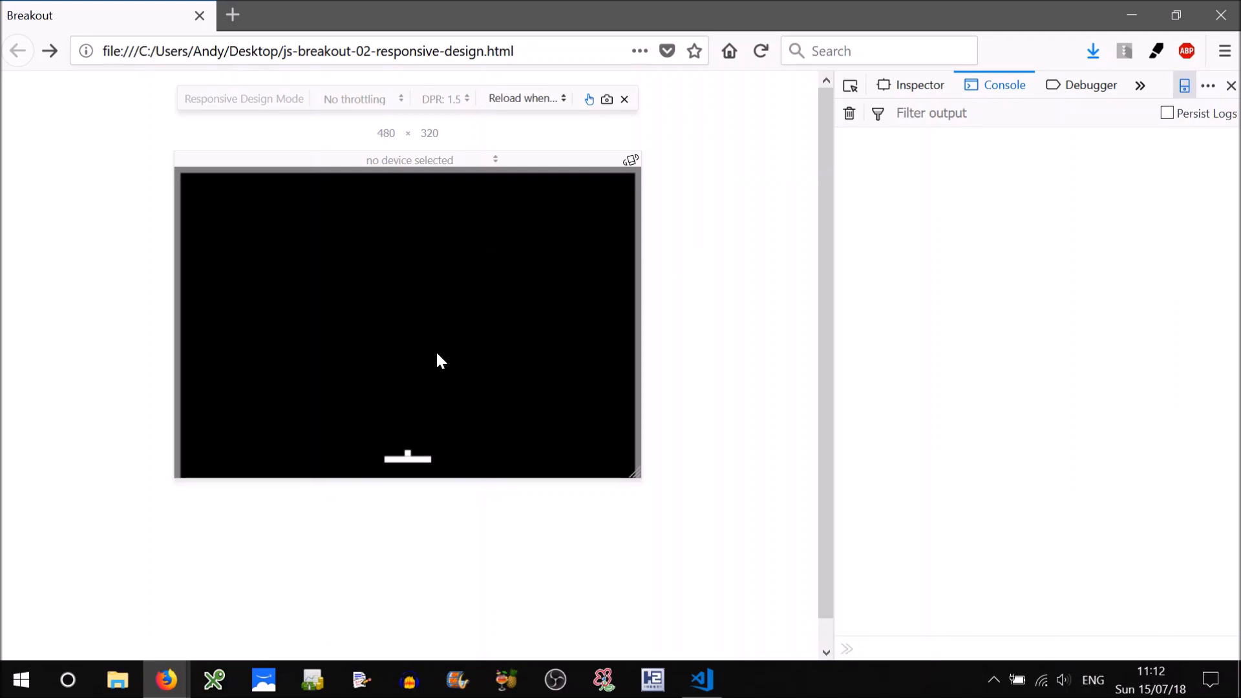
pyautogui.moveTo(355, 389)
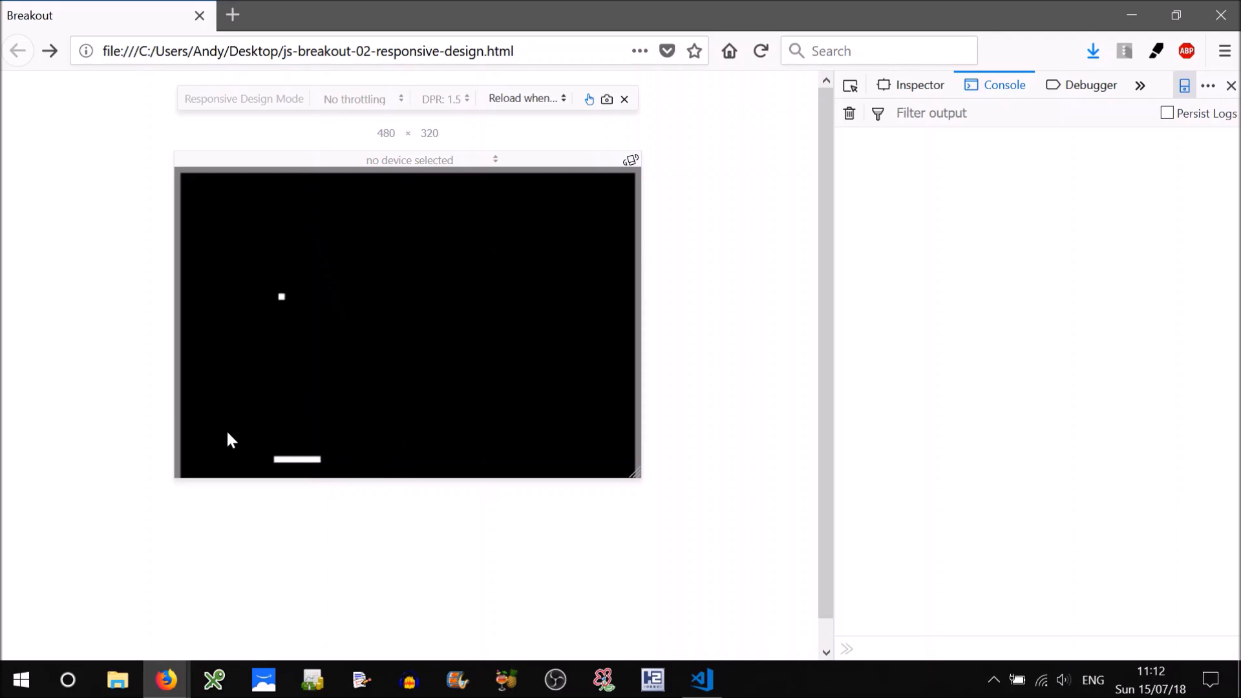
pyautogui.moveTo(385, 442)
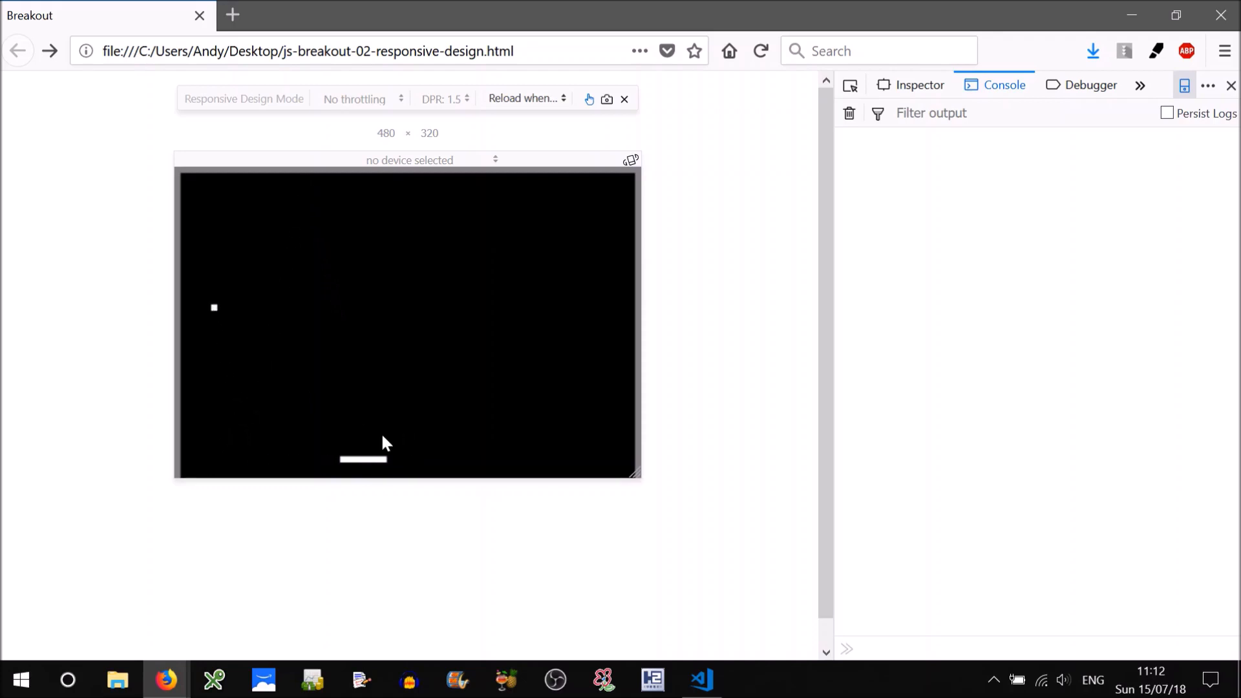
pyautogui.moveTo(254, 380)
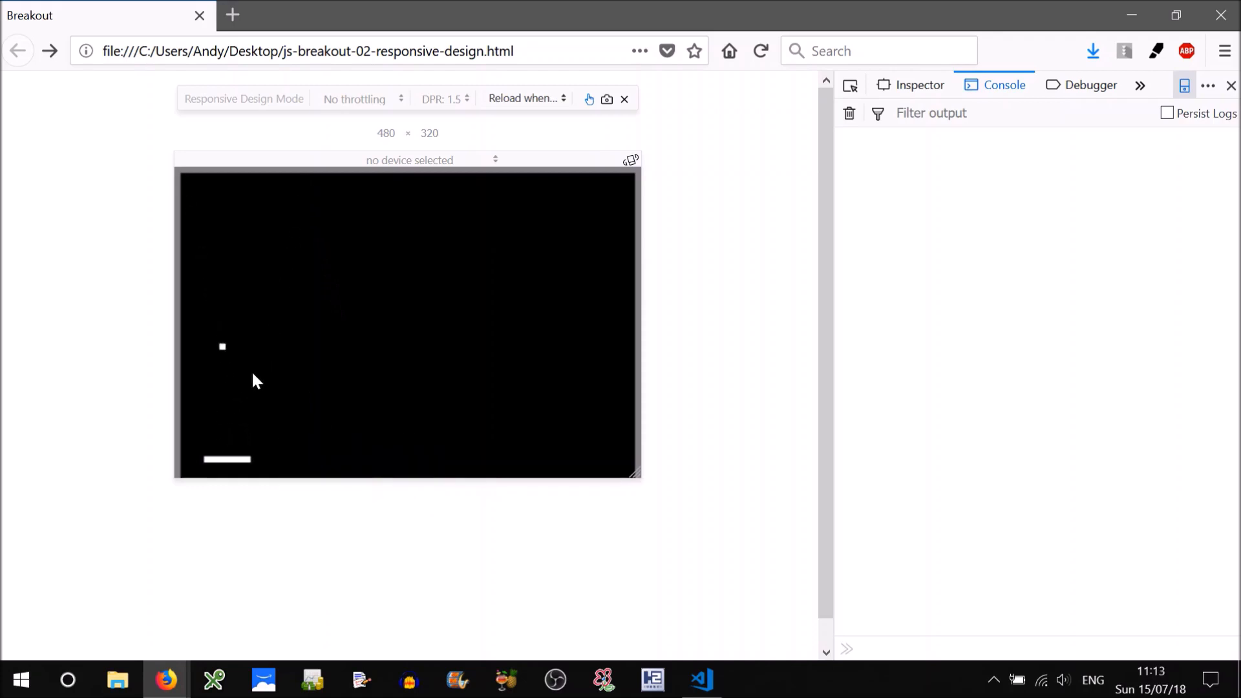
# Rotate the responsive viewport back to 320×480 portrait after playing a round.
pyautogui.click(626, 159)
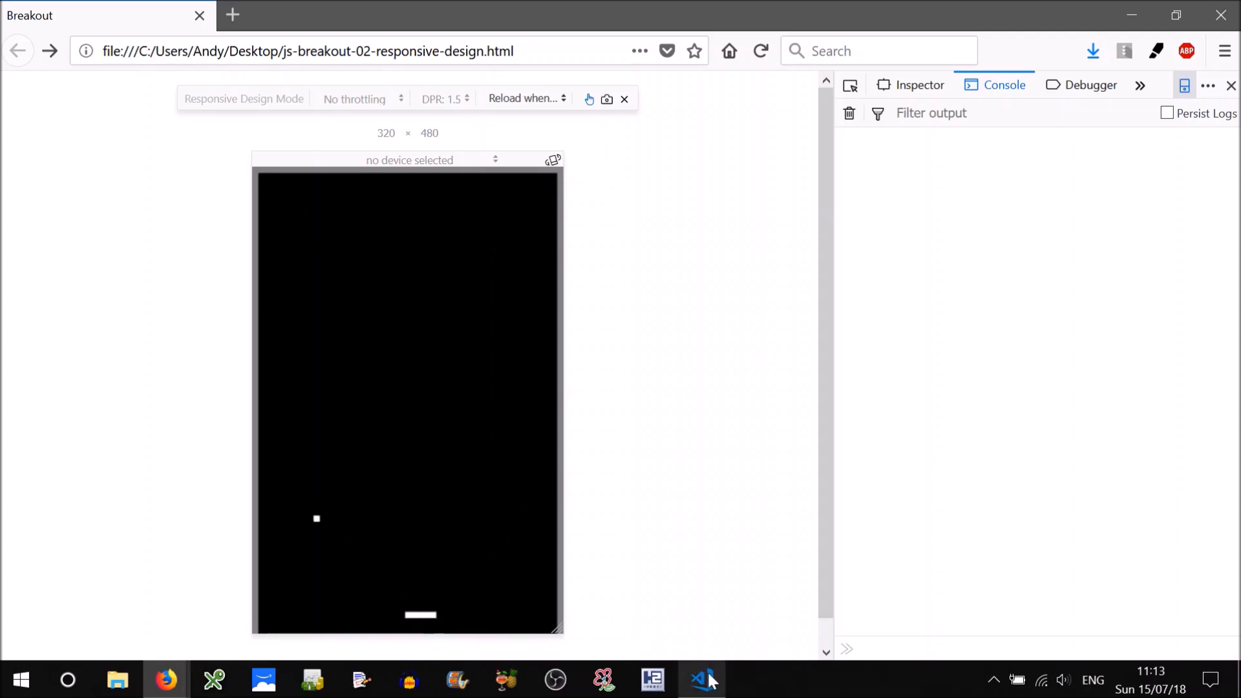
# Make touchStart return early when serve() succeeds, with serve() returning true on launch and false if moving.
pyautogui.click(701, 679)
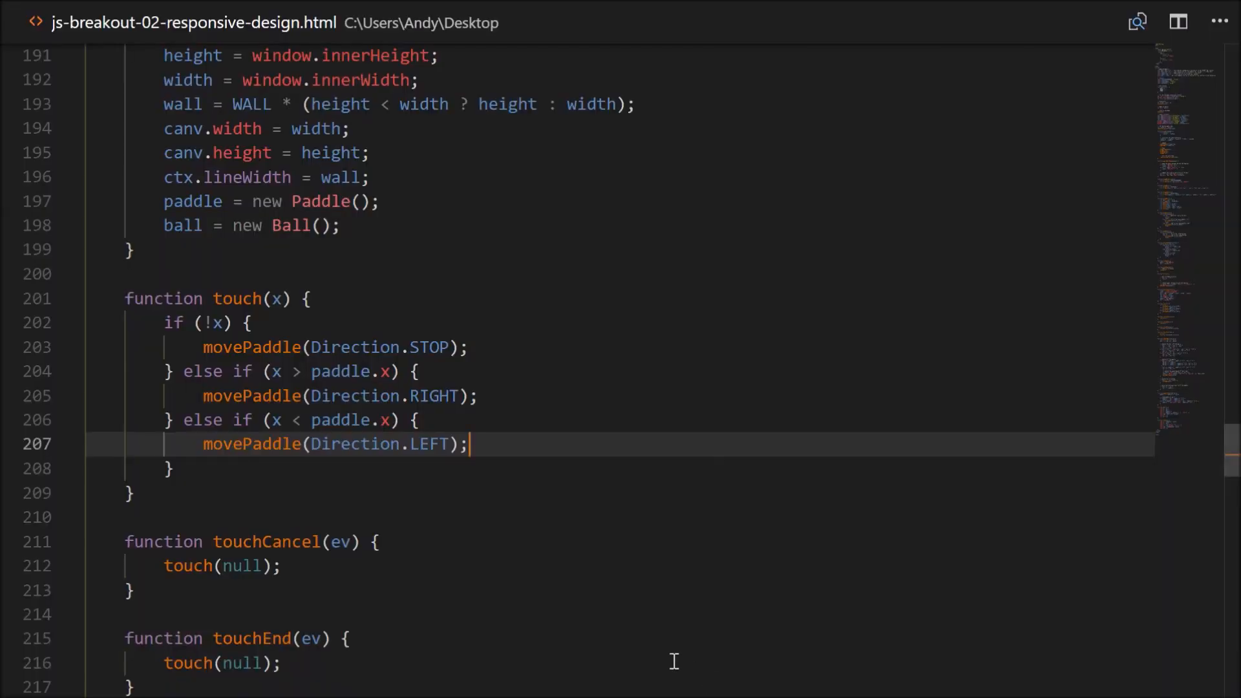
pyautogui.scroll(-3)
pyautogui.write('if (serve()) {')
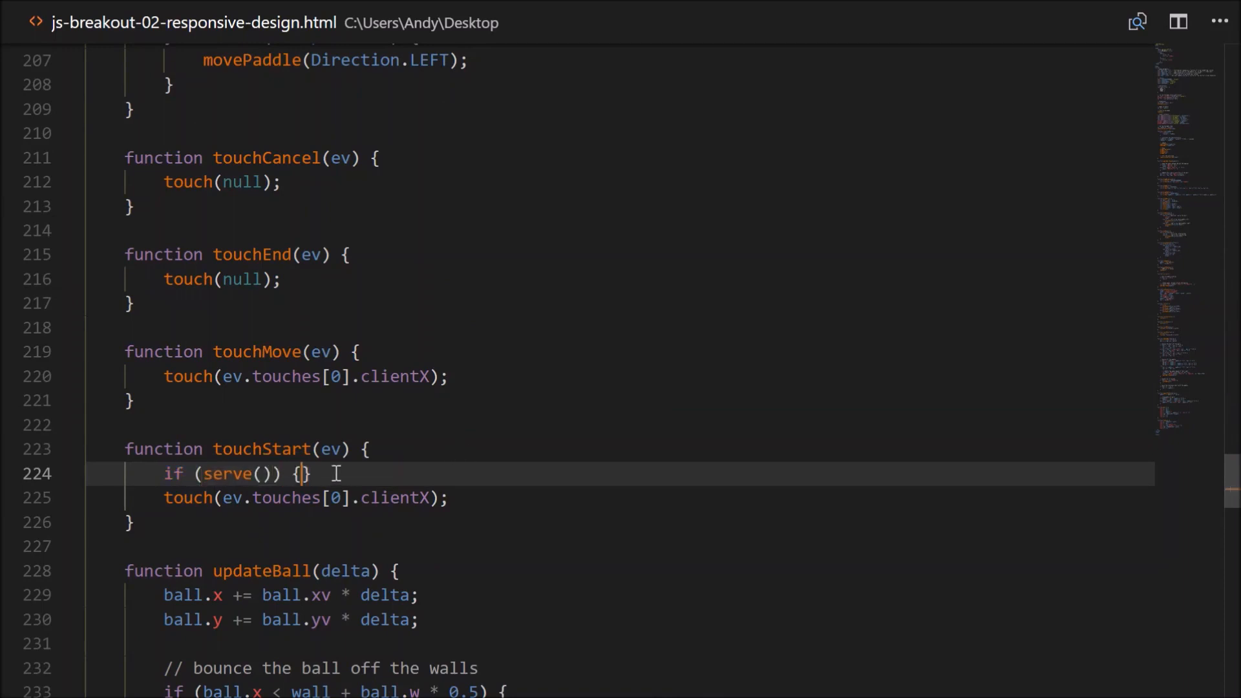
pyautogui.write('reu')
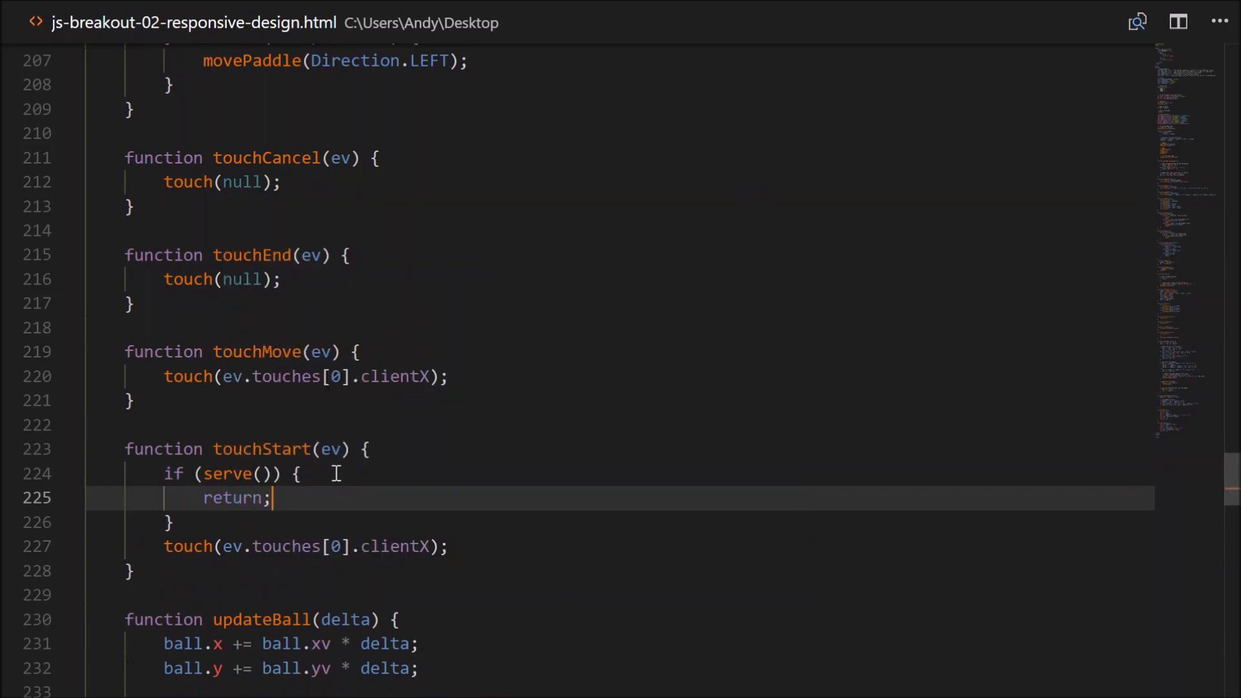
pyautogui.moveTo(228, 473)
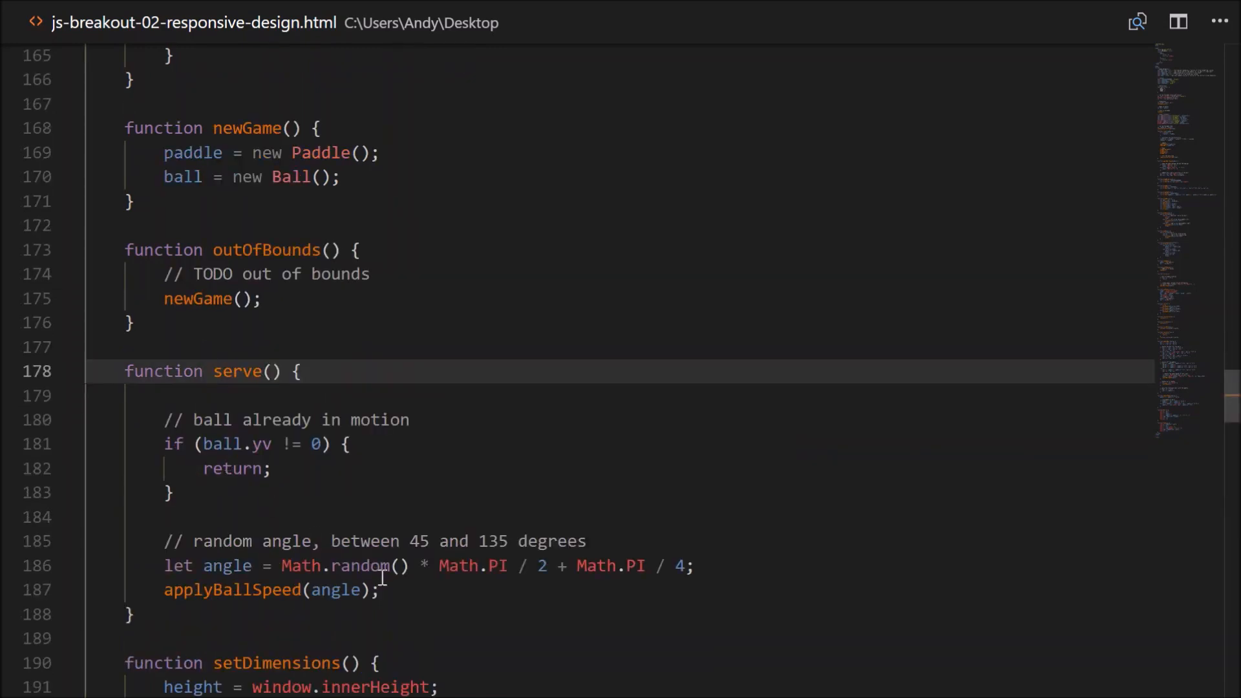
pyautogui.write('return')
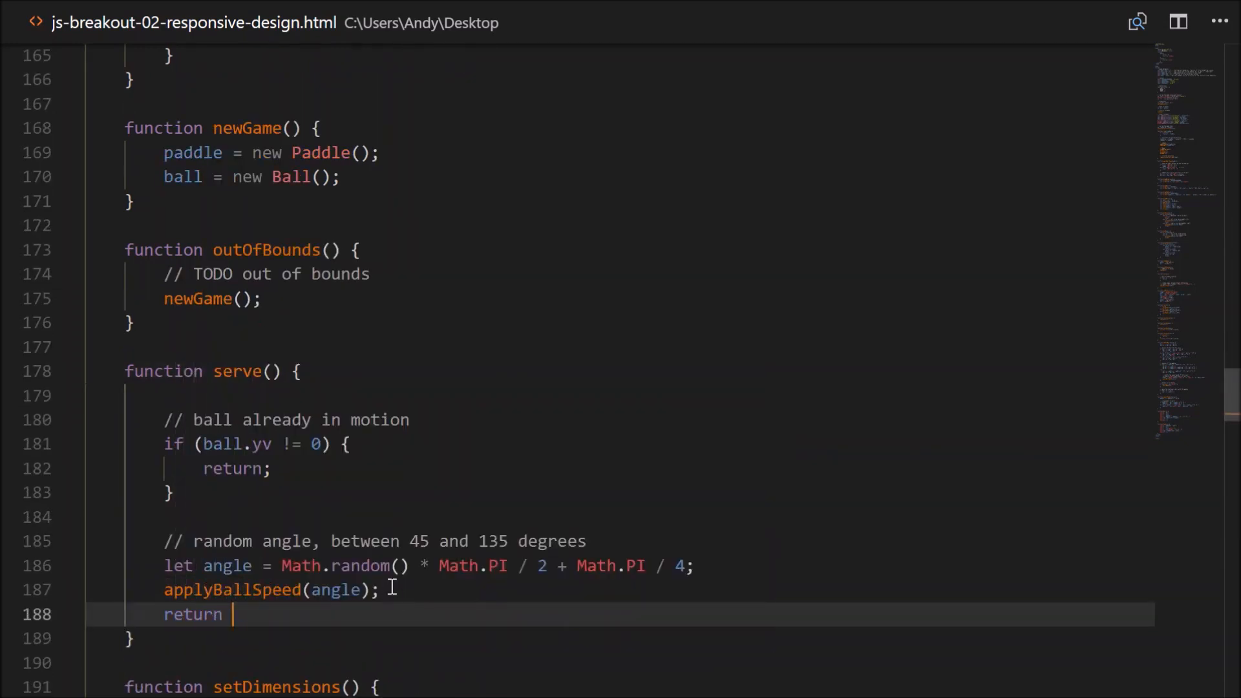
pyautogui.write('true;')
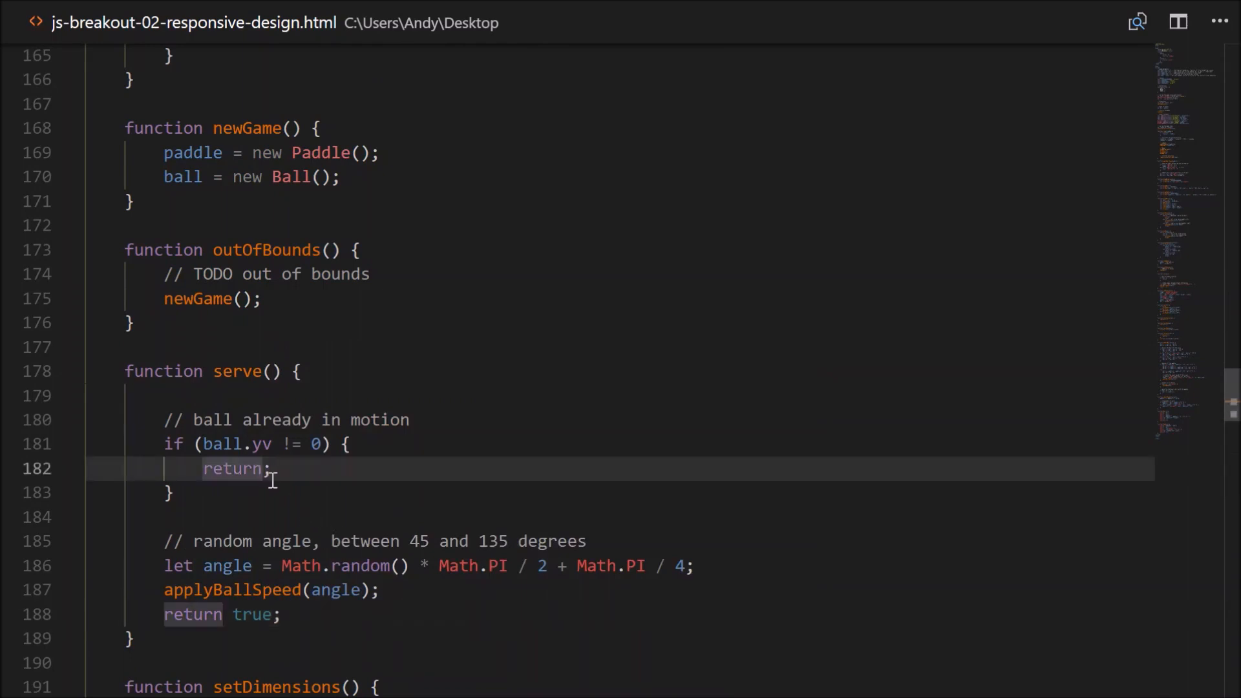
pyautogui.write('false')
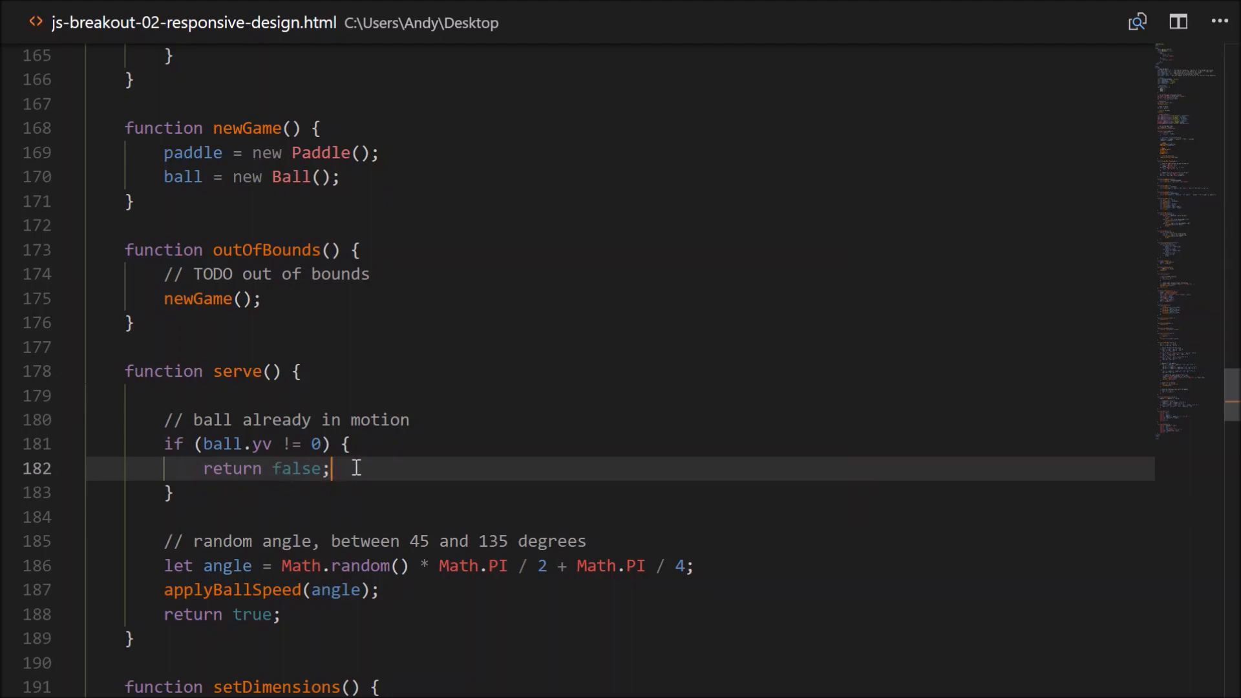
pyautogui.click(165, 679)
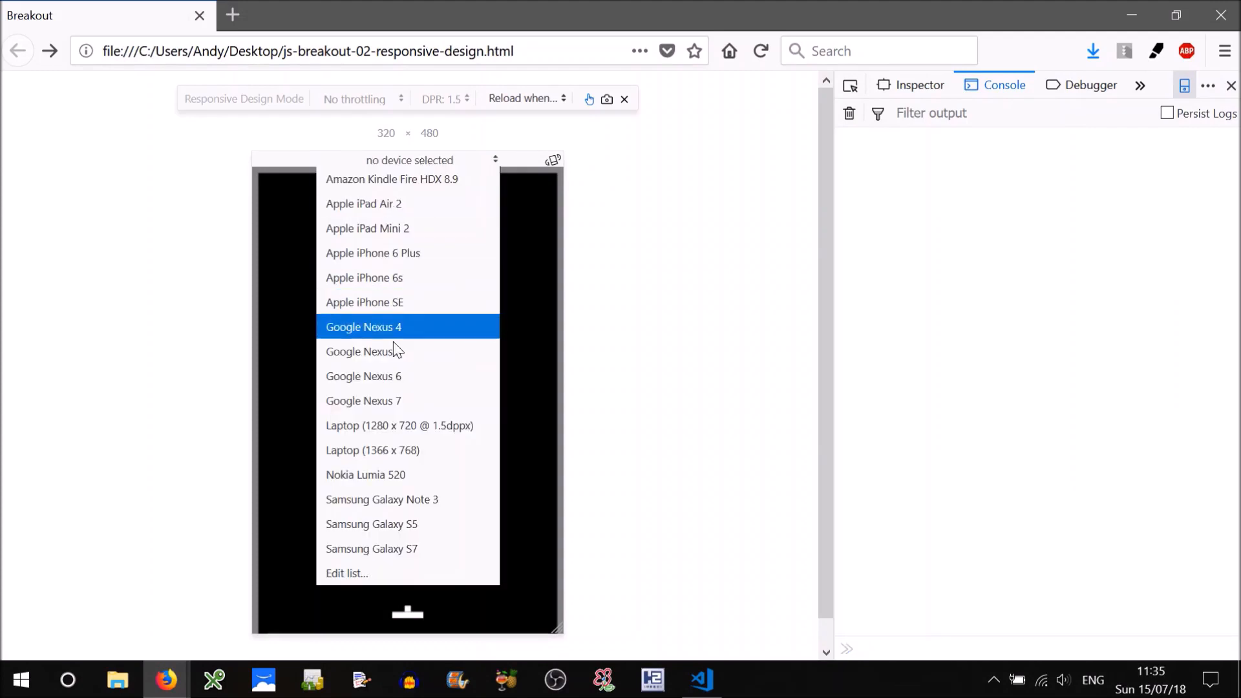
# Emulate the Google Nexus 6 so Breakout runs at 732 by 412 in landscape.
pyautogui.click(363, 376)
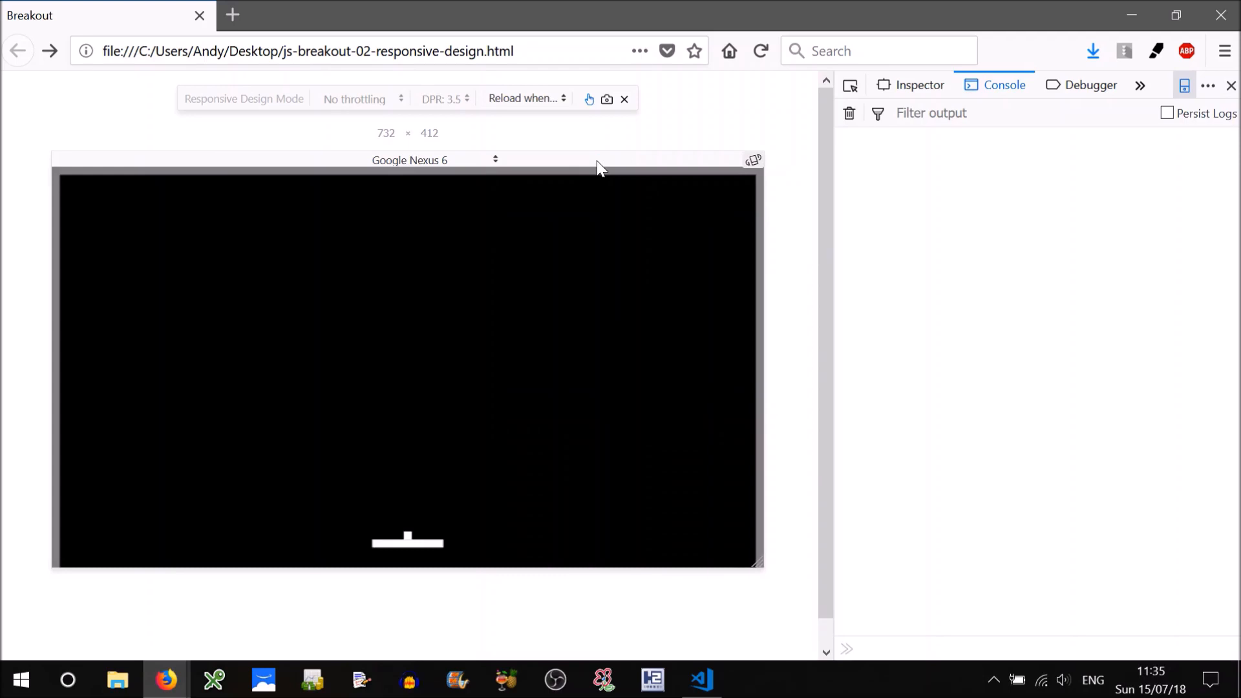
pyautogui.moveTo(550, 371)
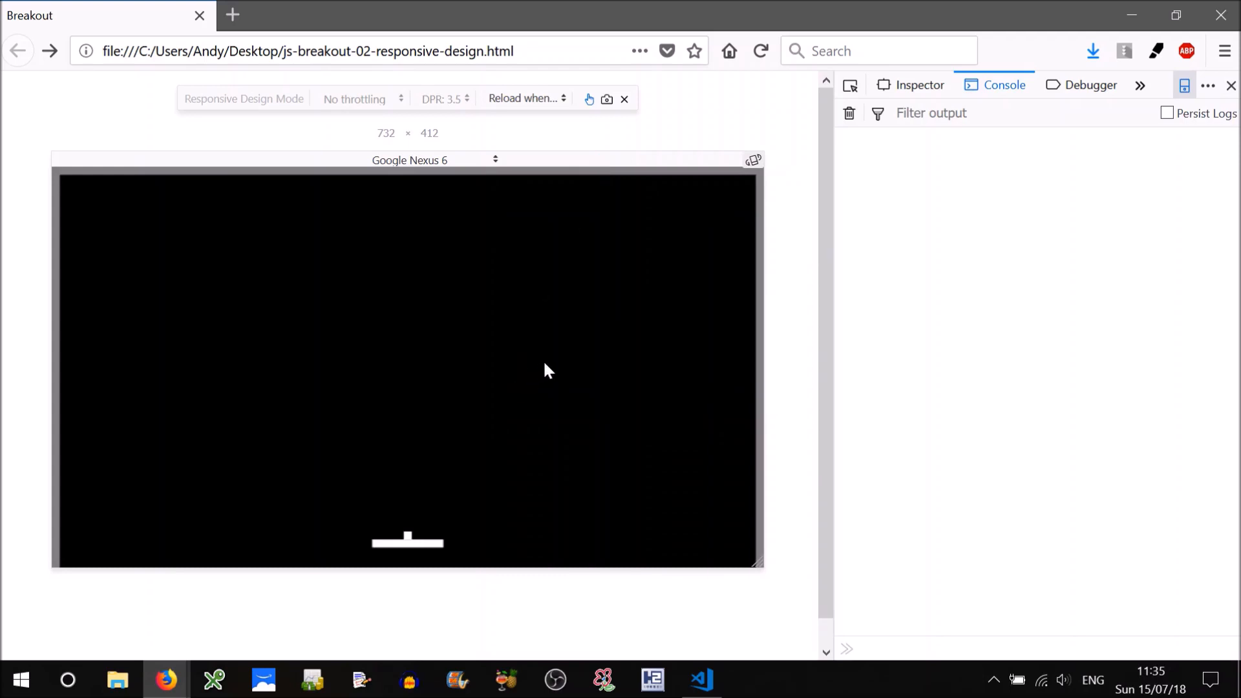
pyautogui.moveTo(528, 388)
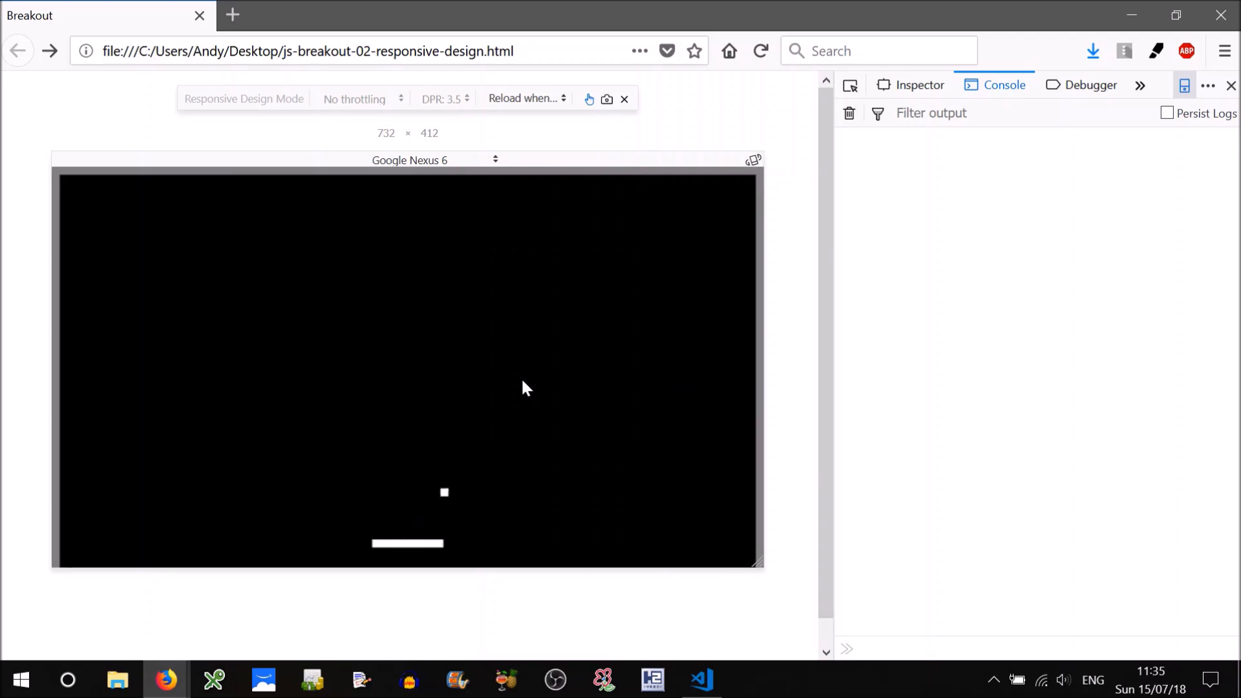
pyautogui.moveTo(676, 498)
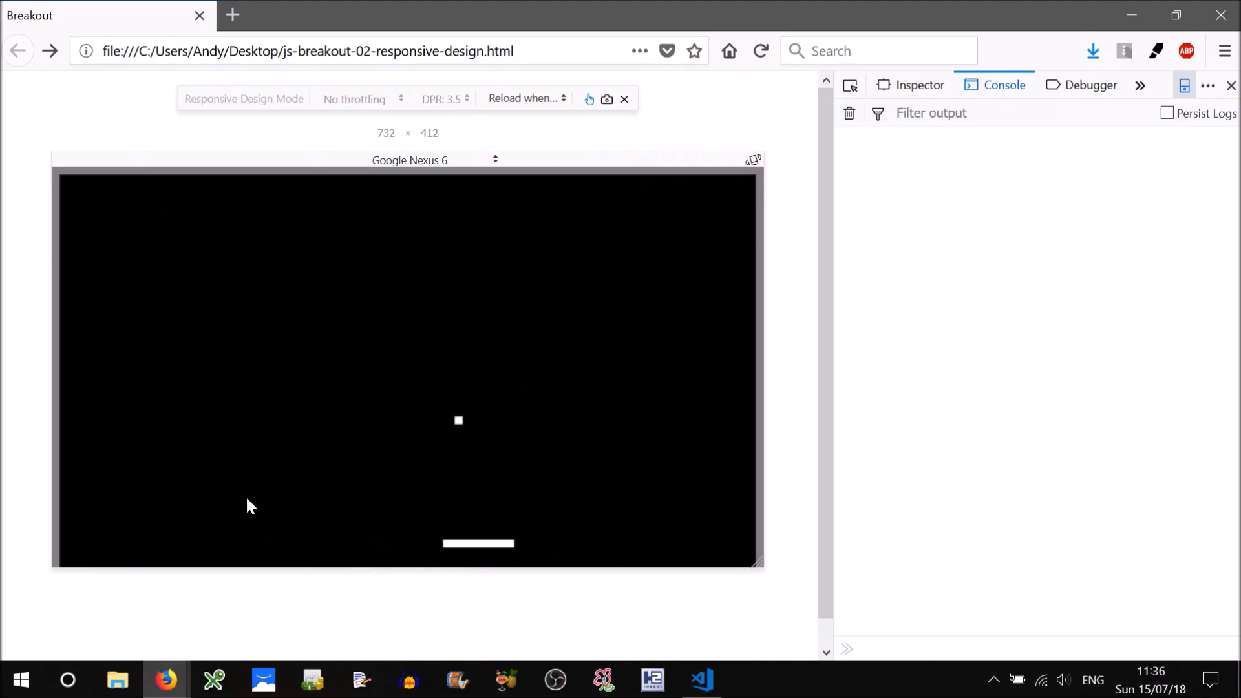
pyautogui.moveTo(130, 518)
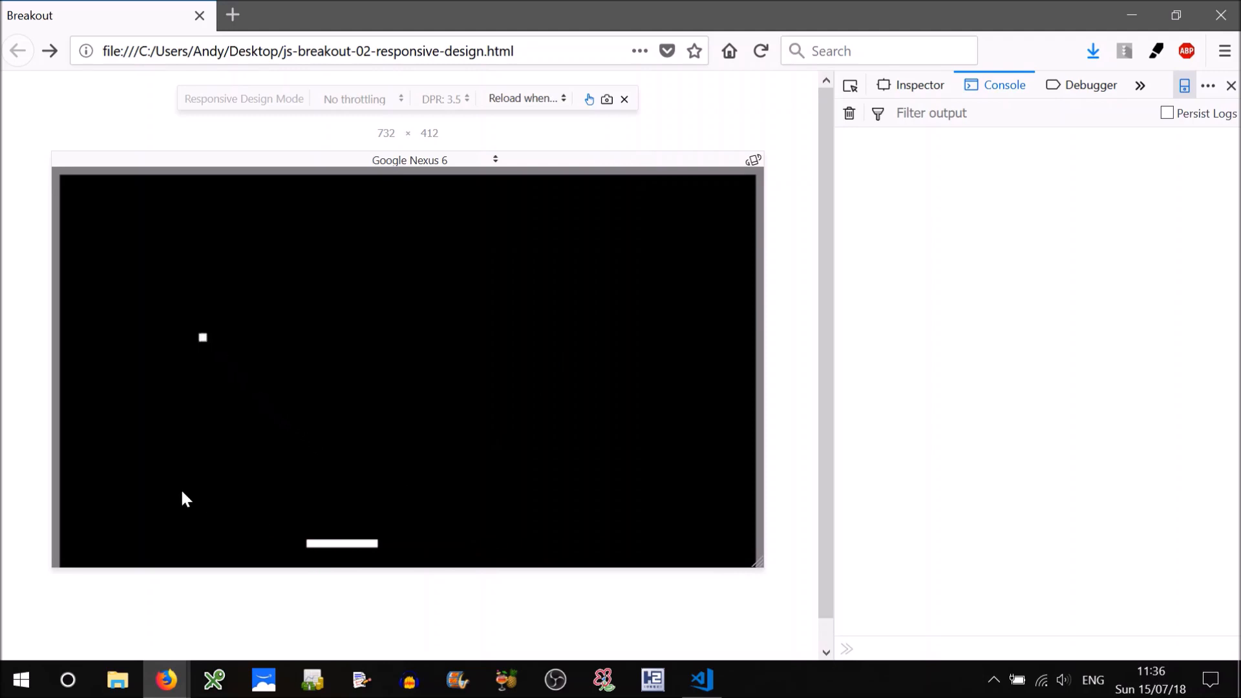
pyautogui.moveTo(597, 503)
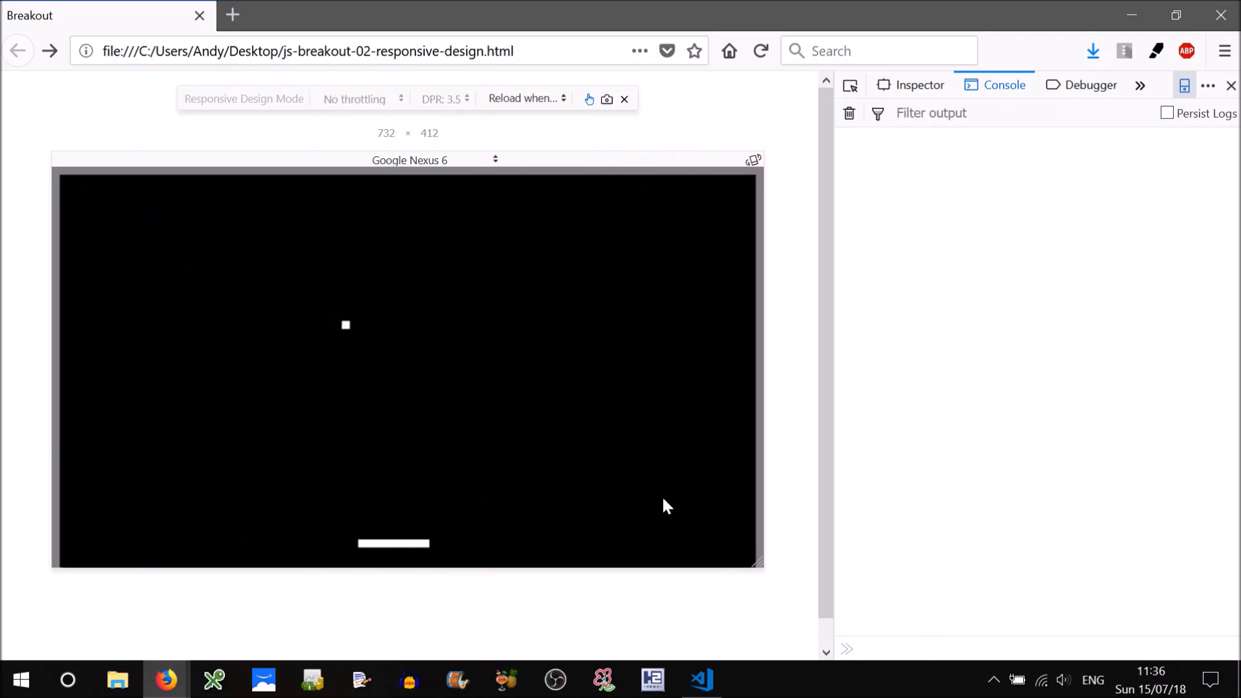
pyautogui.moveTo(730, 544)
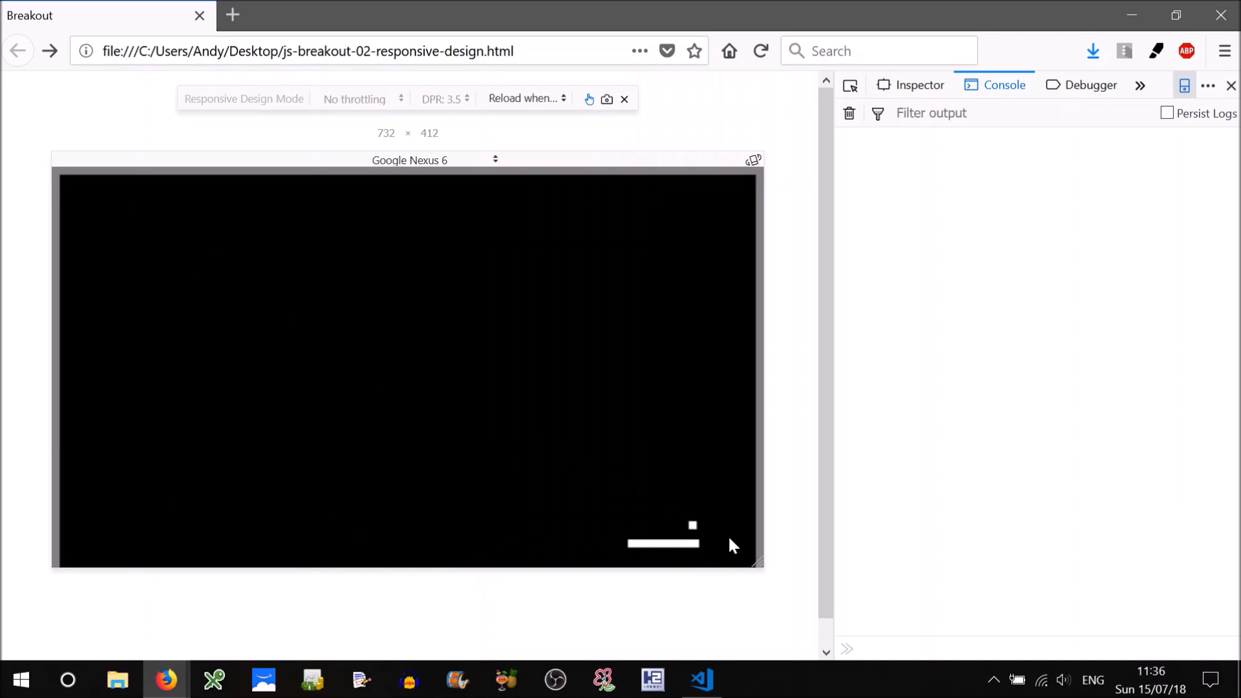
pyautogui.moveTo(597, 523)
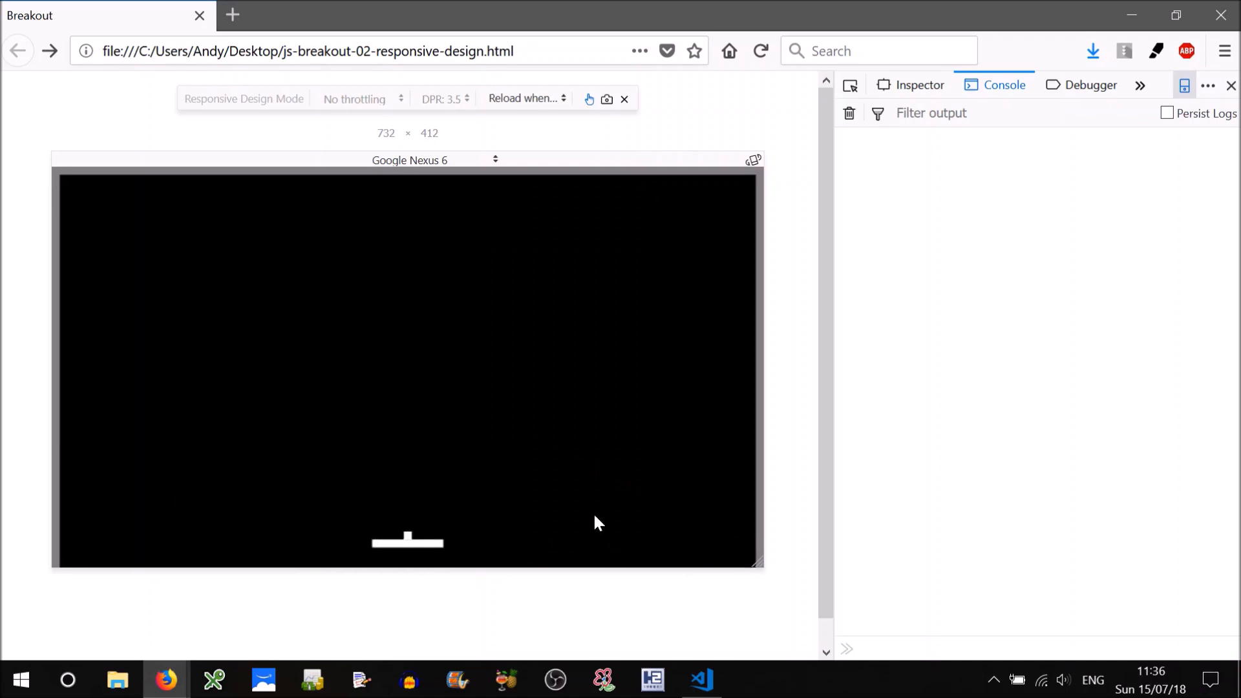